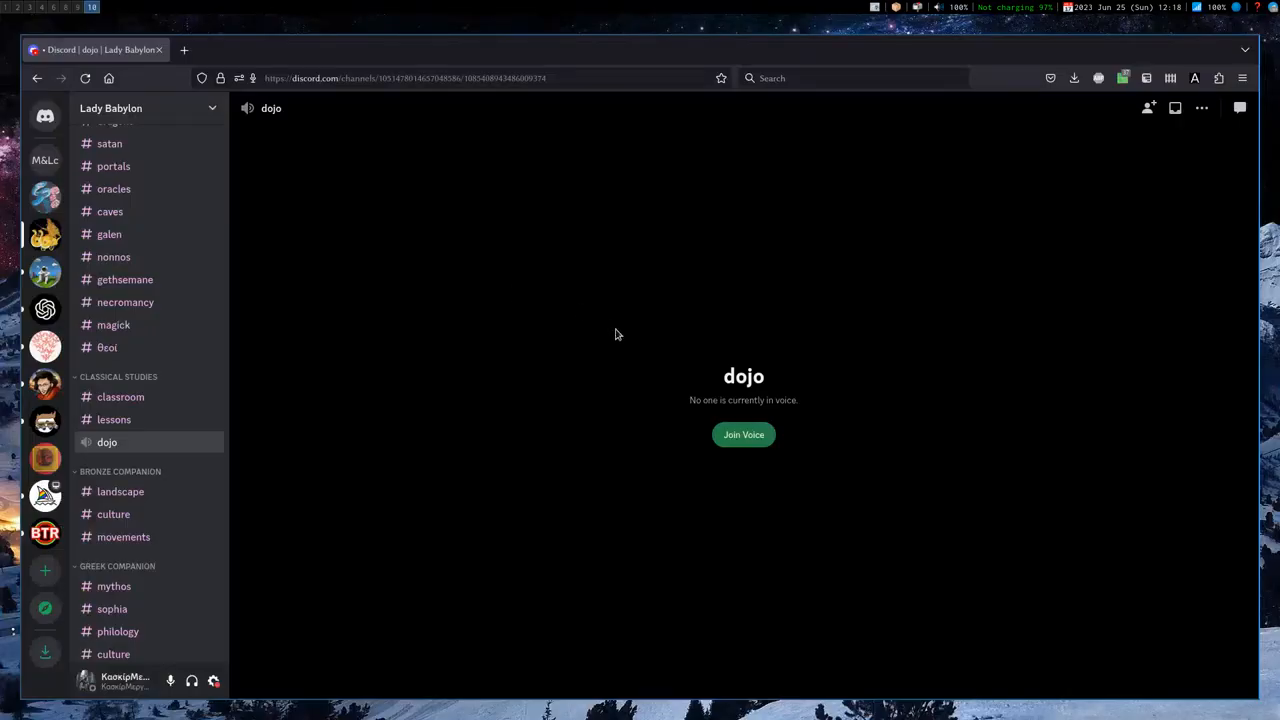
Join and leave the dojo voice call, then cd into fourTB/2023/discord/audio/2023/06Jun/25/example/.
{"action": "left_click", "coordinate": [743, 434]}
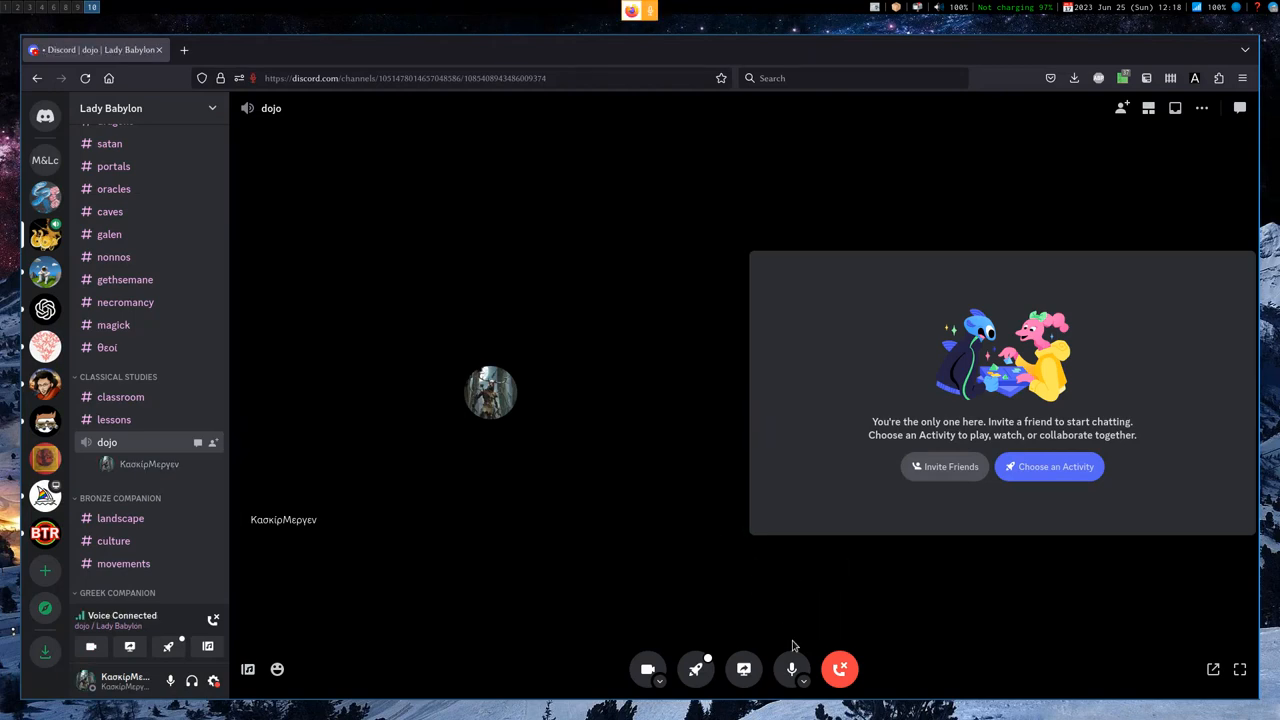
{"action": "left_click", "coordinate": [840, 669]}
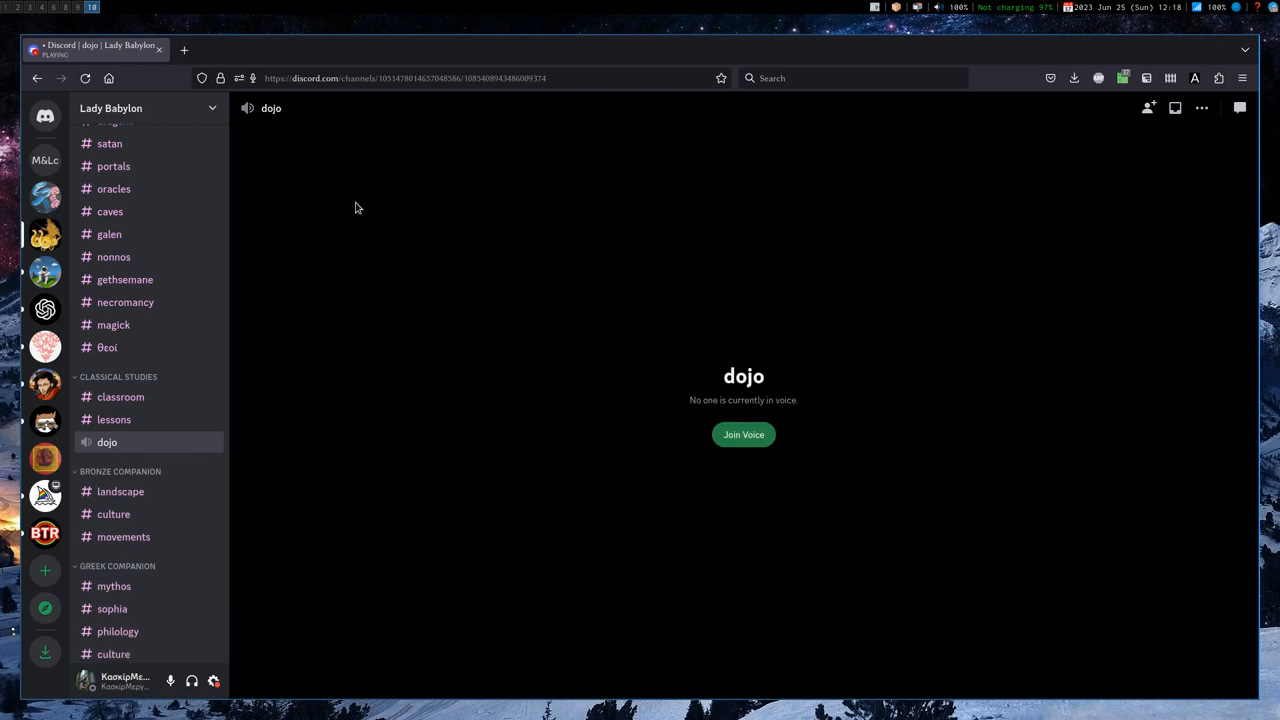
{"action": "mouse_move", "coordinate": [34, 32]}
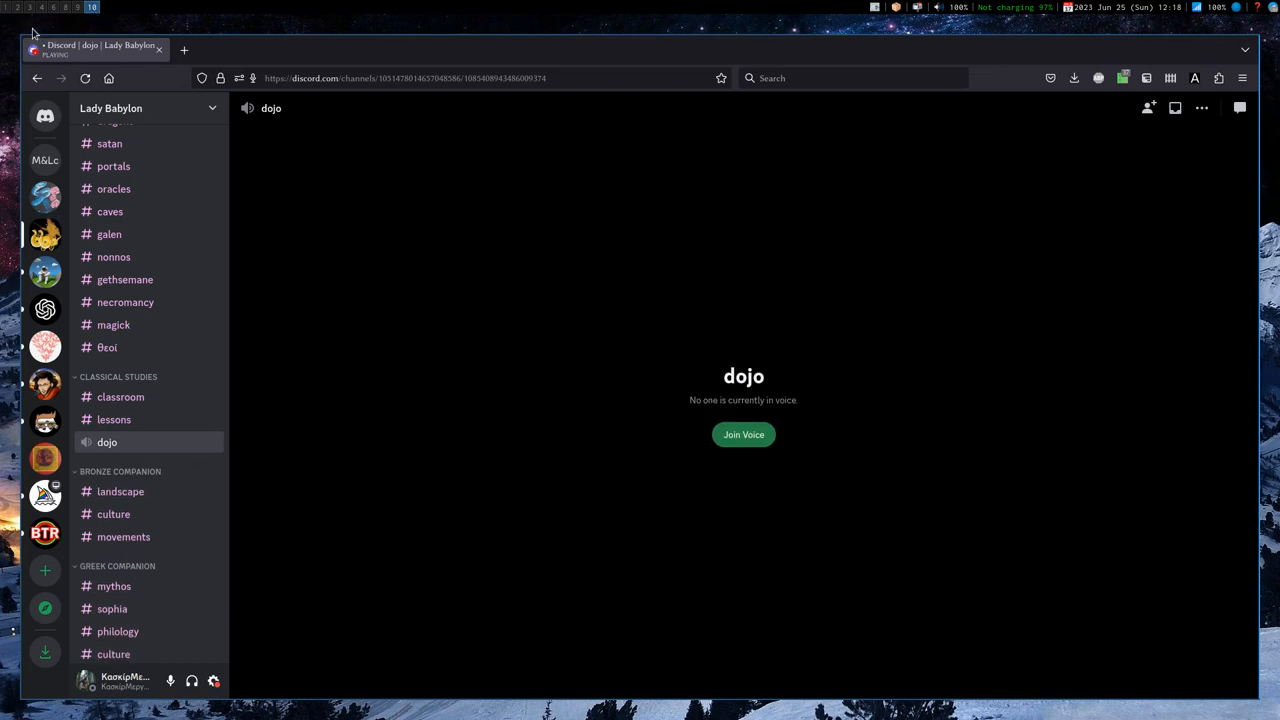
{"action": "mouse_move", "coordinate": [272, 198]}
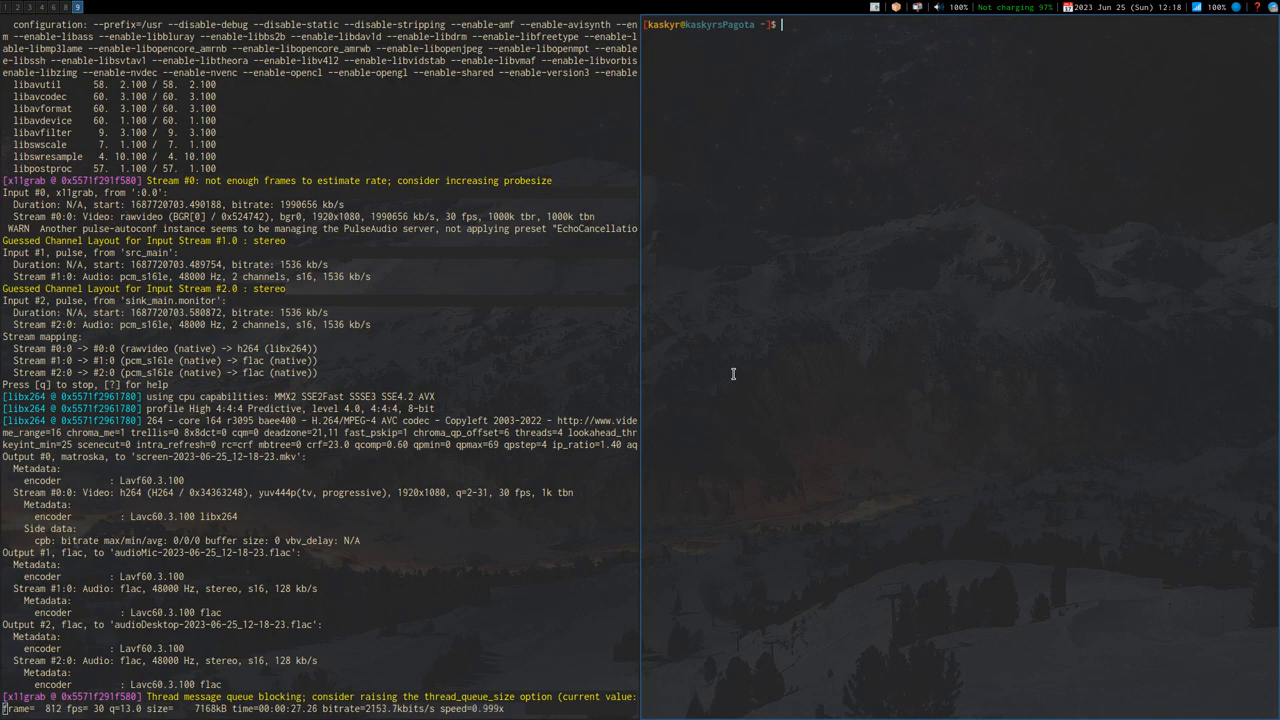
{"action": "type", "text": "cd"}
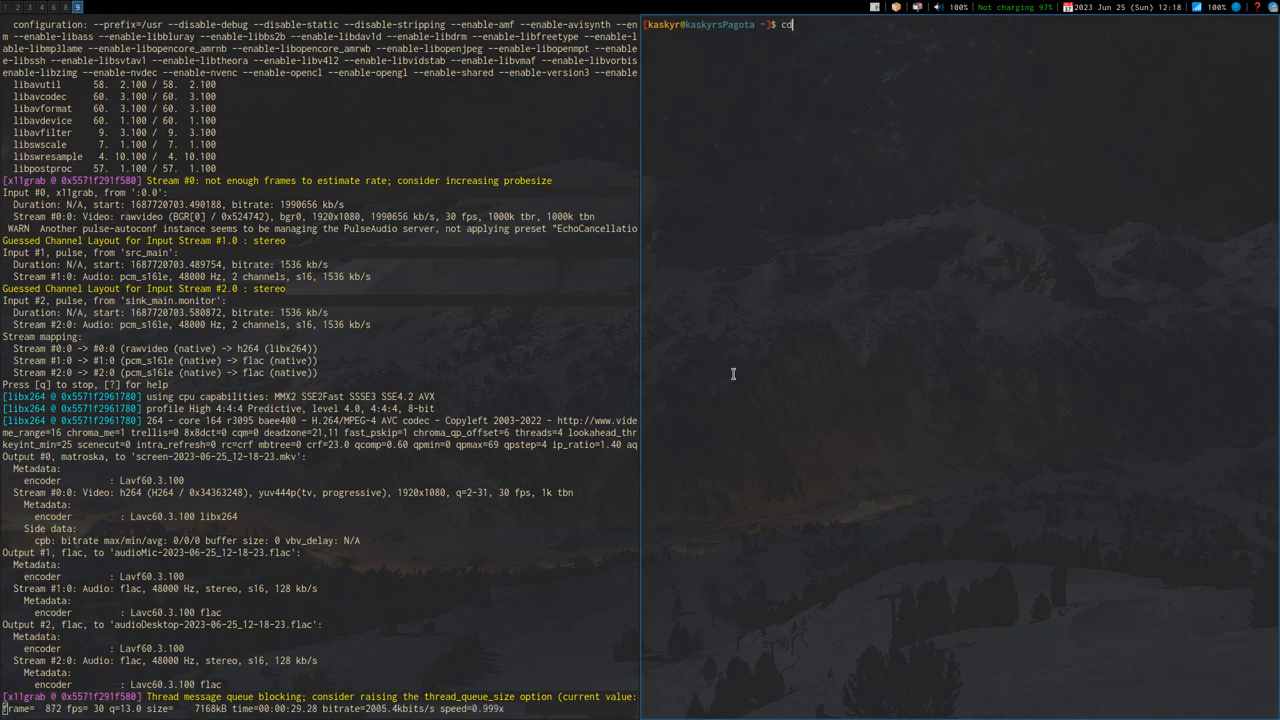
{"action": "type", "text": "fourTB/"}
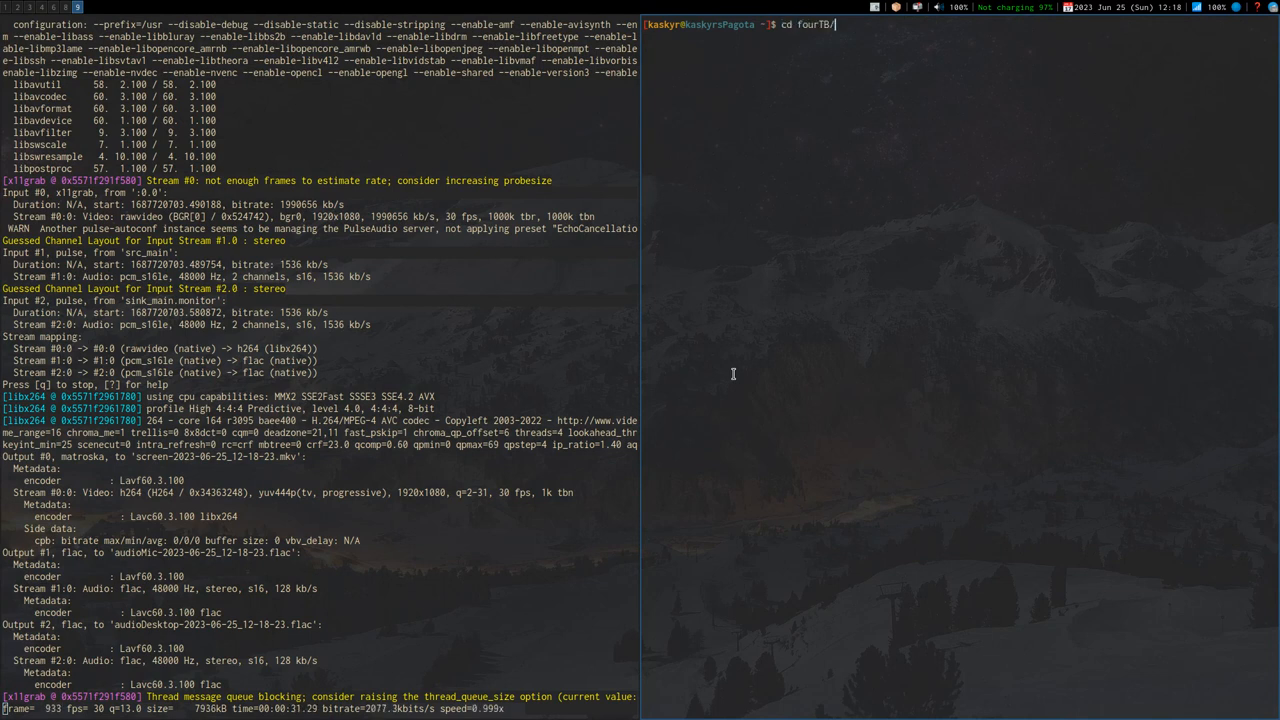
{"action": "type", "text": "2023/"}
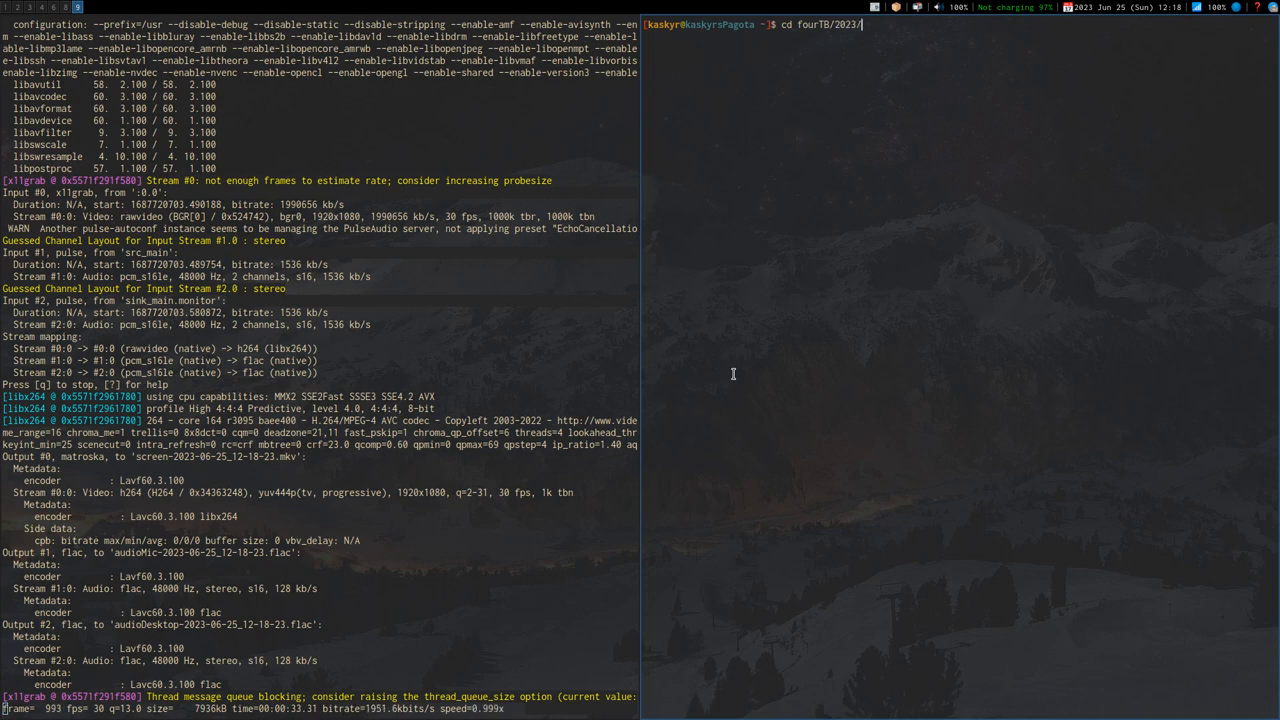
{"action": "type", "text": "discord/audio/"}
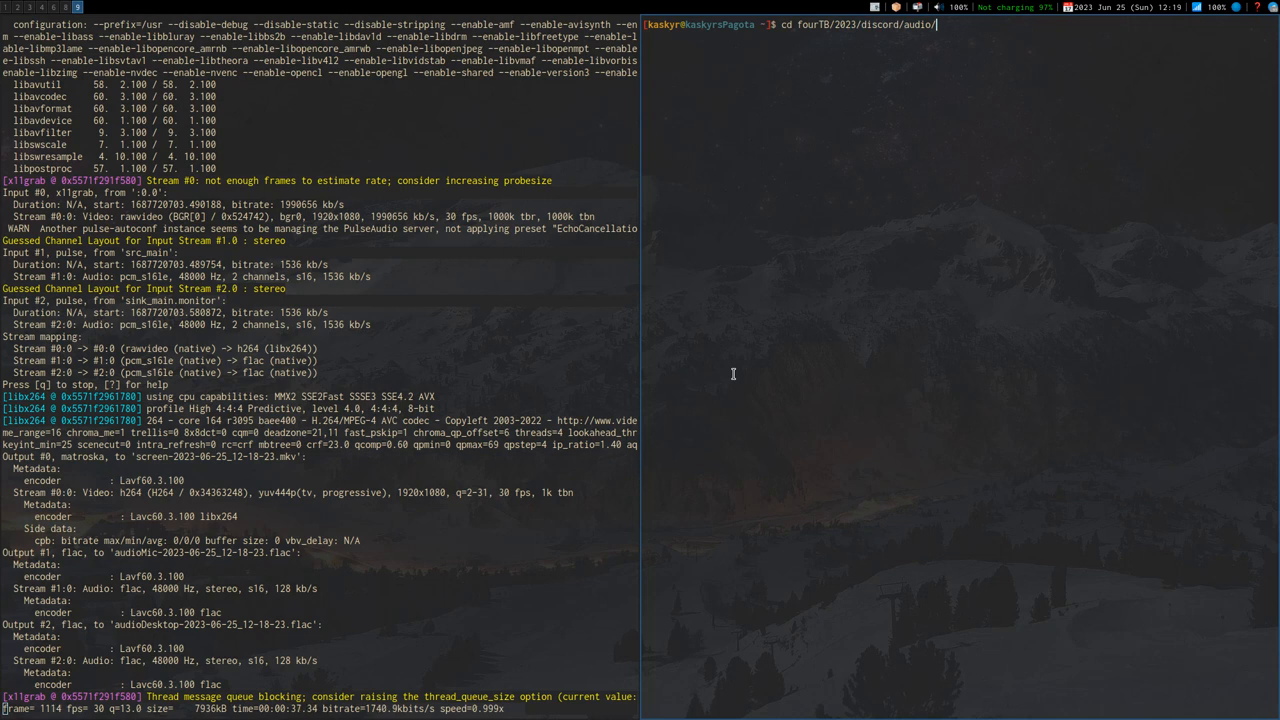
{"action": "type", "text": "2023/06Jun/"}
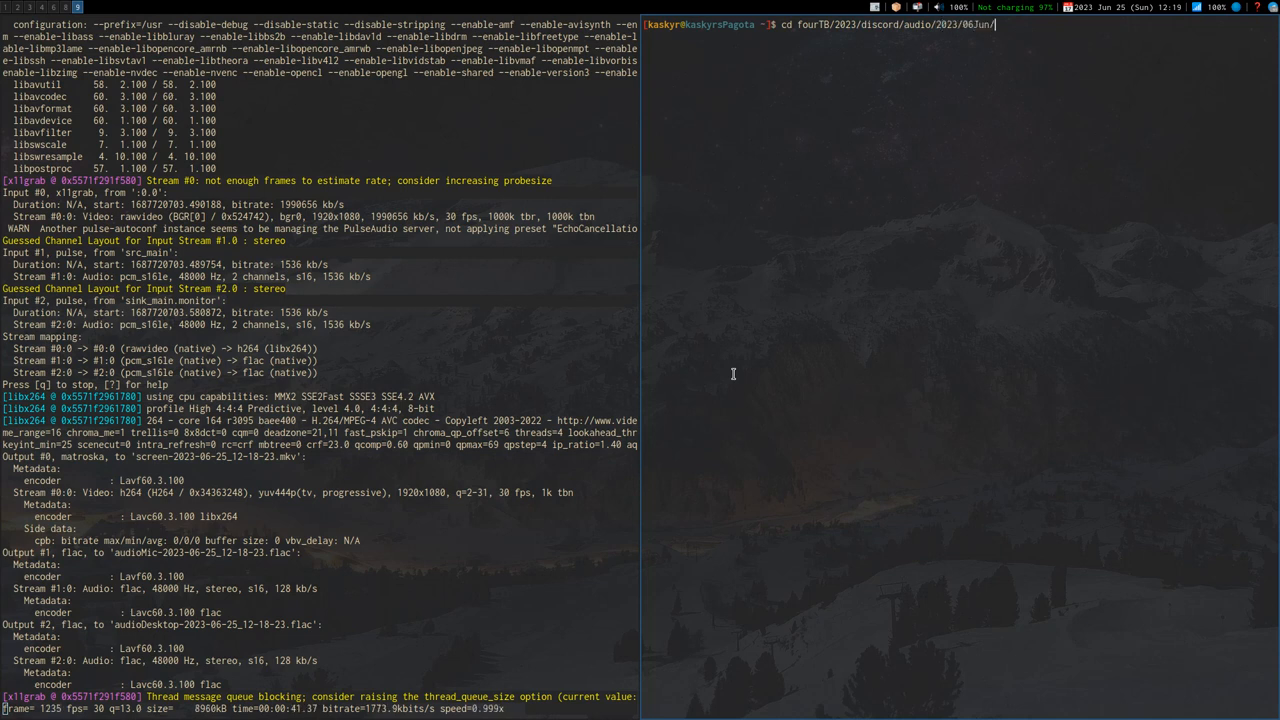
{"action": "type", "text": "25/example/"}
{"action": "type", "text": "ll"}
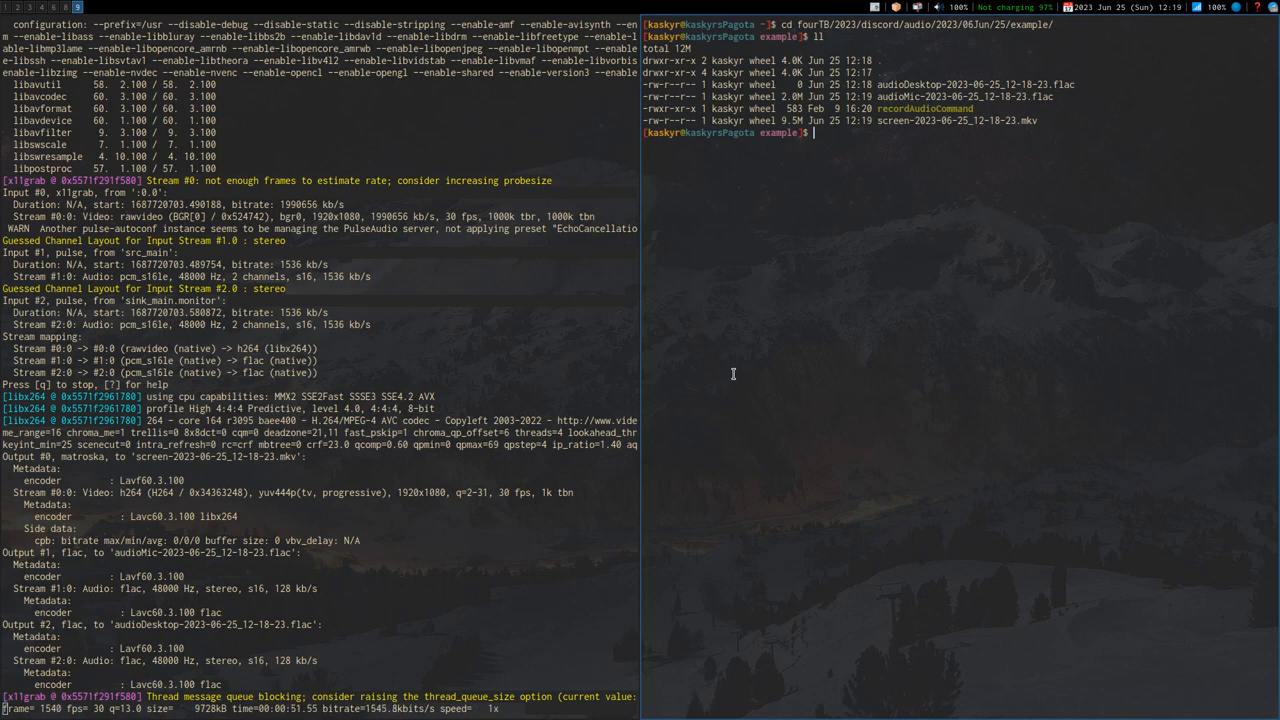
Print recordAudioCommand with cat and query pacman for pulse-autoconf, confirming version 1.10.1-1.
{"action": "type", "text": "cat recordAudioCommand"}
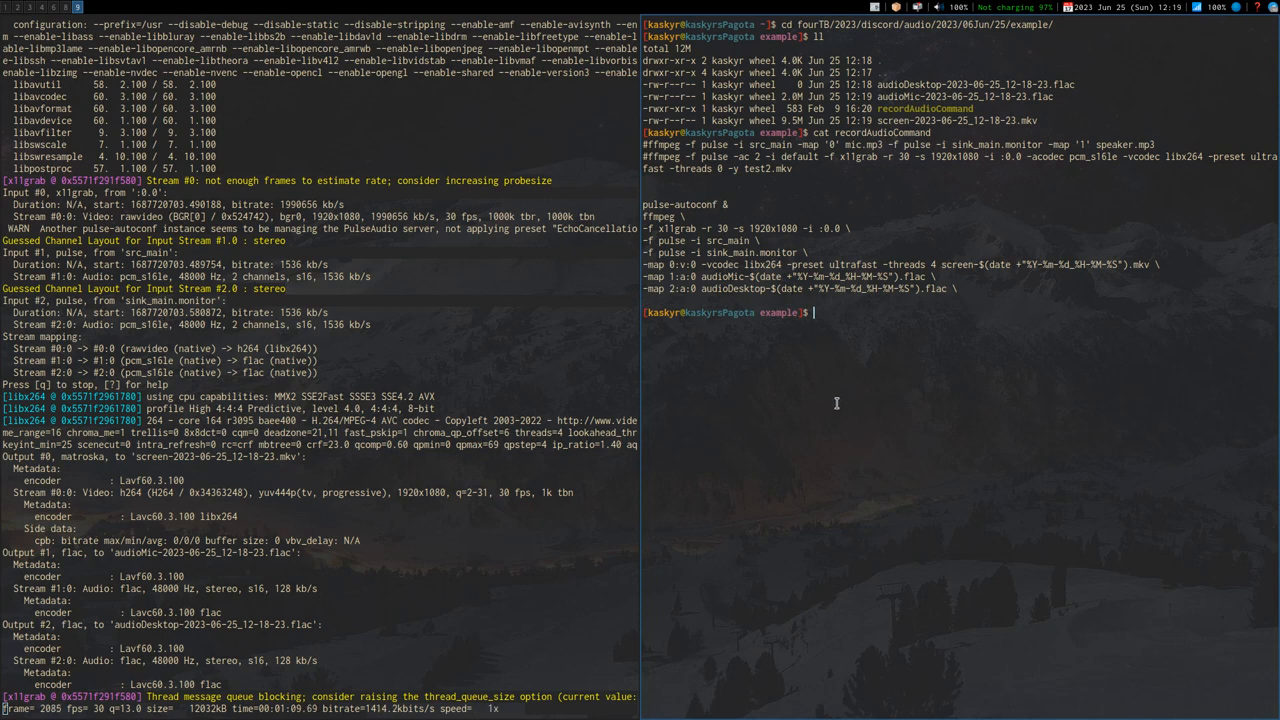
{"action": "mouse_move", "coordinate": [862, 420]}
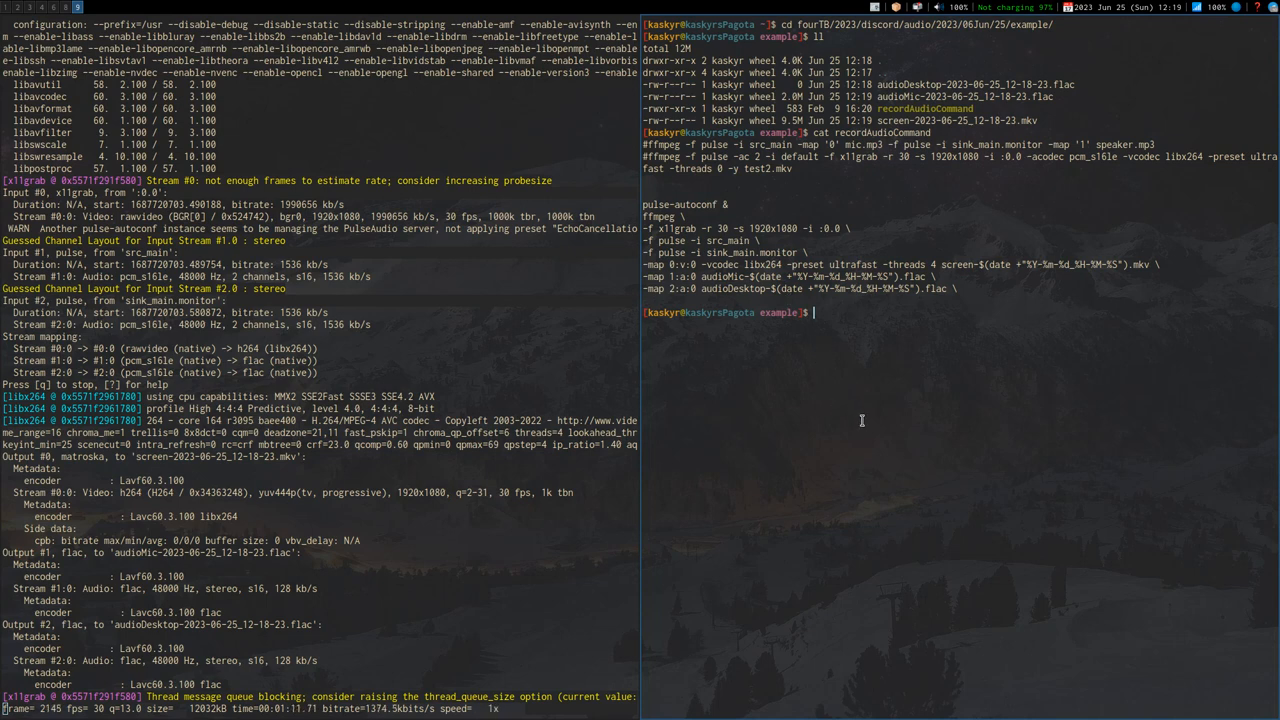
{"action": "type", "text": "pacm"}
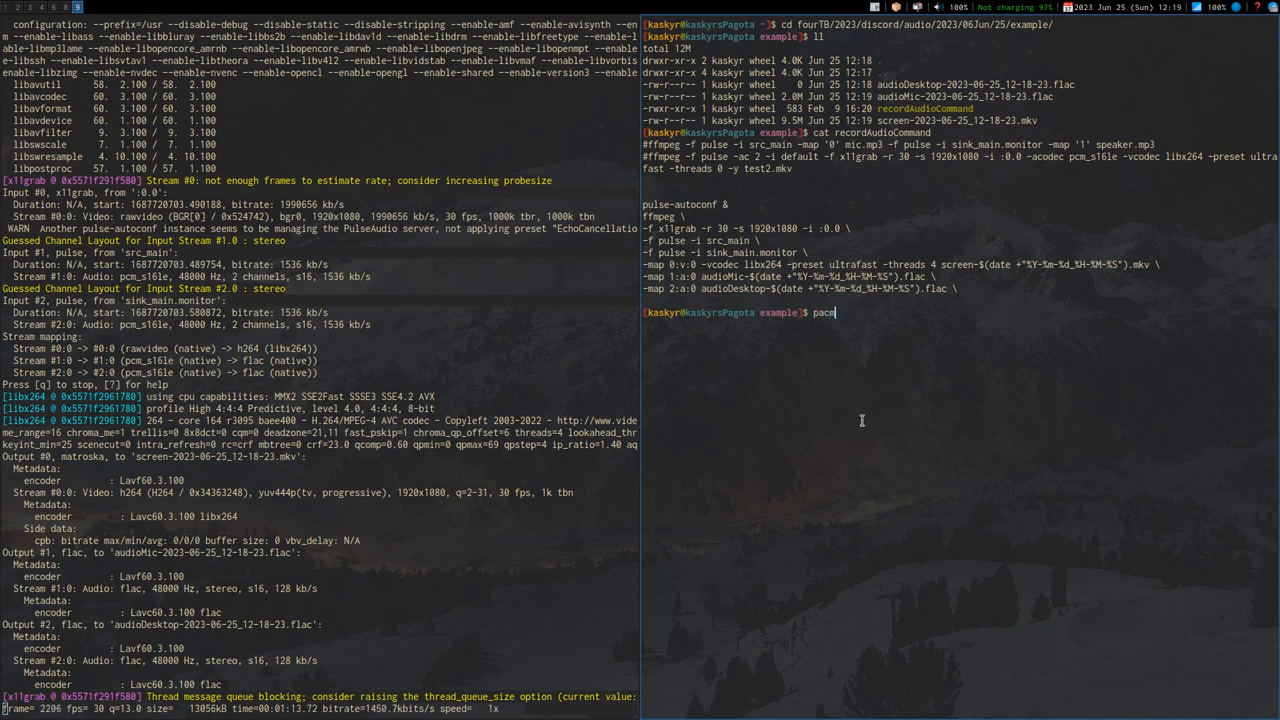
{"action": "type", "text": "mac -Q pulse"}
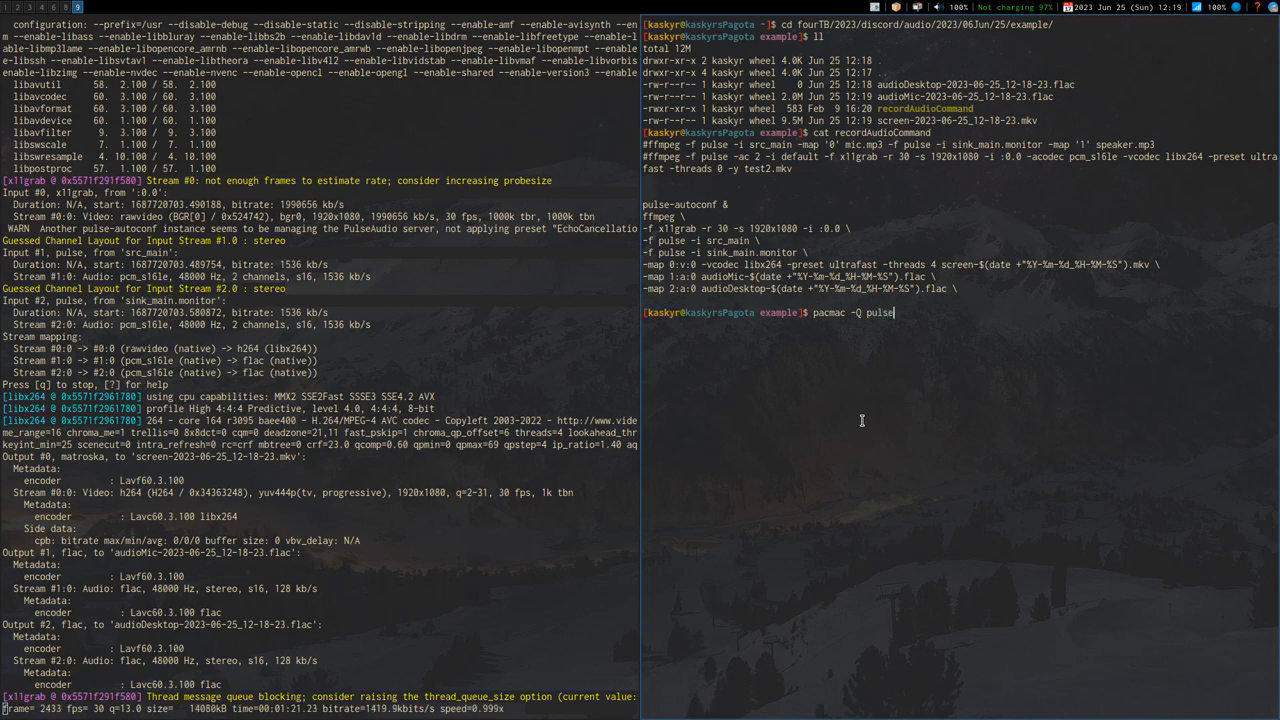
{"action": "type", "text": "-autoconf"}
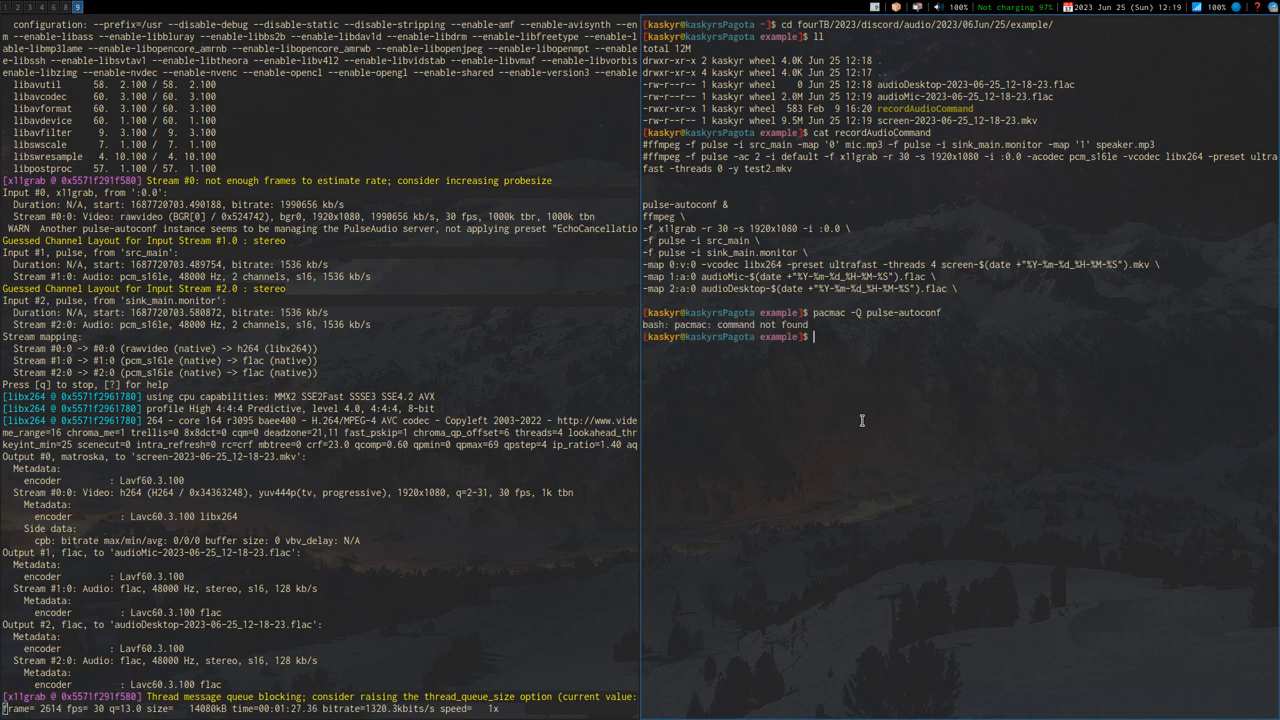
{"action": "type", "text": "pacmac -Q pulse-autoconf"}
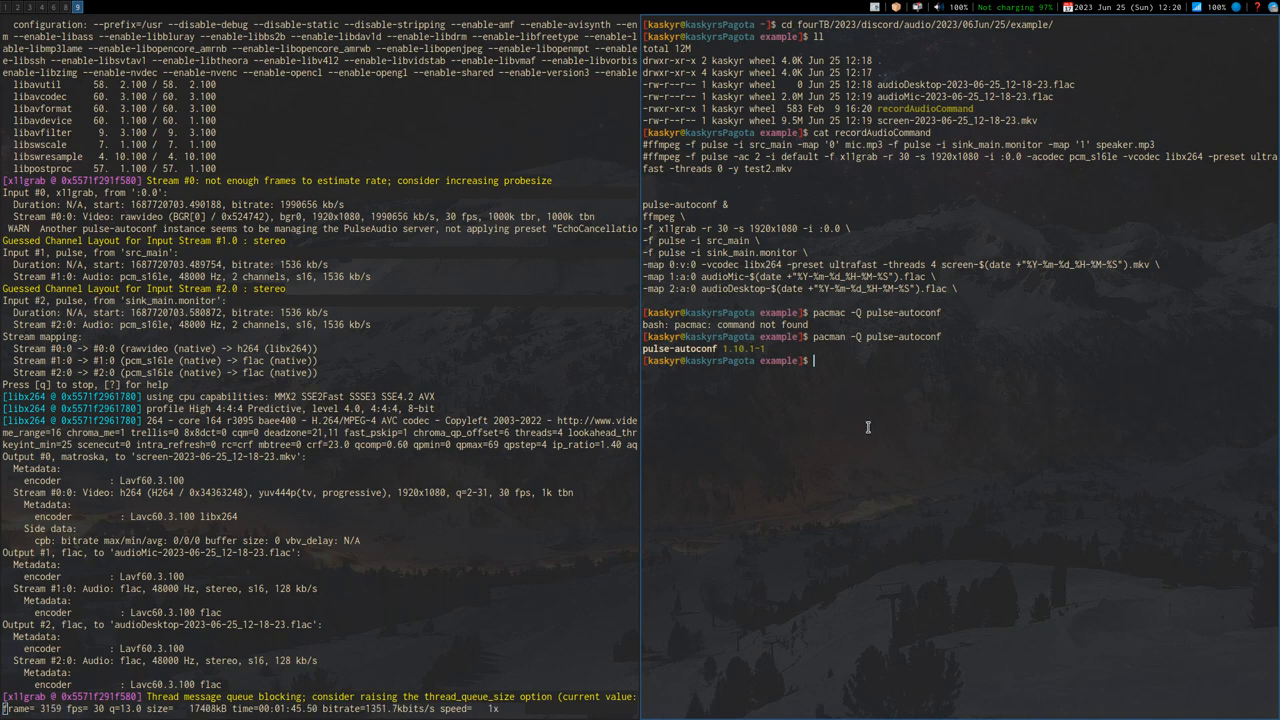
{"action": "mouse_move", "coordinate": [765, 392]}
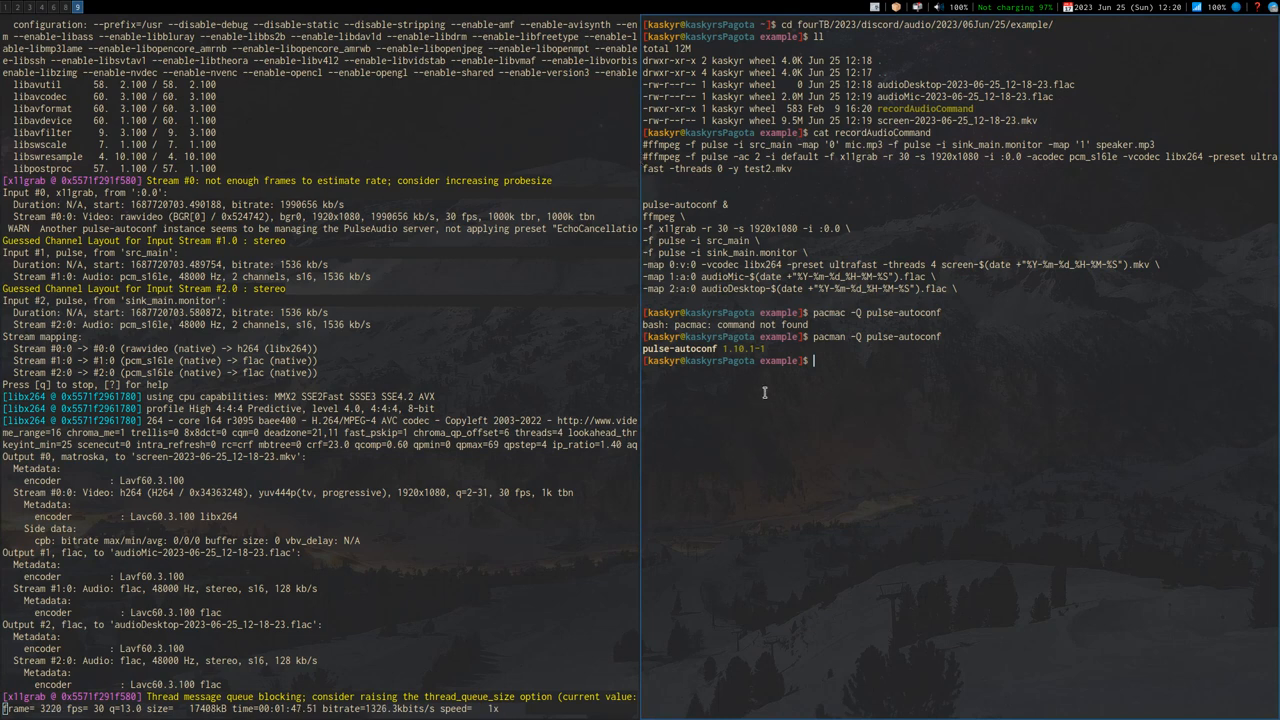
{"action": "mouse_move", "coordinate": [703, 235]}
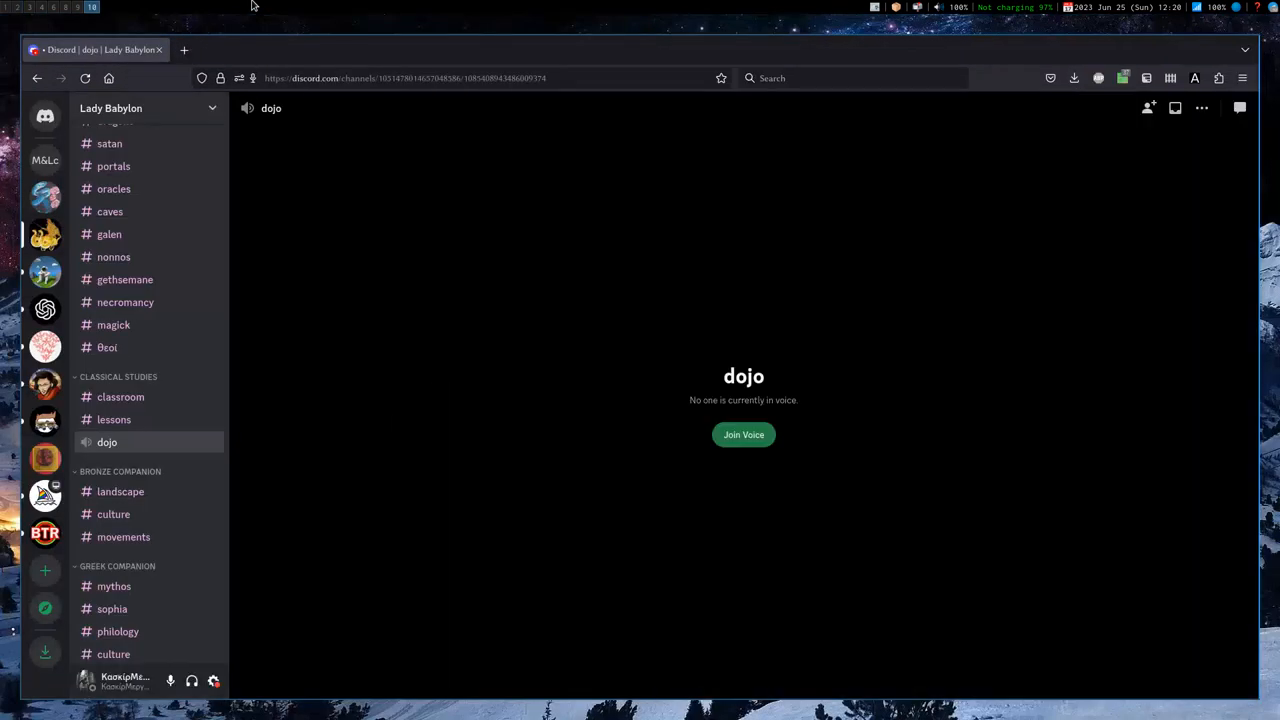
Search 'pulse-autoconf 1.10.1-1' in a new tab and read its AUR package details.
{"action": "left_click", "coordinate": [184, 50]}
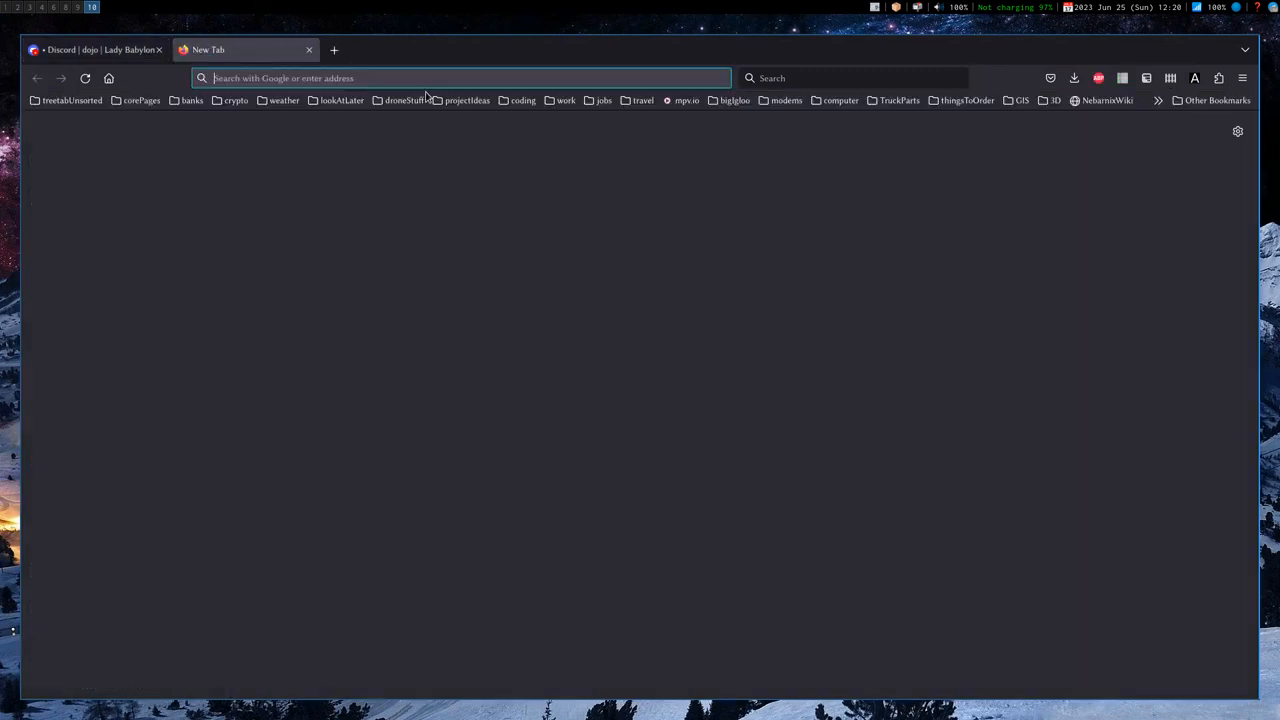
{"action": "type", "text": "pulse-autoconf 1.10.1-1"}
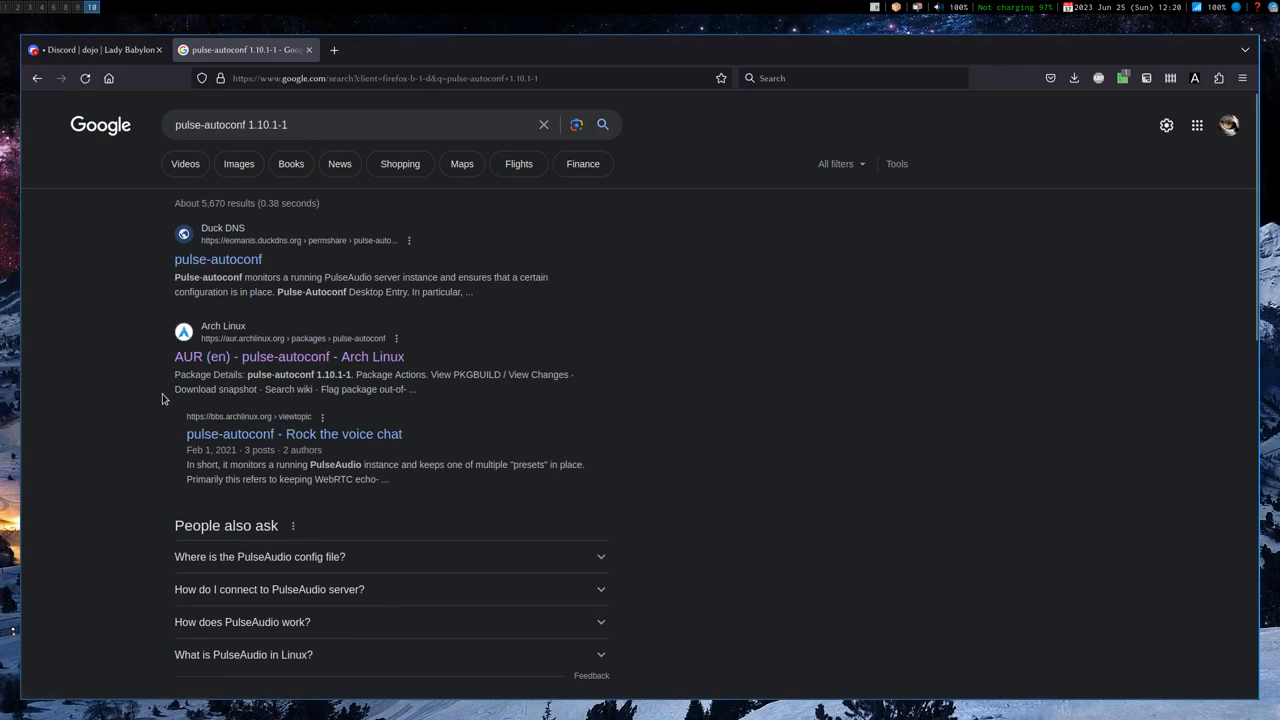
{"action": "left_click", "coordinate": [289, 356]}
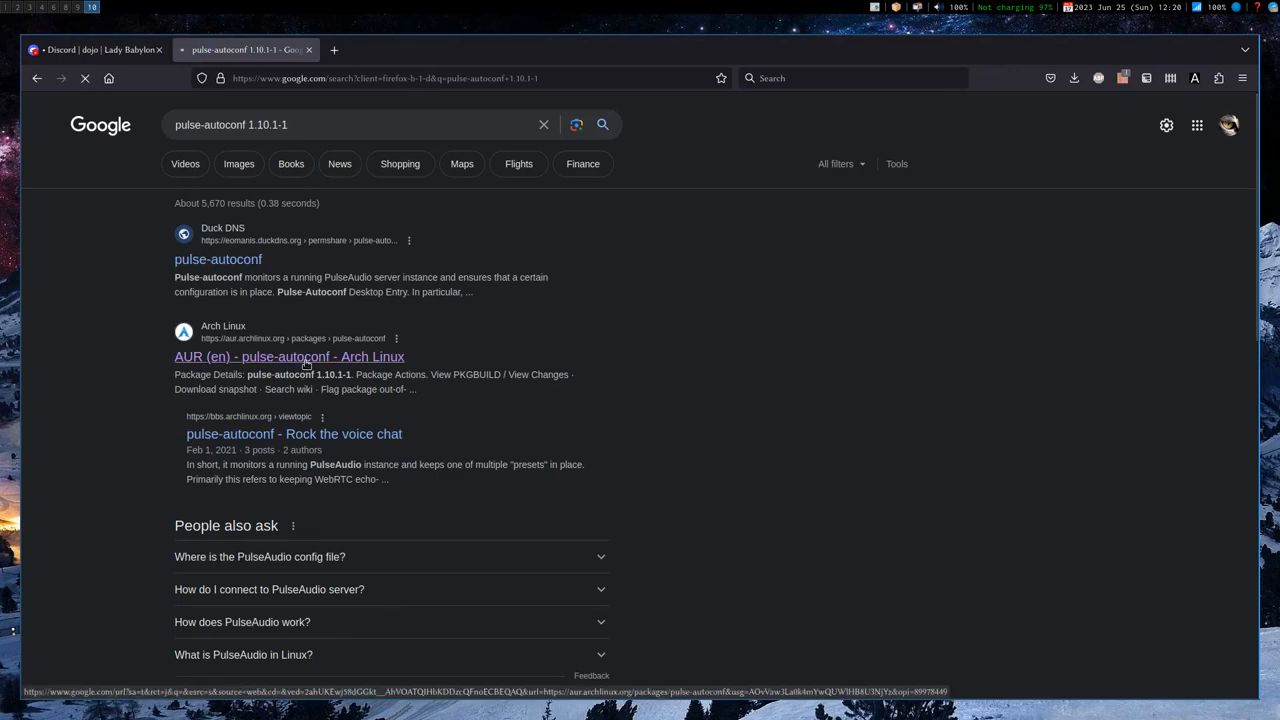
{"action": "left_click", "coordinate": [289, 356]}
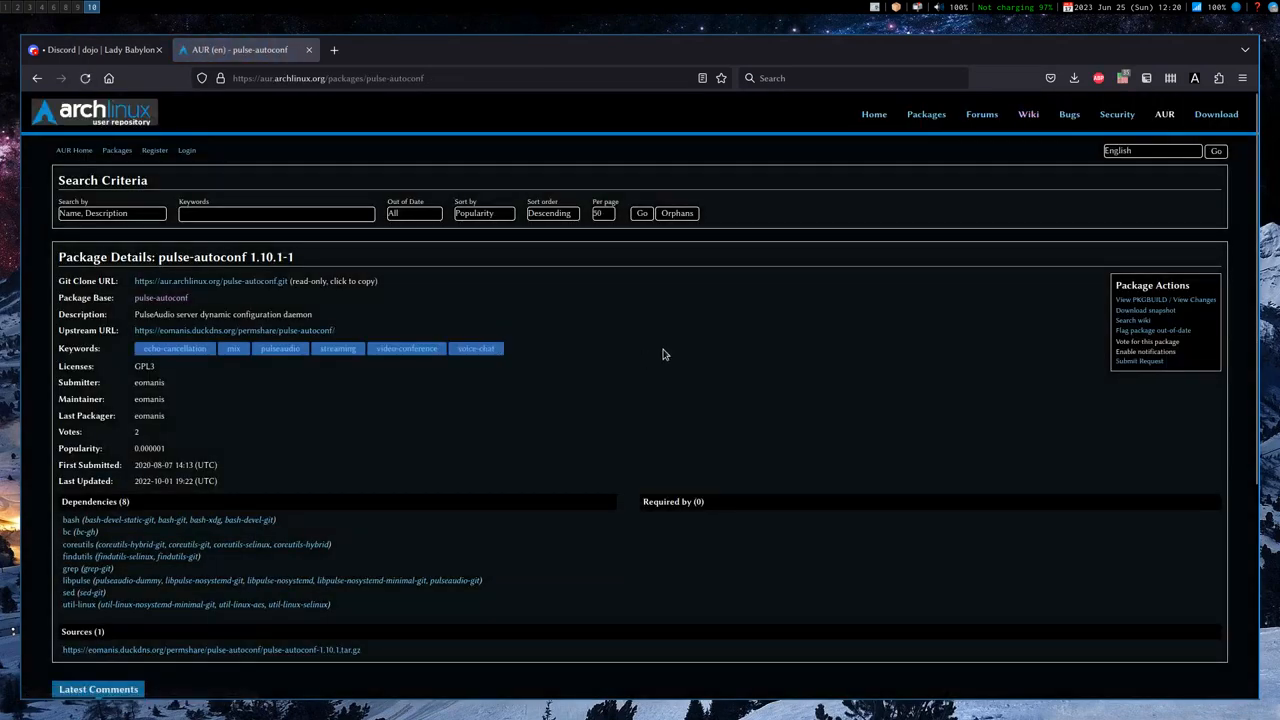
{"action": "scroll", "scroll_direction": "down", "scroll_amount": 3}
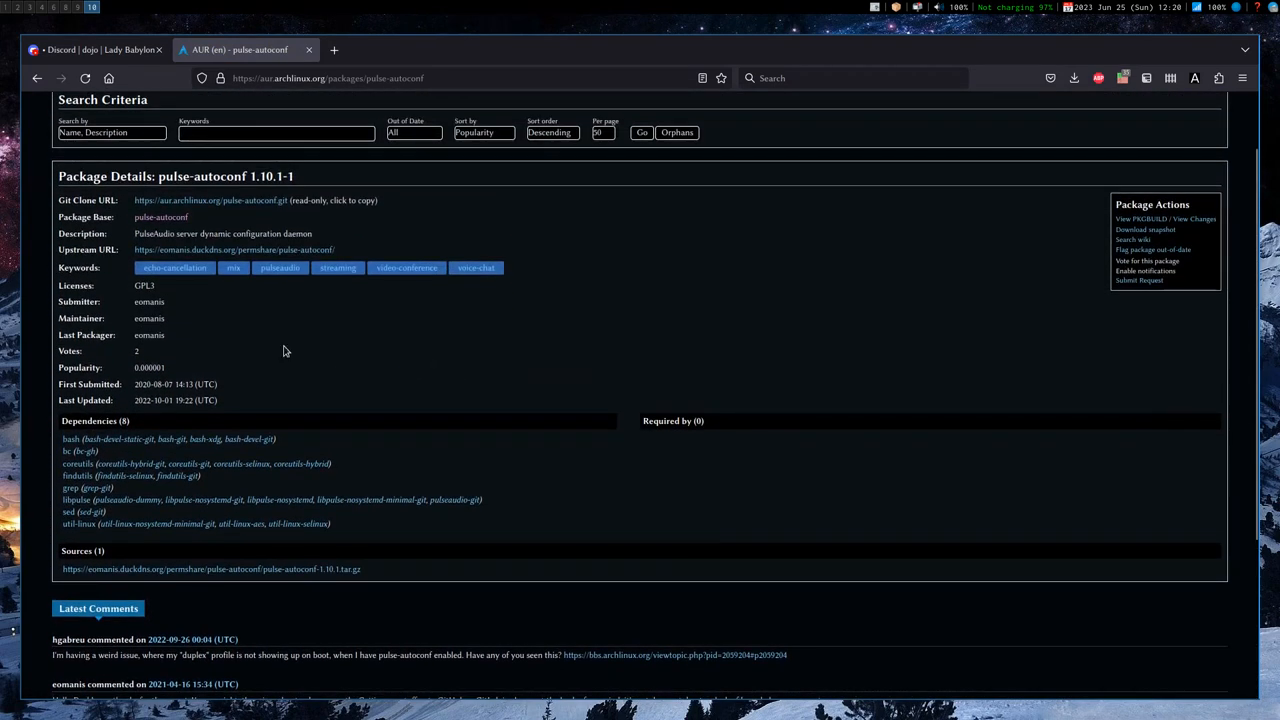
{"action": "mouse_move", "coordinate": [285, 233]}
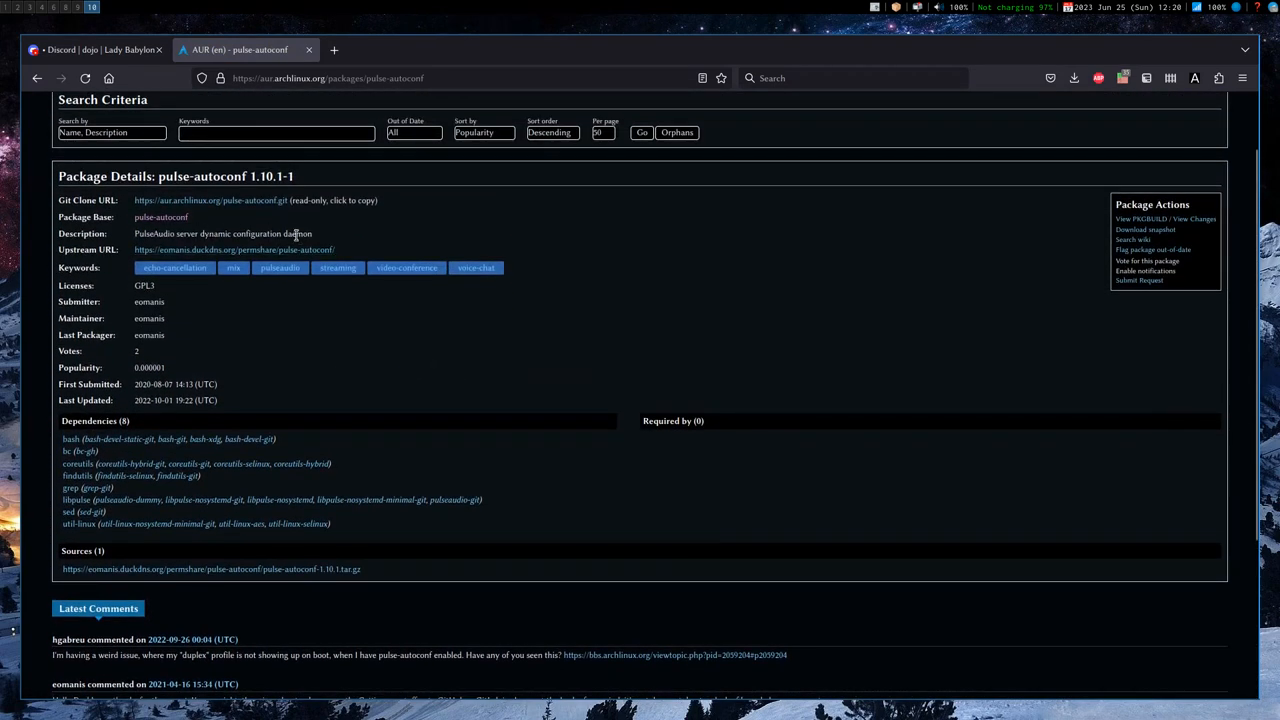
{"action": "left_click_drag", "start_coordinate": [160, 233], "coordinate": [283, 233]}
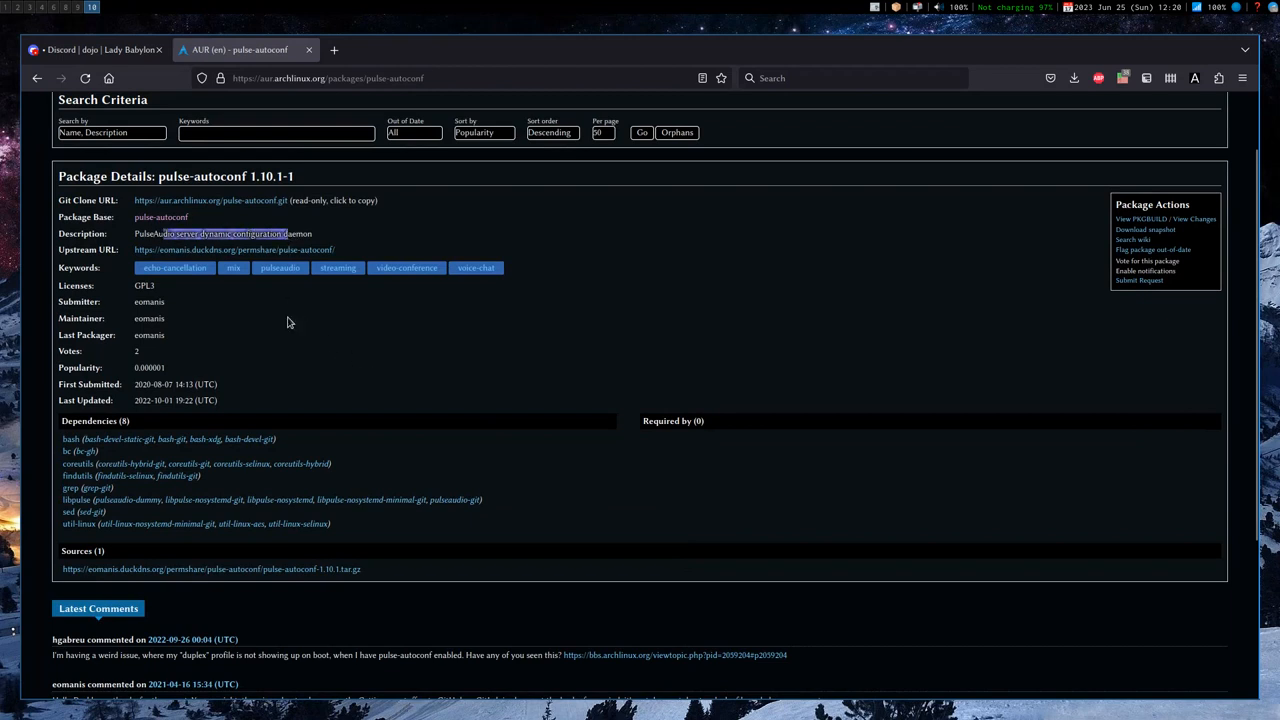
{"action": "mouse_move", "coordinate": [280, 267]}
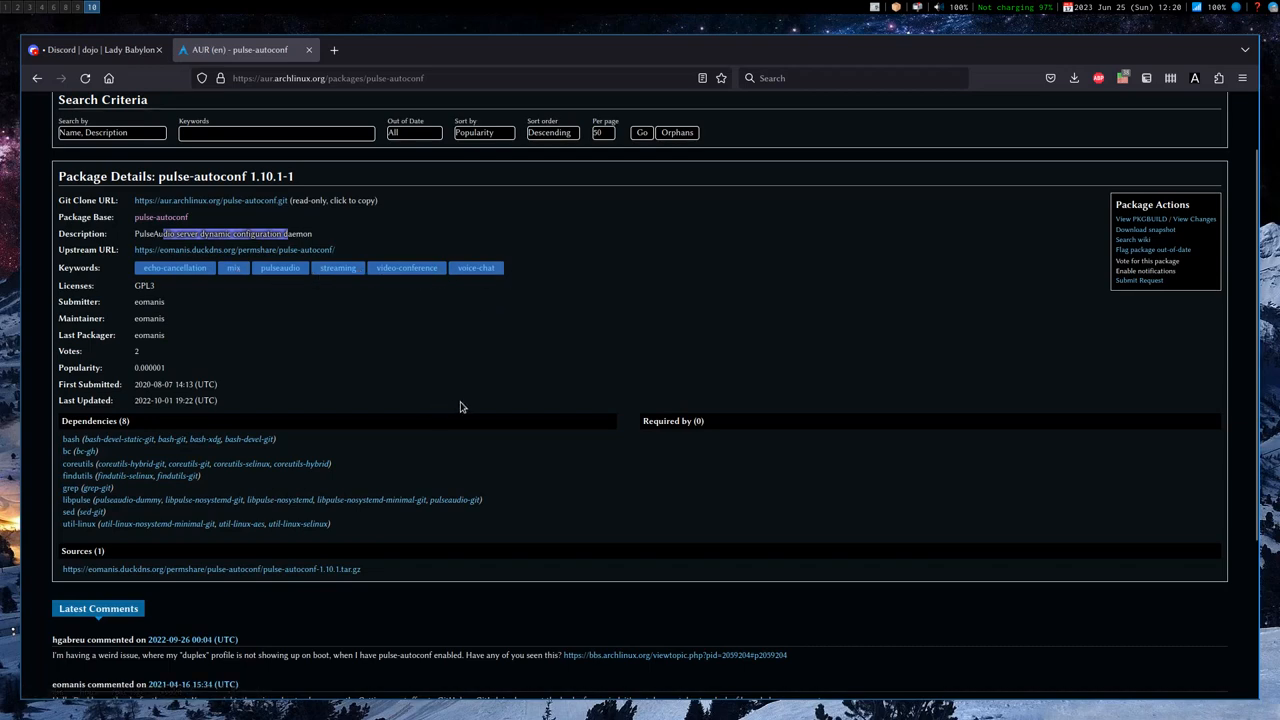
{"action": "scroll", "scroll_direction": "down", "scroll_amount": 3}
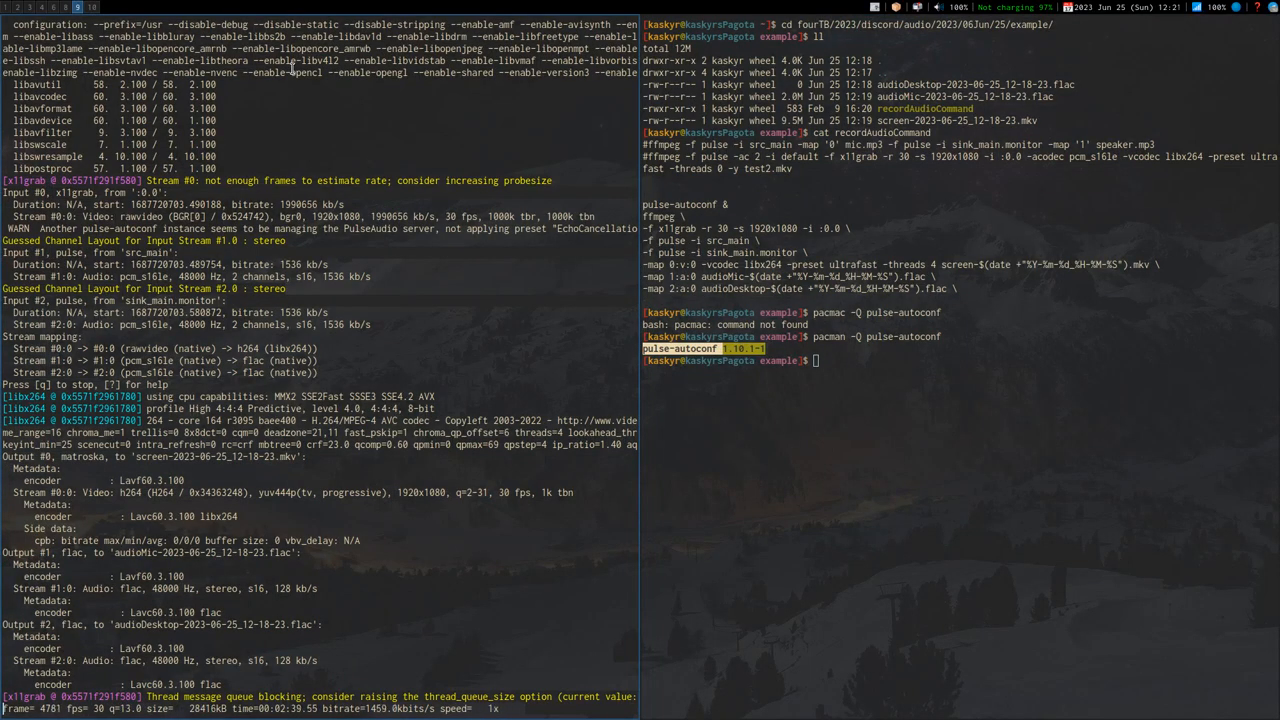
Run 'man pulse-autoconf', get no manual entry, and start typing info.
{"action": "type", "text": "man"}
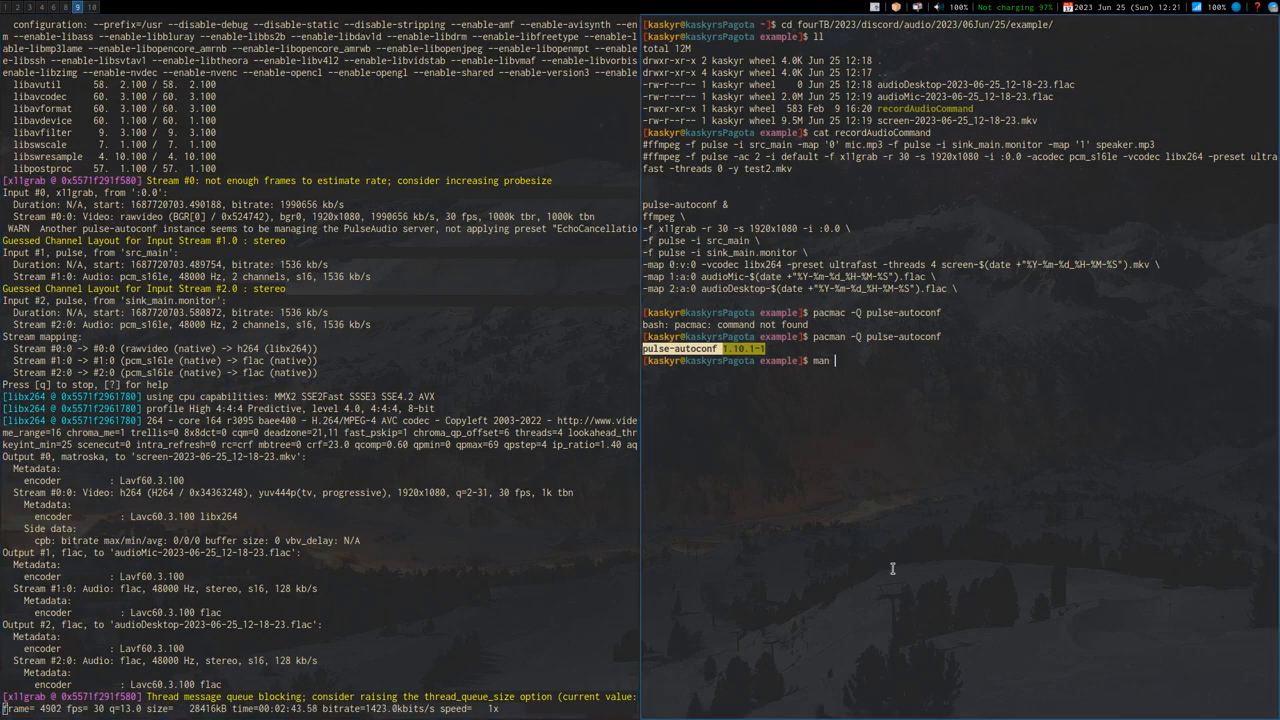
{"action": "type", "text": "pulse-autoconf"}
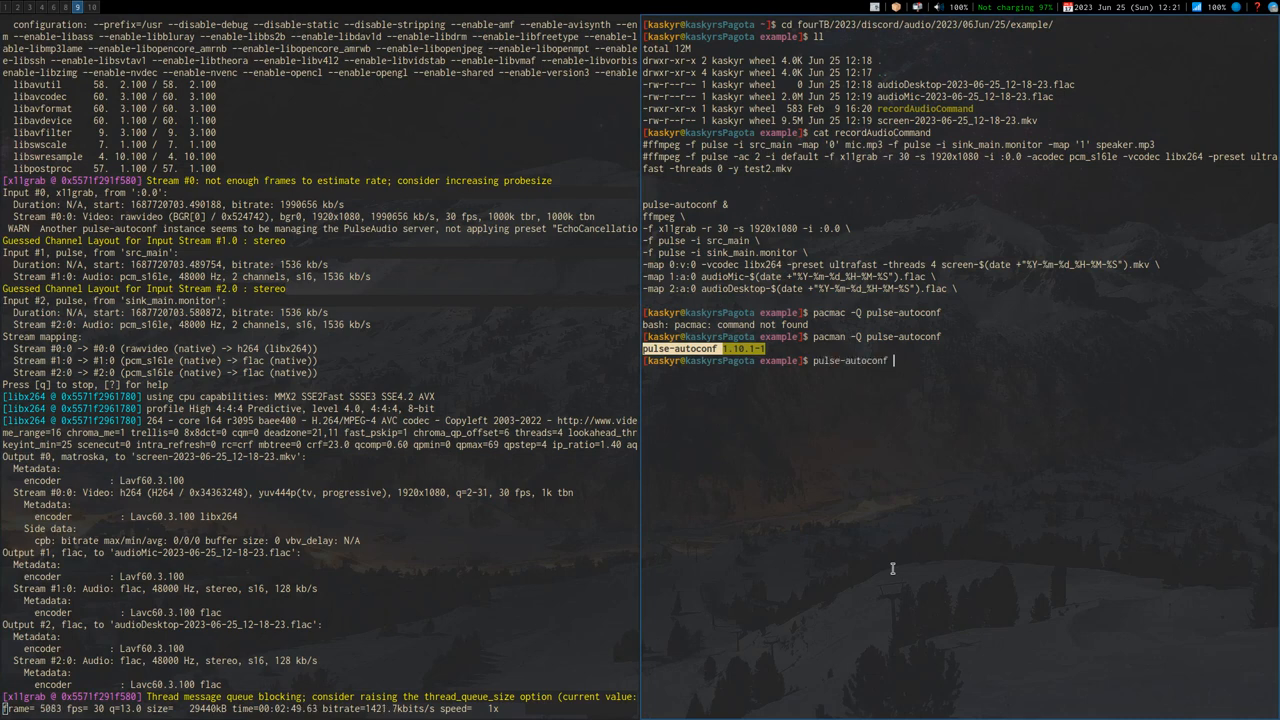
{"action": "type", "text": "ma"}
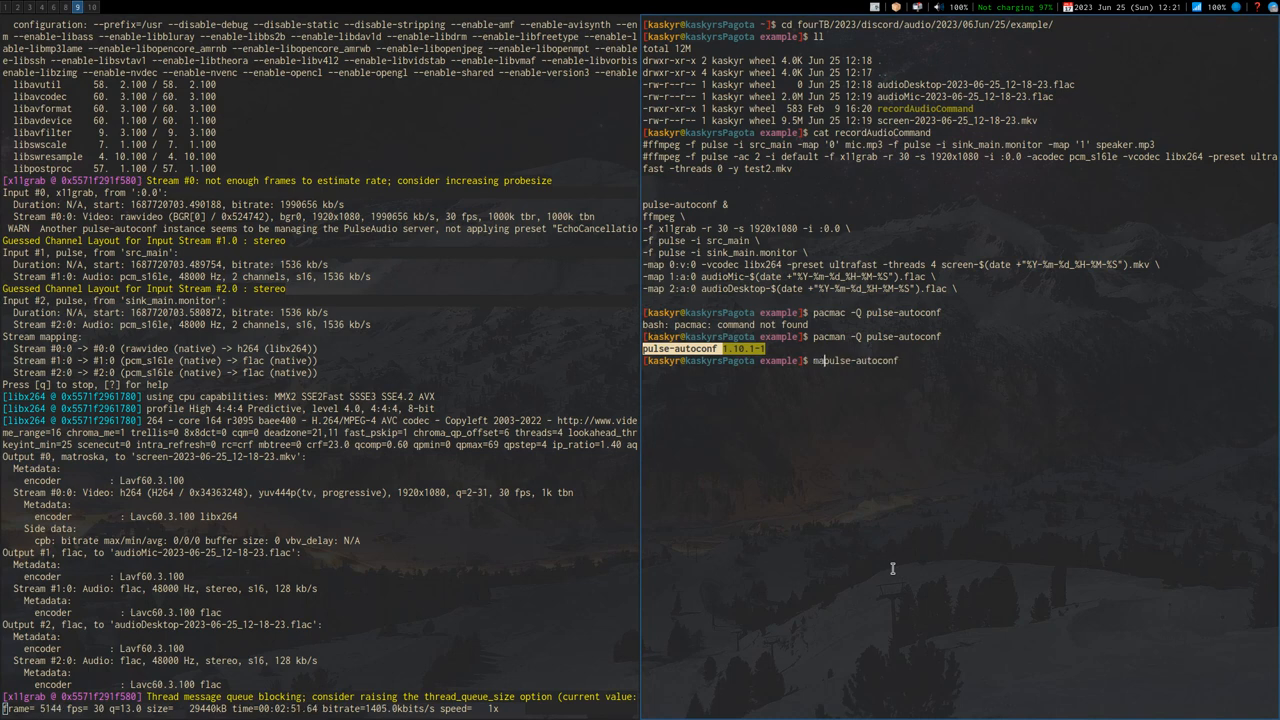
{"action": "key", "text": "Return"}
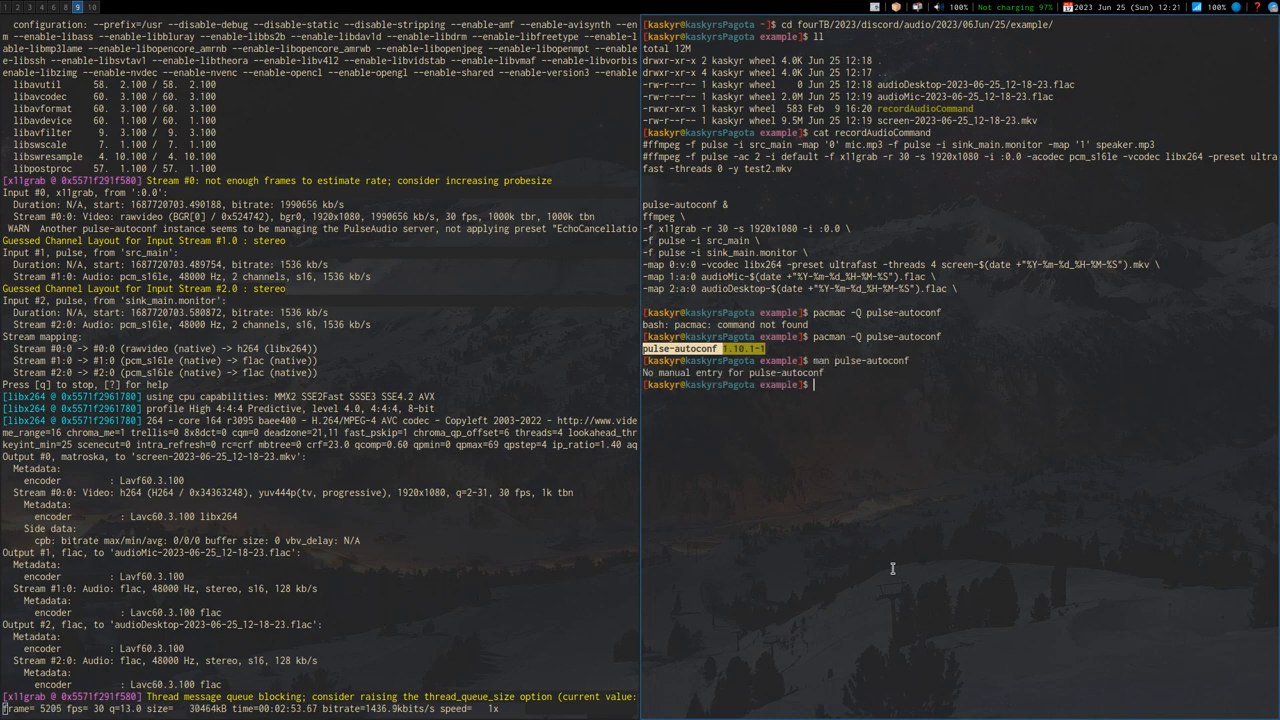
{"action": "type", "text": "info"}
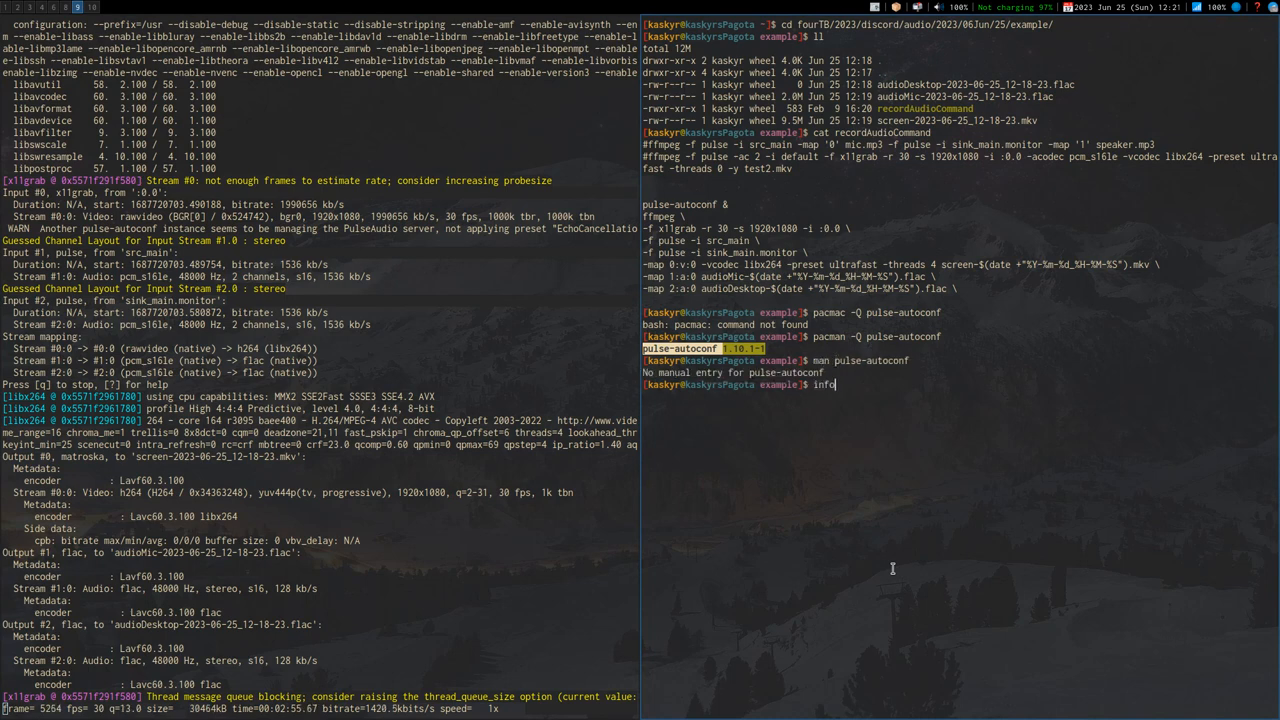
{"action": "type", "text": "man pulse-autoconf"}
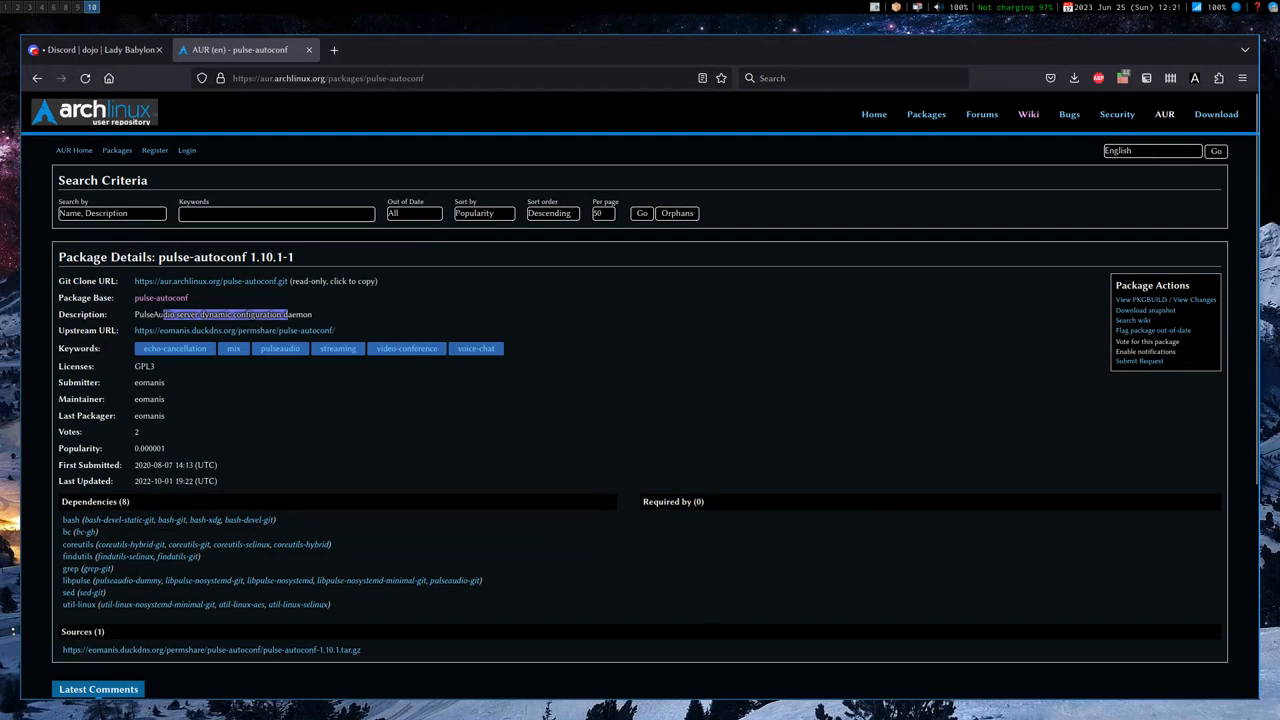
{"action": "mouse_move", "coordinate": [457, 403]}
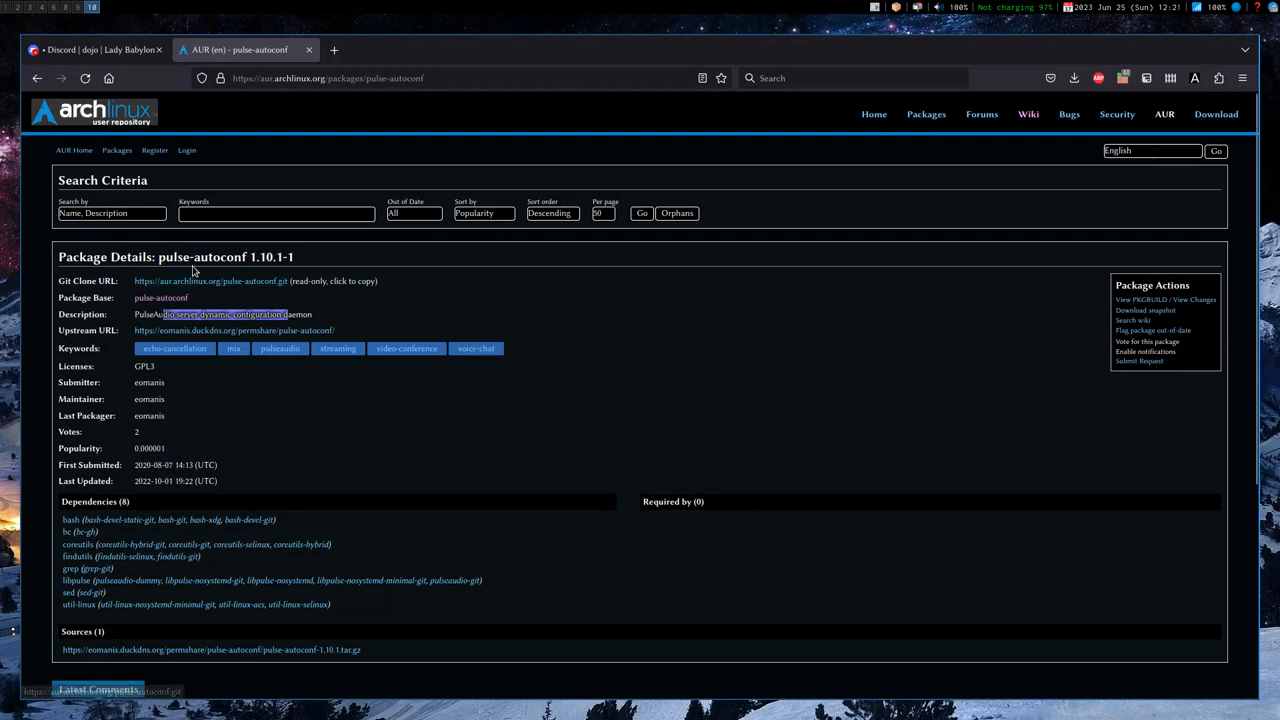
{"action": "scroll", "scroll_direction": "down", "scroll_amount": 3}
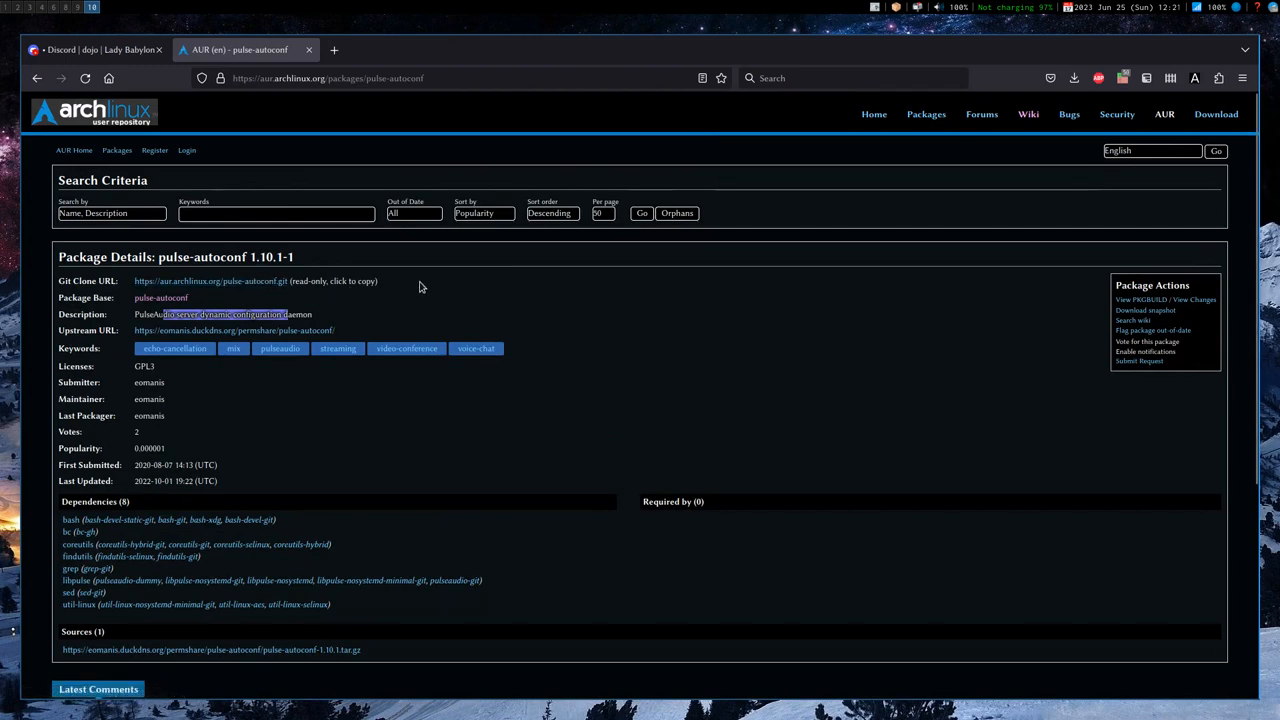
{"action": "scroll", "scroll_direction": "down", "scroll_amount": 3}
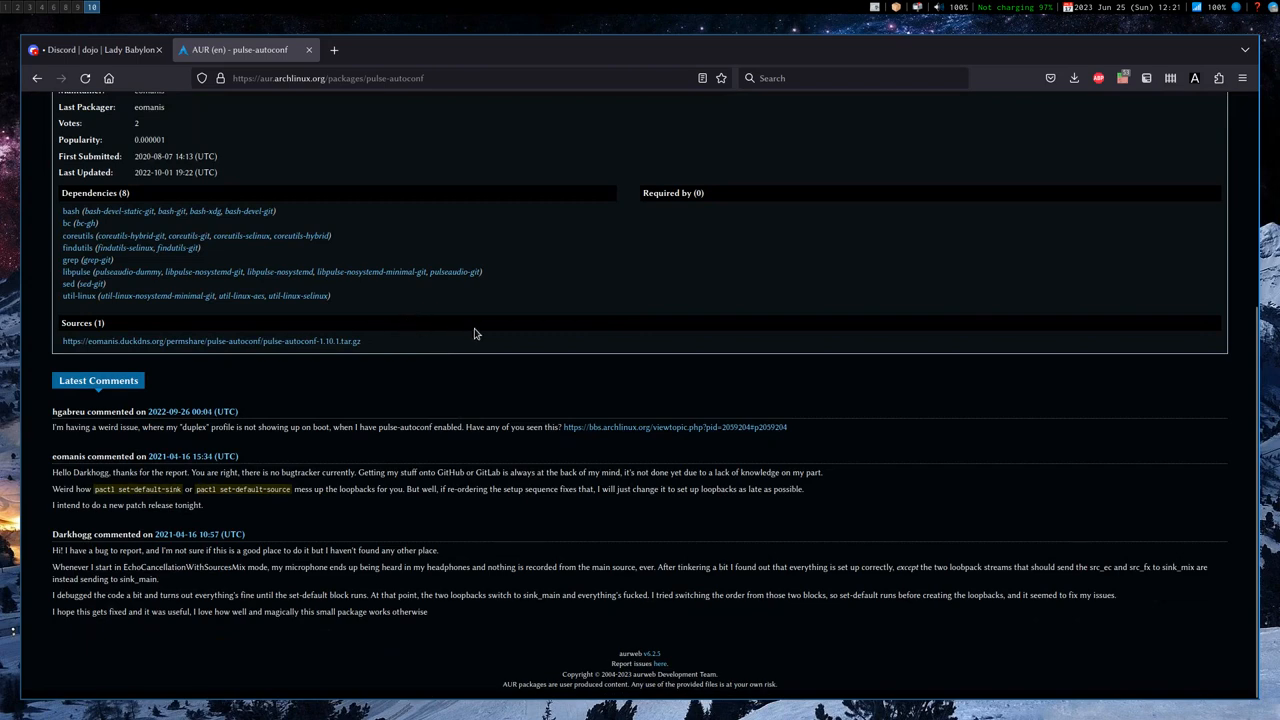
{"action": "mouse_move", "coordinate": [305, 438]}
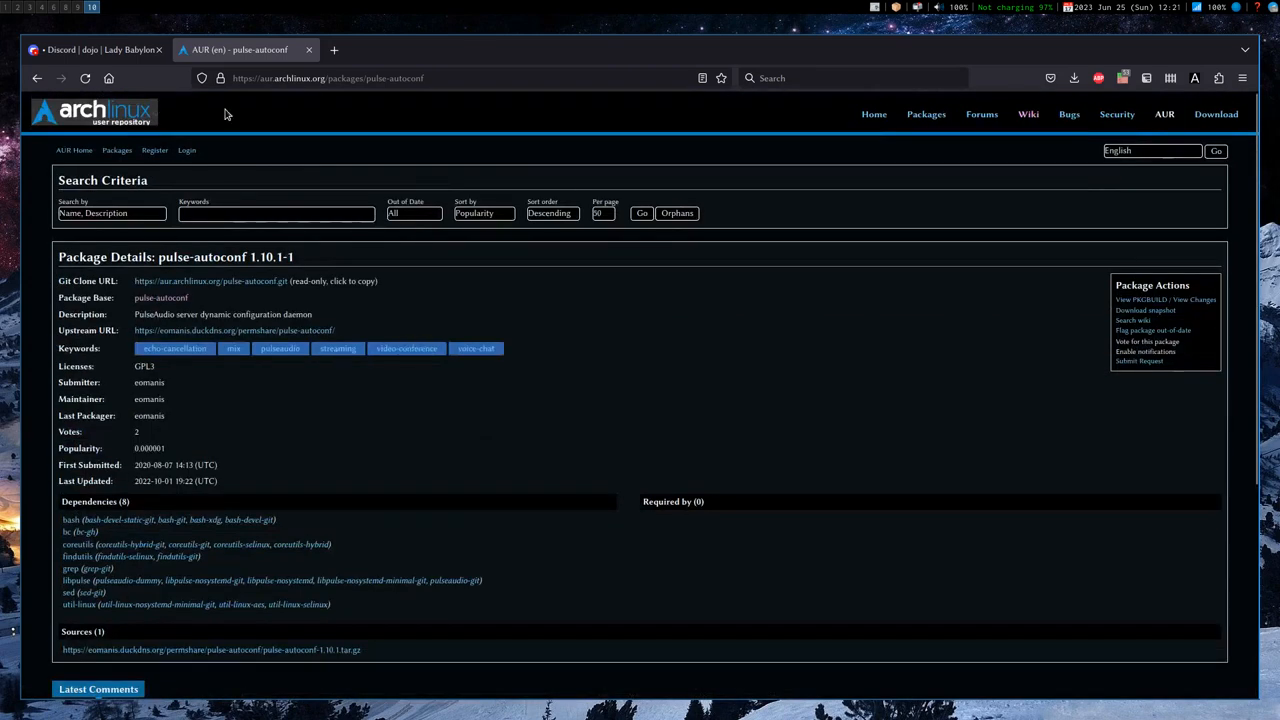
{"action": "mouse_move", "coordinate": [365, 152]}
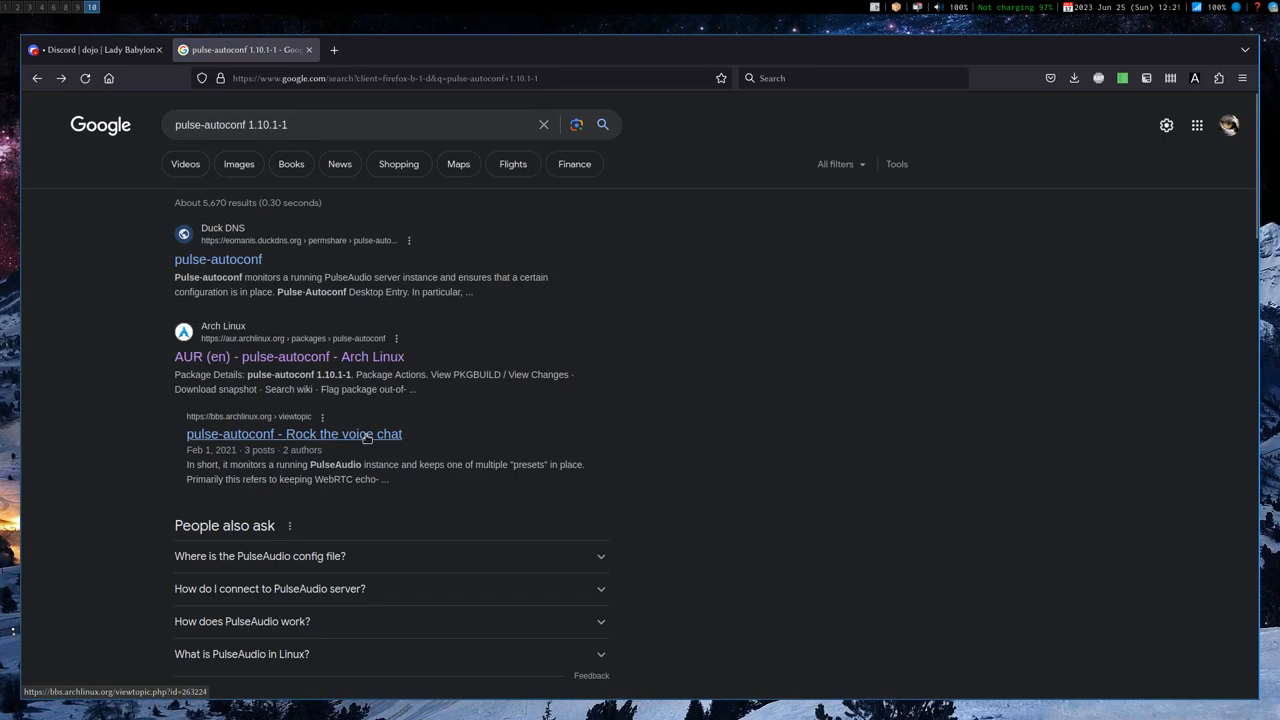
Read the bbs.archlinux.org thread 'pulse-autoconf - Rock the voice chat'.
{"action": "left_click", "coordinate": [293, 433]}
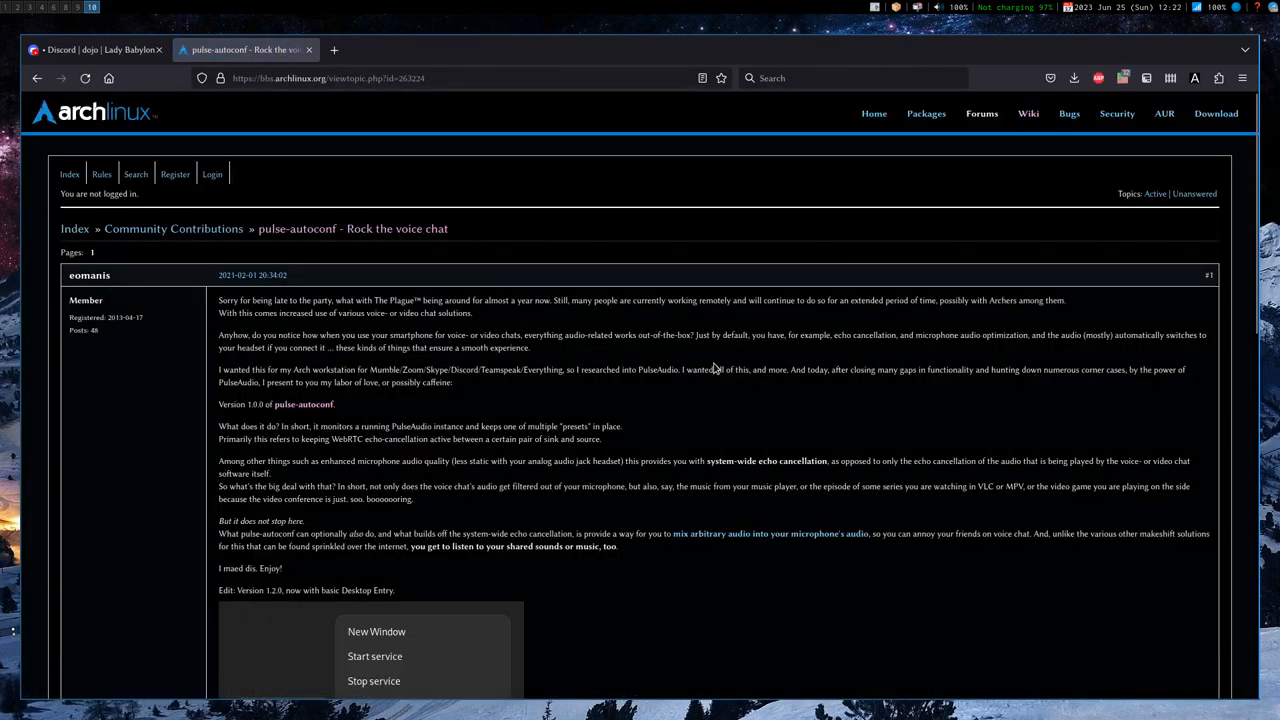
{"action": "mouse_move", "coordinate": [750, 386]}
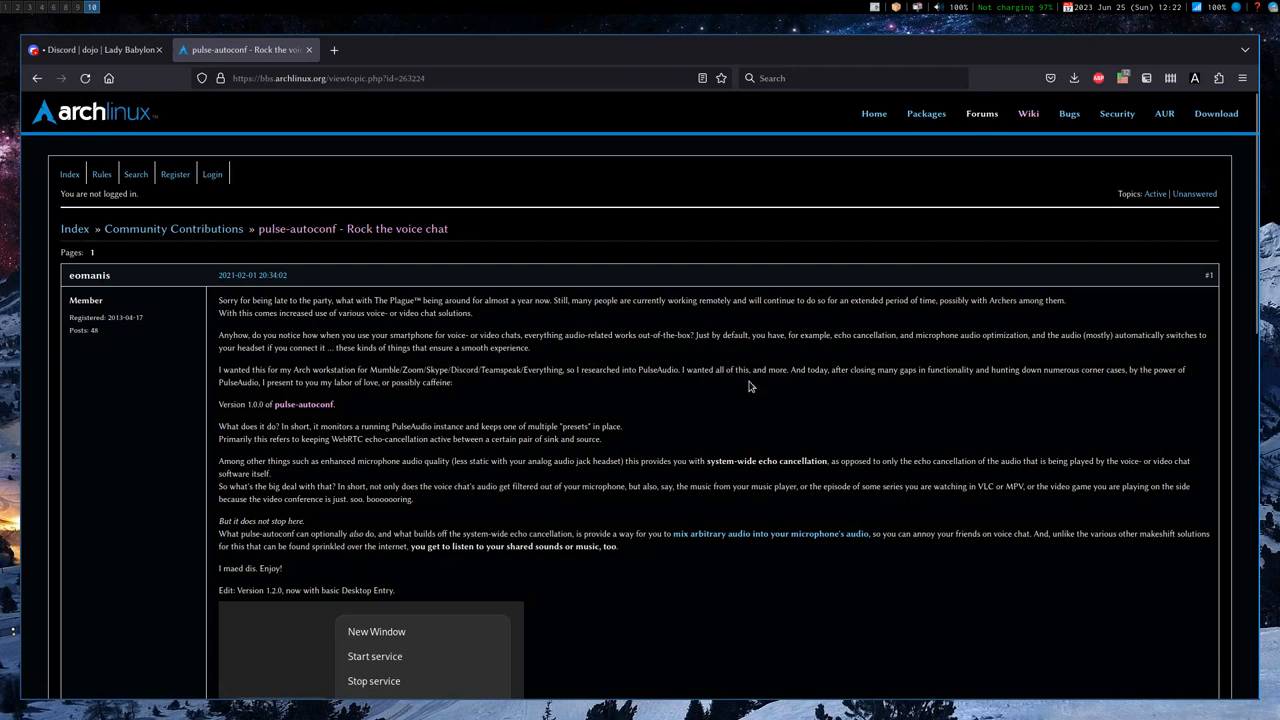
{"action": "mouse_move", "coordinate": [307, 290]}
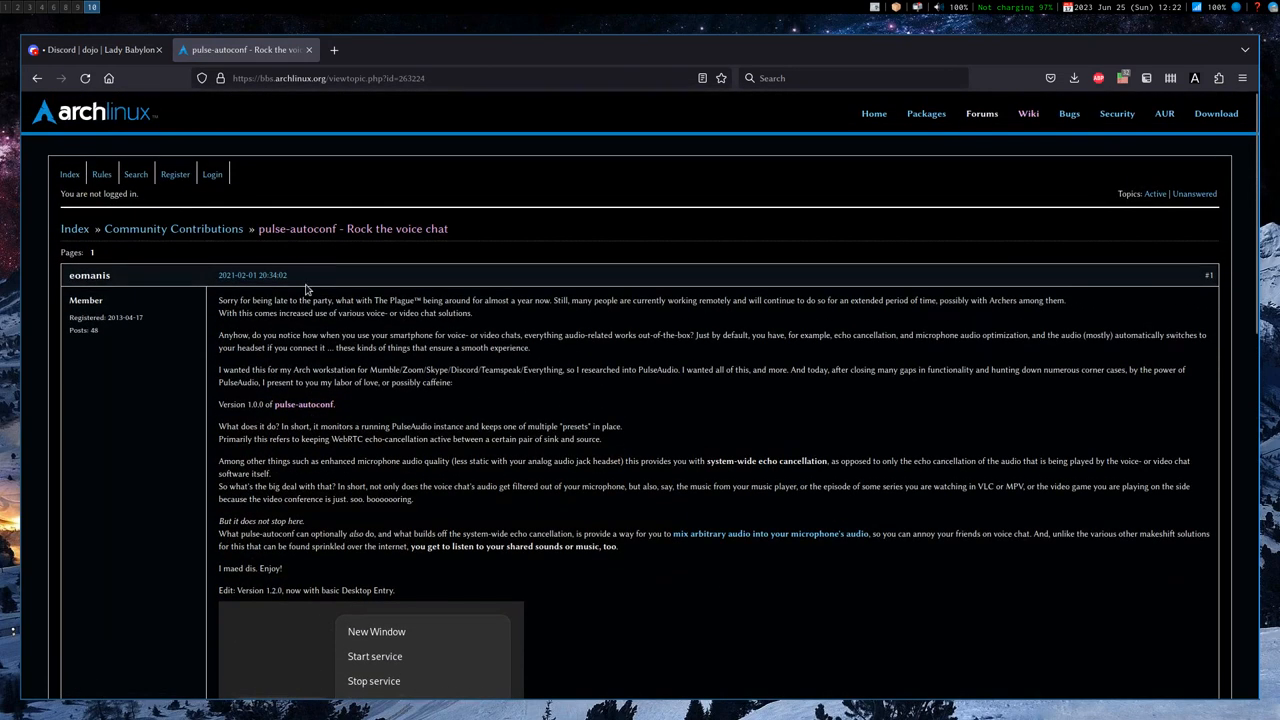
{"action": "scroll", "scroll_direction": "down", "scroll_amount": 3}
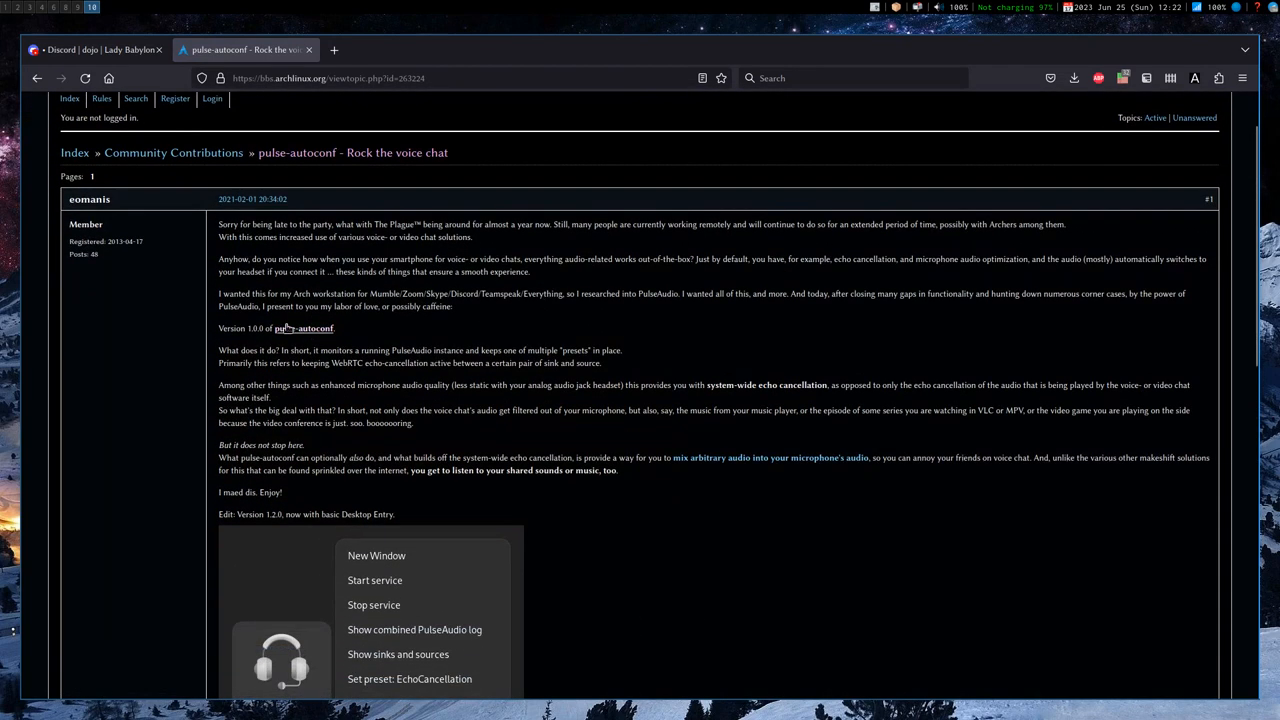
{"action": "mouse_move", "coordinate": [326, 344]}
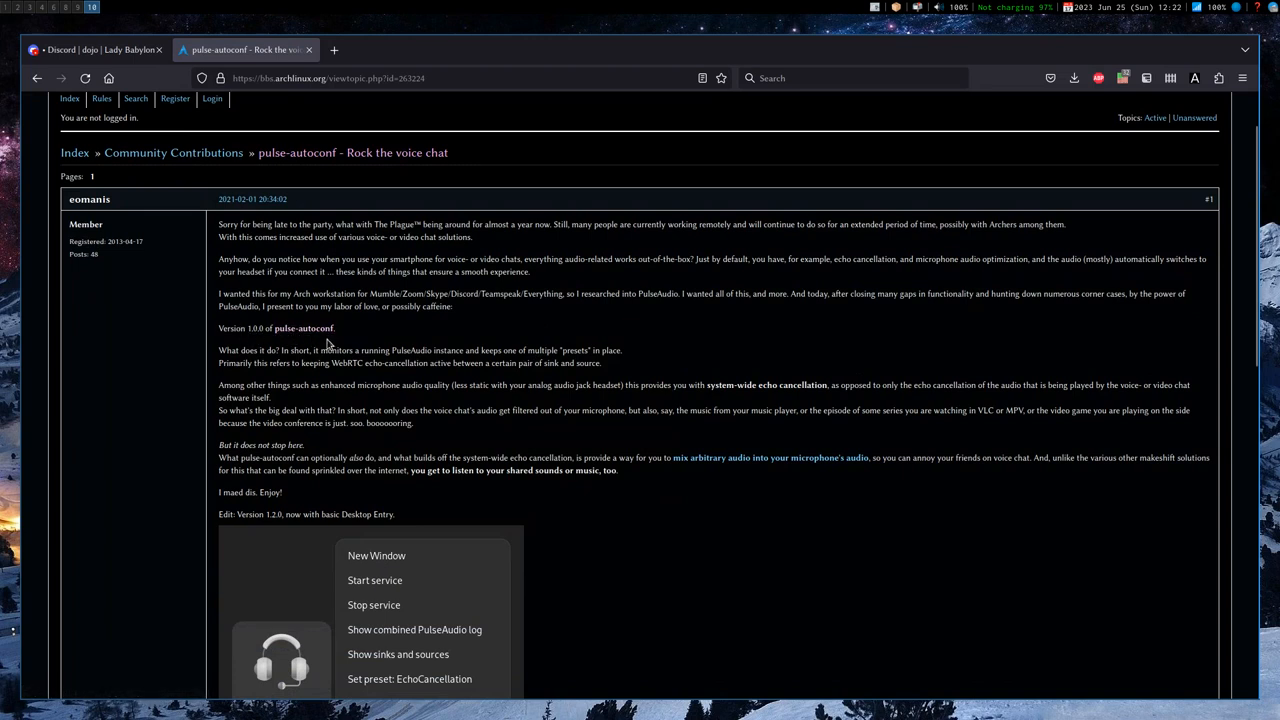
{"action": "mouse_move", "coordinate": [435, 350]}
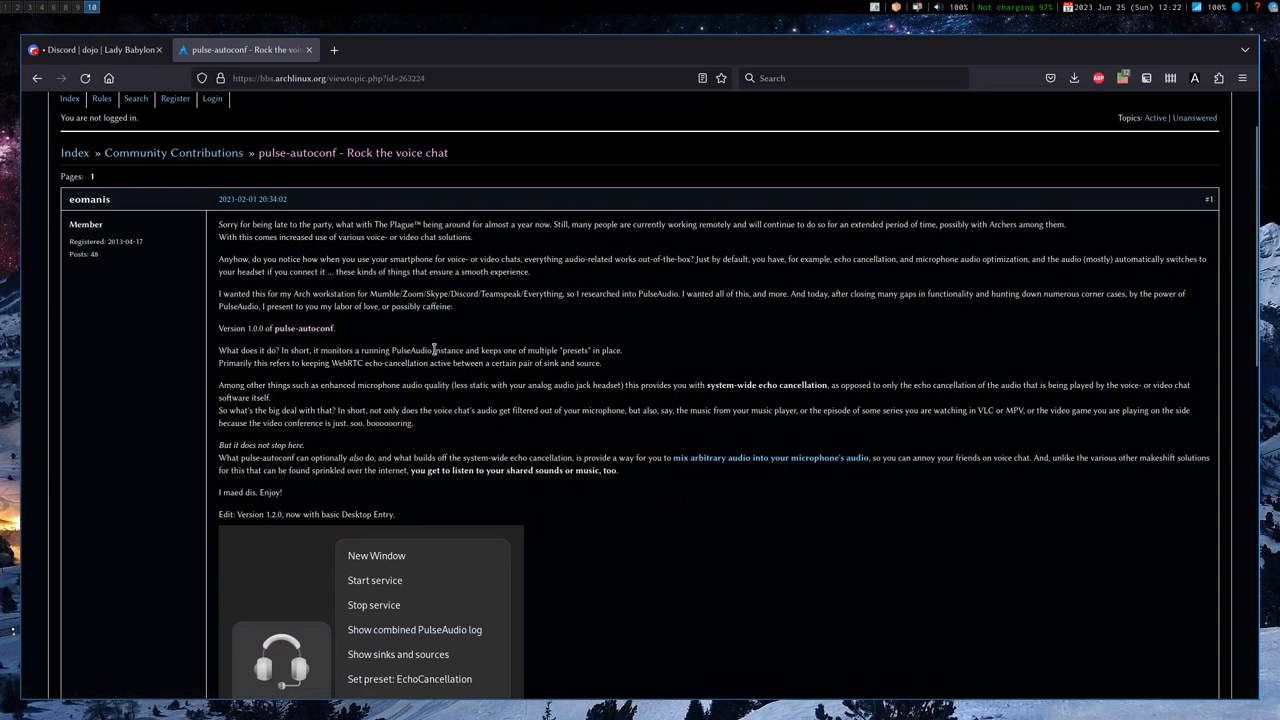
{"action": "mouse_move", "coordinate": [598, 351]}
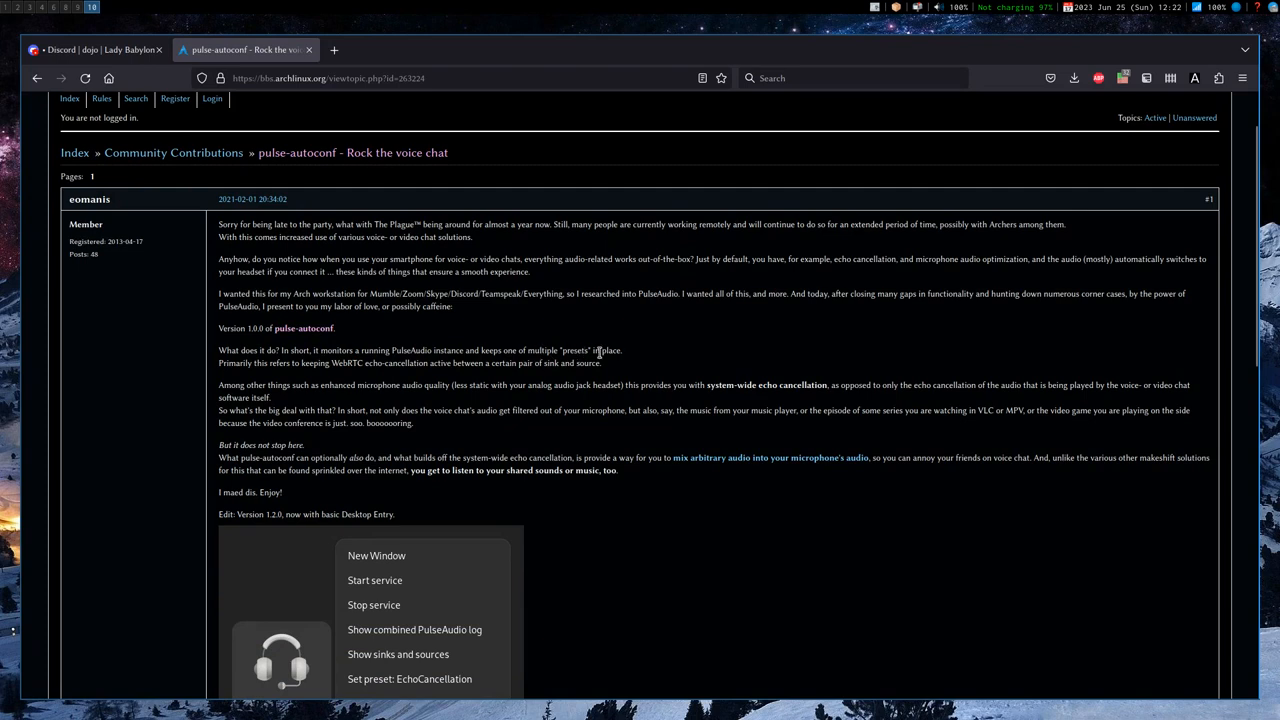
{"action": "mouse_move", "coordinate": [271, 466]}
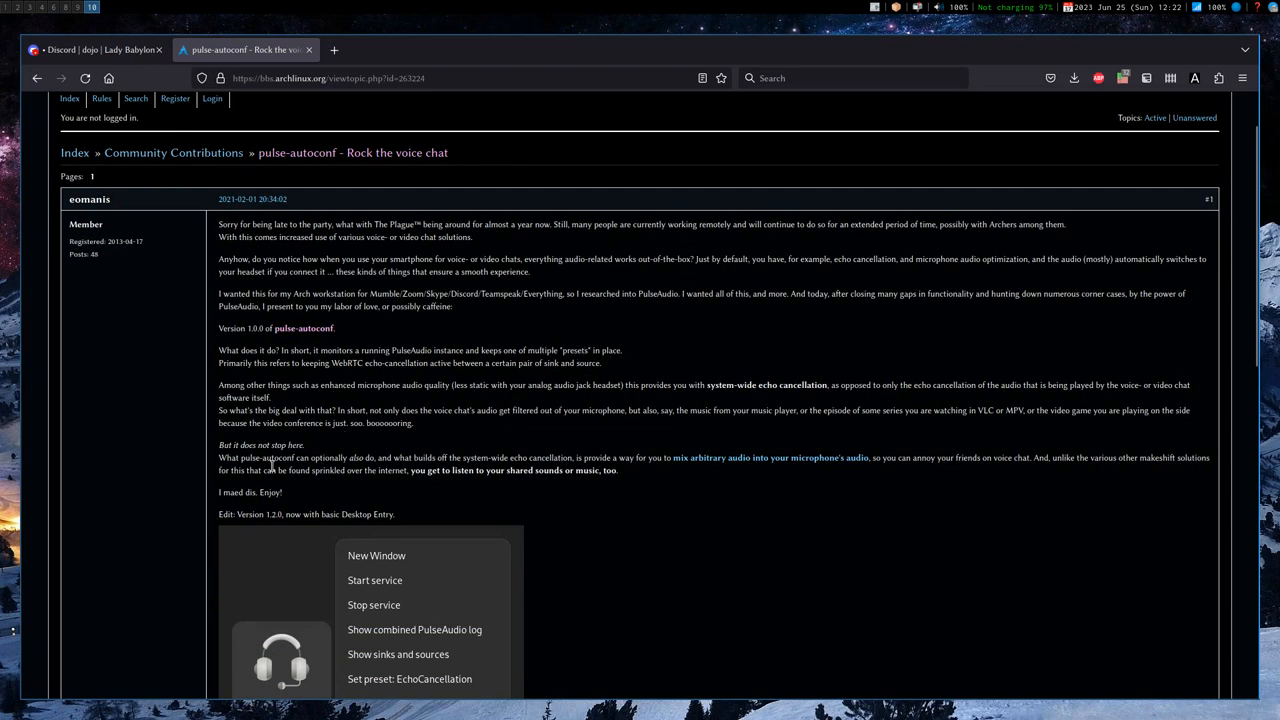
{"action": "scroll", "scroll_direction": "down", "scroll_amount": 3}
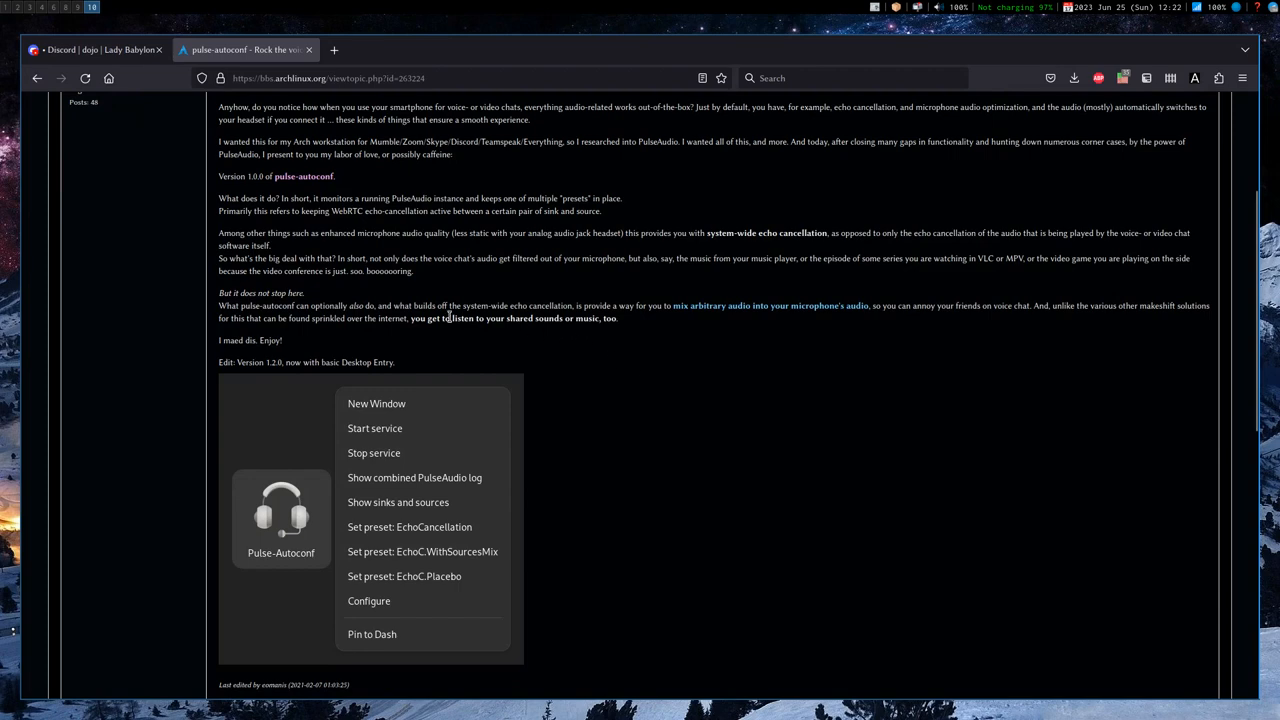
{"action": "scroll", "scroll_direction": "down", "scroll_amount": 3}
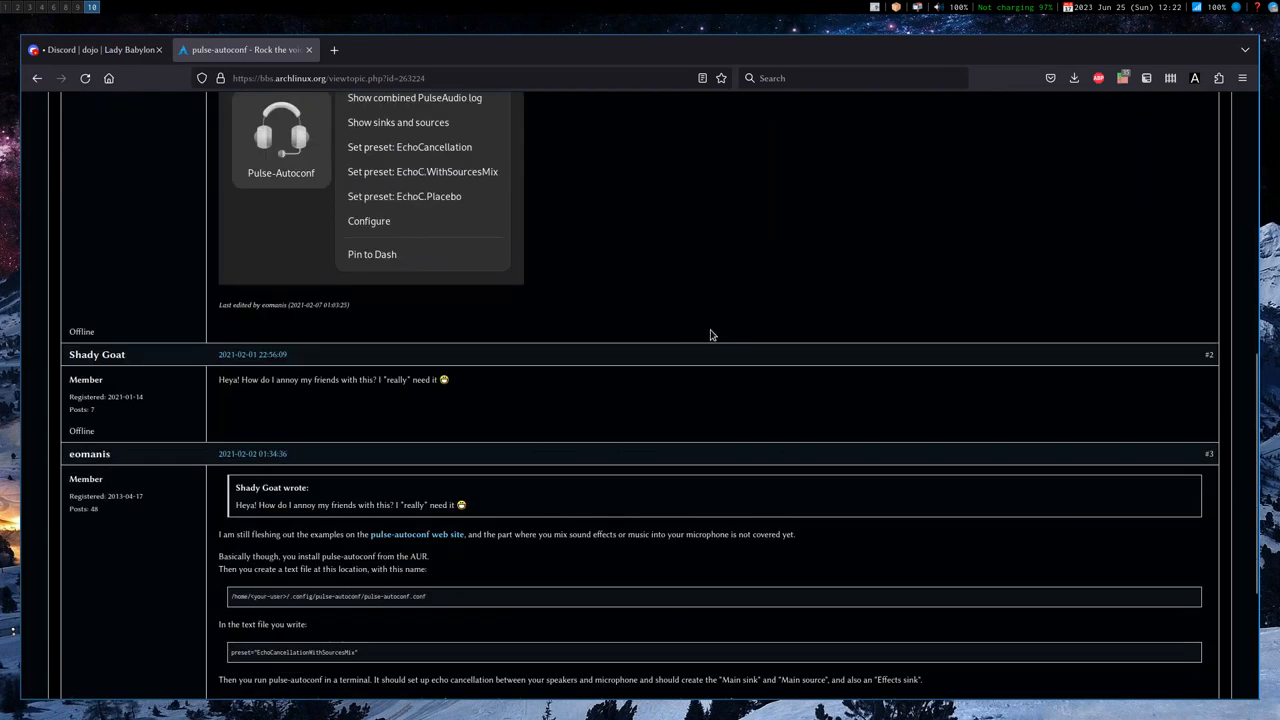
{"action": "scroll", "scroll_direction": "up", "scroll_amount": 3}
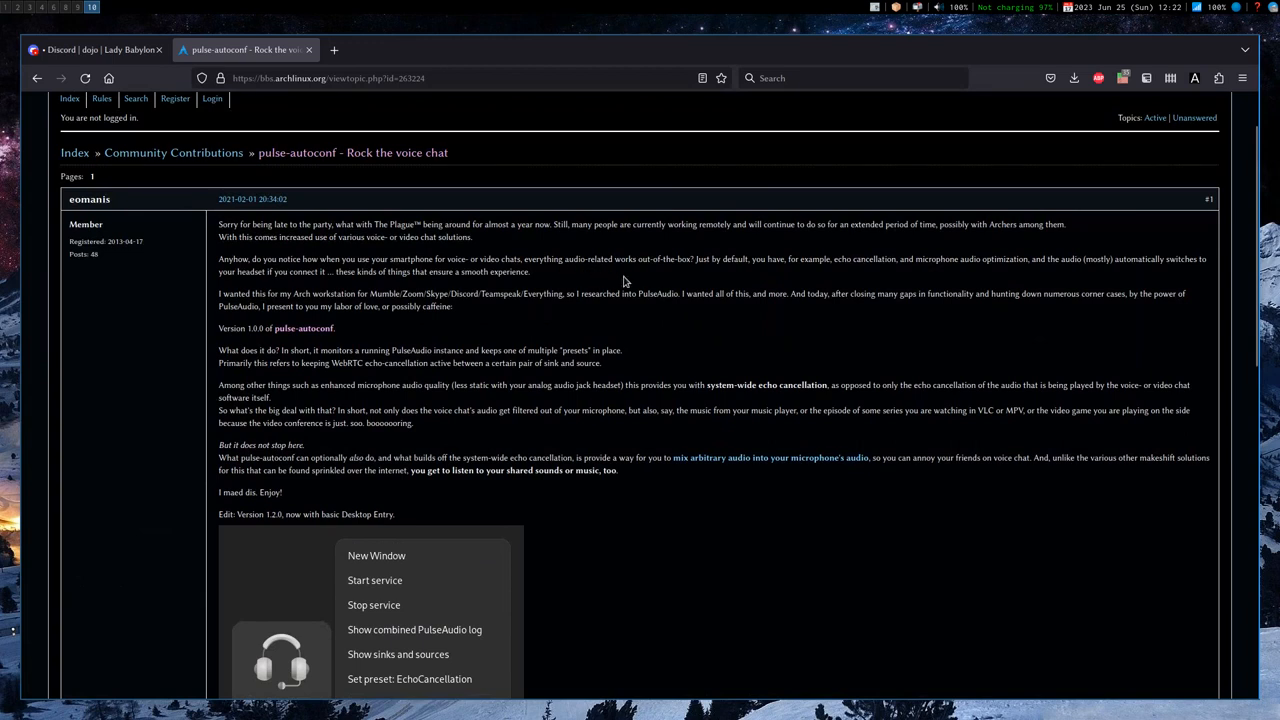
{"action": "mouse_move", "coordinate": [707, 309]}
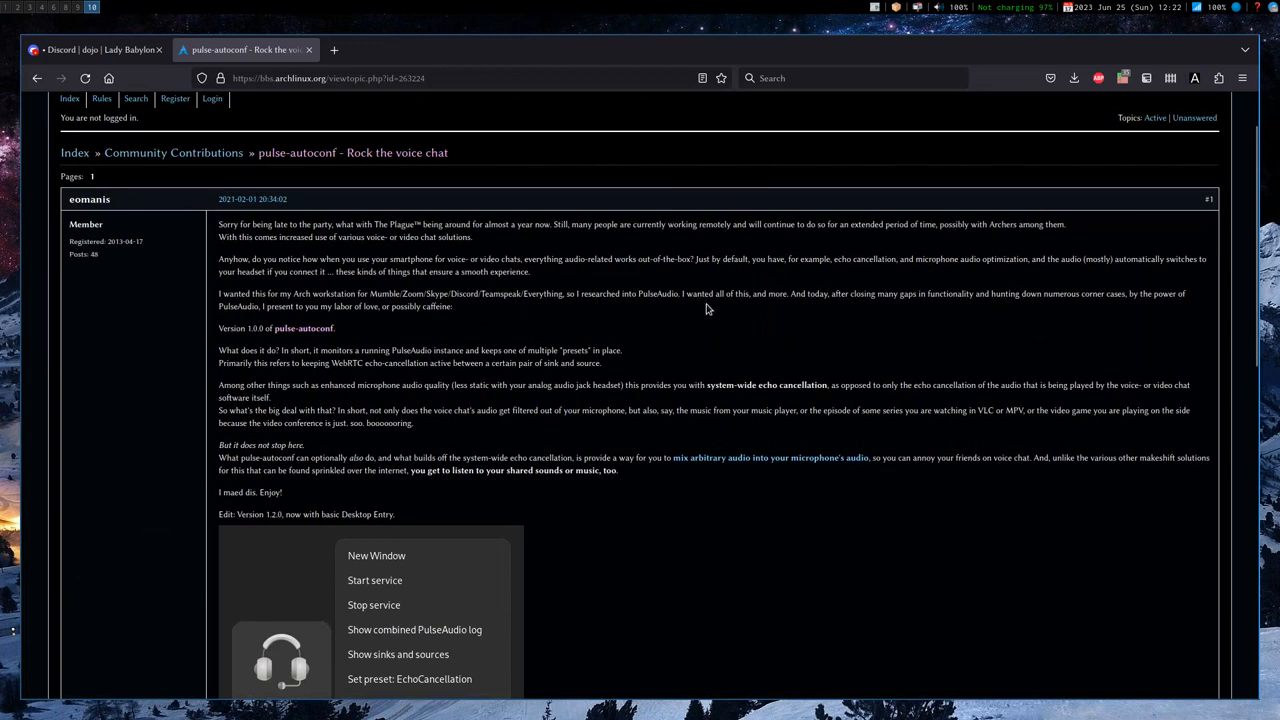
{"action": "mouse_move", "coordinate": [699, 378]}
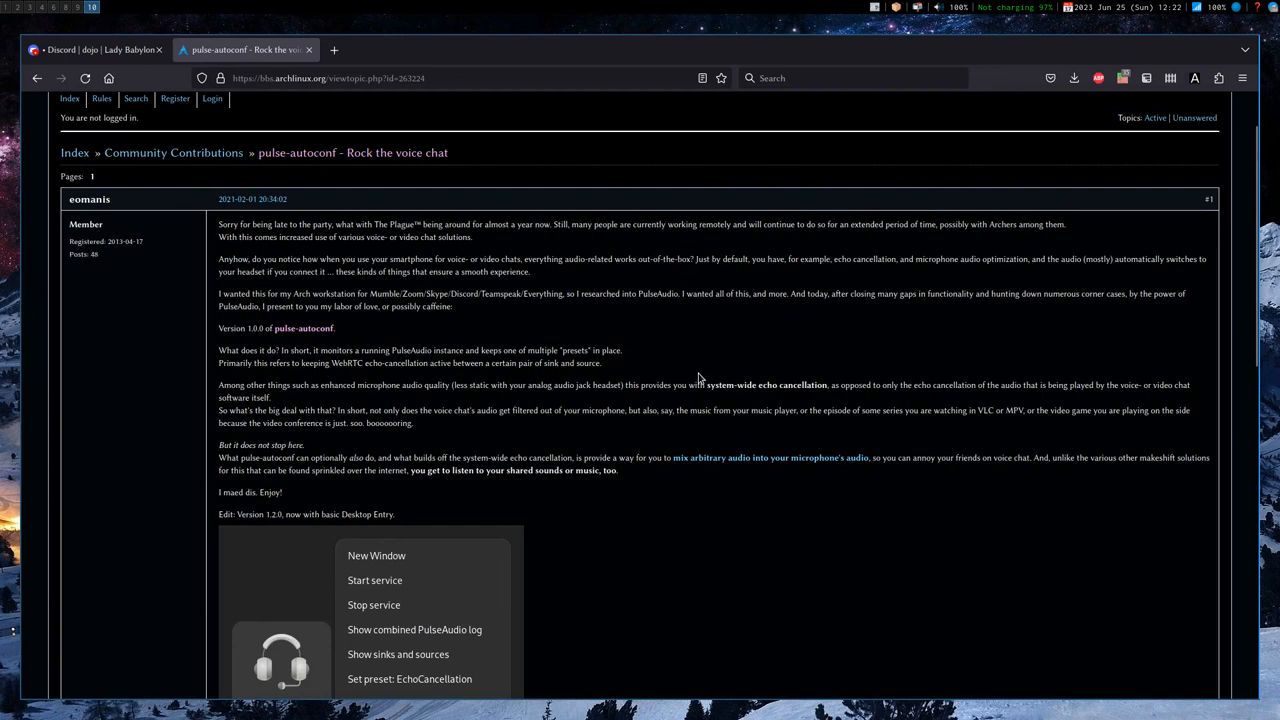
{"action": "scroll", "scroll_direction": "down", "scroll_amount": 3}
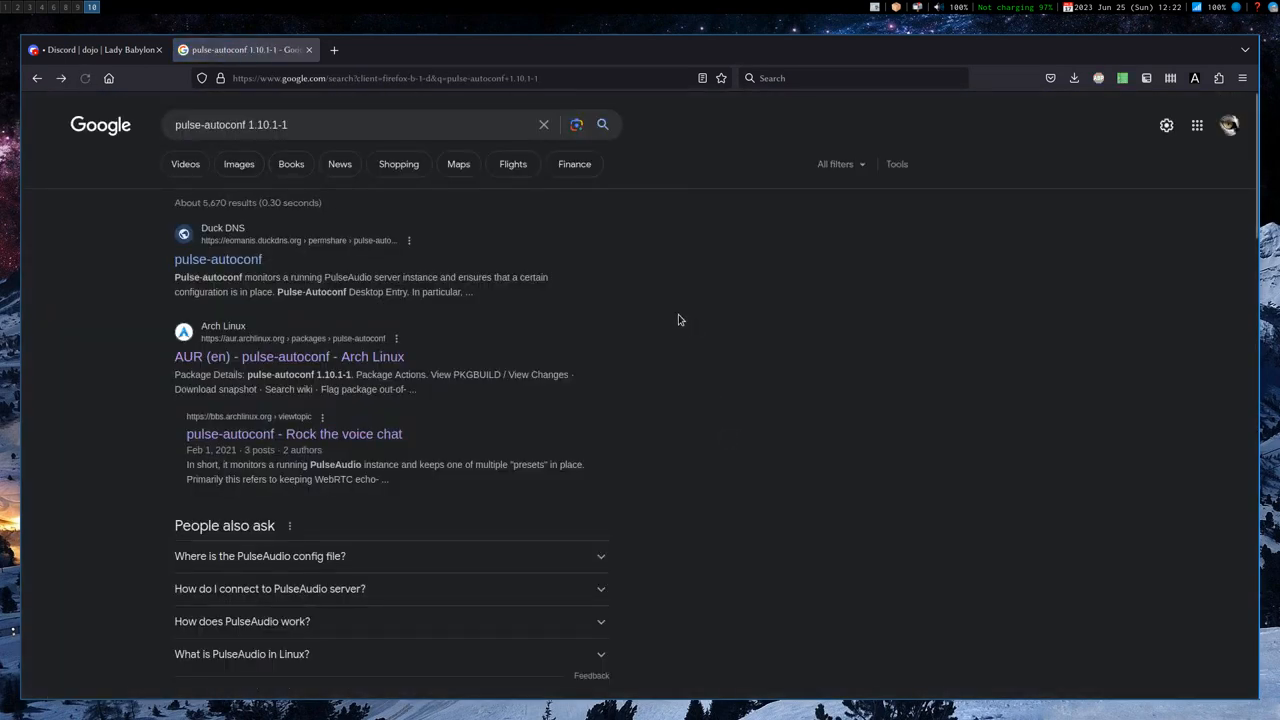
Open the Duck DNS 'pulse-autoconf' homepage link from the Google results.
{"action": "scroll", "scroll_direction": "down", "scroll_amount": 3}
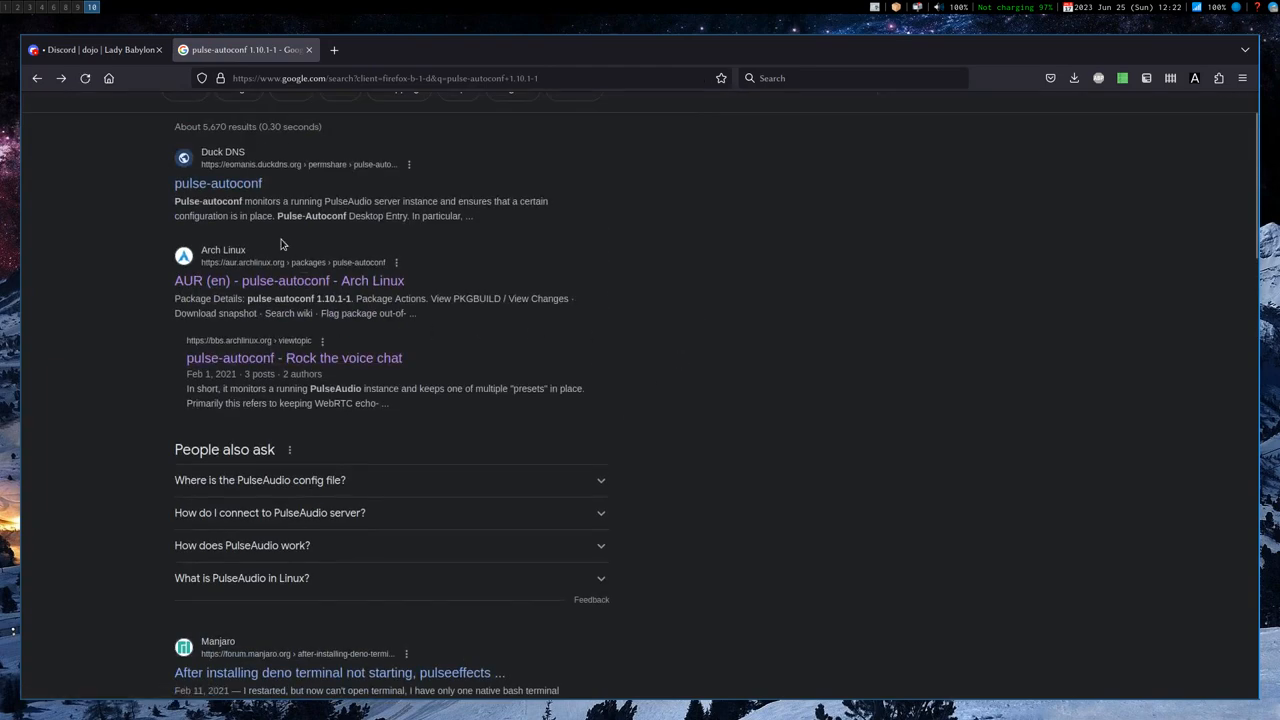
{"action": "left_click", "coordinate": [217, 183]}
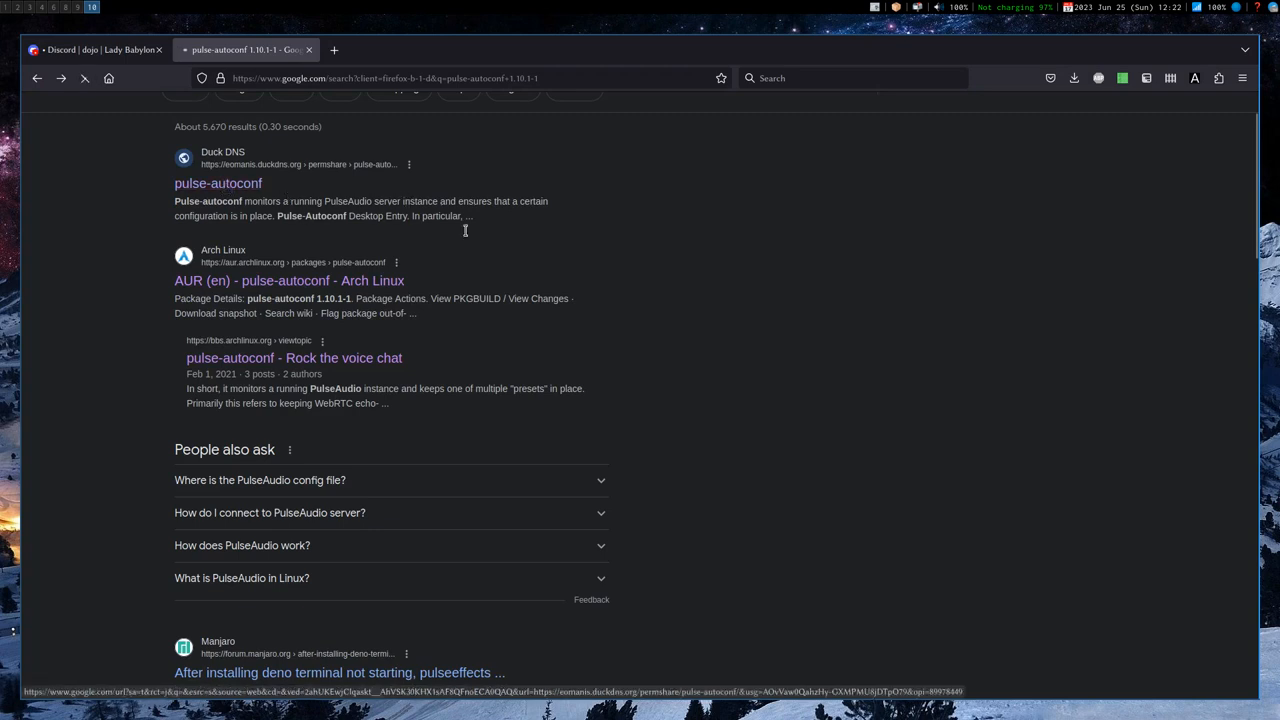
{"action": "left_click", "coordinate": [218, 183]}
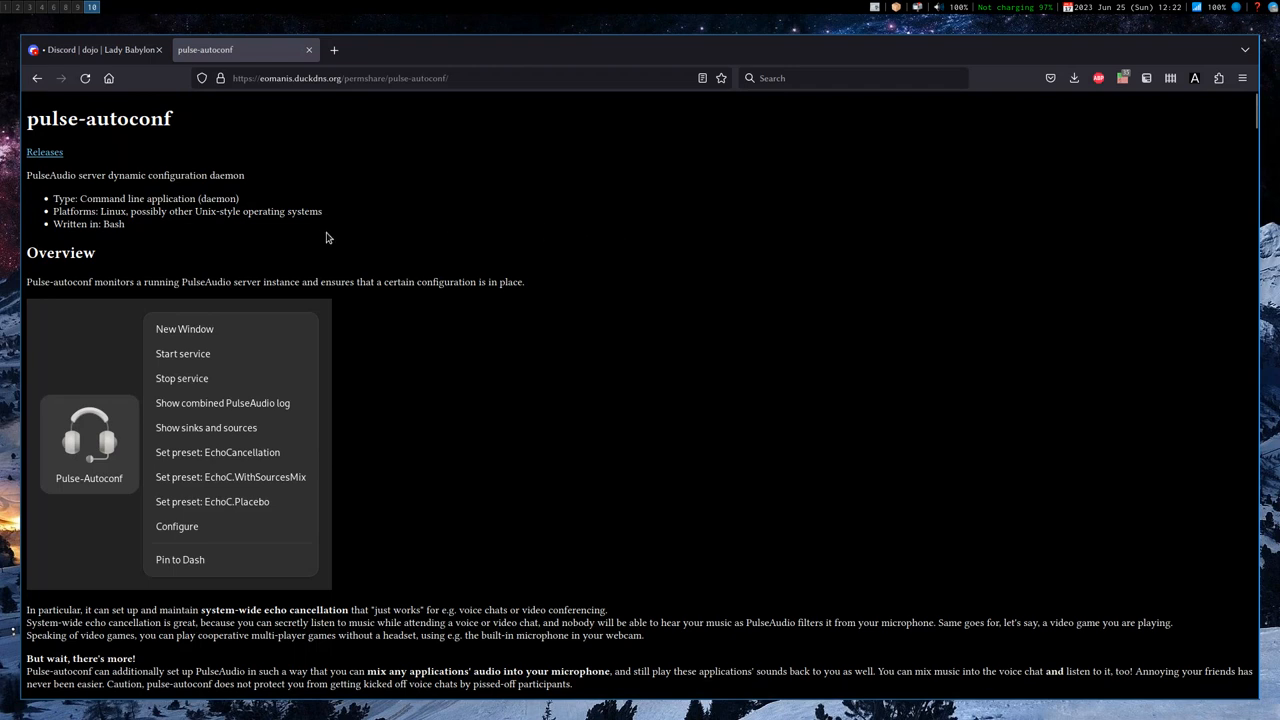
{"action": "mouse_move", "coordinate": [240, 228]}
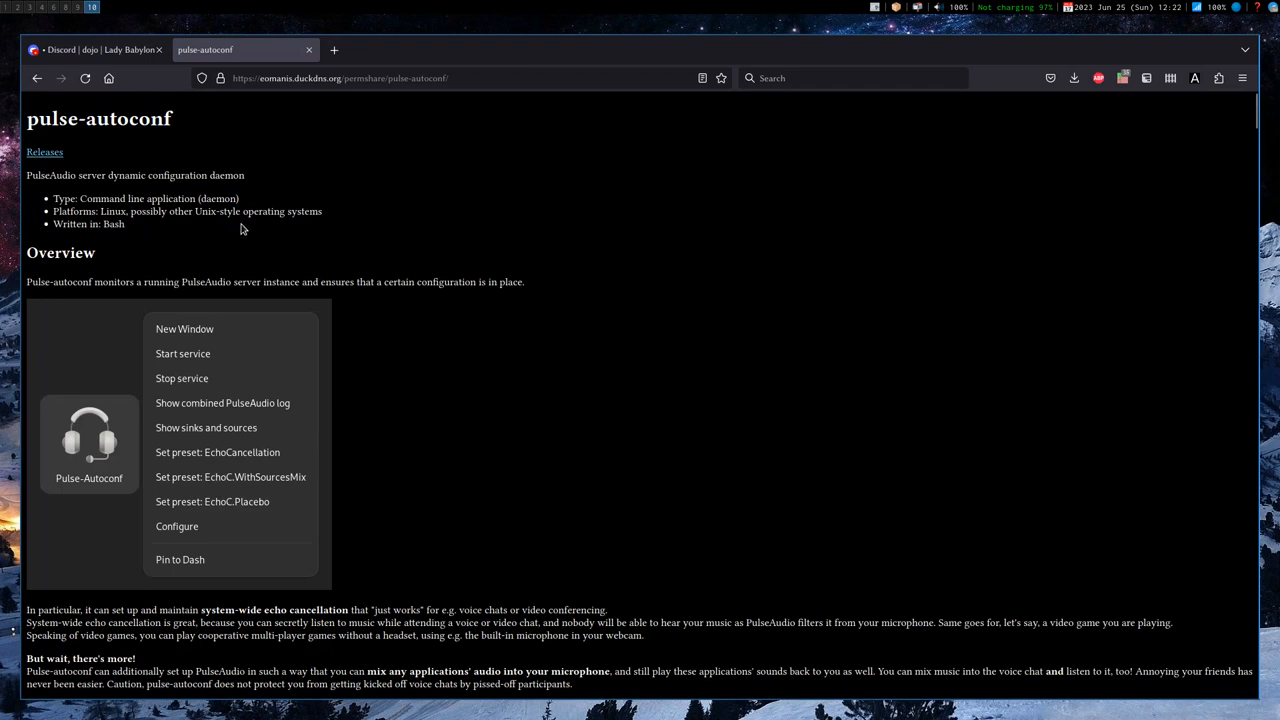
{"action": "mouse_move", "coordinate": [100, 210]}
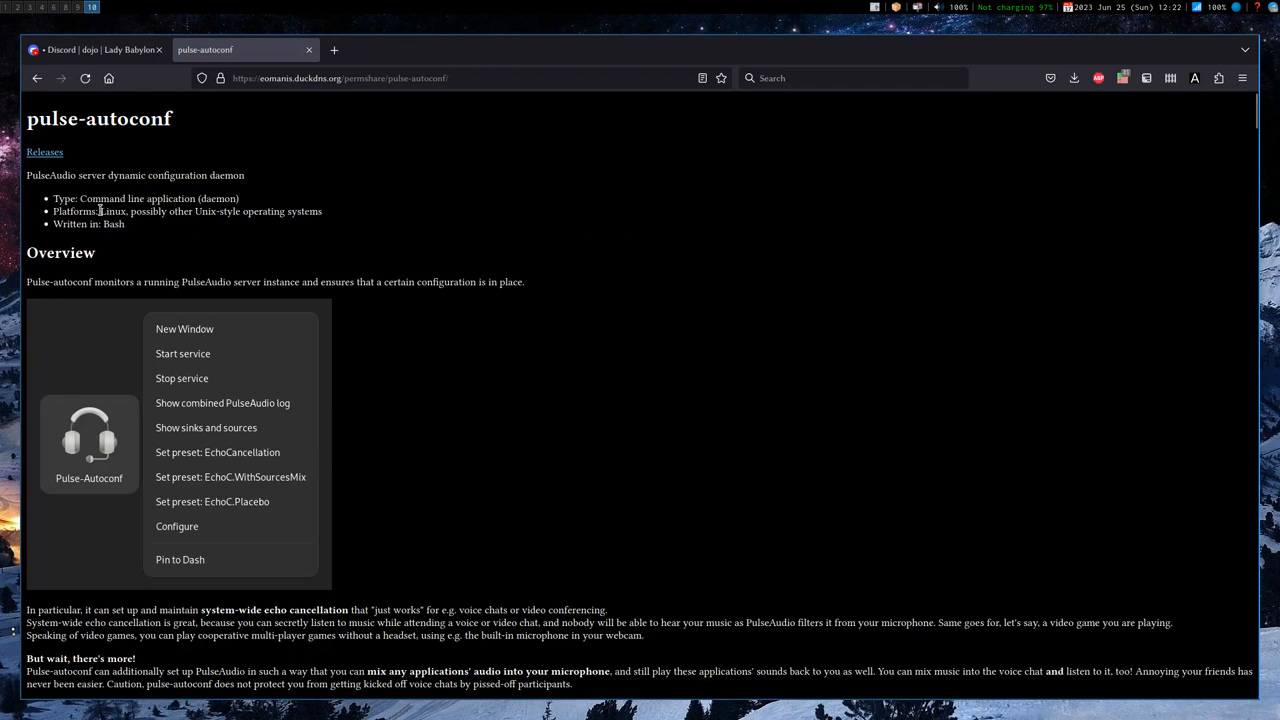
{"action": "mouse_move", "coordinate": [313, 216]}
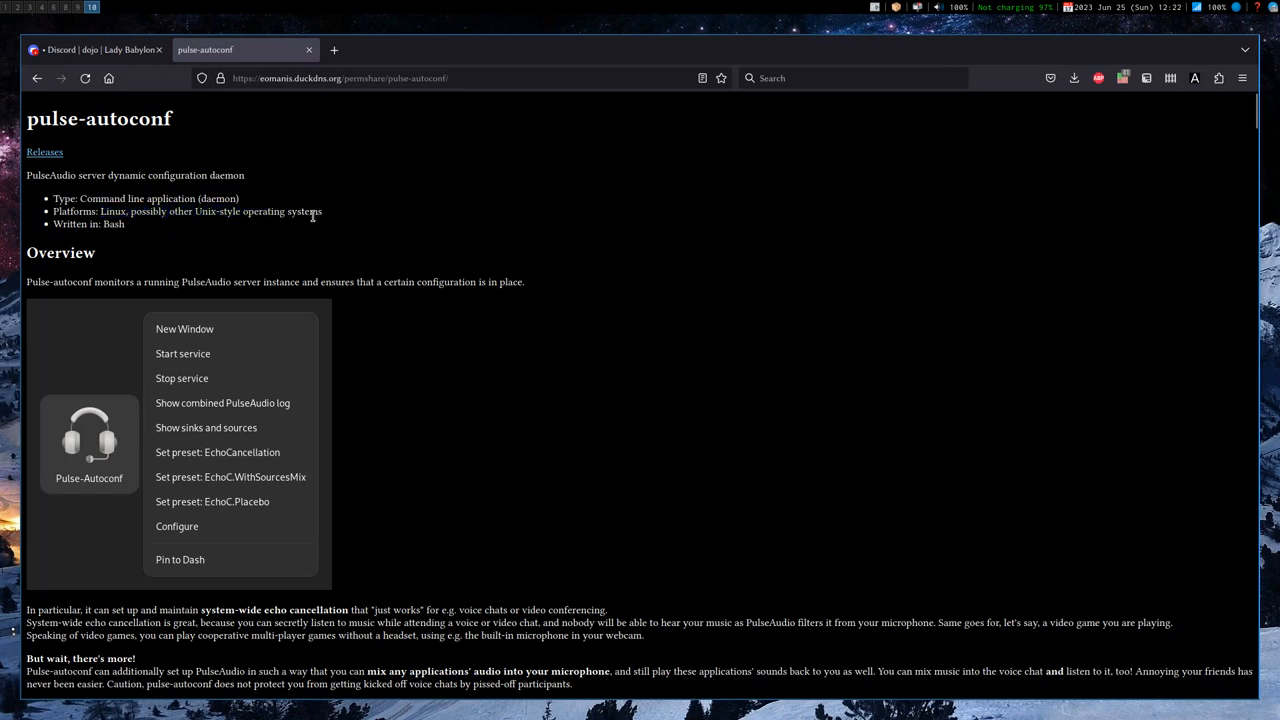
Scroll past Features, Usage and Built-in presets to the EchoCancellation example screenshots.
{"action": "scroll", "scroll_direction": "down", "scroll_amount": 3}
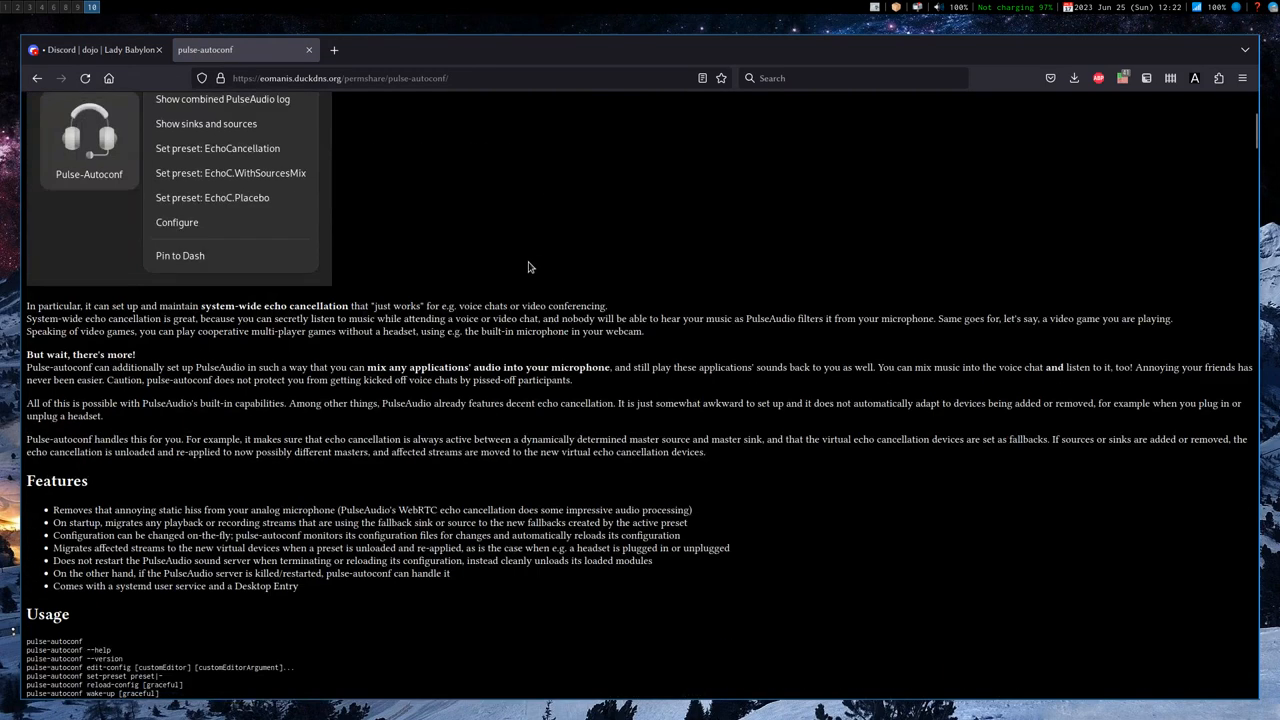
{"action": "scroll", "scroll_direction": "down", "scroll_amount": 3}
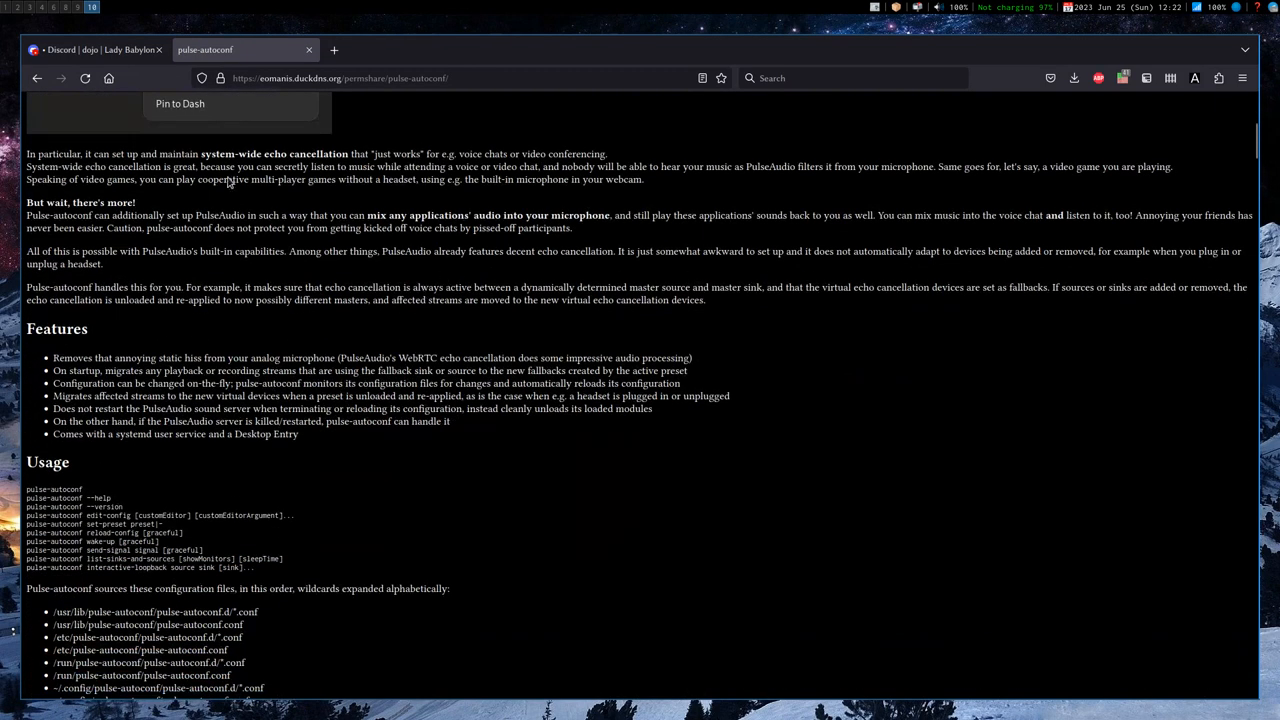
{"action": "mouse_move", "coordinate": [504, 218]}
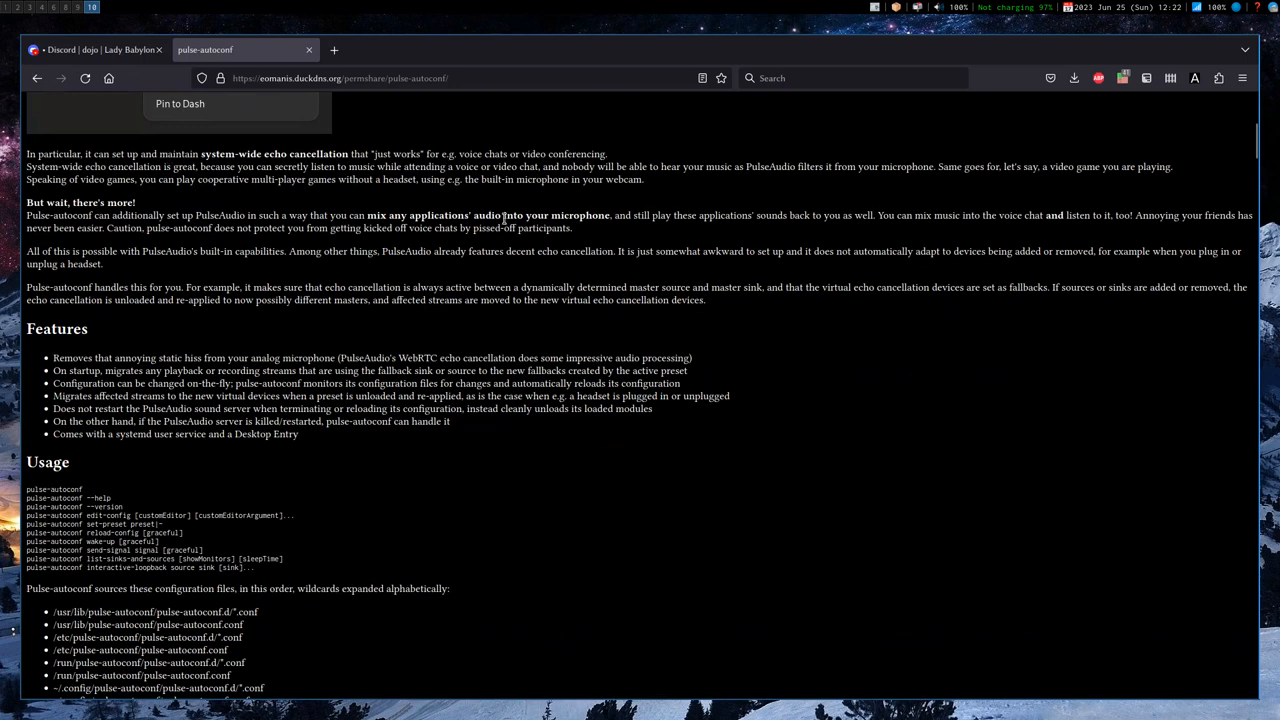
{"action": "mouse_move", "coordinate": [479, 244]}
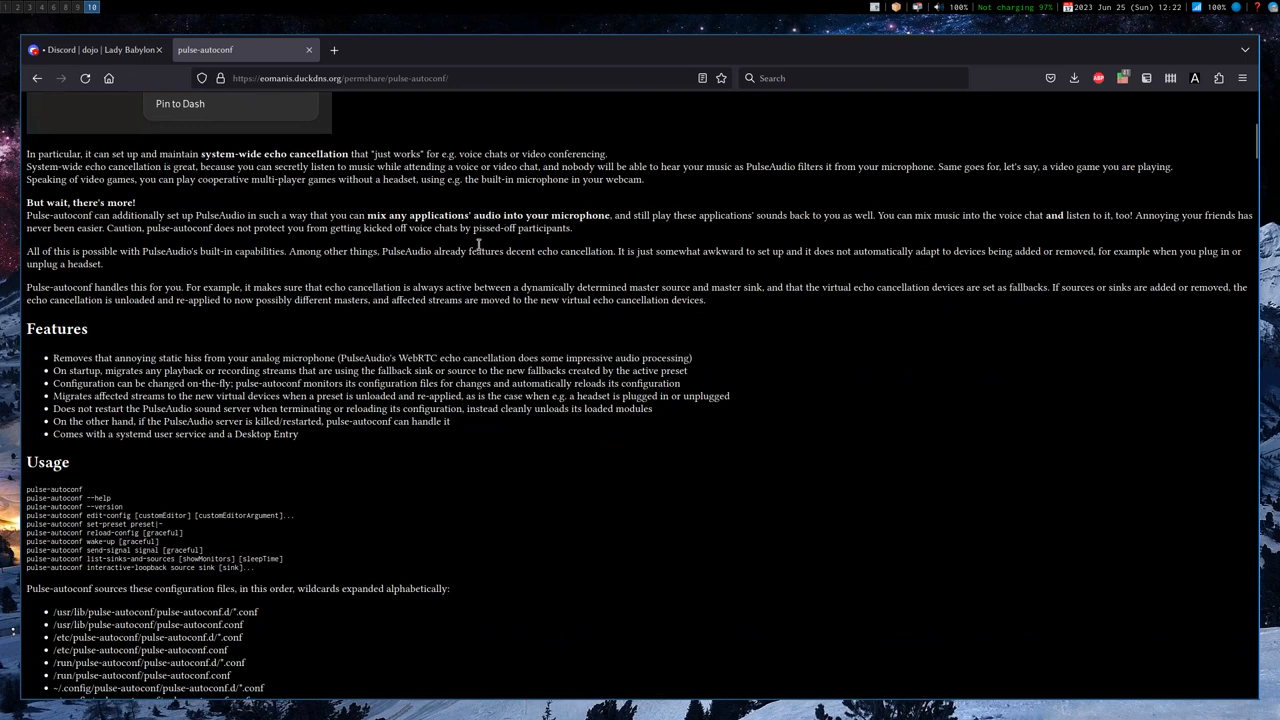
{"action": "scroll", "scroll_direction": "down", "scroll_amount": 3}
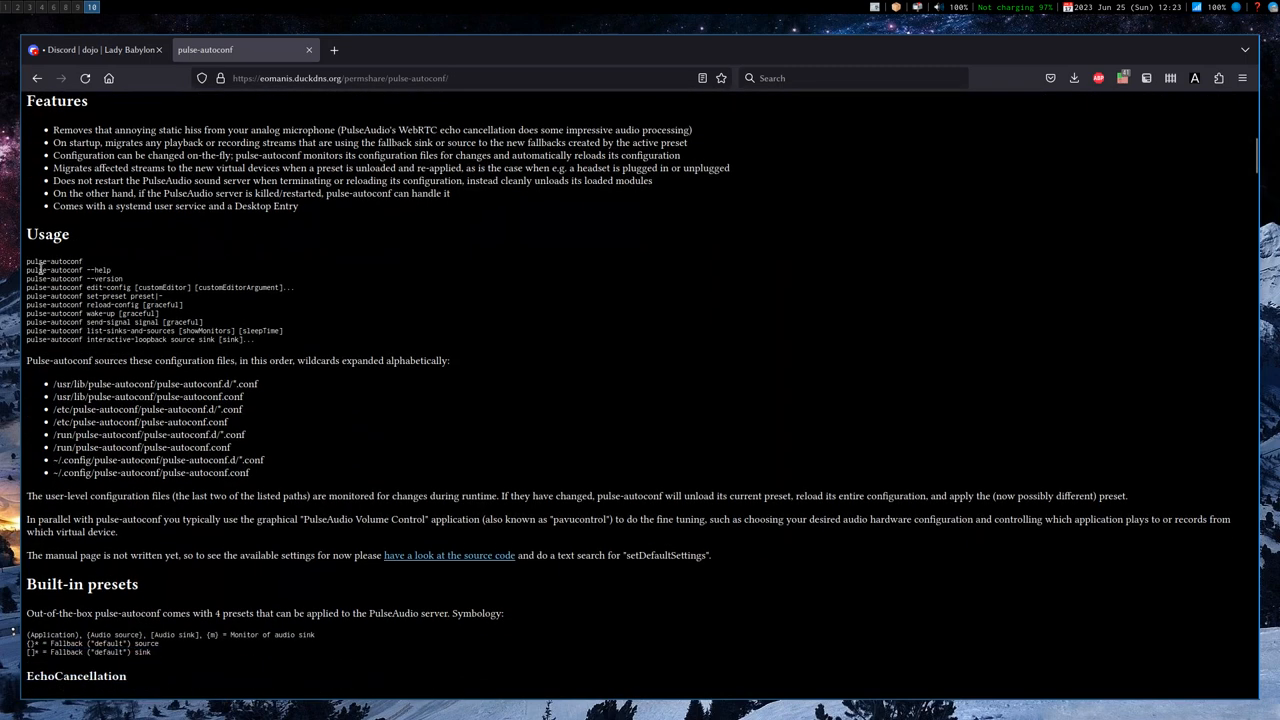
{"action": "mouse_move", "coordinate": [135, 342]}
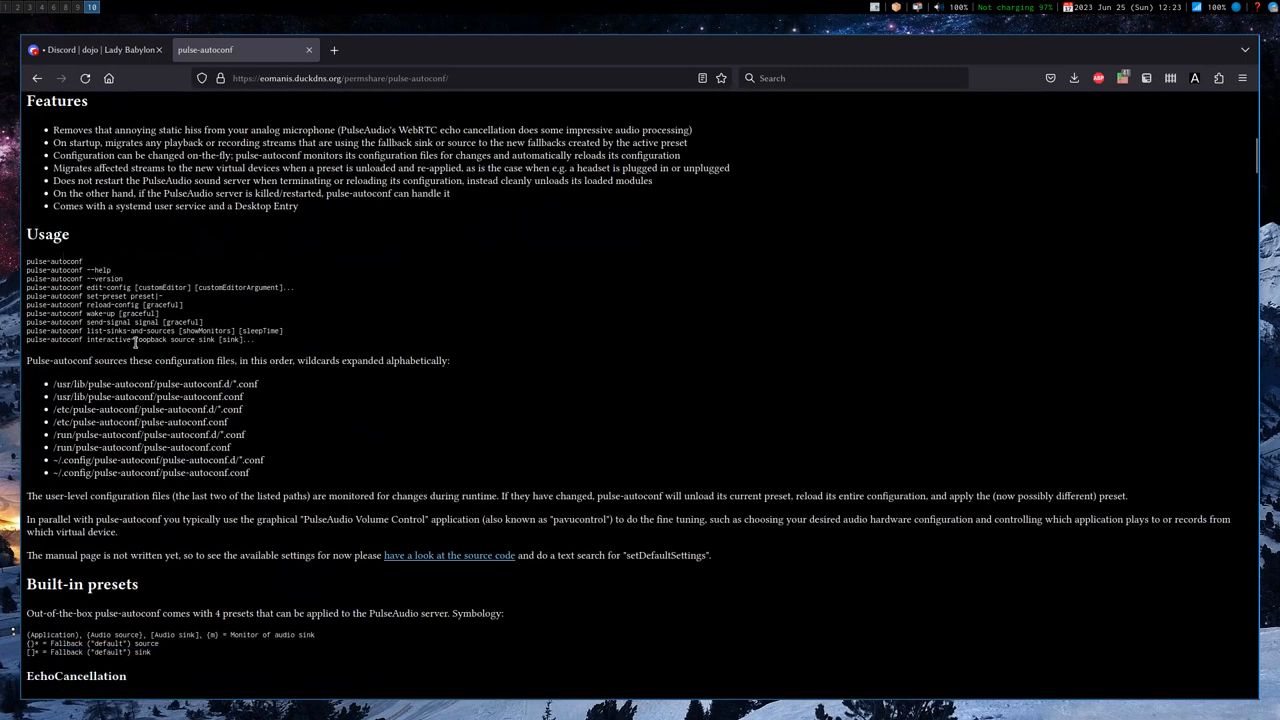
{"action": "mouse_move", "coordinate": [153, 286]}
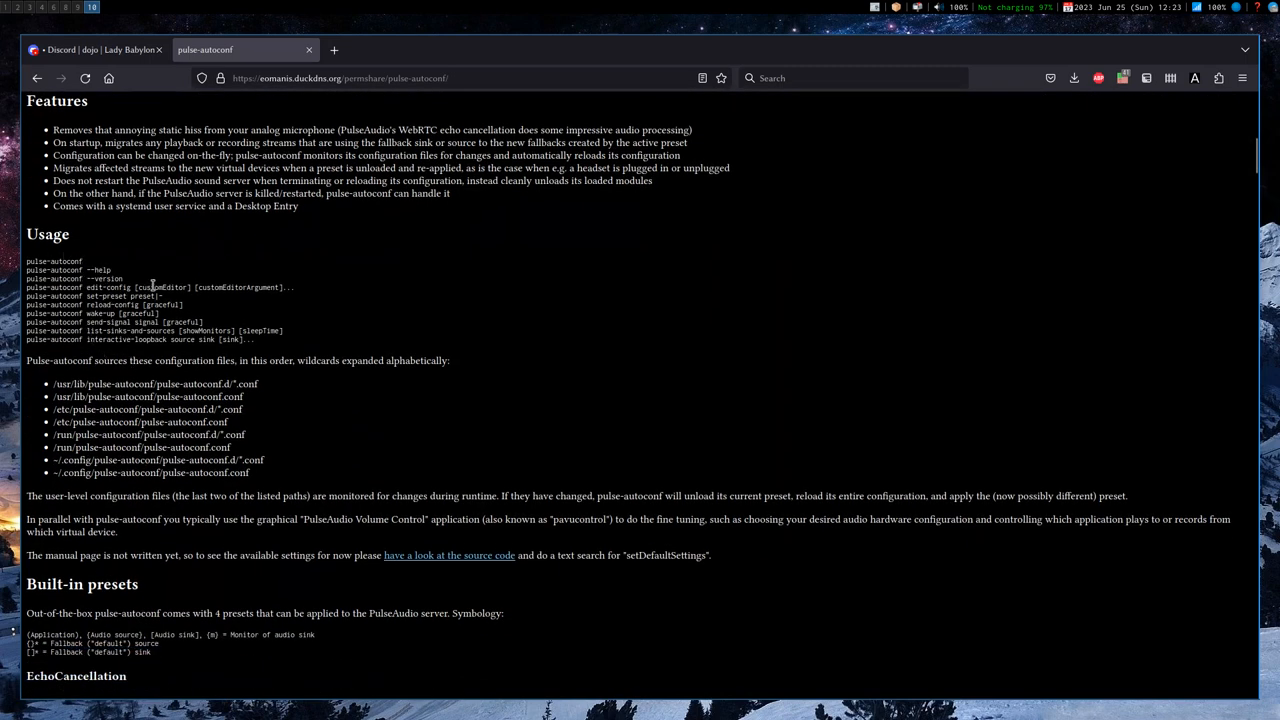
{"action": "mouse_move", "coordinate": [480, 330]}
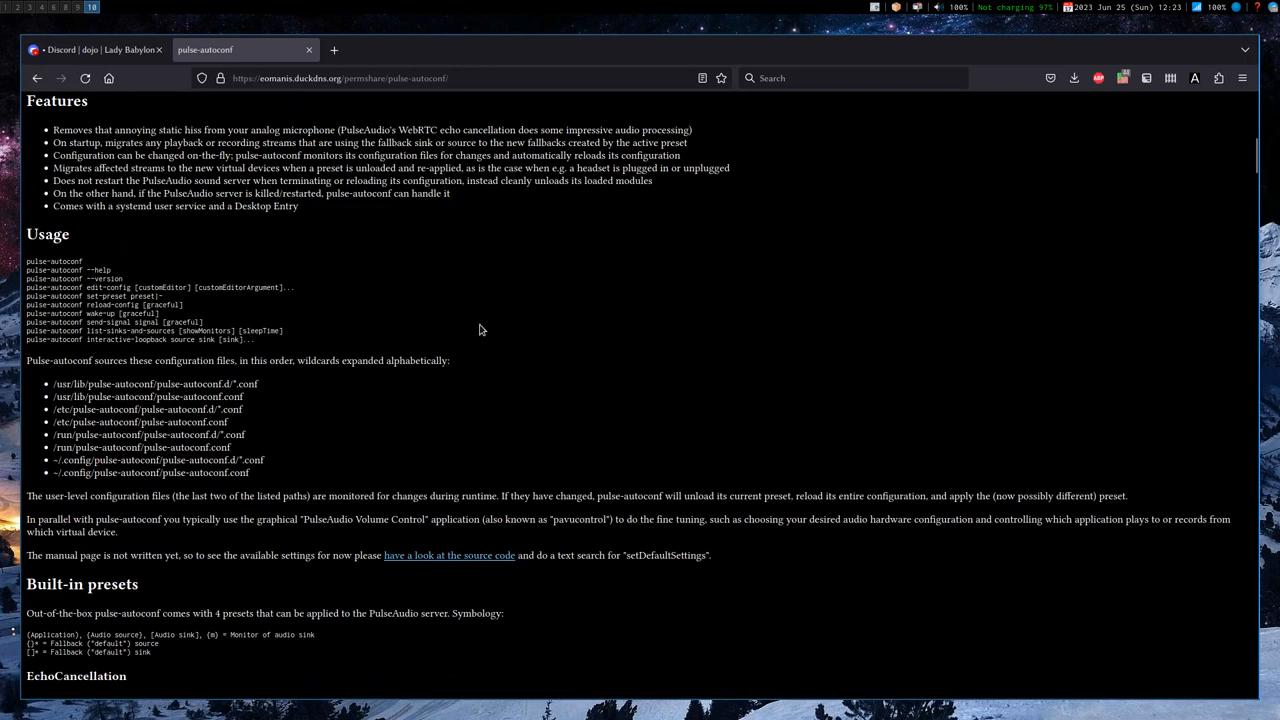
{"action": "scroll", "scroll_direction": "down", "scroll_amount": 3}
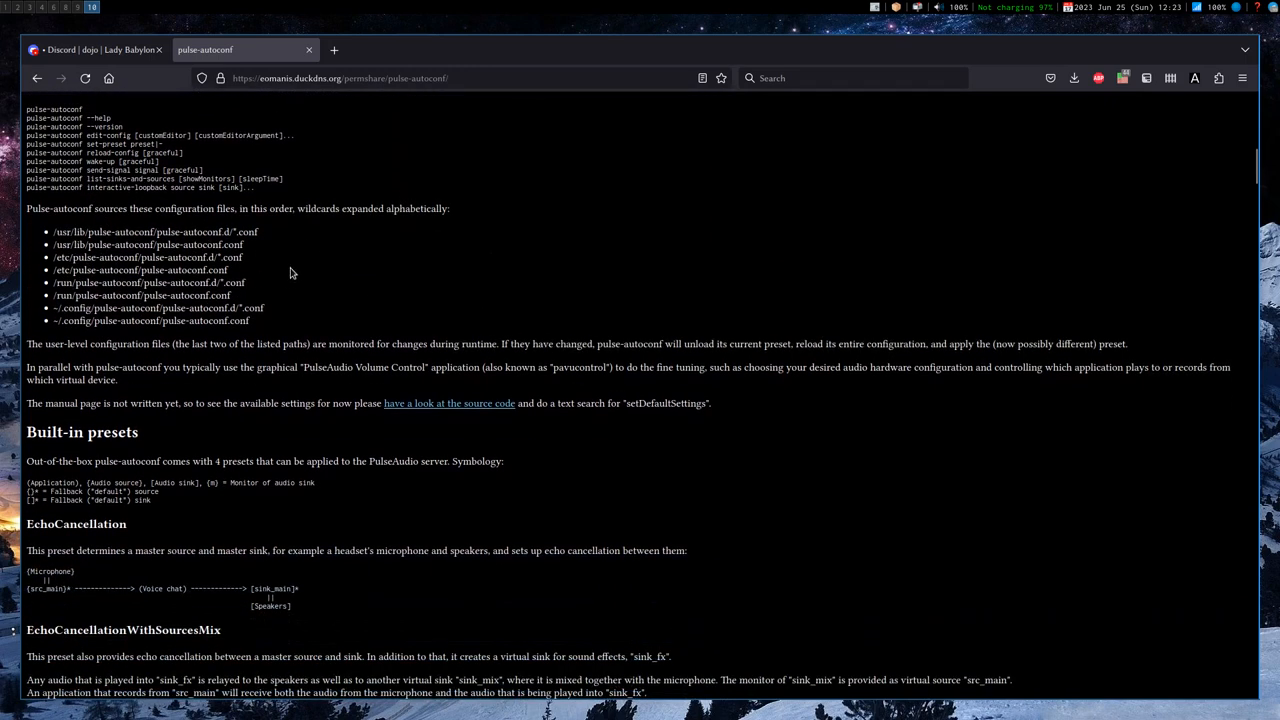
{"action": "scroll", "scroll_direction": "down", "scroll_amount": 3}
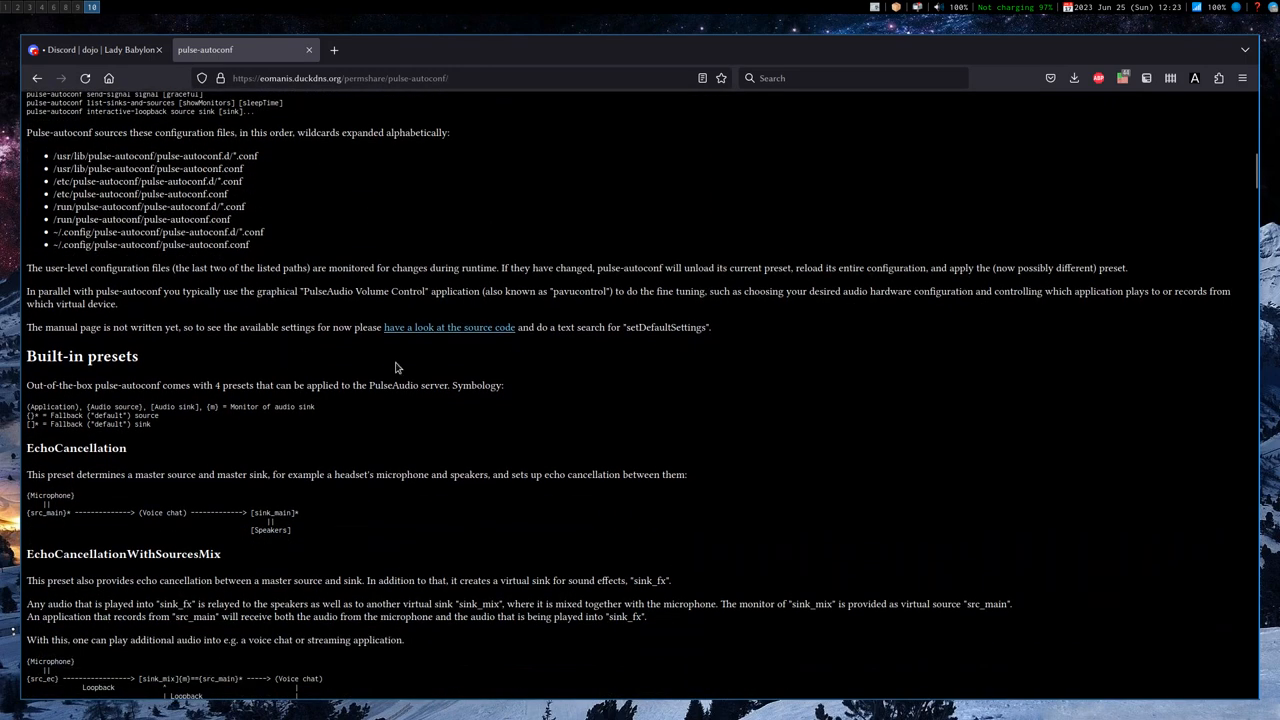
{"action": "scroll", "scroll_direction": "down", "scroll_amount": 3}
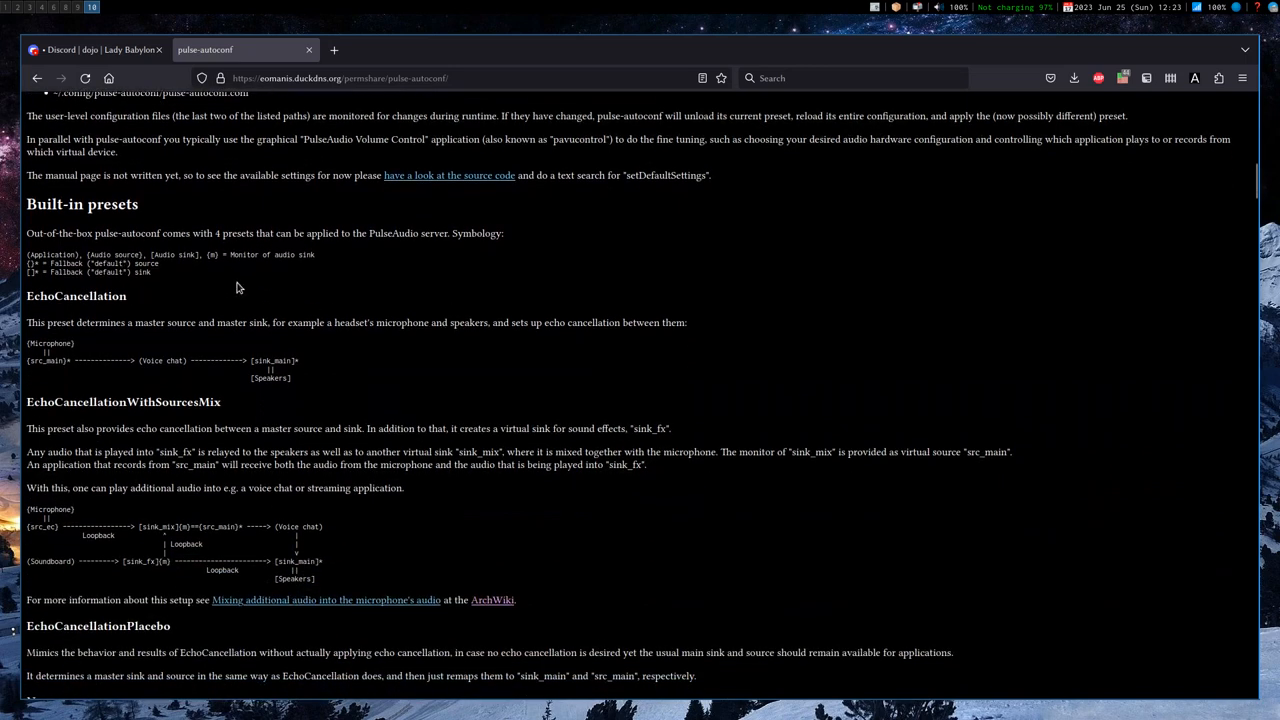
{"action": "scroll", "scroll_direction": "down", "scroll_amount": 3}
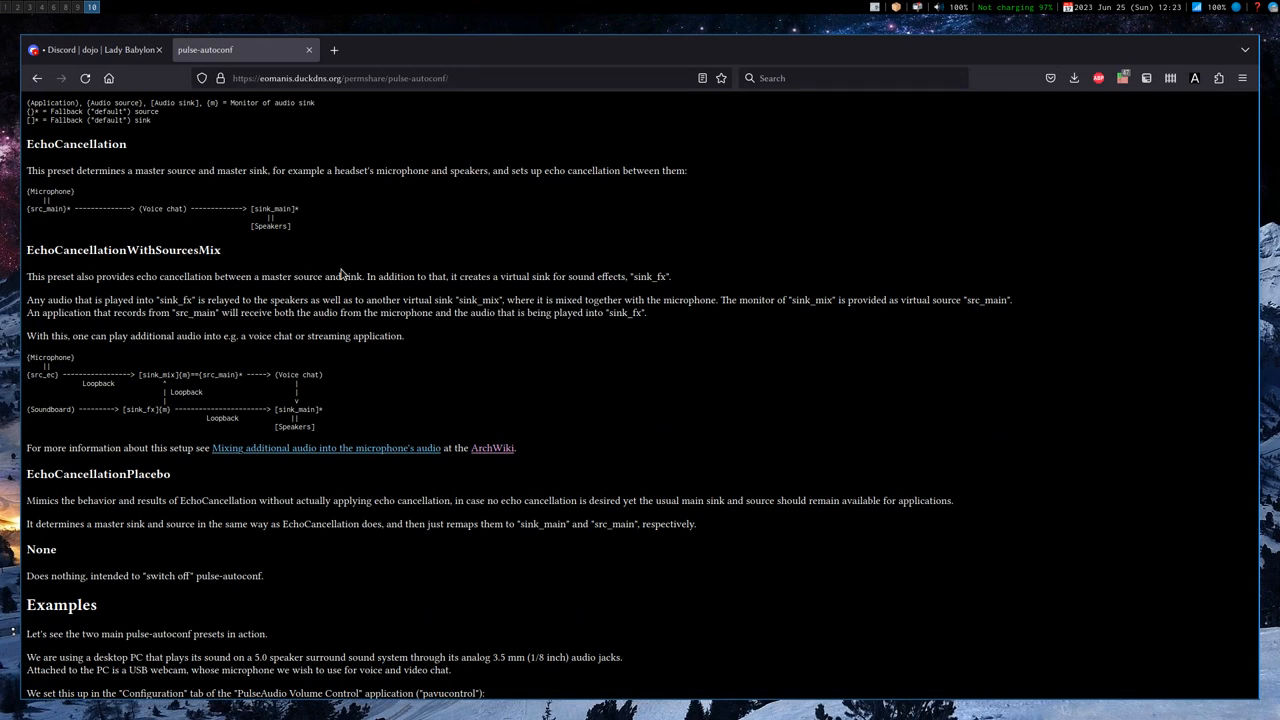
{"action": "mouse_move", "coordinate": [522, 303]}
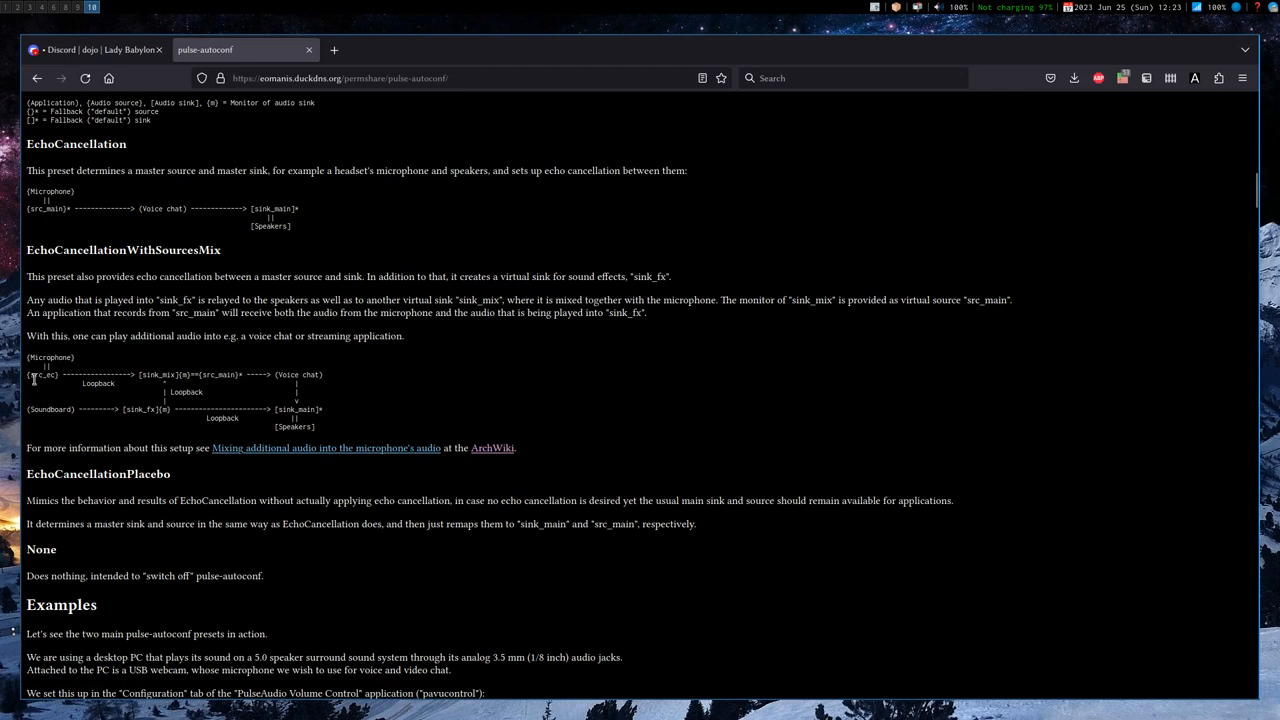
{"action": "mouse_move", "coordinate": [147, 377]}
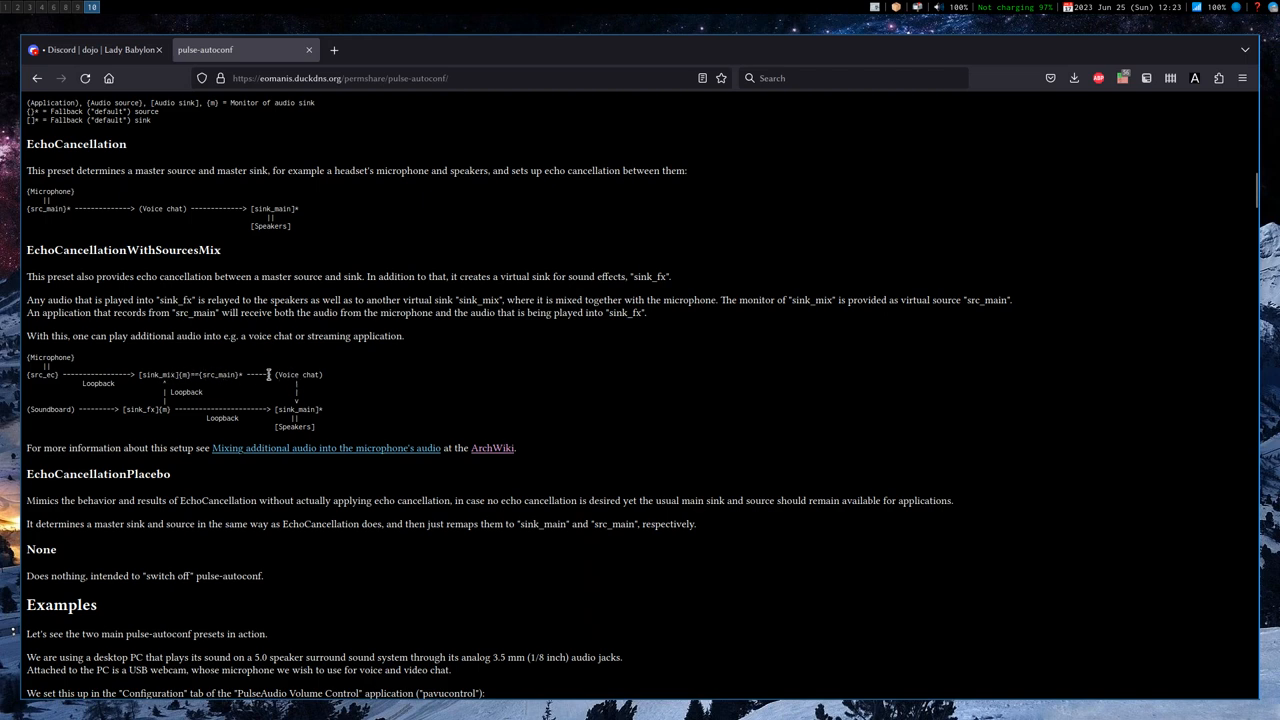
{"action": "mouse_move", "coordinate": [46, 414]}
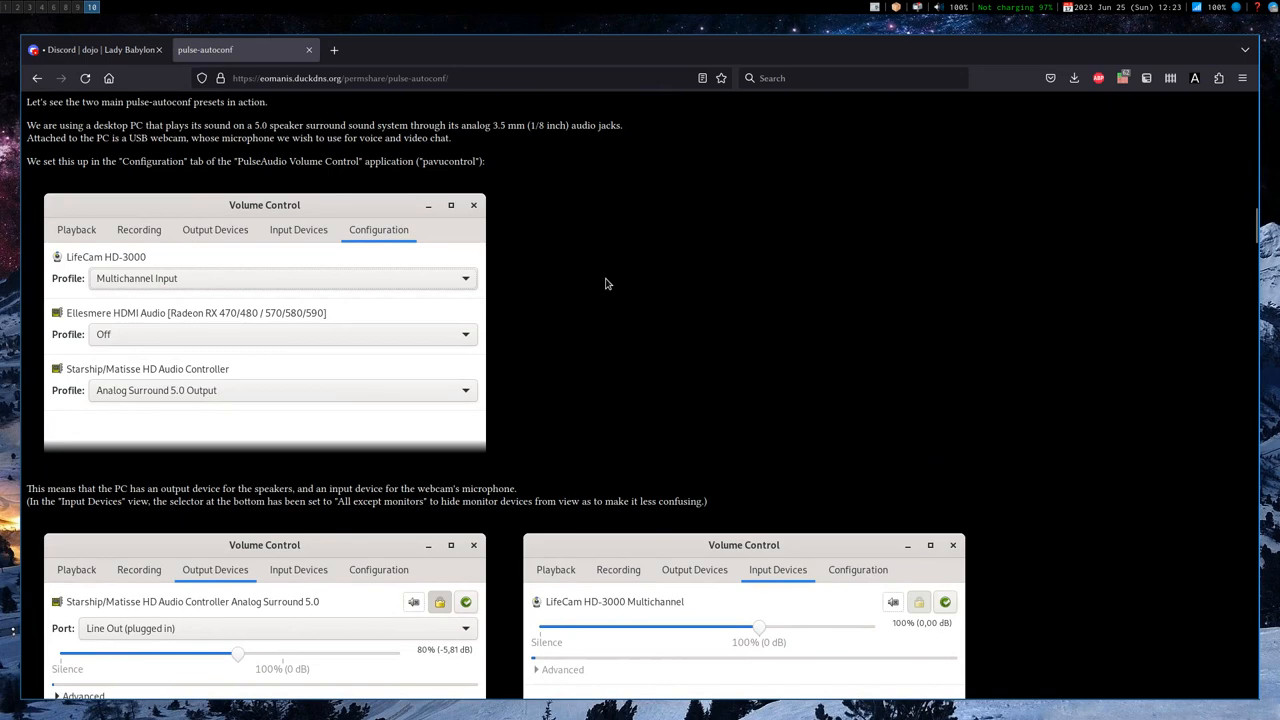
{"action": "scroll", "scroll_direction": "down", "scroll_amount": 3}
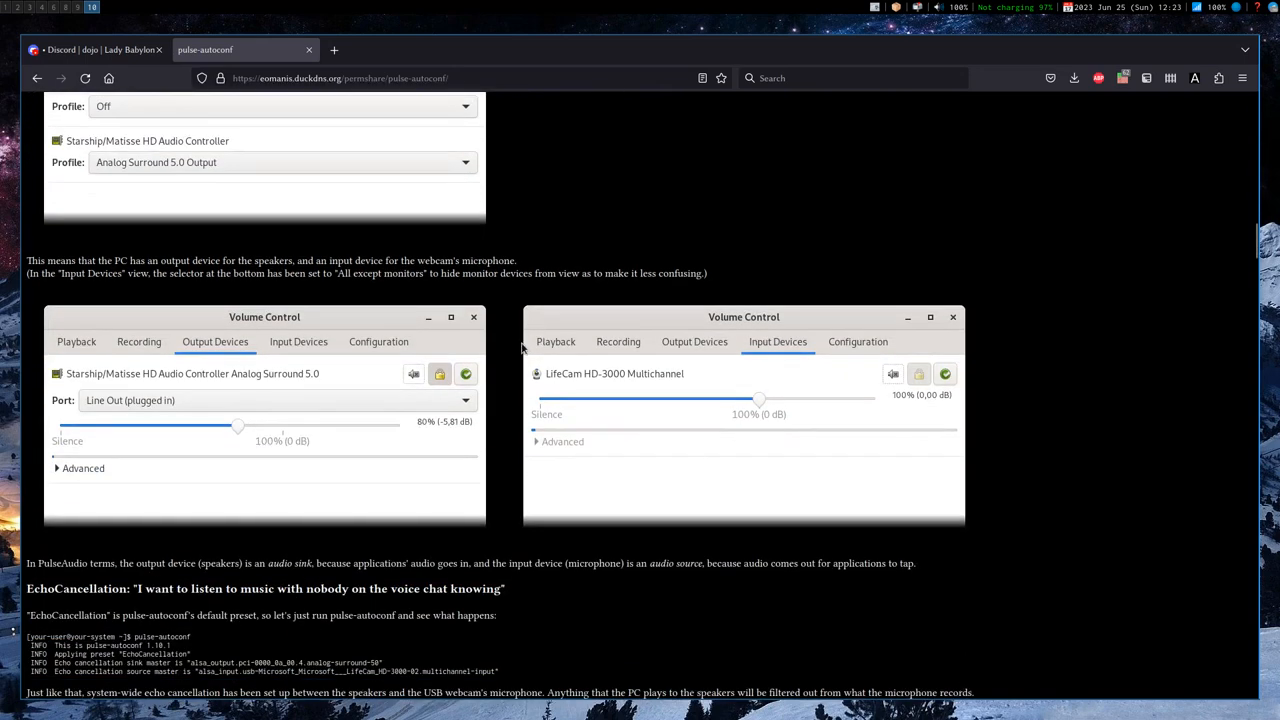
{"action": "scroll", "scroll_direction": "down", "scroll_amount": 3}
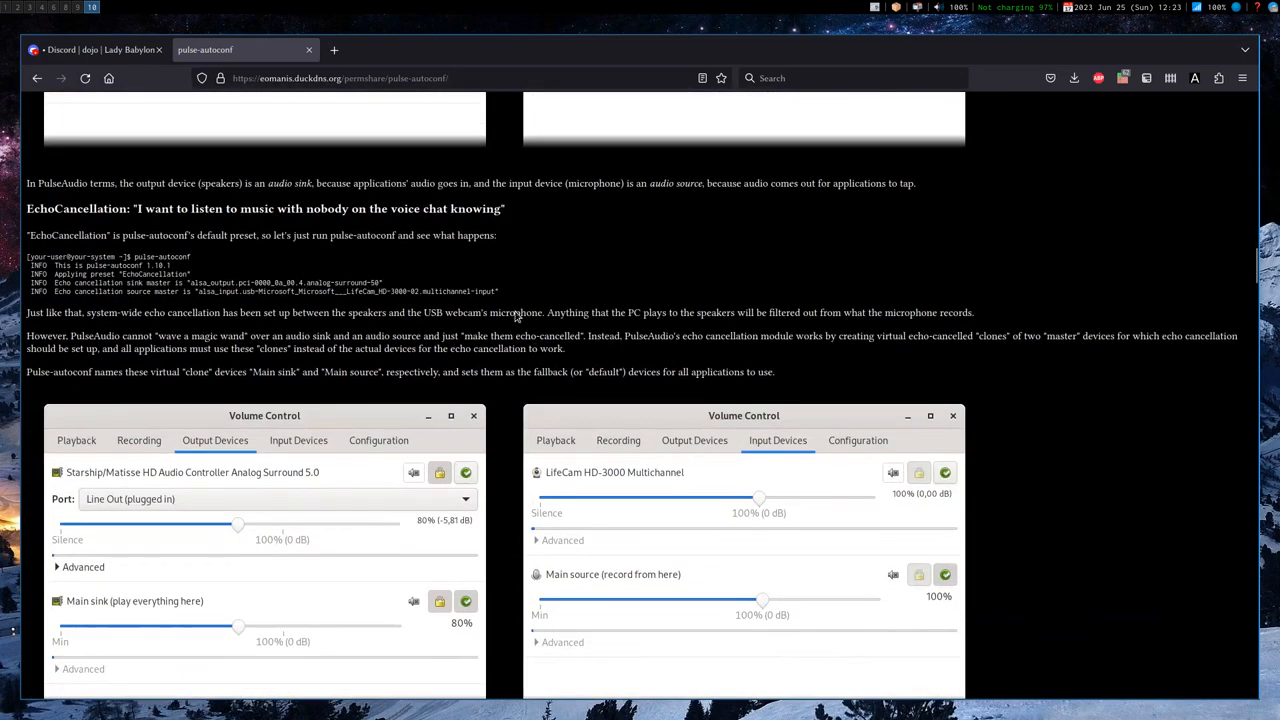
{"action": "scroll", "scroll_direction": "down", "scroll_amount": 3}
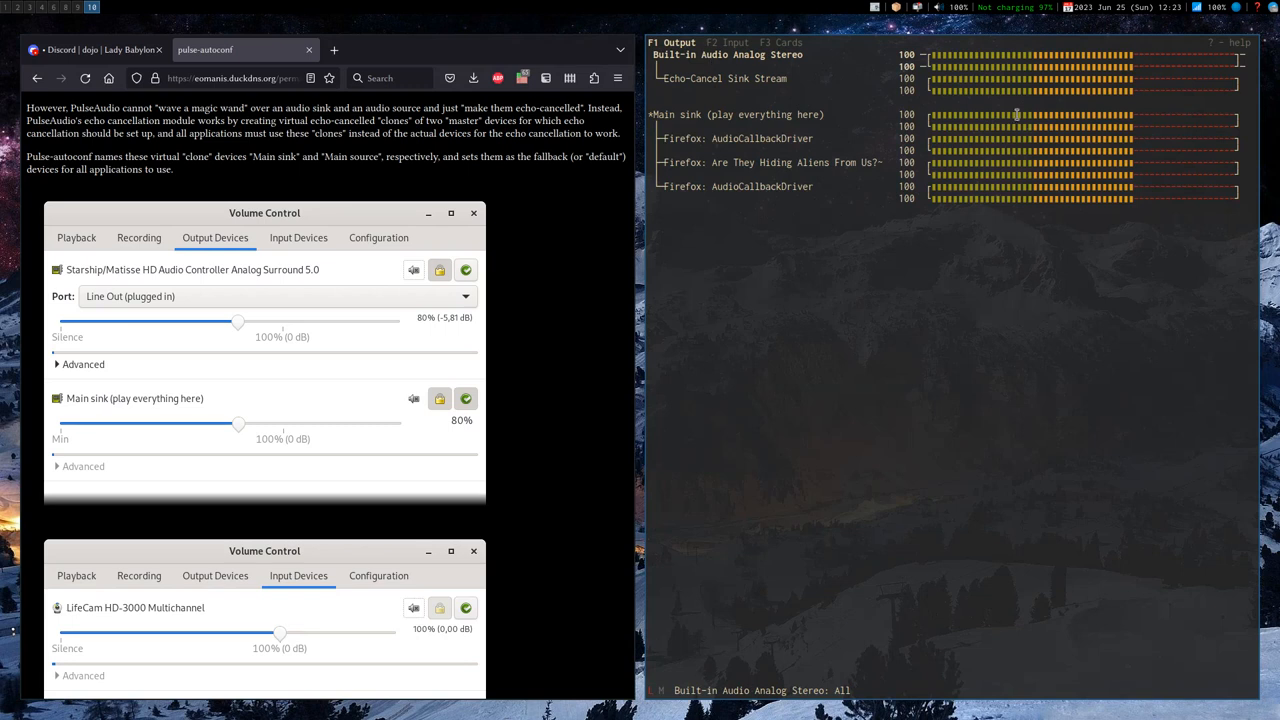
{"action": "mouse_move", "coordinate": [829, 226]}
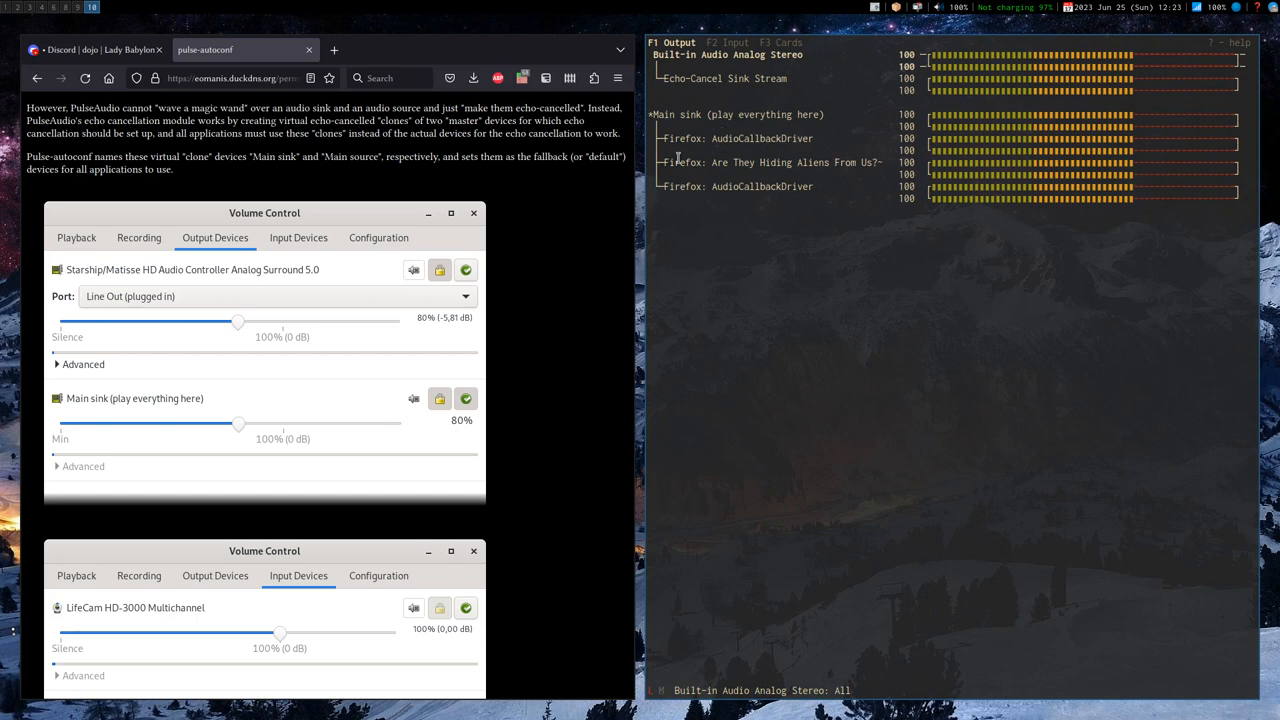
{"action": "mouse_move", "coordinate": [755, 175]}
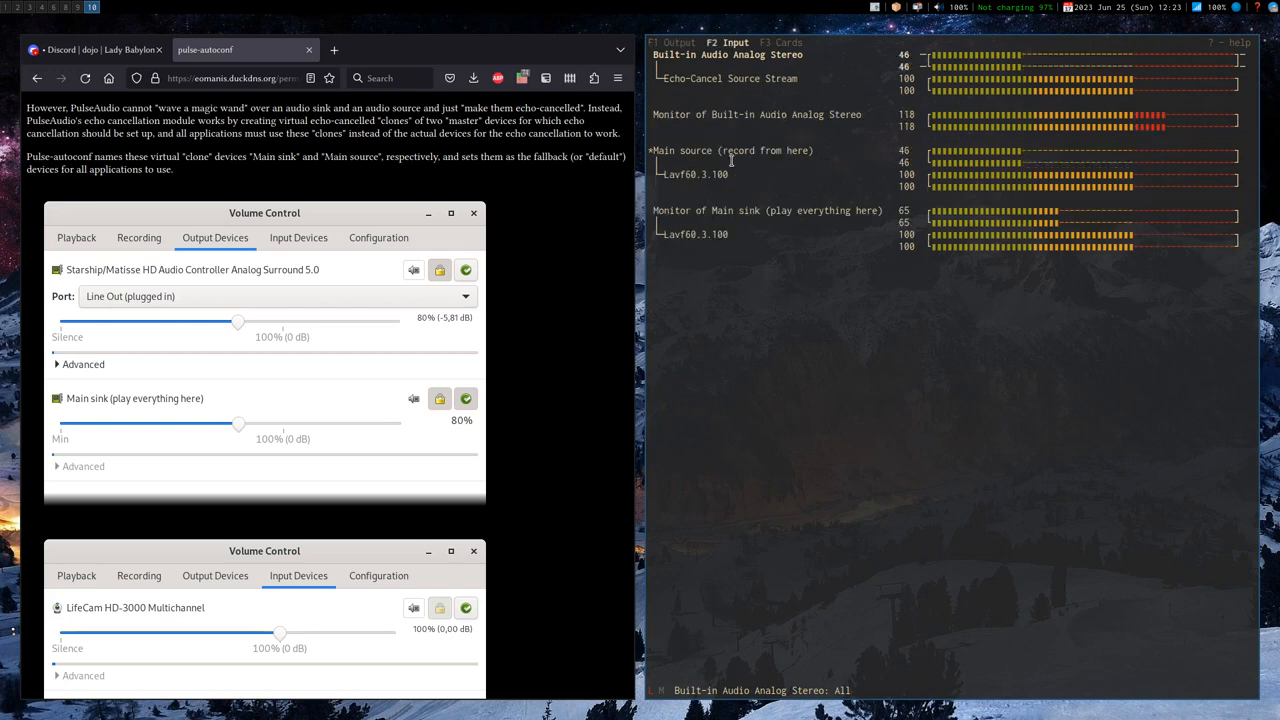
{"action": "mouse_move", "coordinate": [797, 253]}
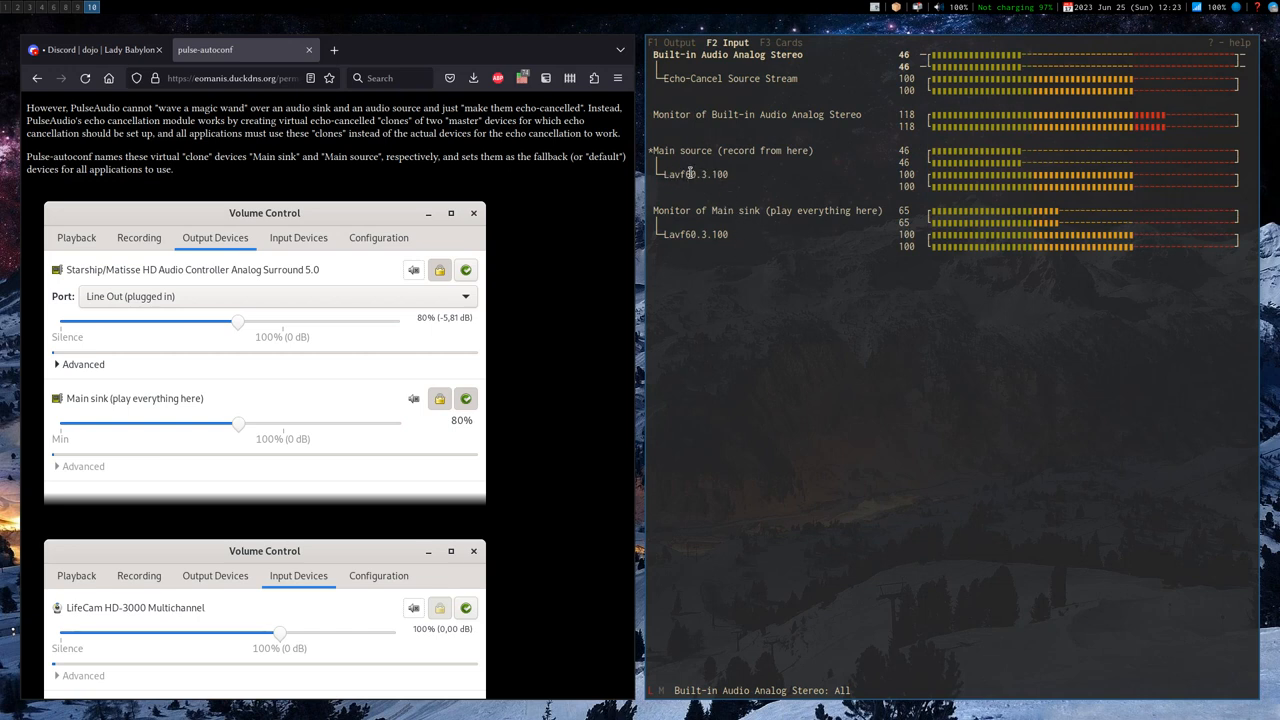
{"action": "mouse_move", "coordinate": [748, 211]}
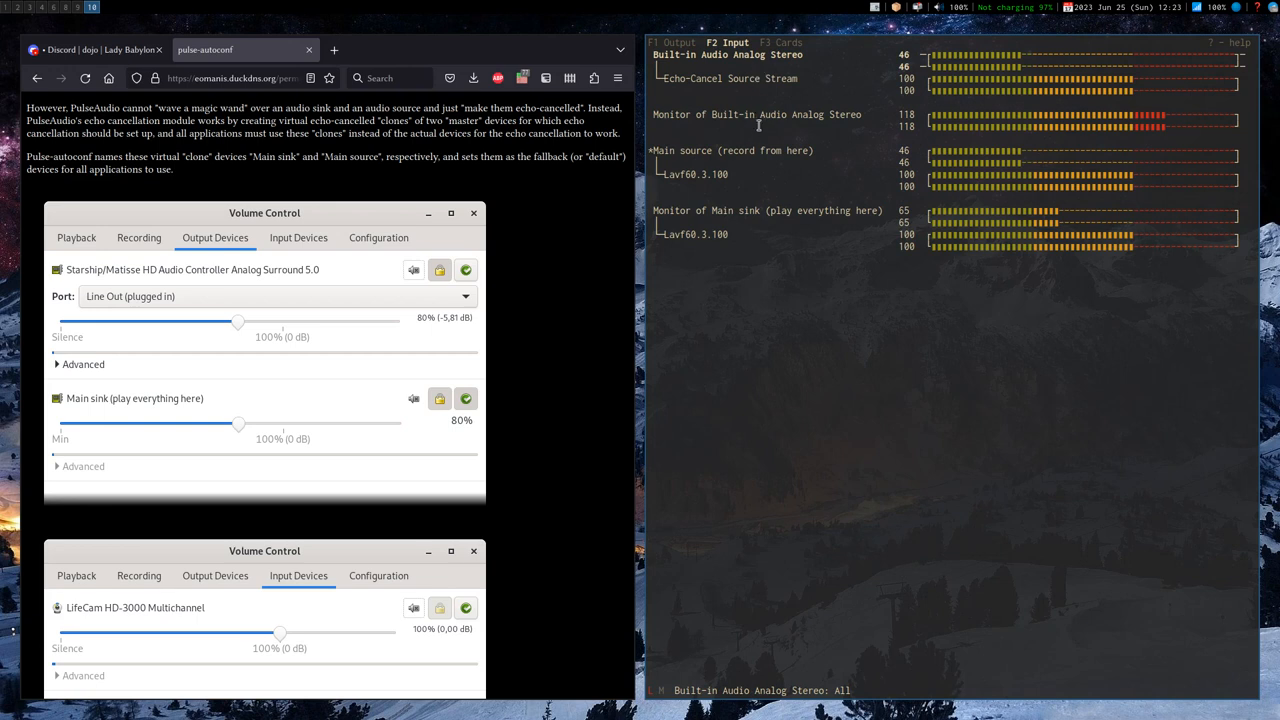
{"action": "mouse_move", "coordinate": [843, 114]}
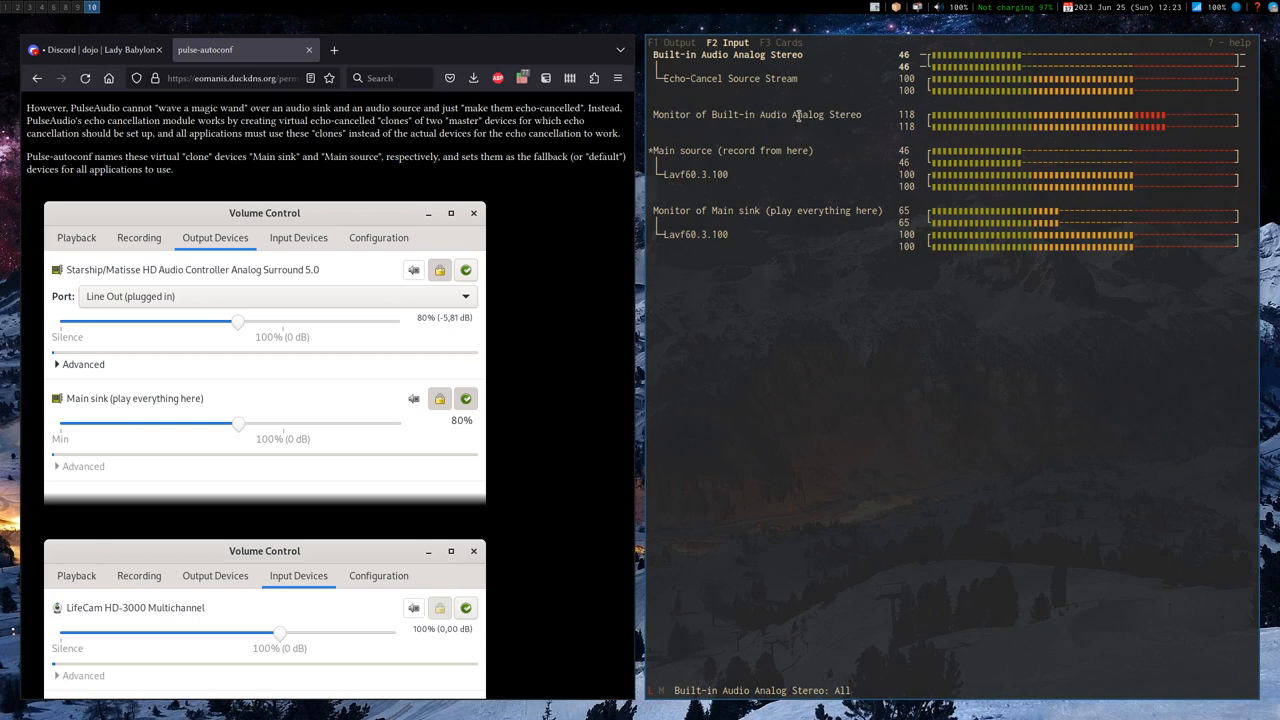
{"action": "mouse_move", "coordinate": [751, 69]}
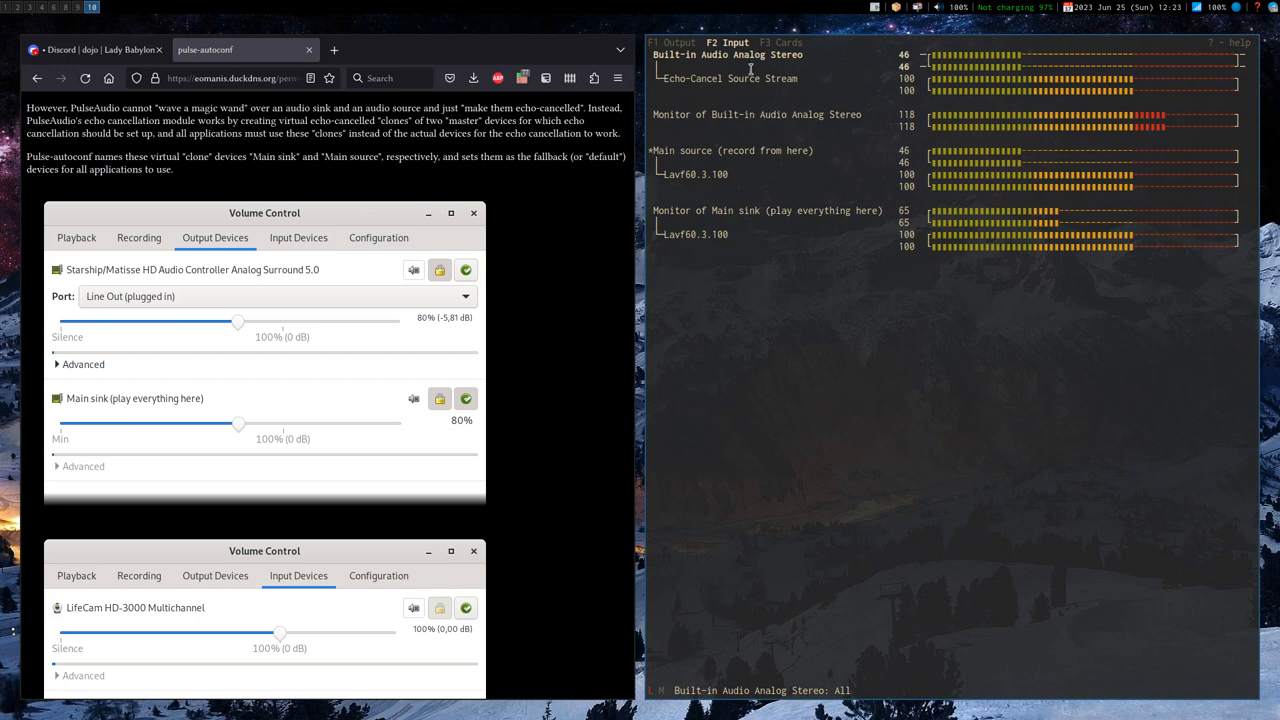
{"action": "mouse_move", "coordinate": [761, 88]}
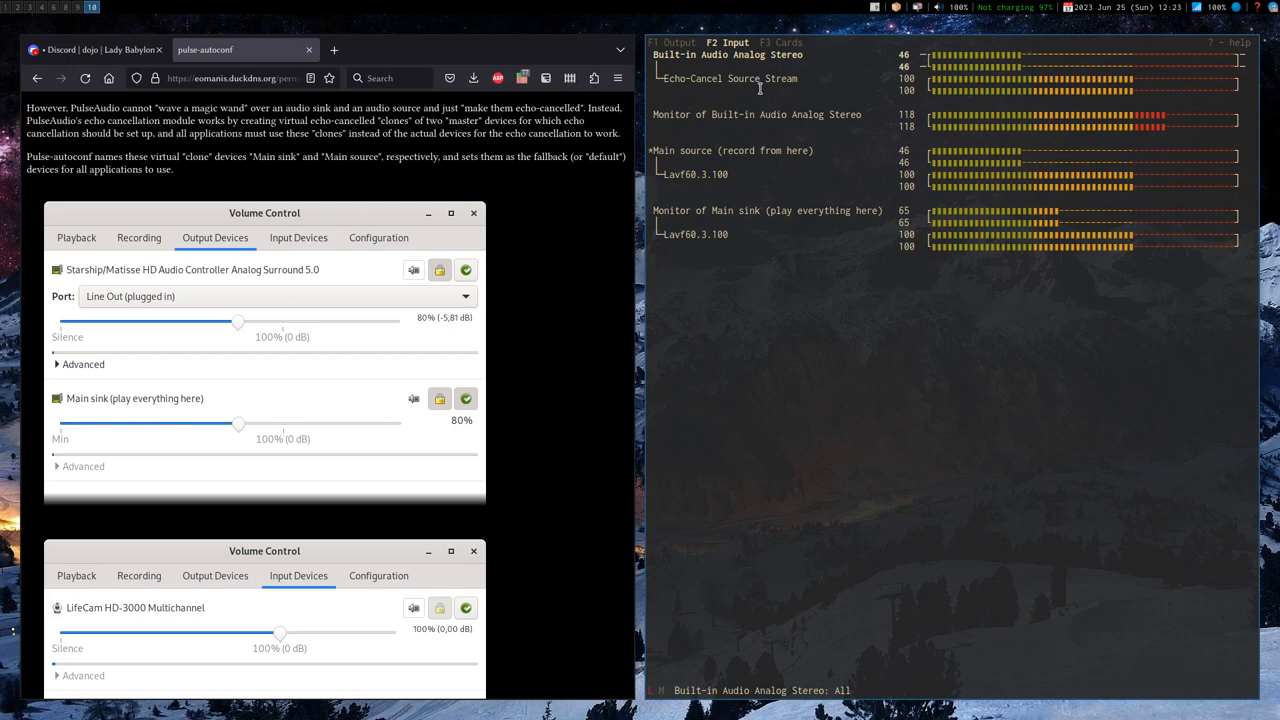
{"action": "mouse_move", "coordinate": [742, 115]}
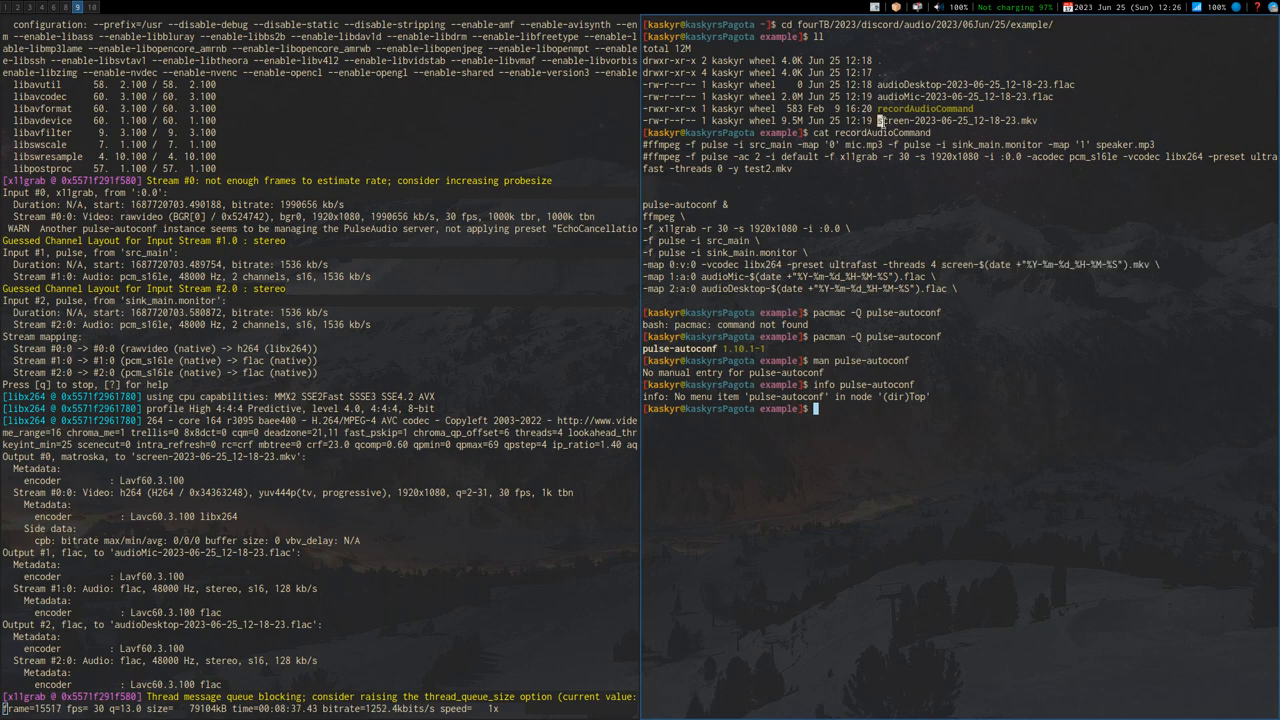
{"action": "double_click", "coordinate": [955, 120]}
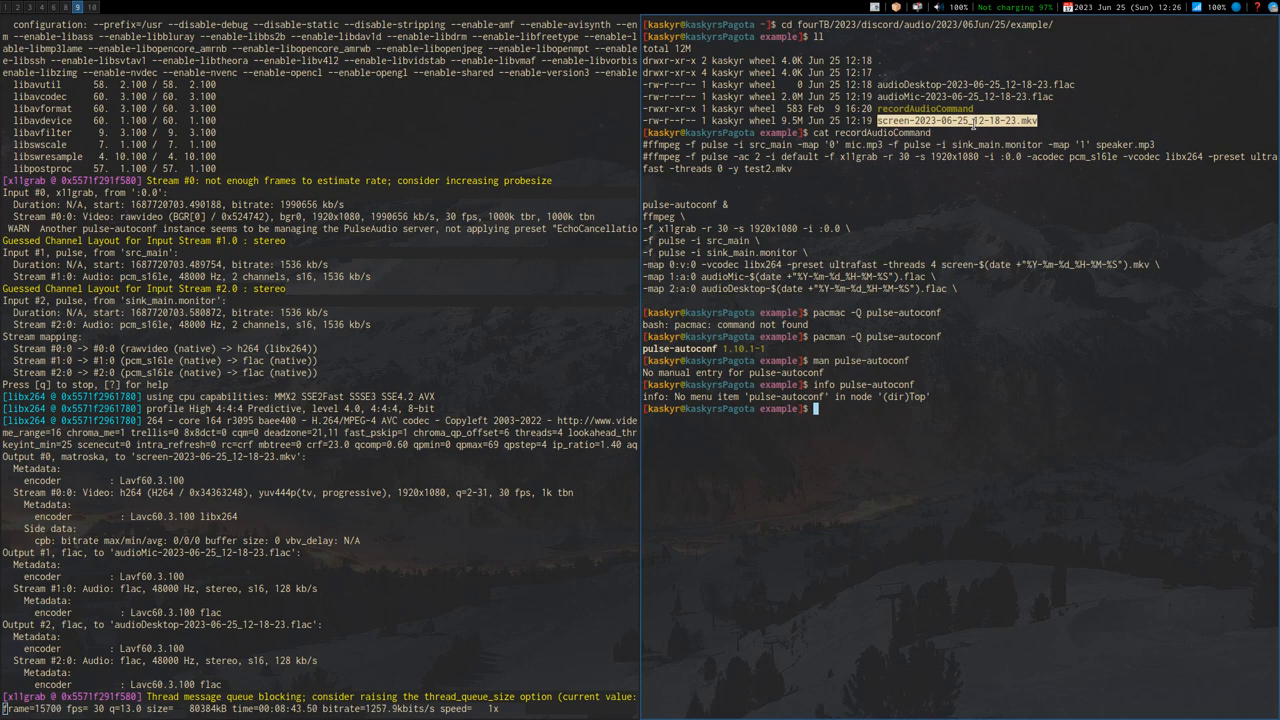
{"action": "mouse_move", "coordinate": [1128, 262]}
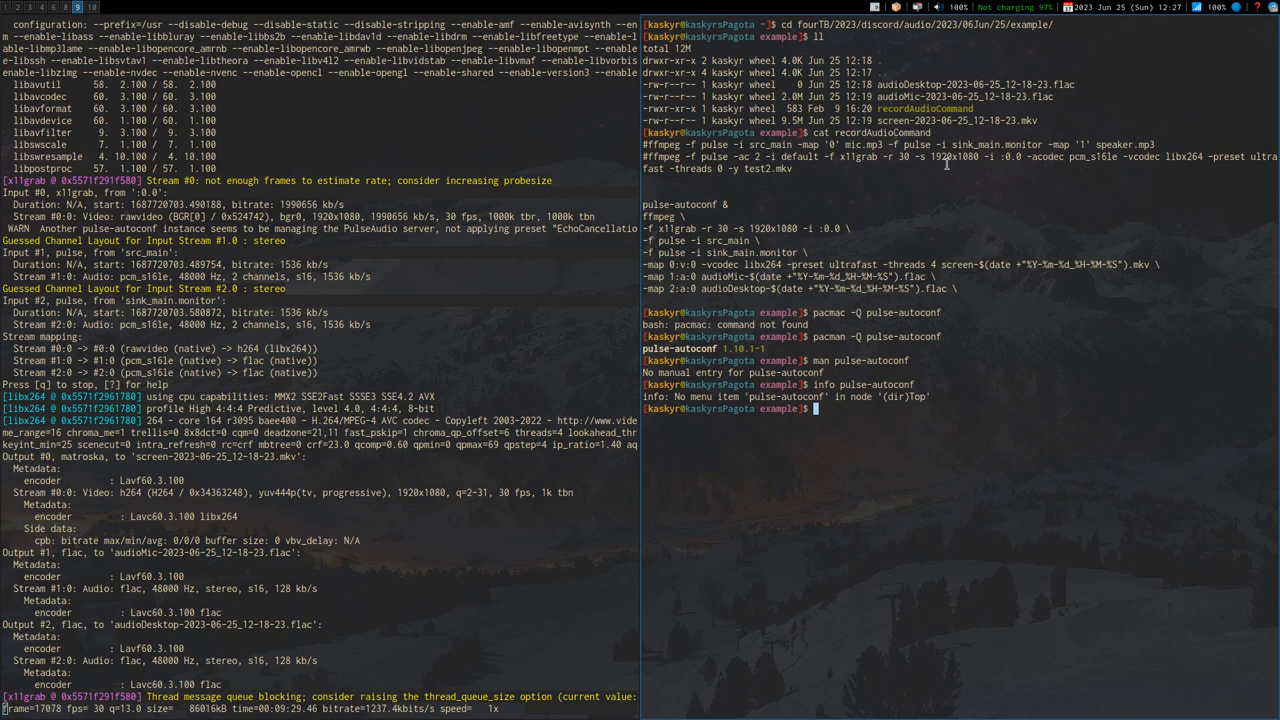
{"action": "mouse_move", "coordinate": [785, 593]}
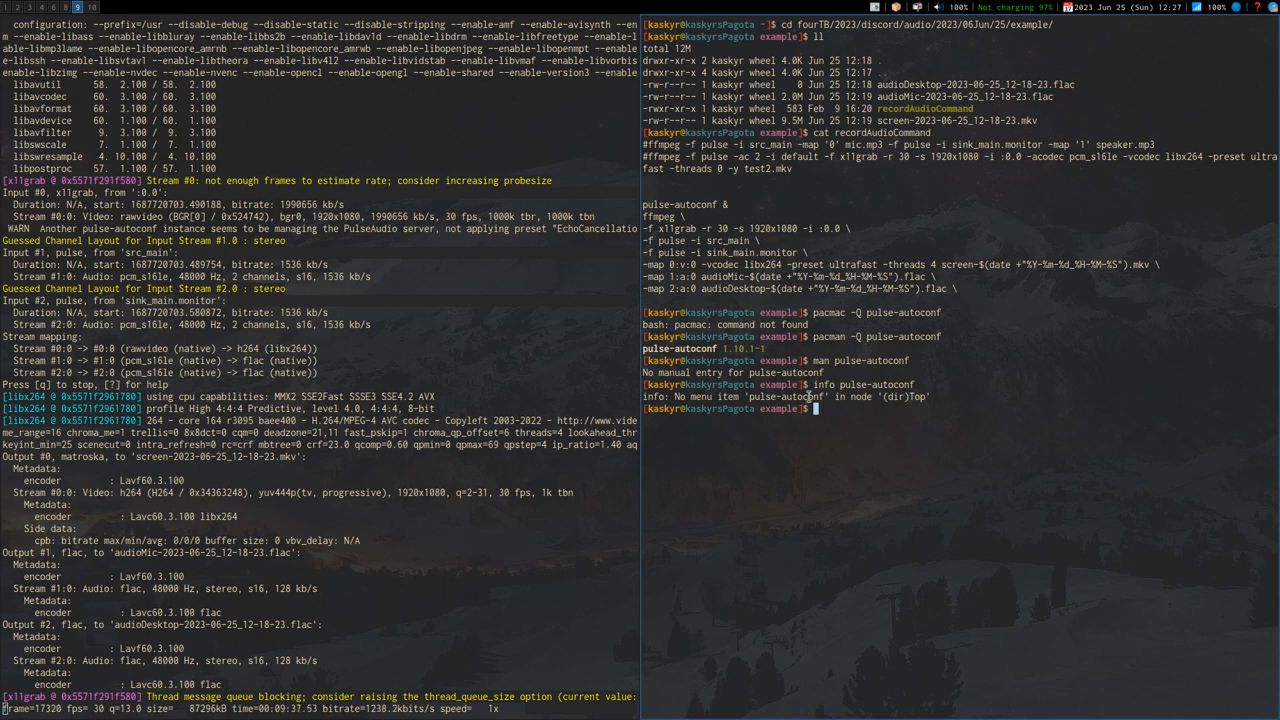
Run info with no arguments at the bash prompt.
{"action": "type", "text": "info"}
{"action": "type", "text": "./recordAudioCommand"}
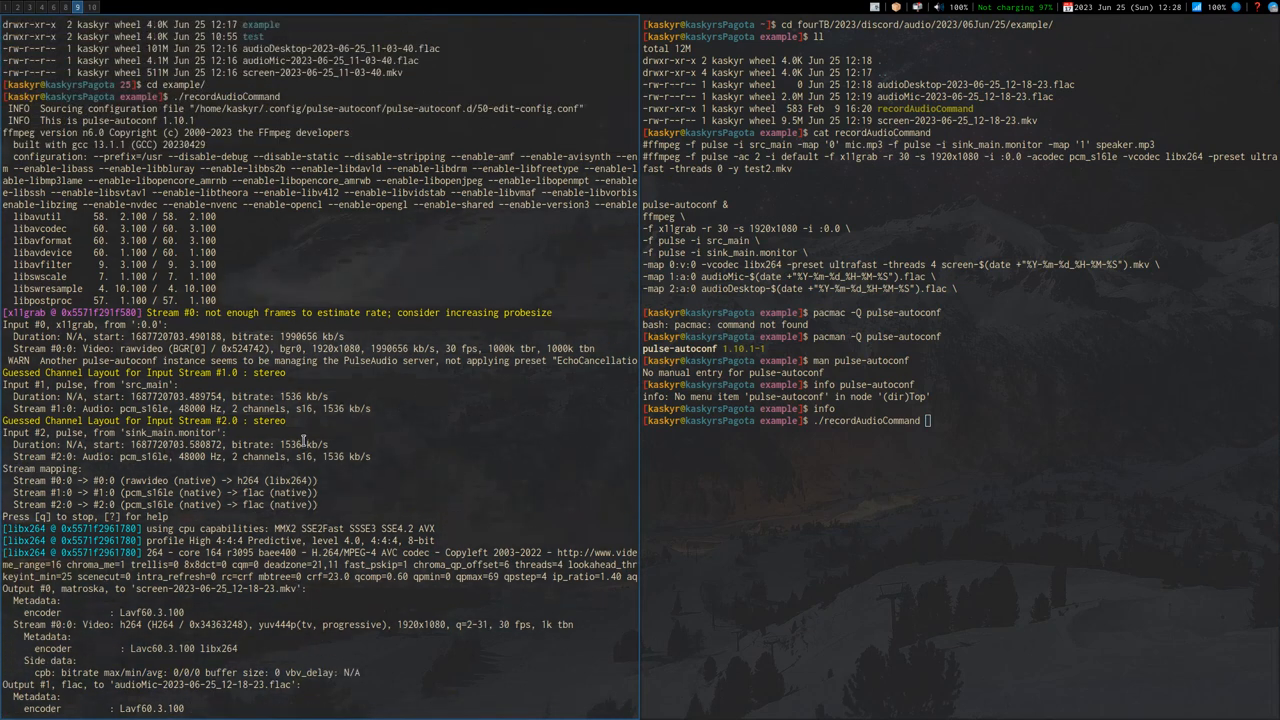
{"action": "mouse_move", "coordinate": [284, 271]}
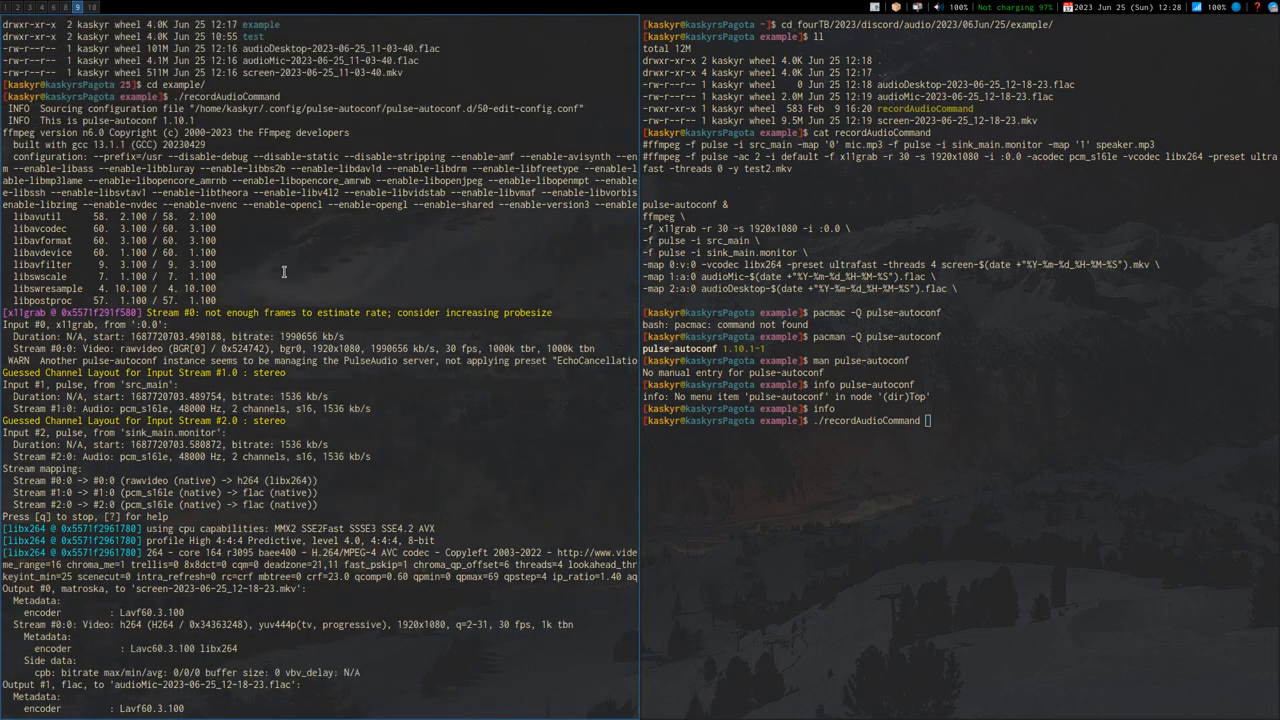
{"action": "mouse_move", "coordinate": [247, 245]}
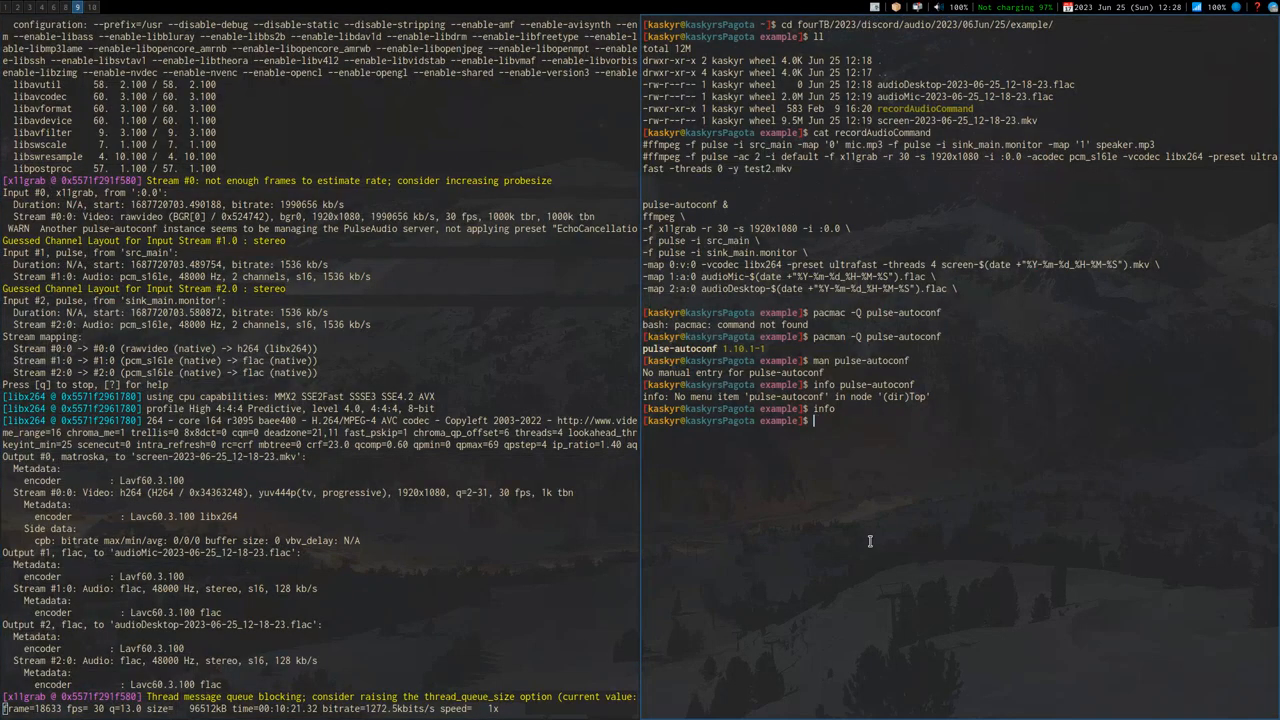
Start a second capture with ./recordAudioCommand, then launch Audacity and dismiss its help notice.
{"action": "type", "text": "./r"}
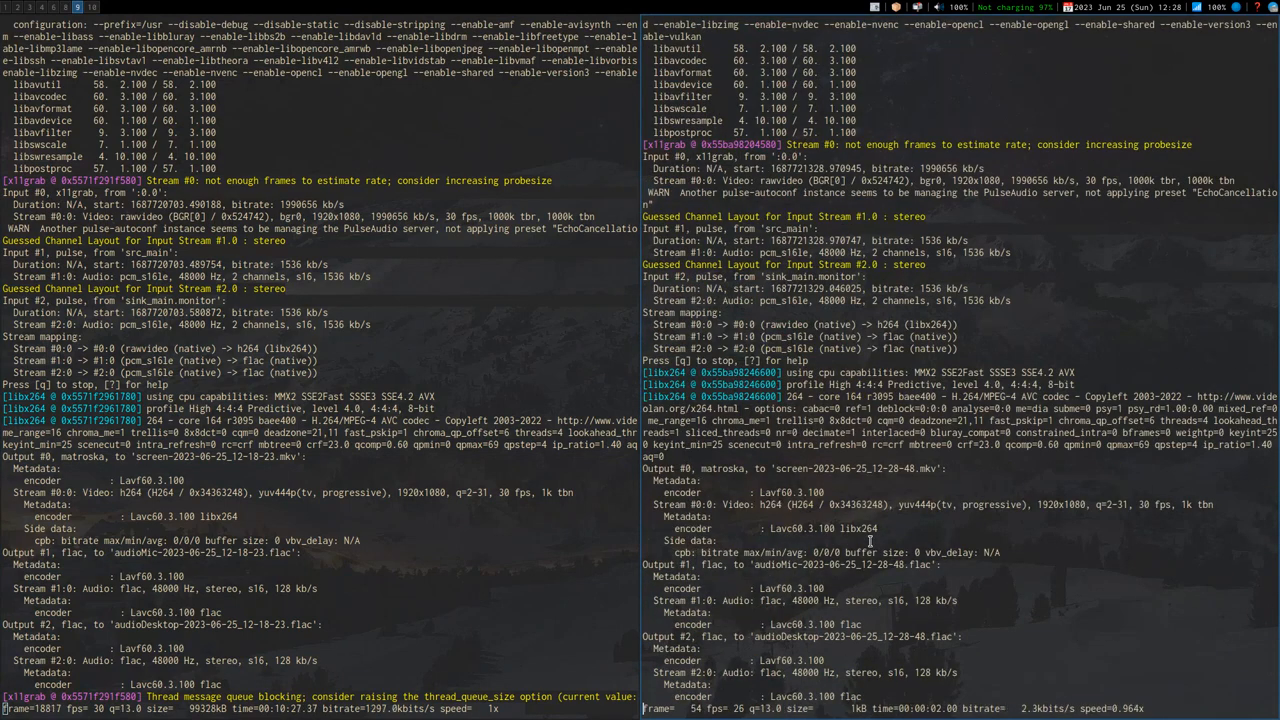
{"action": "key", "text": "q"}
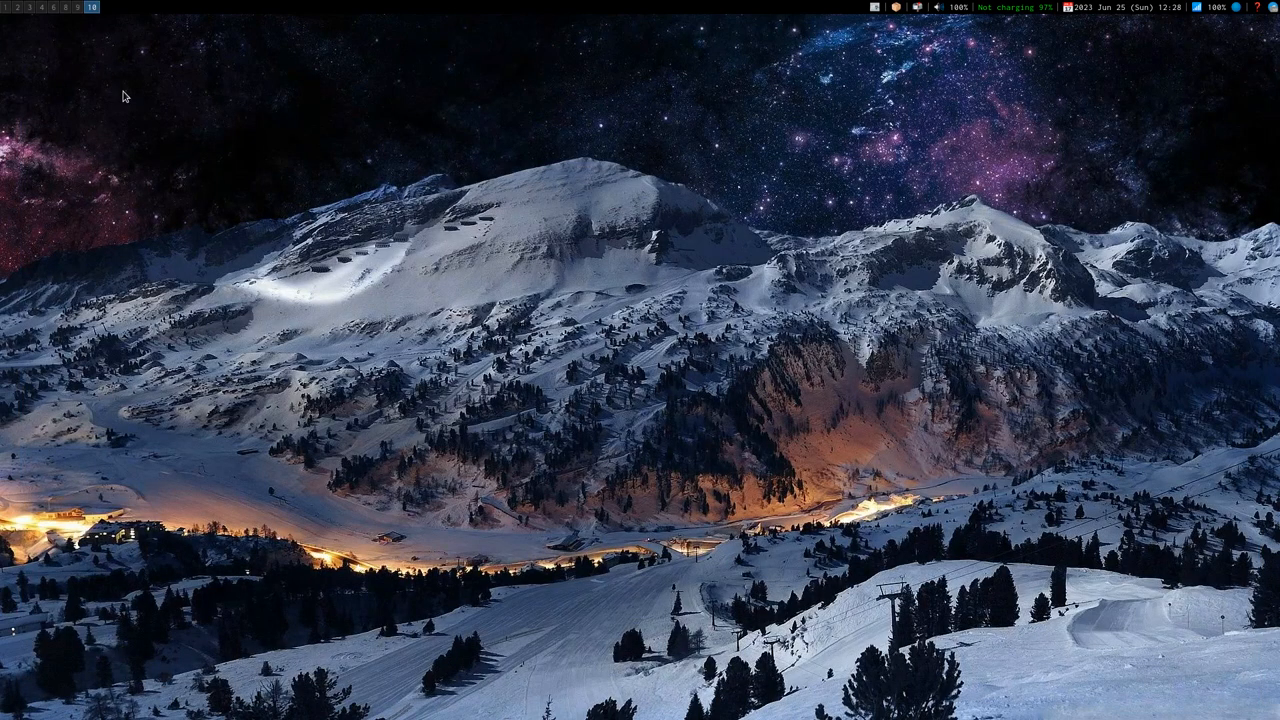
{"action": "type", "text": "aud"}
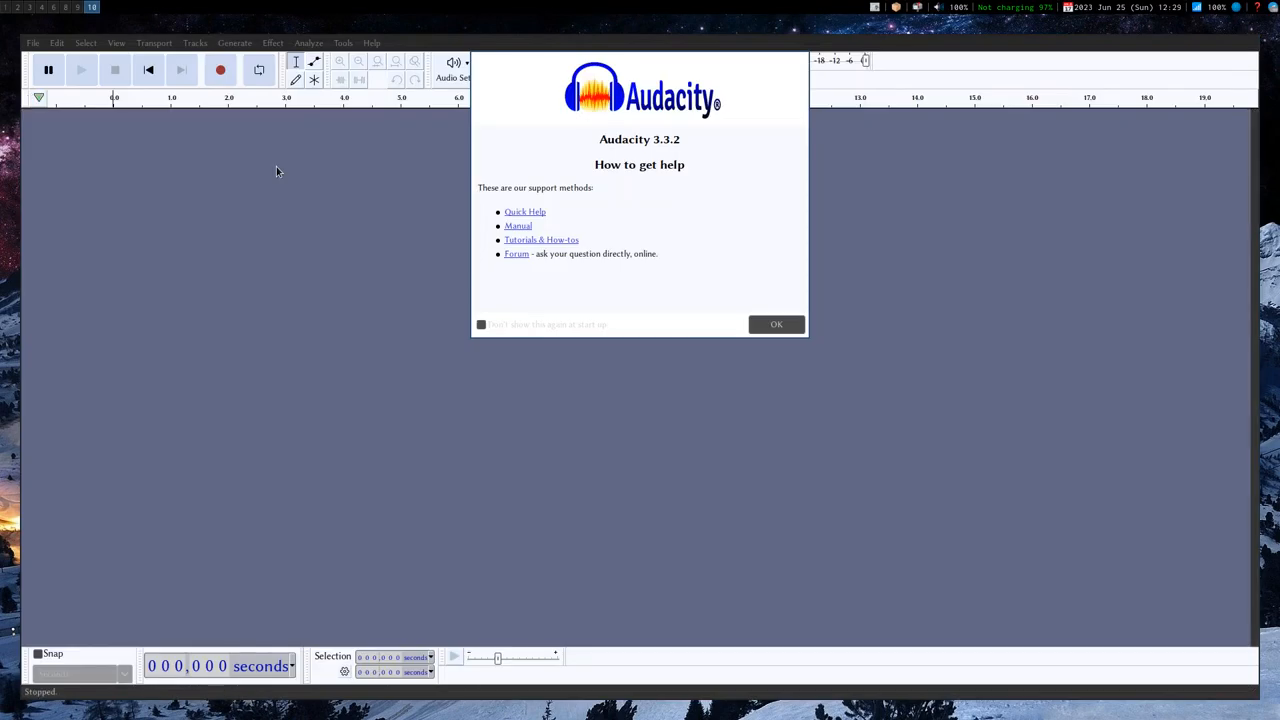
{"action": "left_click", "coordinate": [776, 324]}
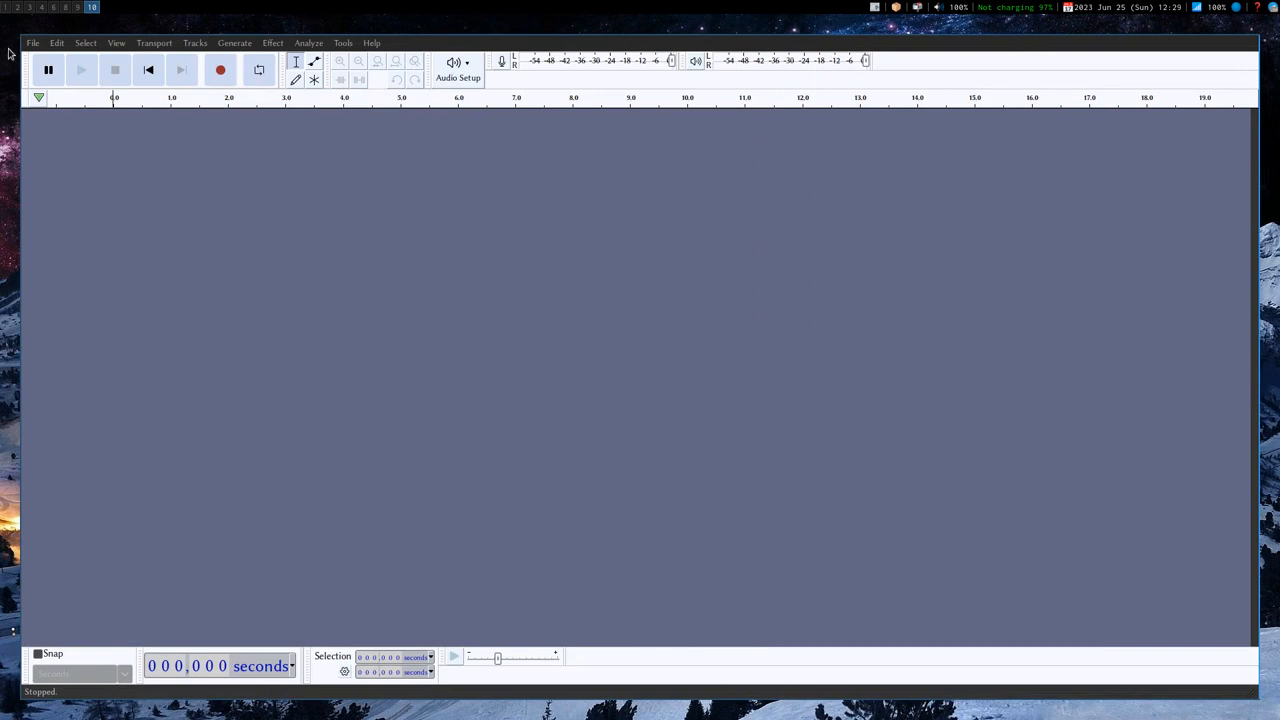
{"action": "left_click", "coordinate": [33, 42]}
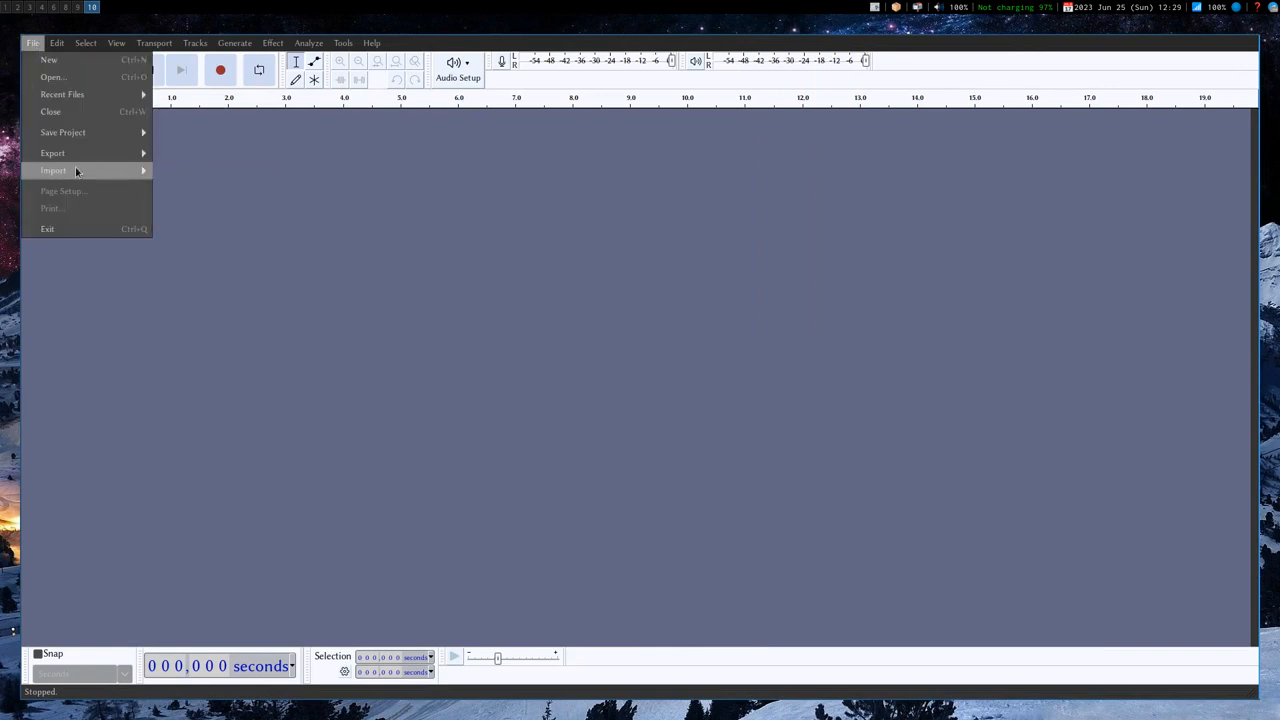
Import audioDesktop-2023-06-25_11-03-40.flac into Audacity through the audio import picker.
{"action": "left_click", "coordinate": [54, 170]}
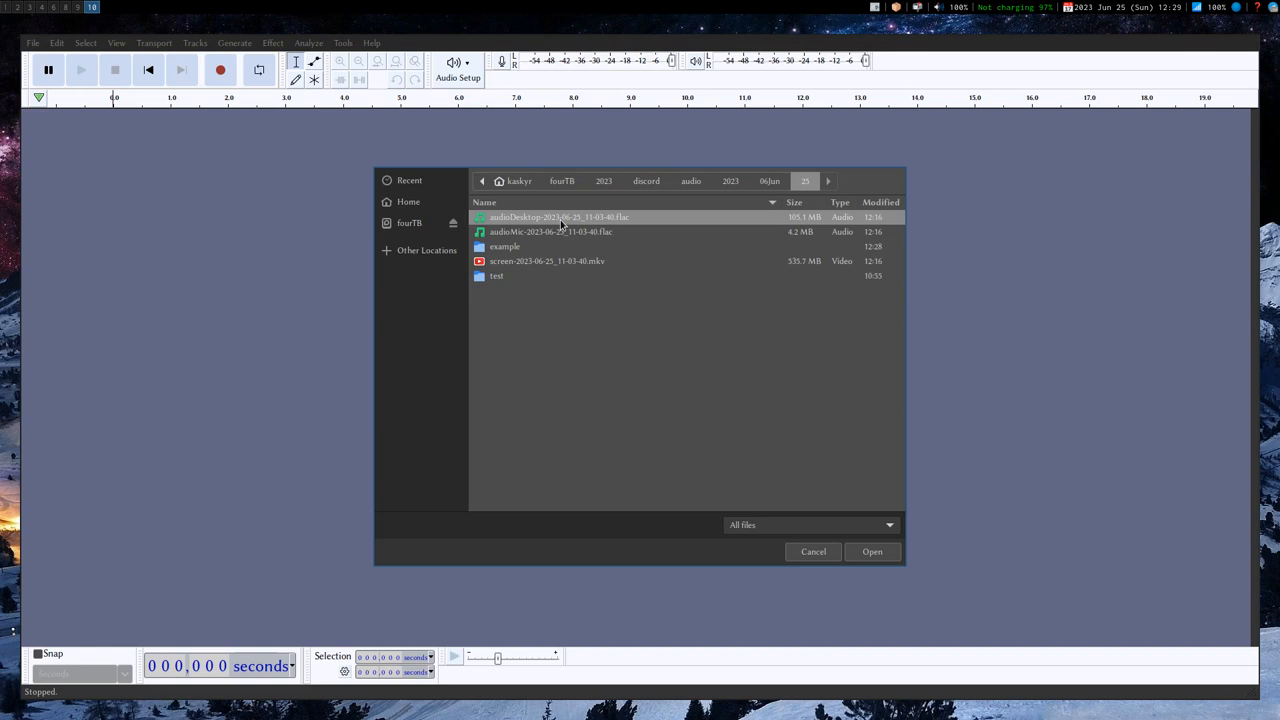
{"action": "mouse_move", "coordinate": [880, 223]}
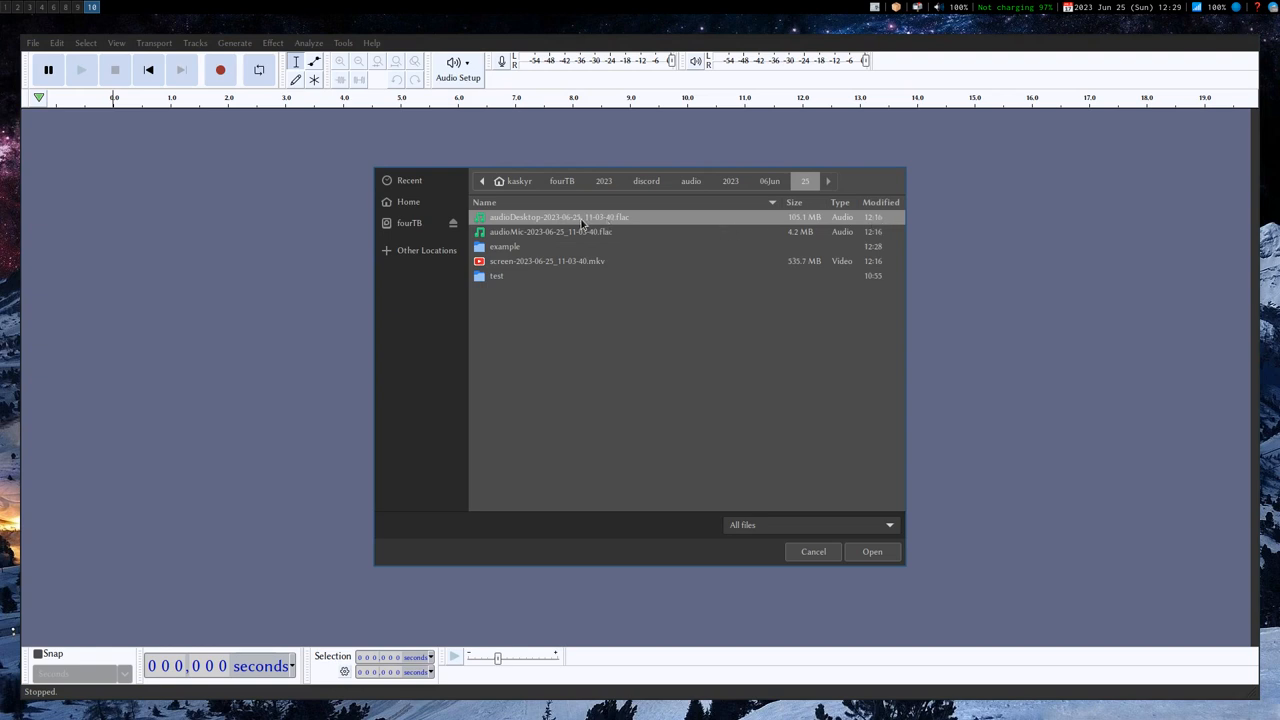
{"action": "mouse_move", "coordinate": [565, 237]}
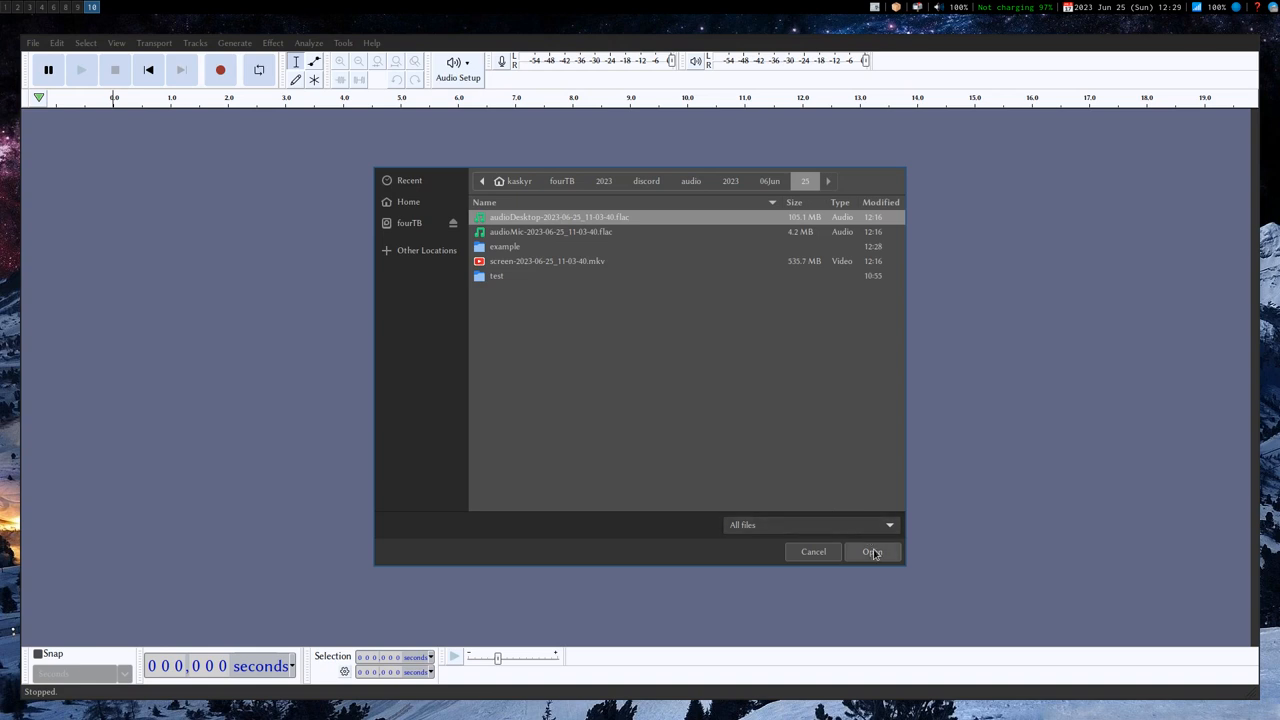
{"action": "left_click", "coordinate": [871, 551]}
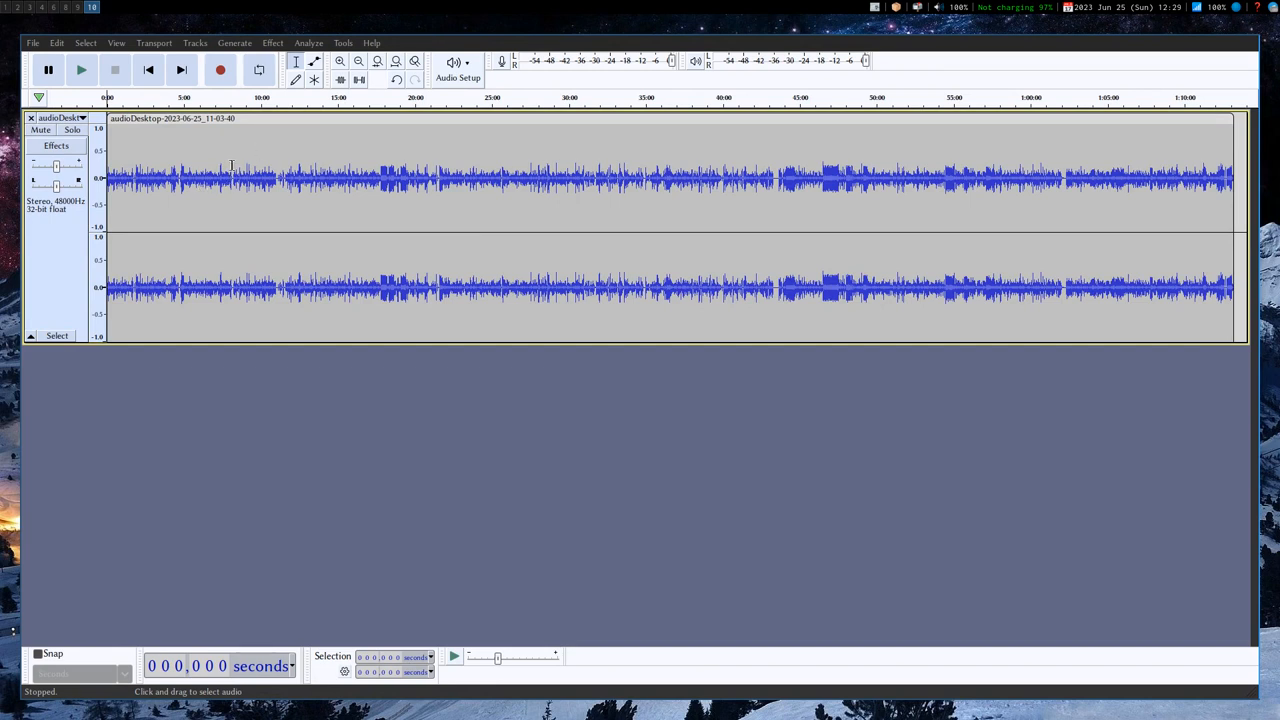
{"action": "mouse_move", "coordinate": [1000, 160]}
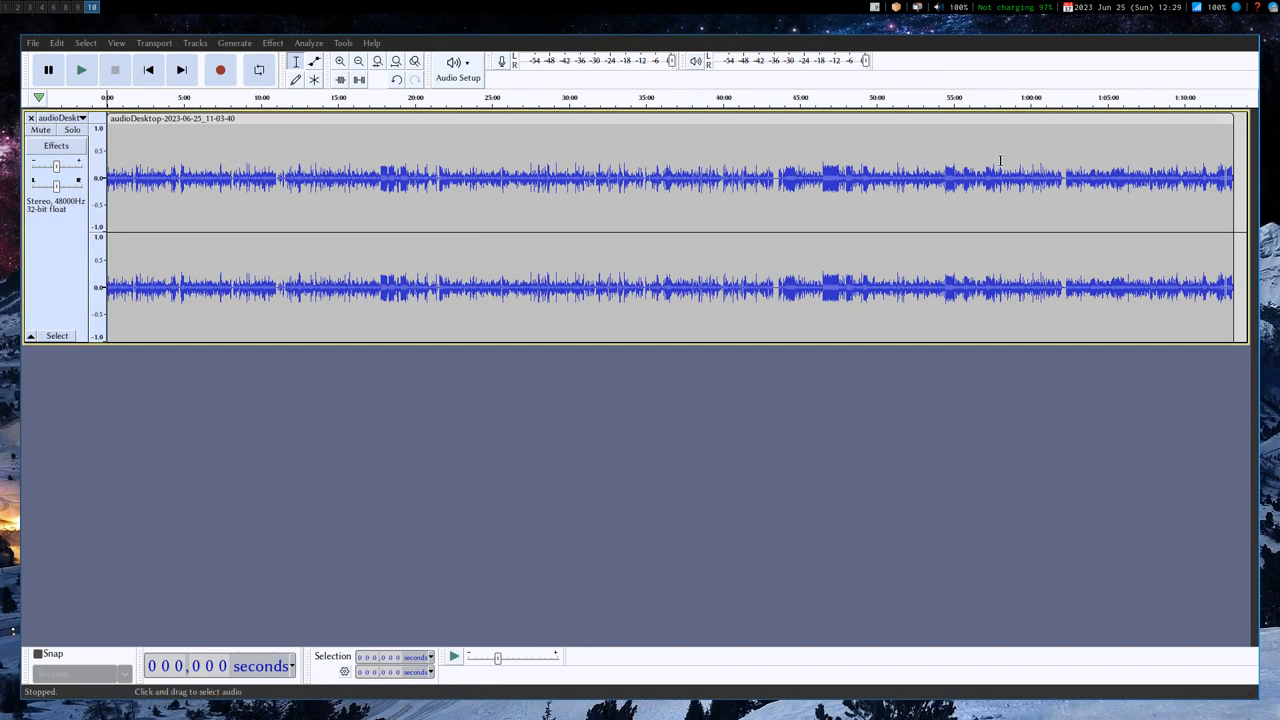
{"action": "mouse_move", "coordinate": [535, 204]}
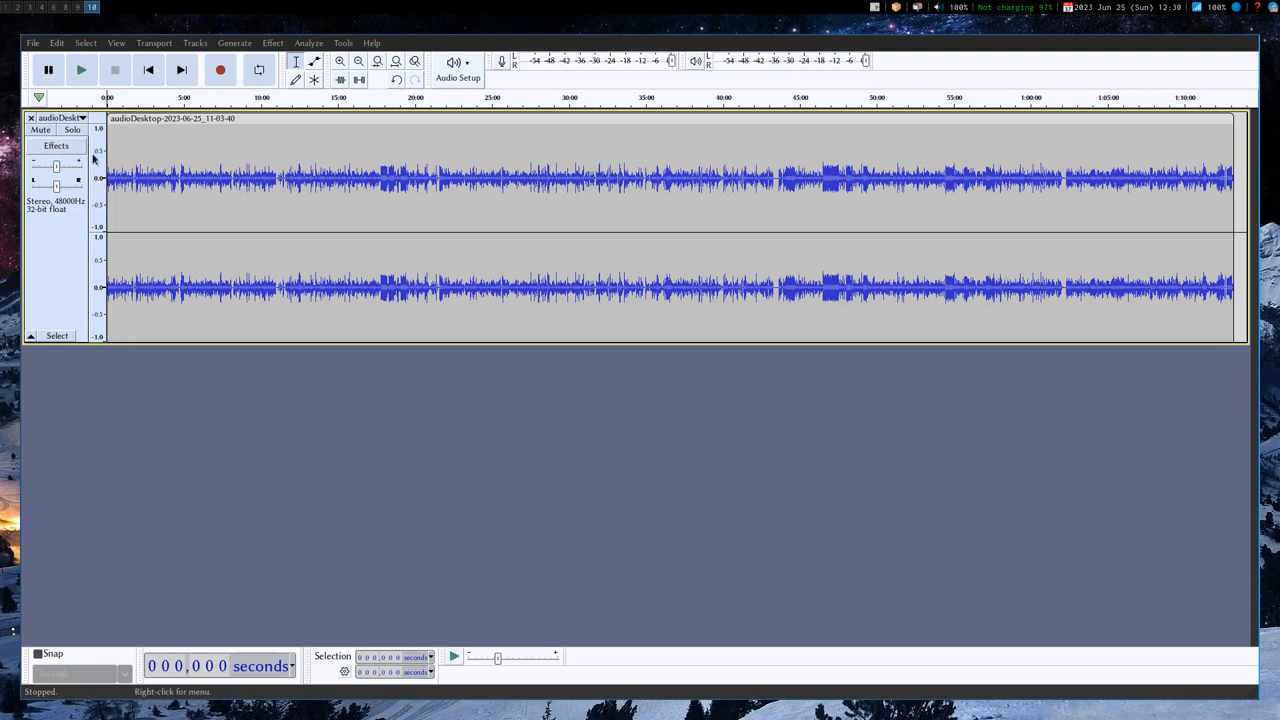
{"action": "mouse_move", "coordinate": [81, 69]}
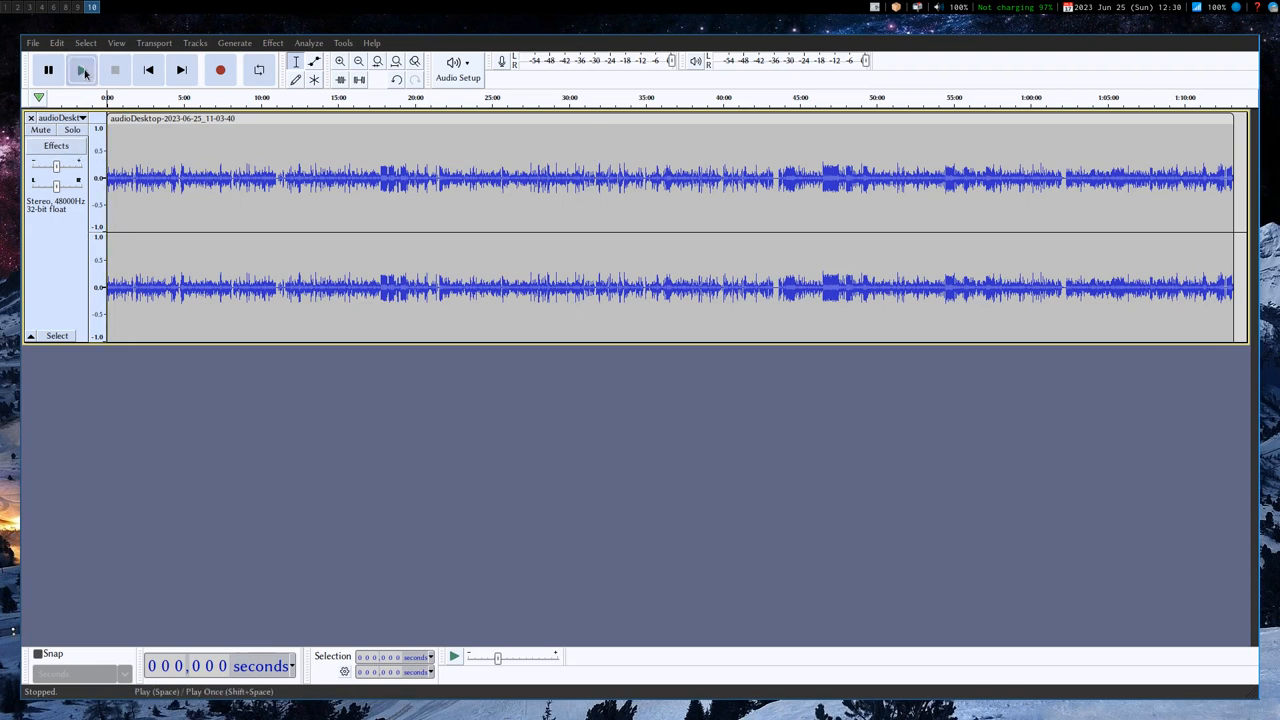
Briefly play the desktop audio, then select the whole 73-minute track.
{"action": "left_click", "coordinate": [82, 69]}
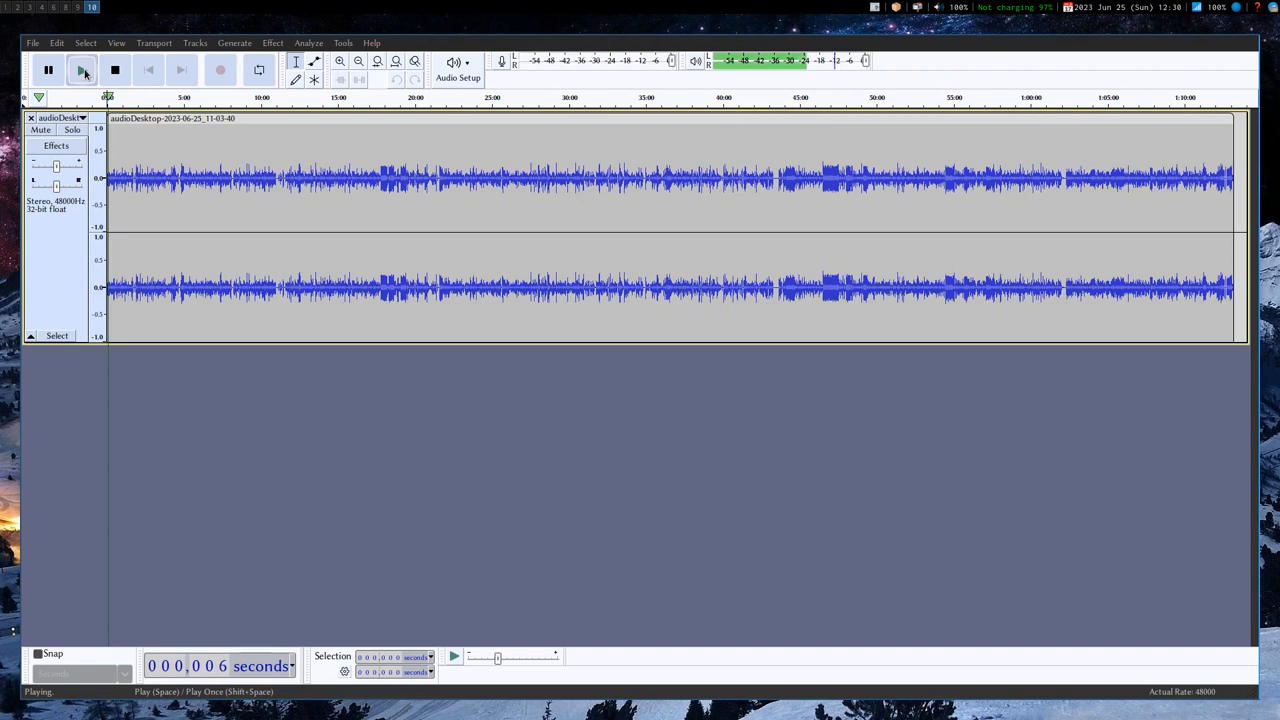
{"action": "left_click", "coordinate": [81, 69]}
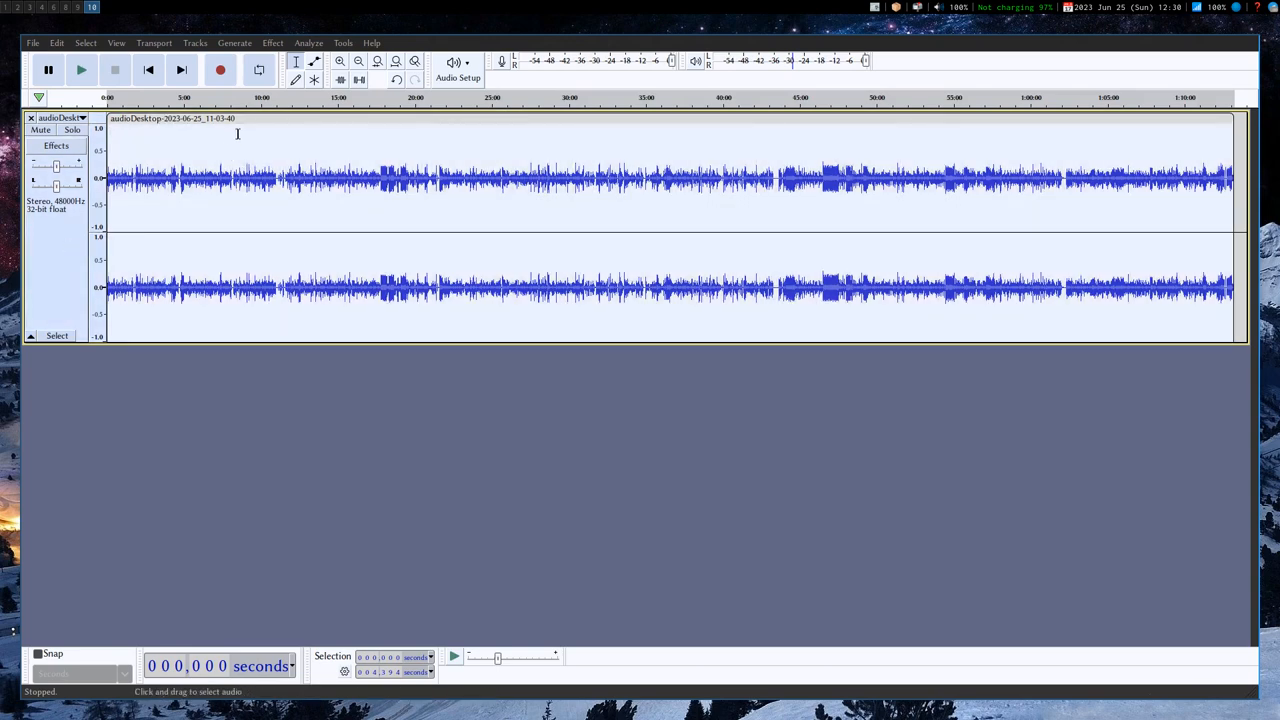
{"action": "left_click", "coordinate": [272, 42]}
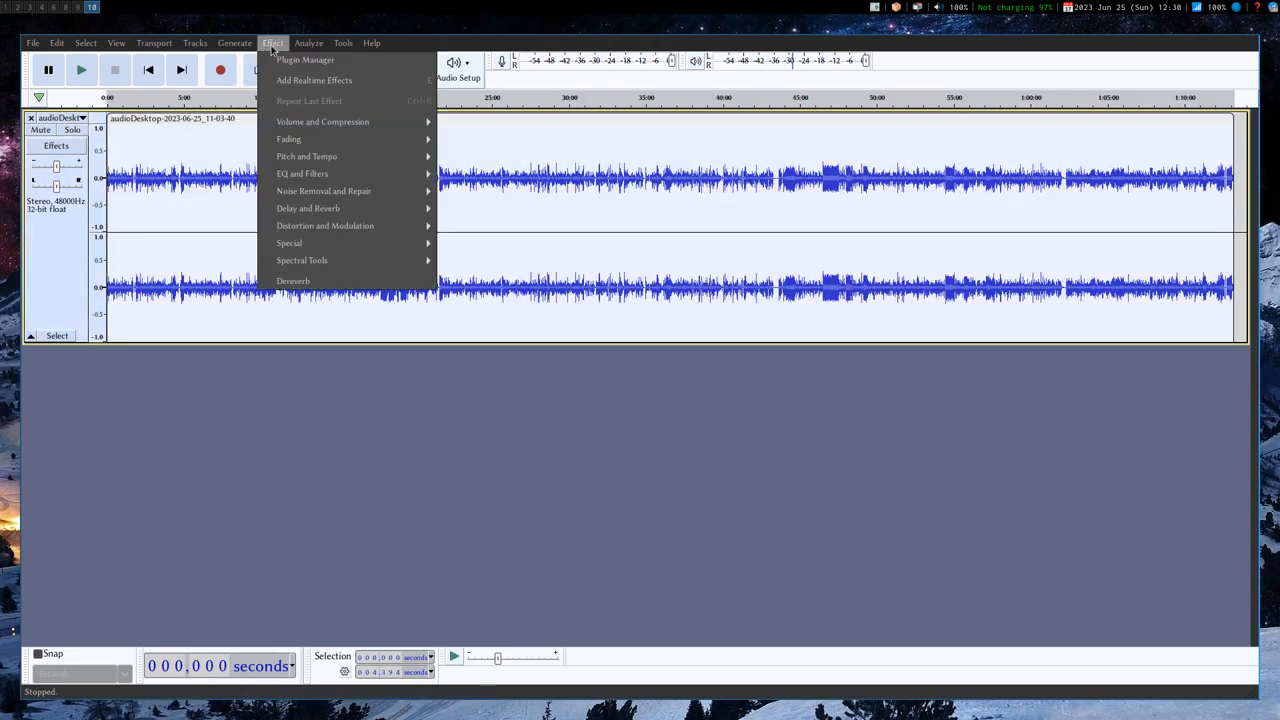
{"action": "mouse_move", "coordinate": [322, 121]}
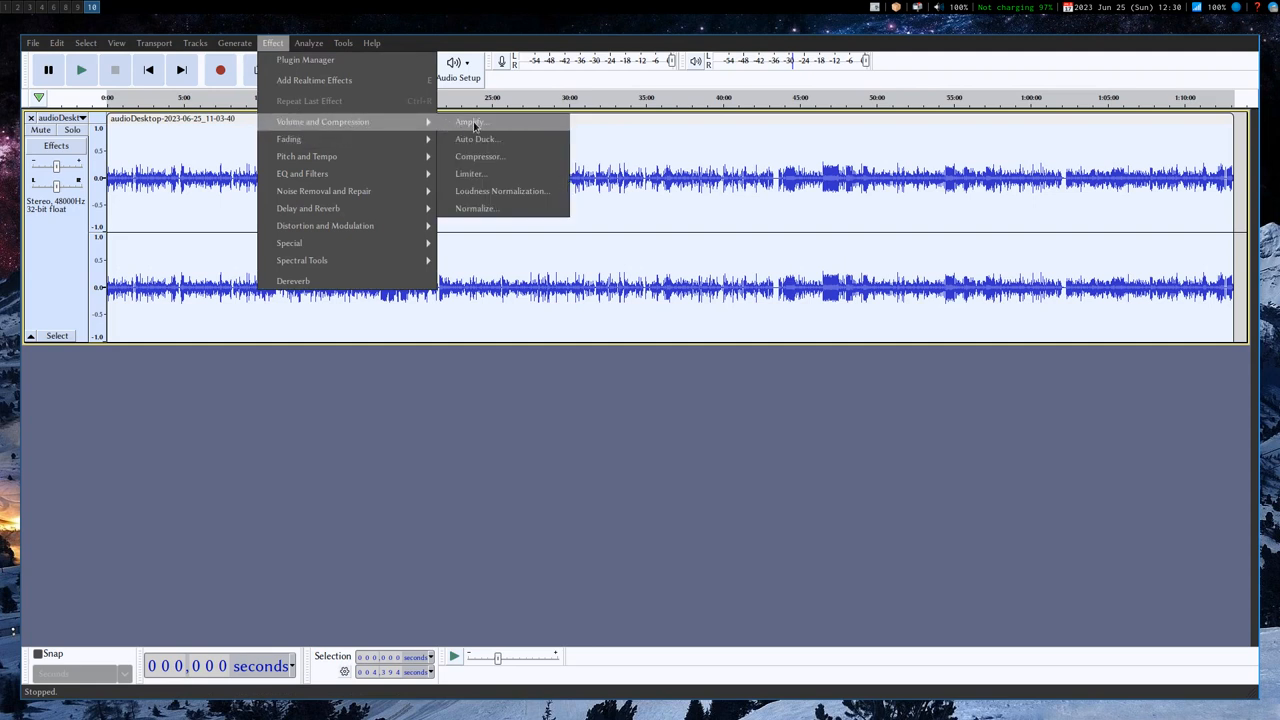
{"action": "mouse_move", "coordinate": [114, 156]}
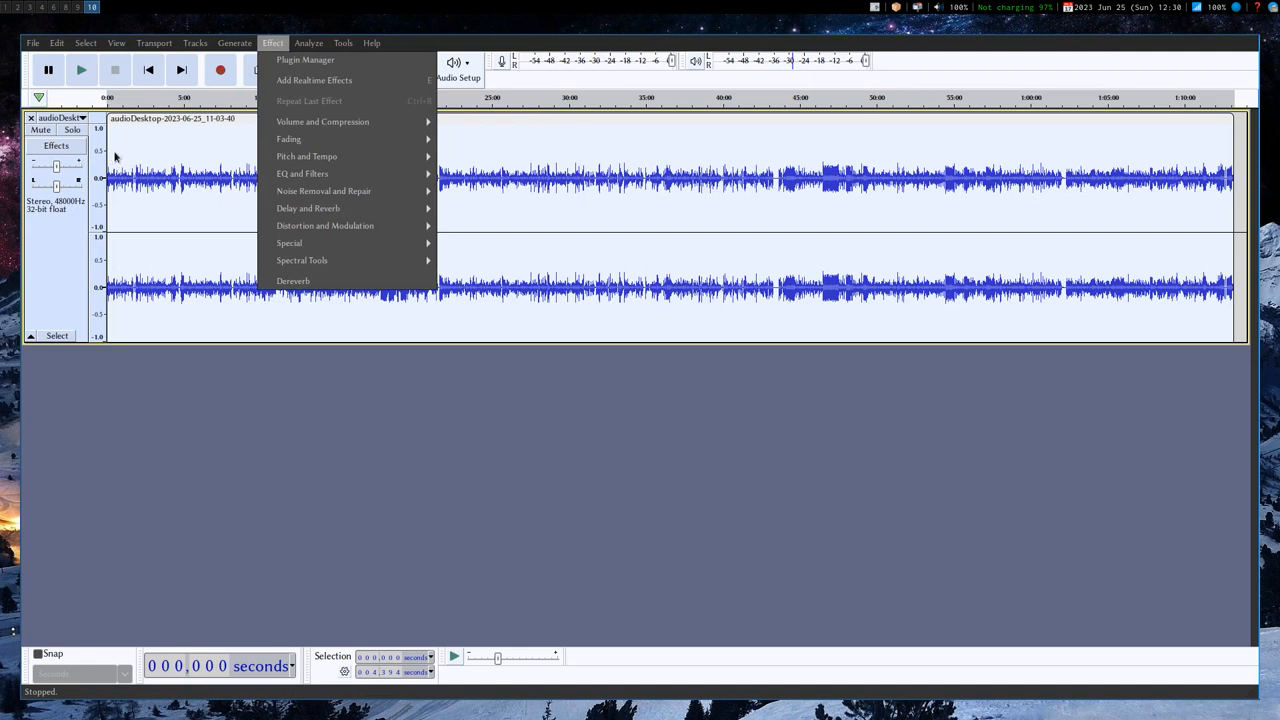
{"action": "mouse_move", "coordinate": [108, 172]}
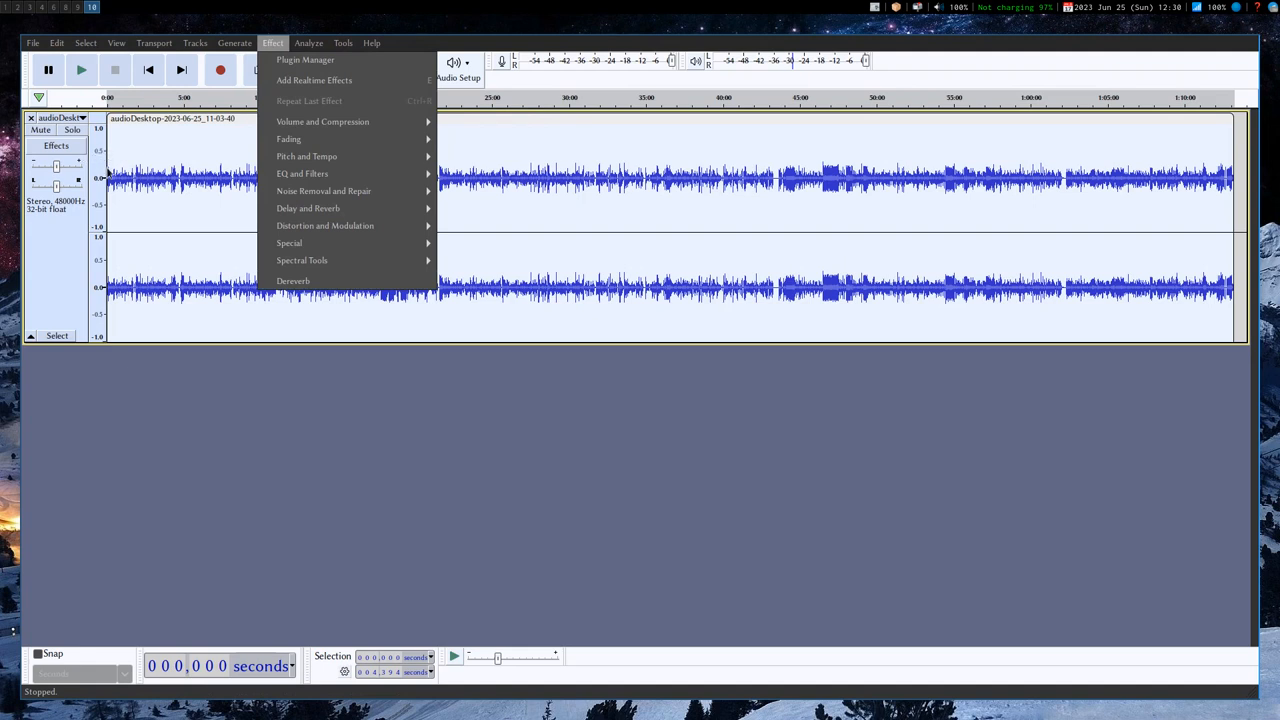
{"action": "mouse_move", "coordinate": [322, 121]}
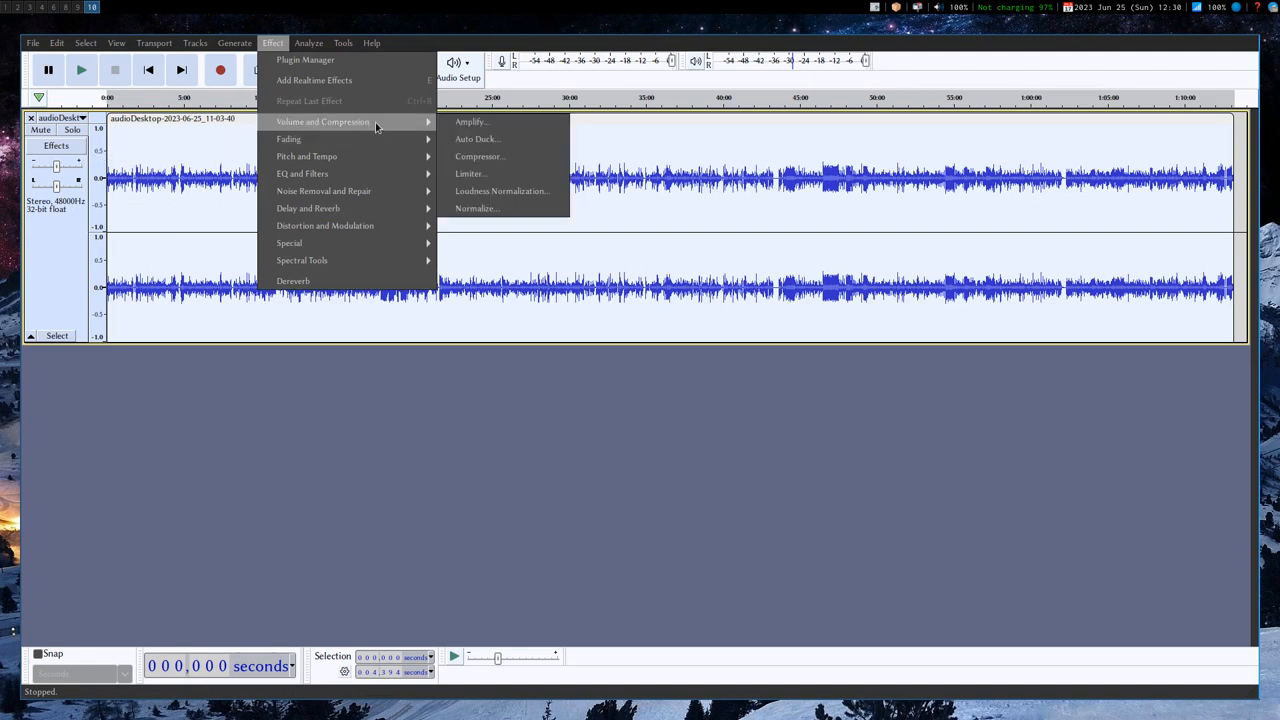
{"action": "mouse_move", "coordinate": [470, 122]}
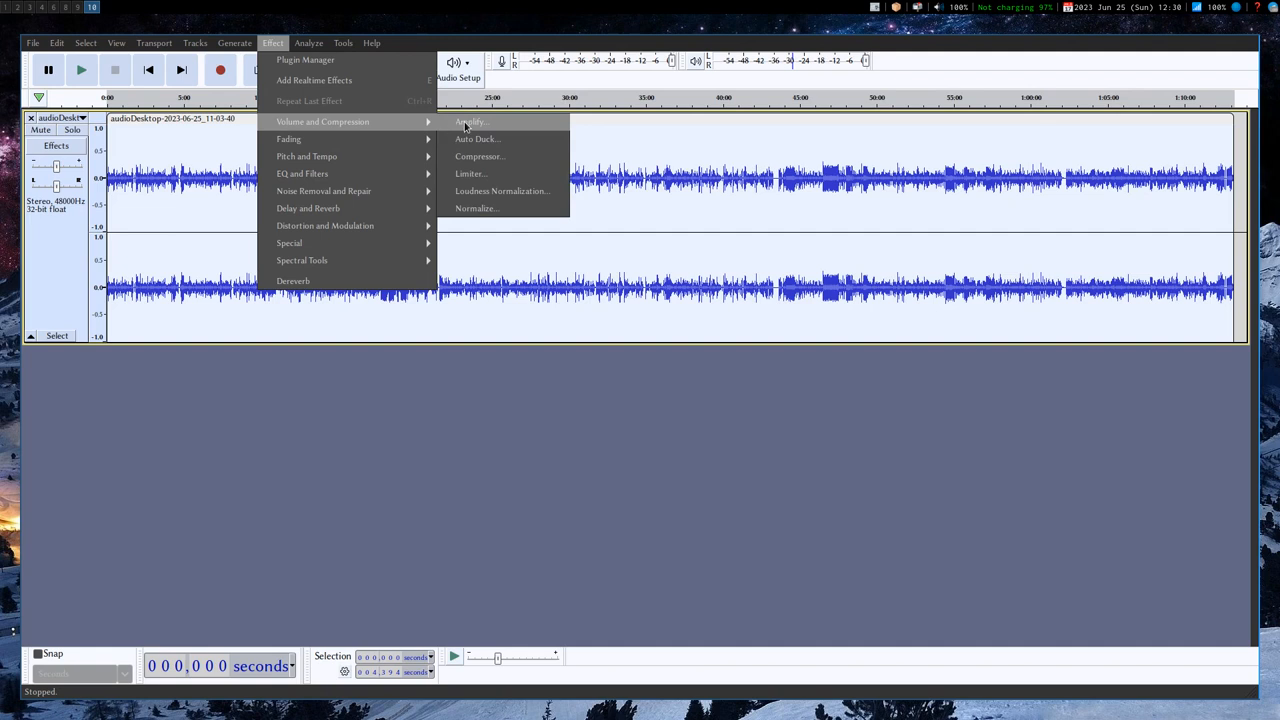
Apply Amplify at 10.403 dB with a 0.0 dB new peak to the desktop track.
{"action": "left_click", "coordinate": [470, 121]}
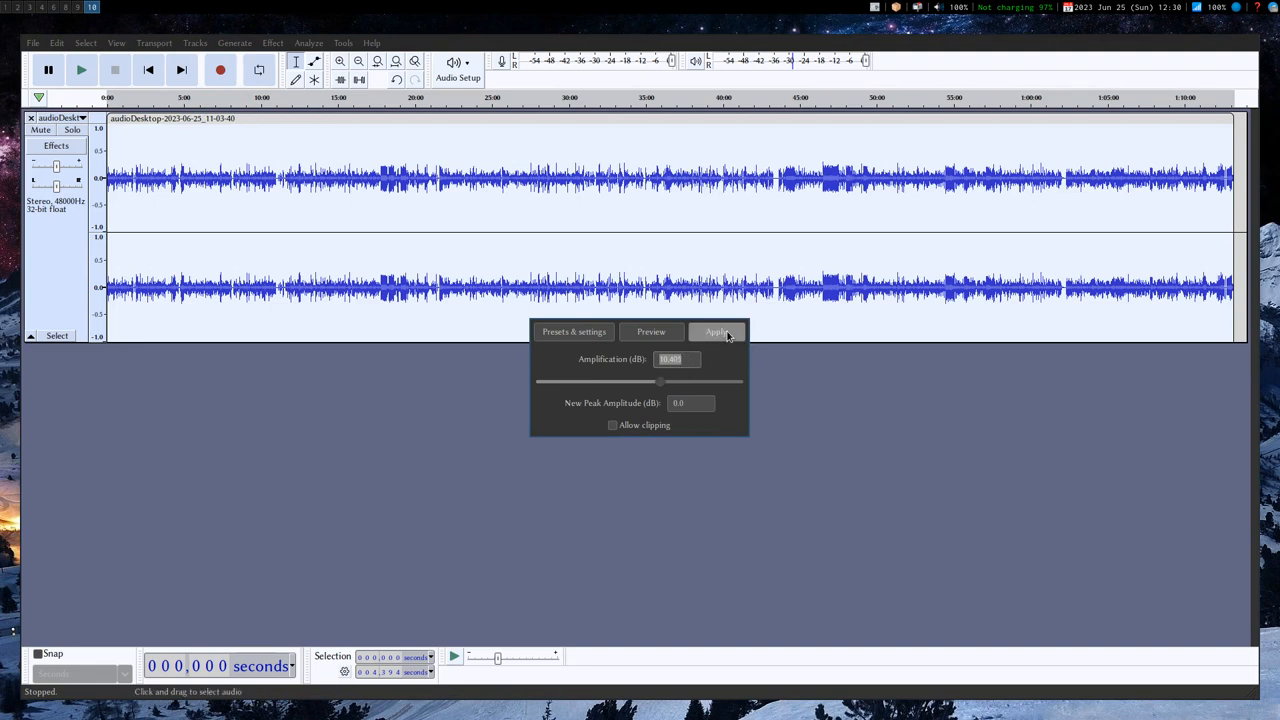
{"action": "left_click", "coordinate": [715, 331]}
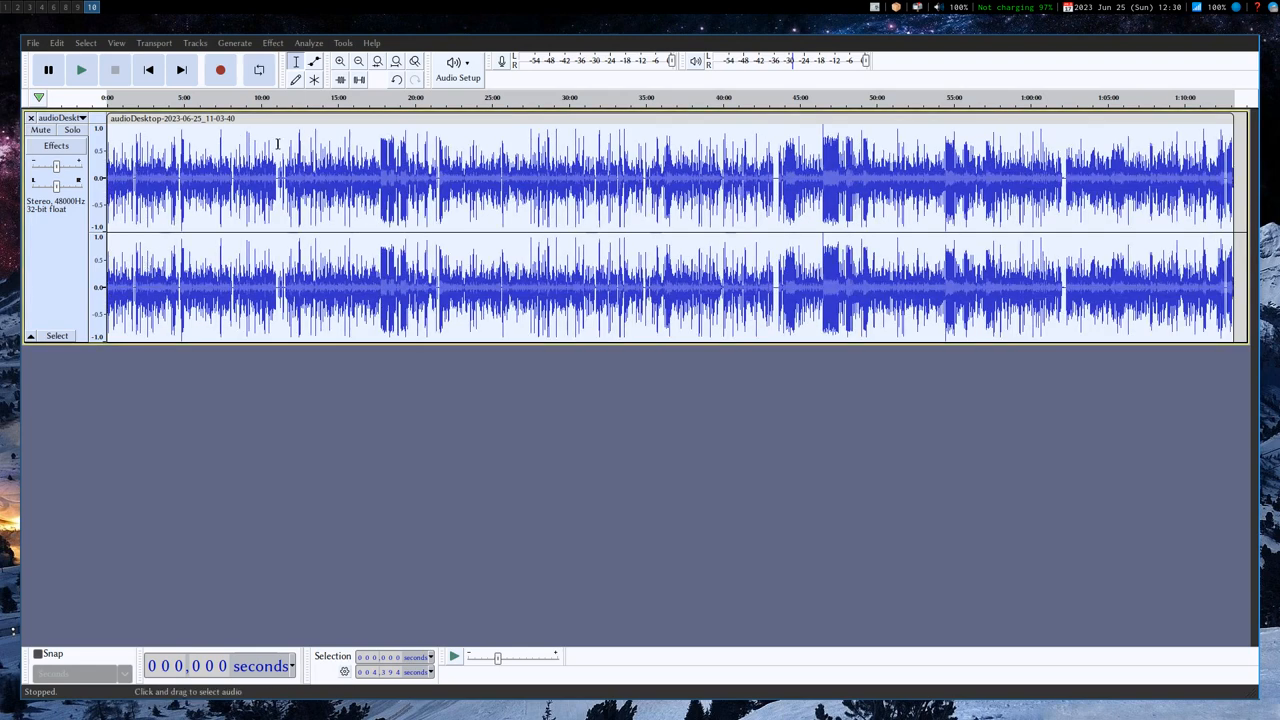
{"action": "mouse_move", "coordinate": [780, 130]}
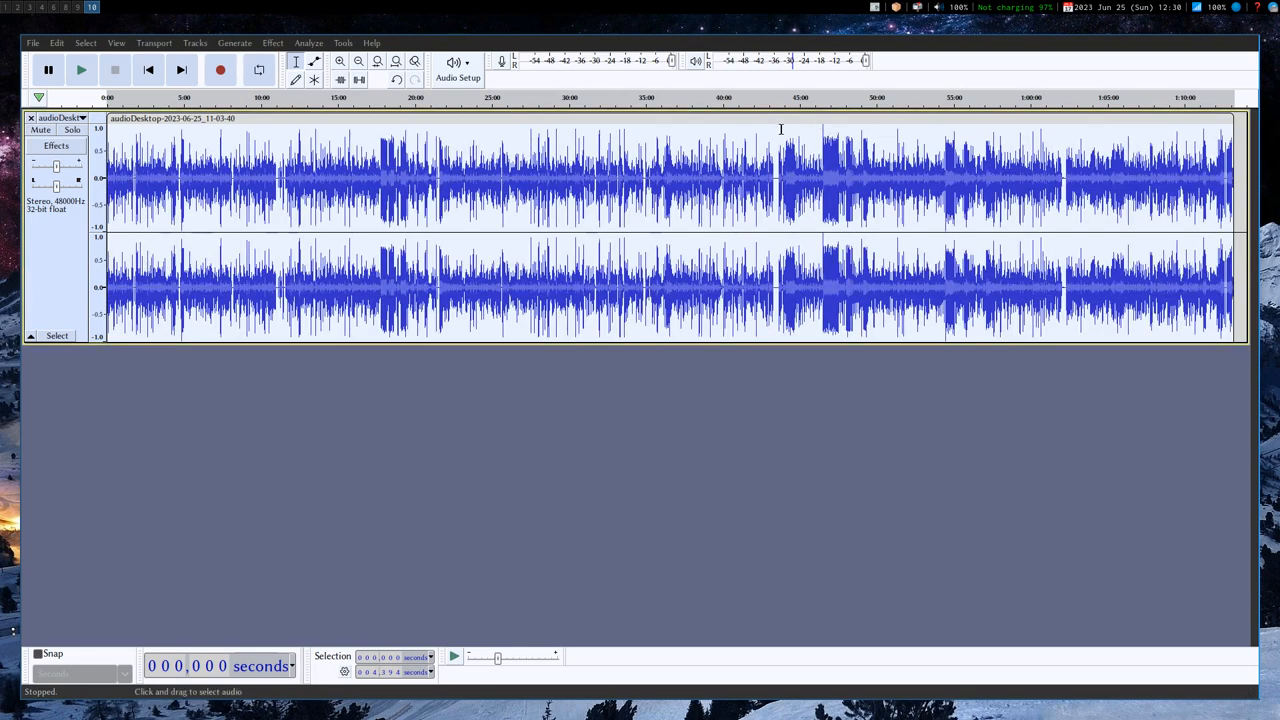
{"action": "left_click", "coordinate": [81, 69]}
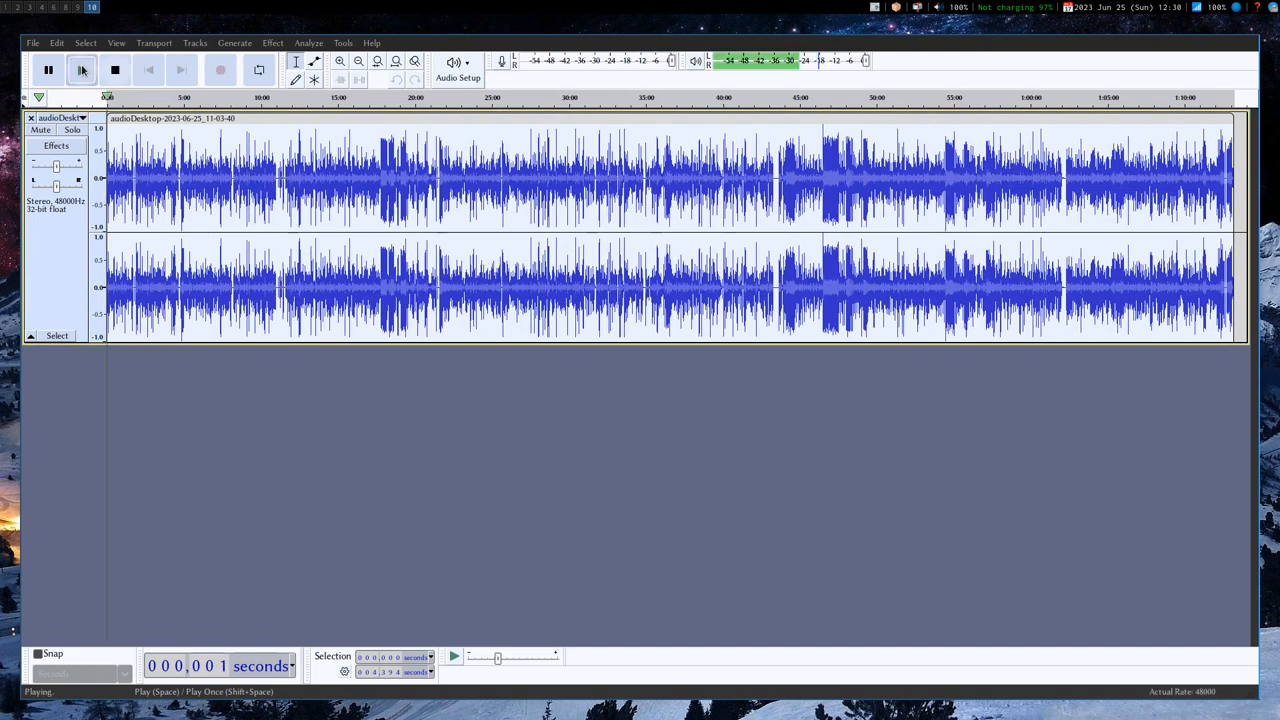
{"action": "left_click", "coordinate": [82, 69]}
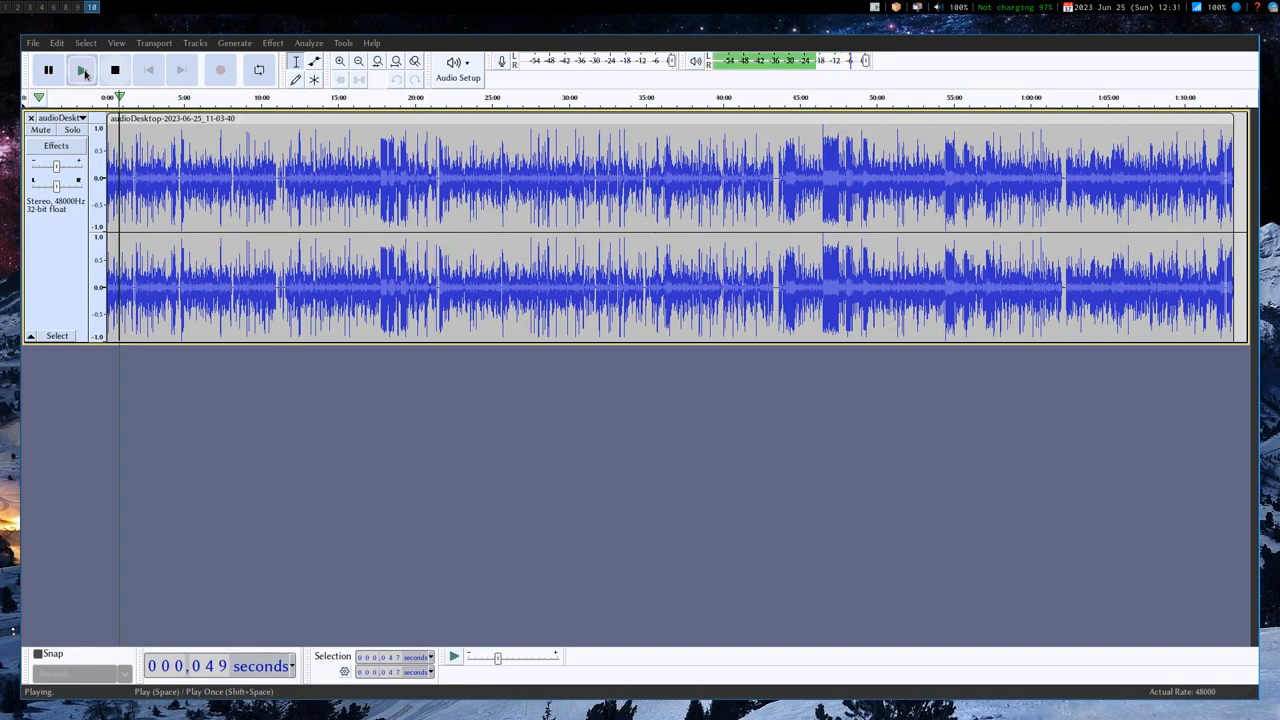
{"action": "left_click", "coordinate": [114, 69]}
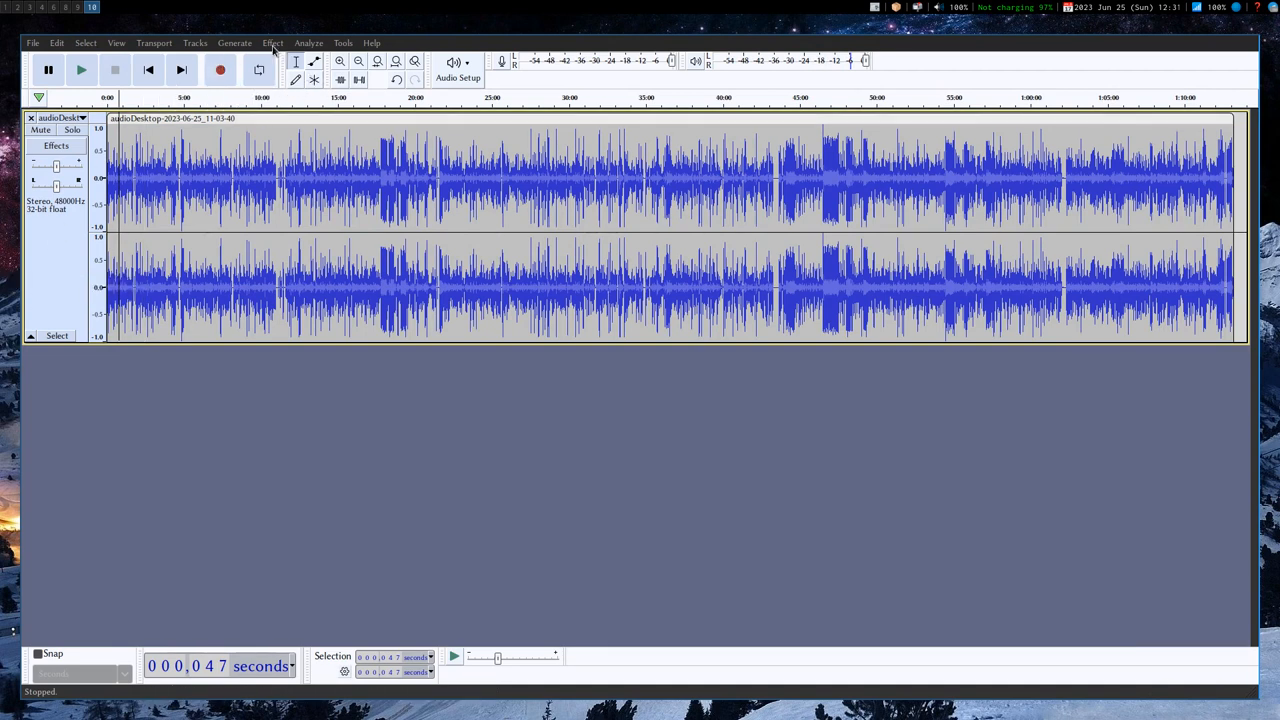
Try Normalize, dismiss the no-selection warning, then close the -5.2 dB peak Normalize dialog.
{"action": "left_click", "coordinate": [272, 42]}
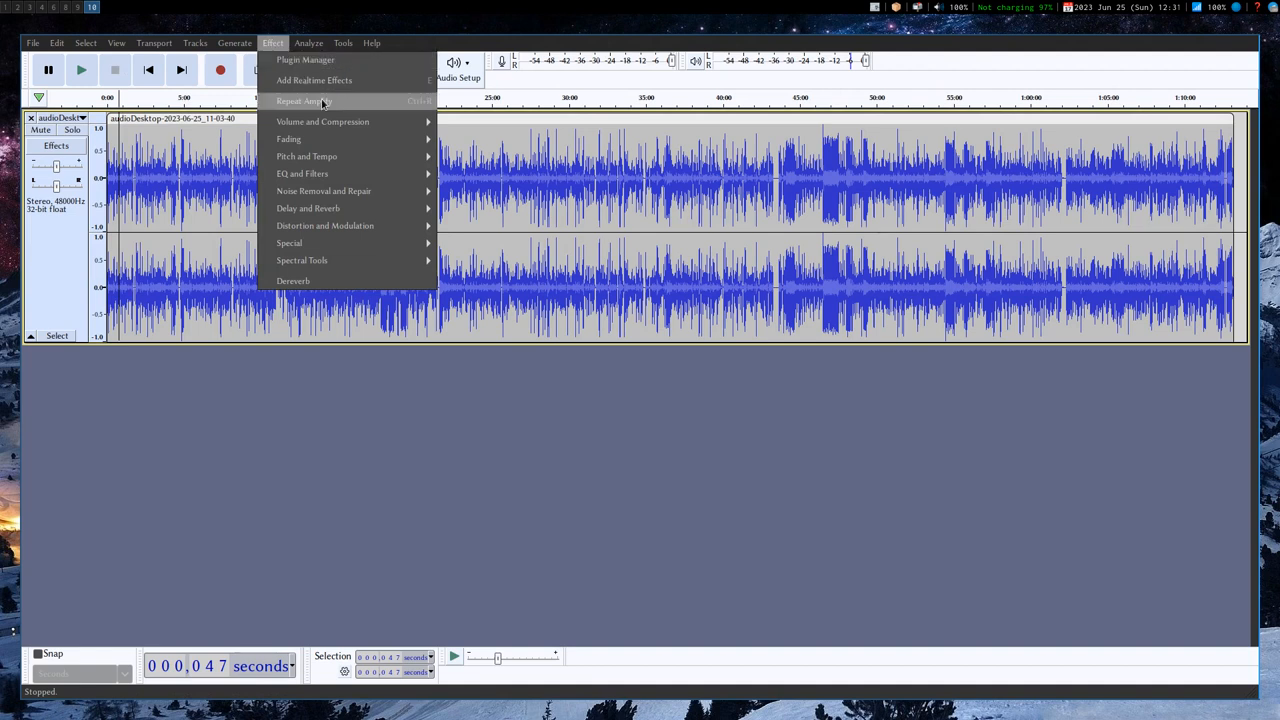
{"action": "mouse_move", "coordinate": [322, 121]}
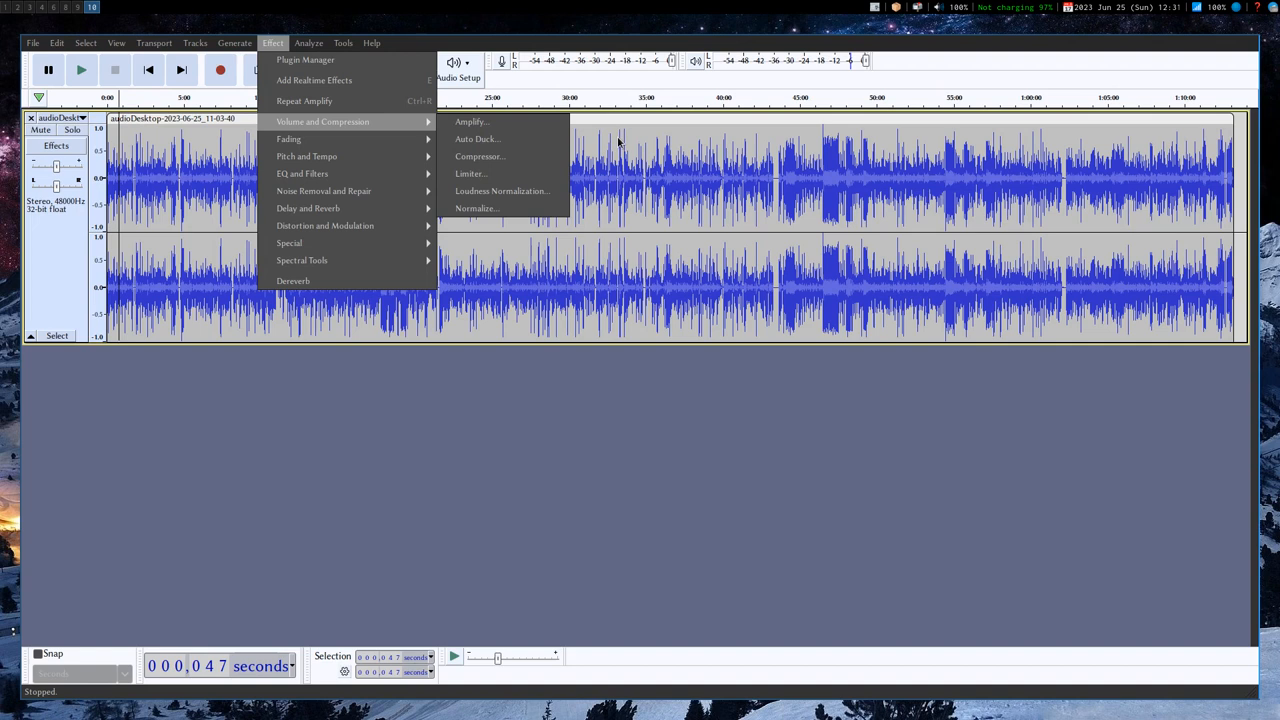
{"action": "mouse_move", "coordinate": [612, 183]}
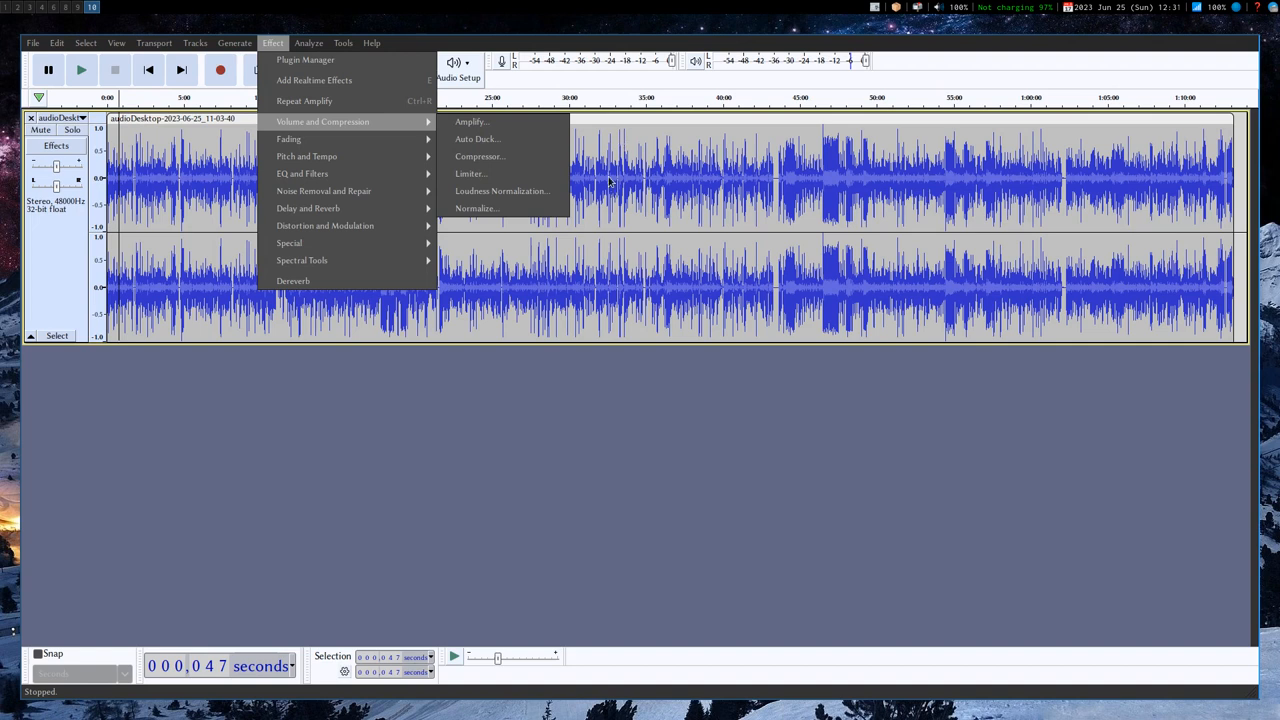
{"action": "mouse_move", "coordinate": [610, 170]}
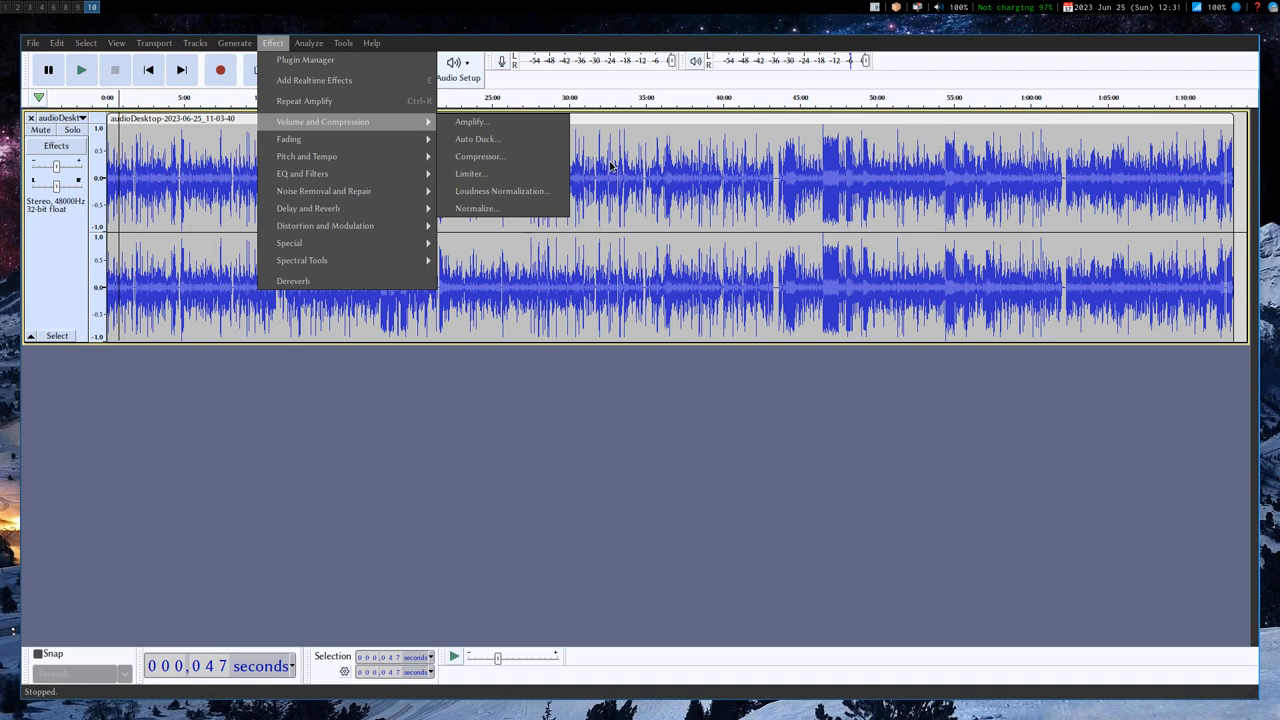
{"action": "mouse_move", "coordinate": [608, 168]}
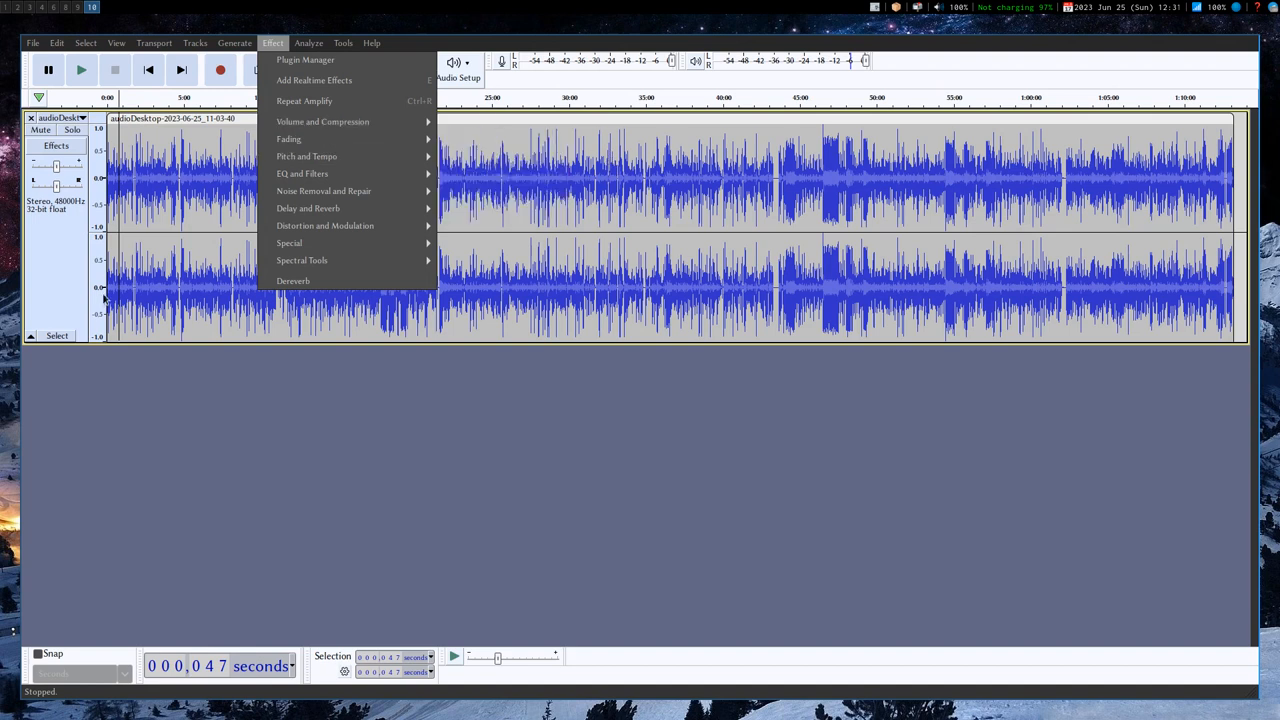
{"action": "mouse_move", "coordinate": [322, 121]}
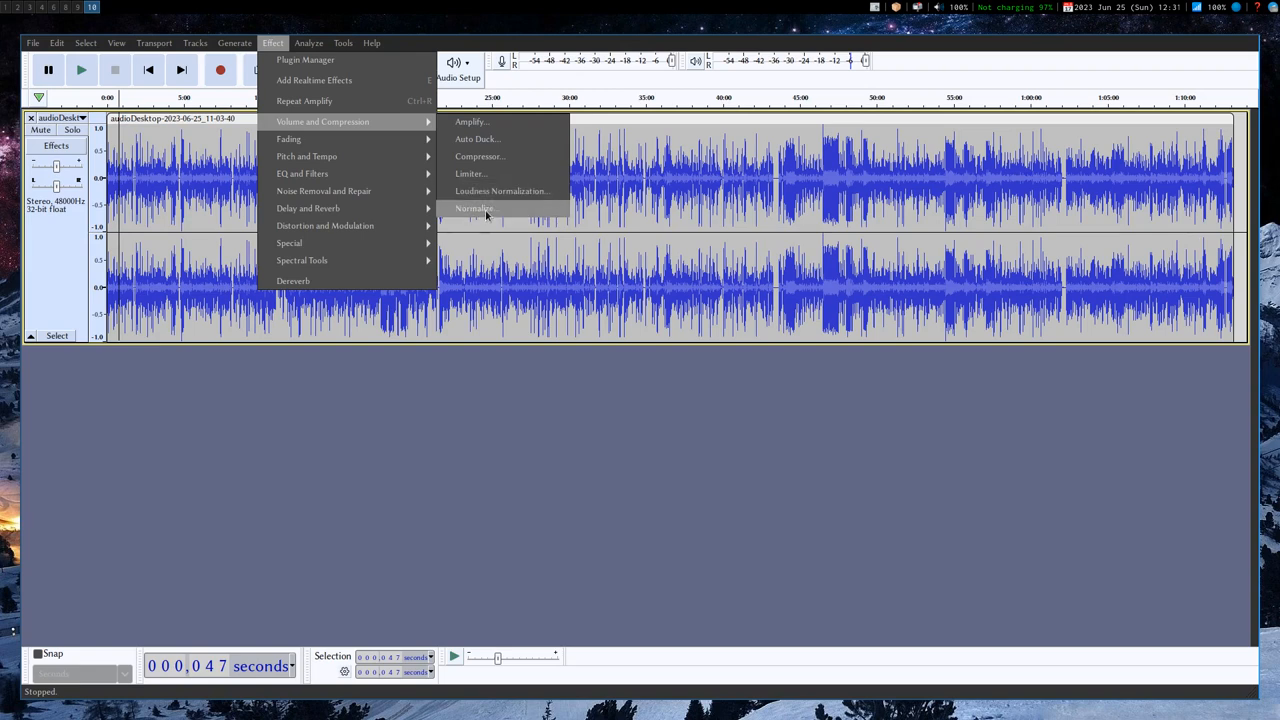
{"action": "left_click", "coordinate": [474, 208]}
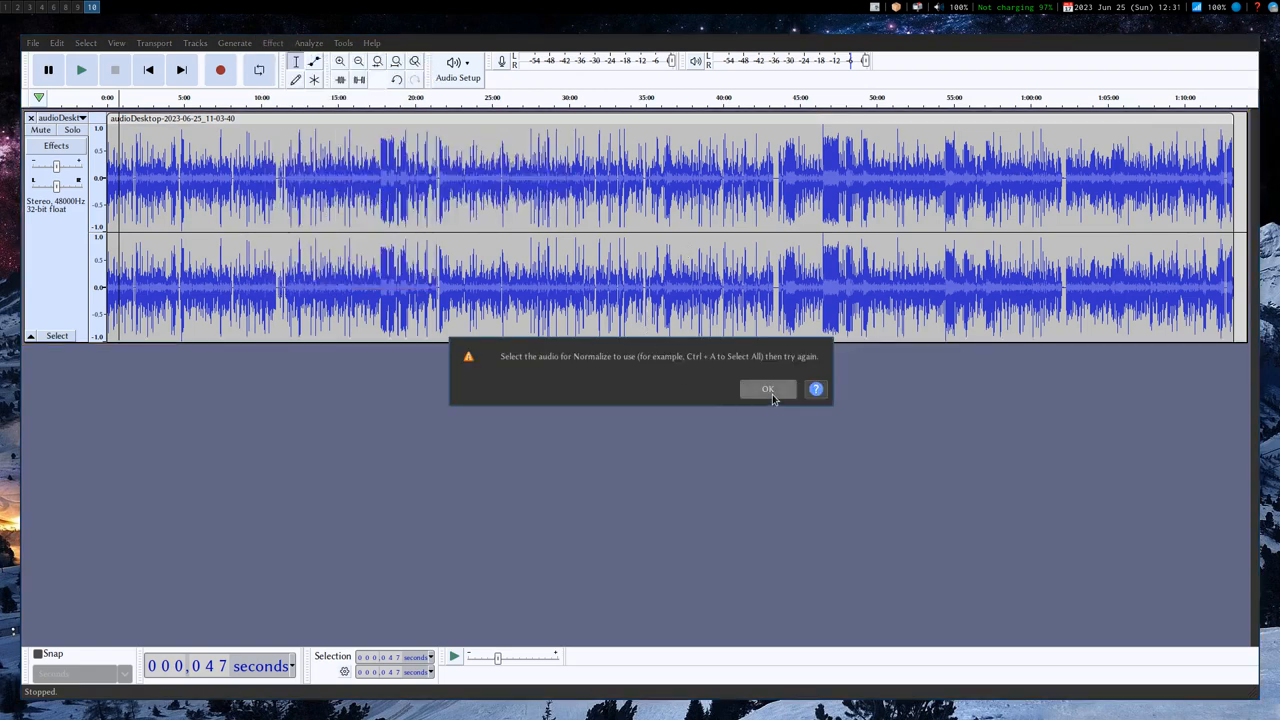
{"action": "left_click", "coordinate": [767, 389]}
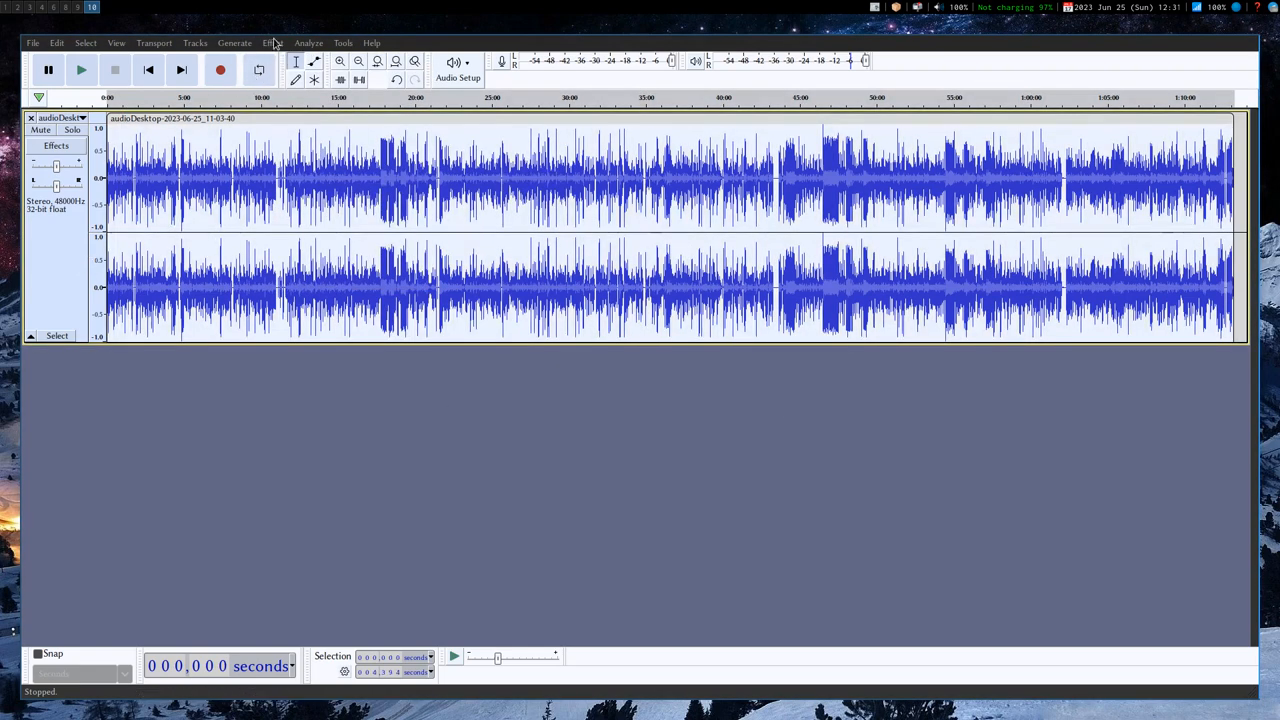
{"action": "left_click", "coordinate": [272, 42]}
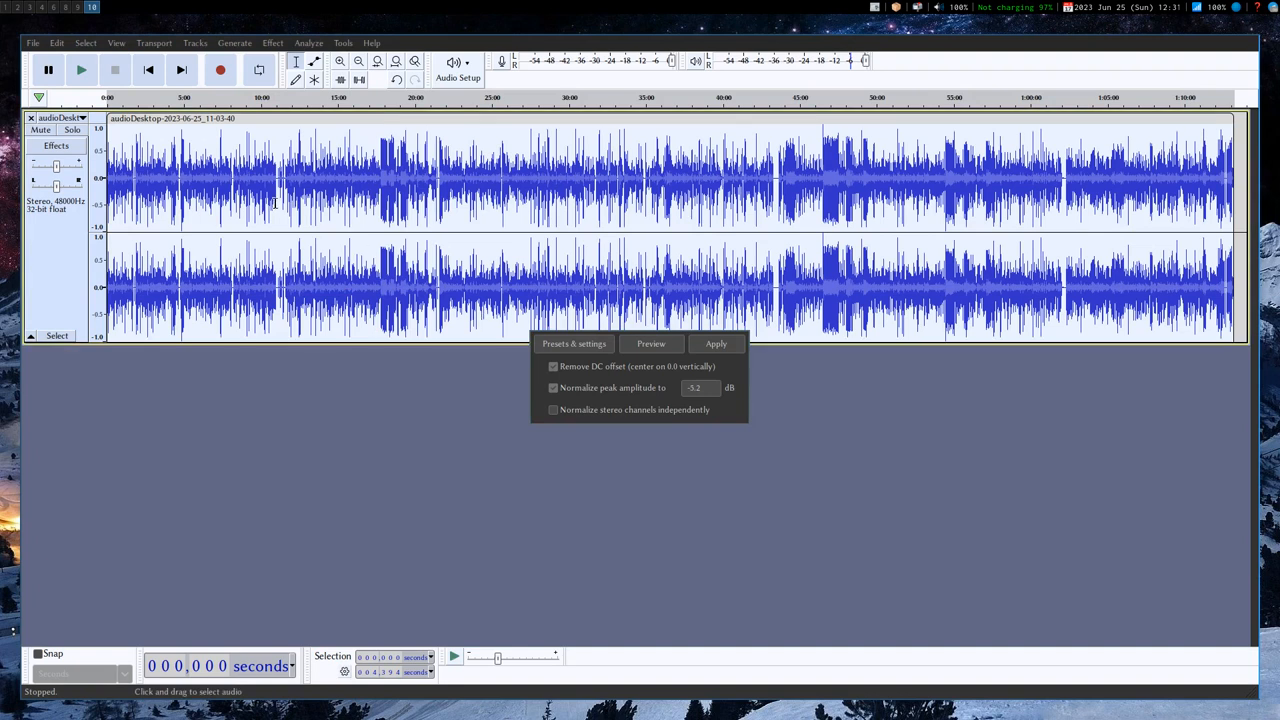
{"action": "mouse_move", "coordinate": [277, 207]}
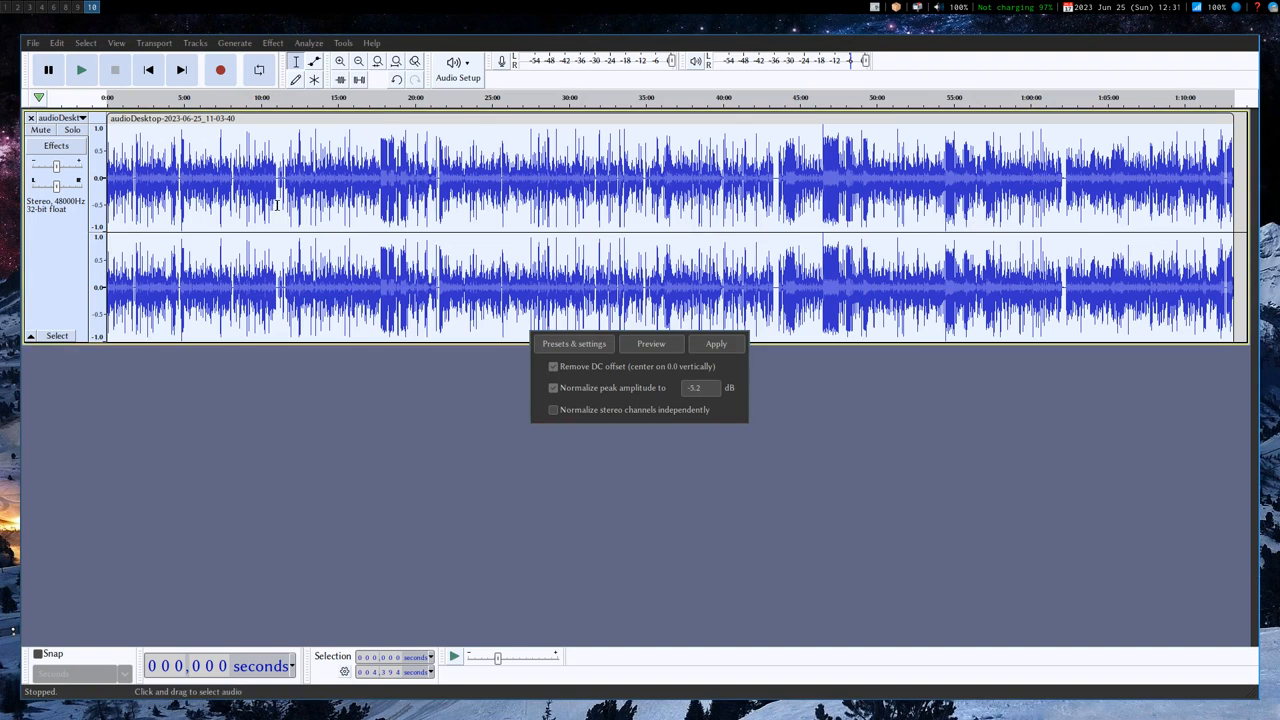
{"action": "left_click", "coordinate": [716, 343]}
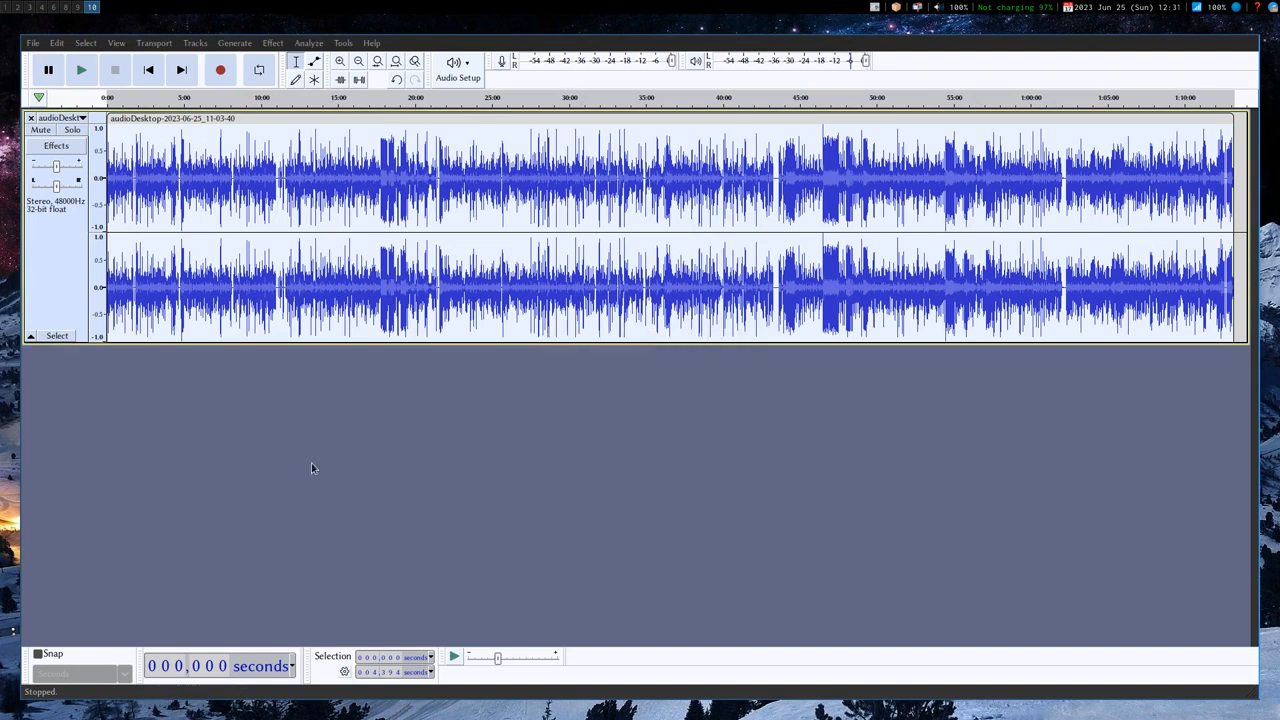
{"action": "left_click", "coordinate": [272, 42]}
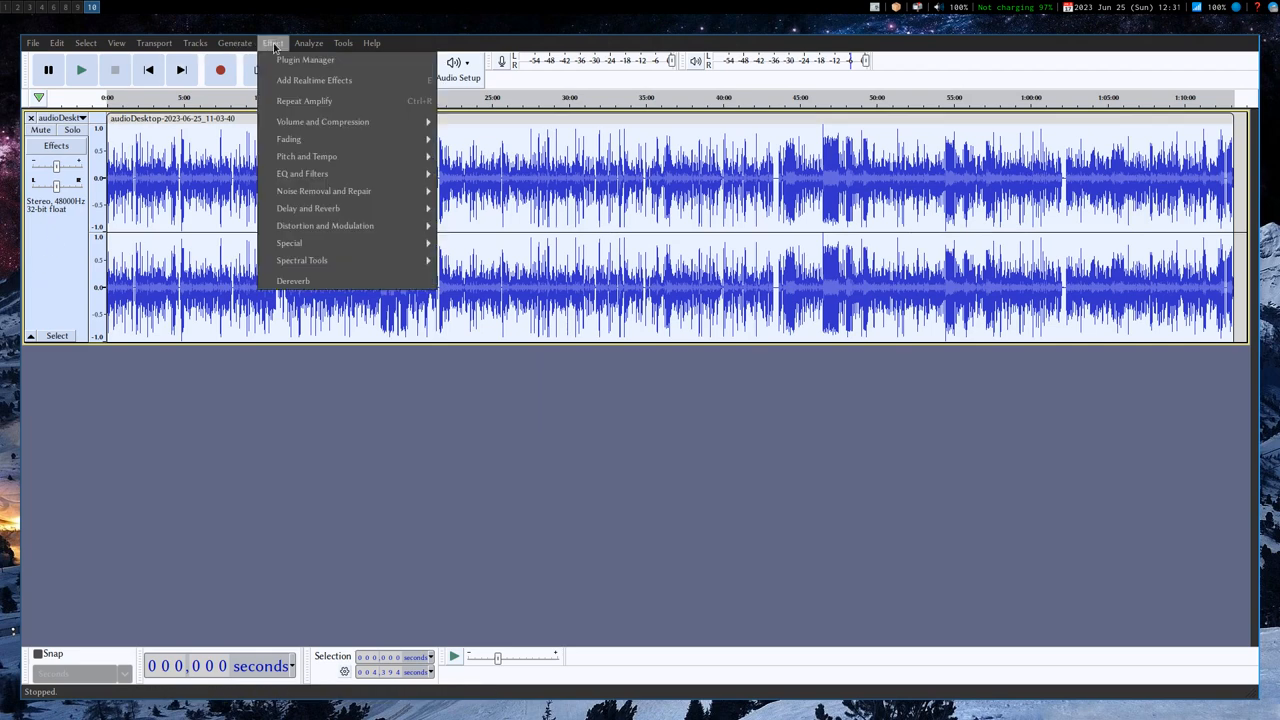
{"action": "mouse_move", "coordinate": [322, 121]}
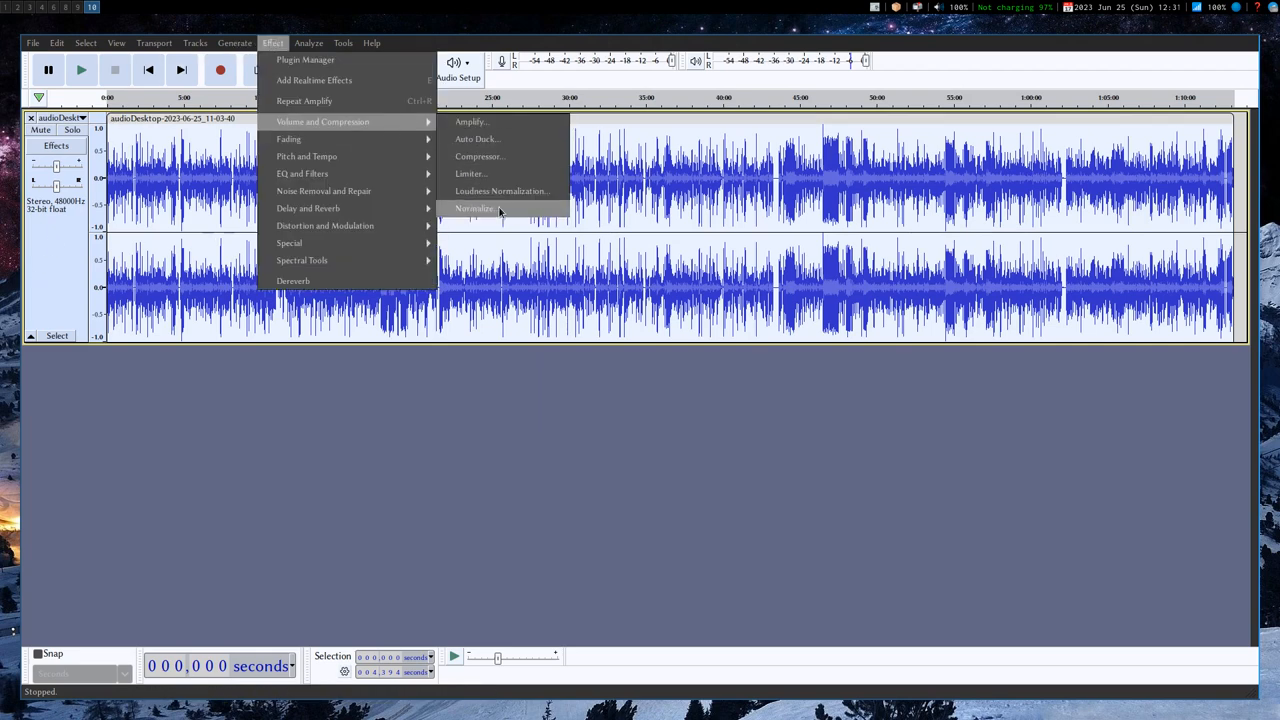
Apply Loudness Normalization using RMS at -20 dB to the desktop recording.
{"action": "left_click", "coordinate": [475, 208]}
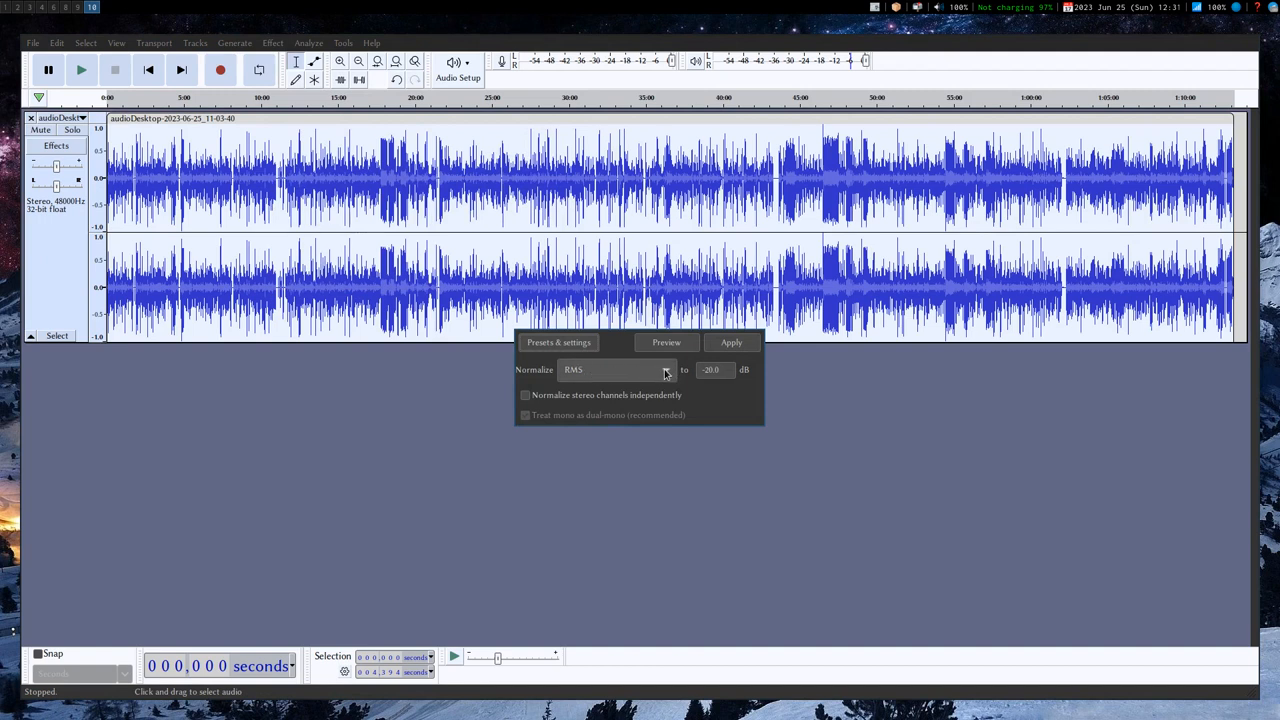
{"action": "left_click", "coordinate": [615, 369]}
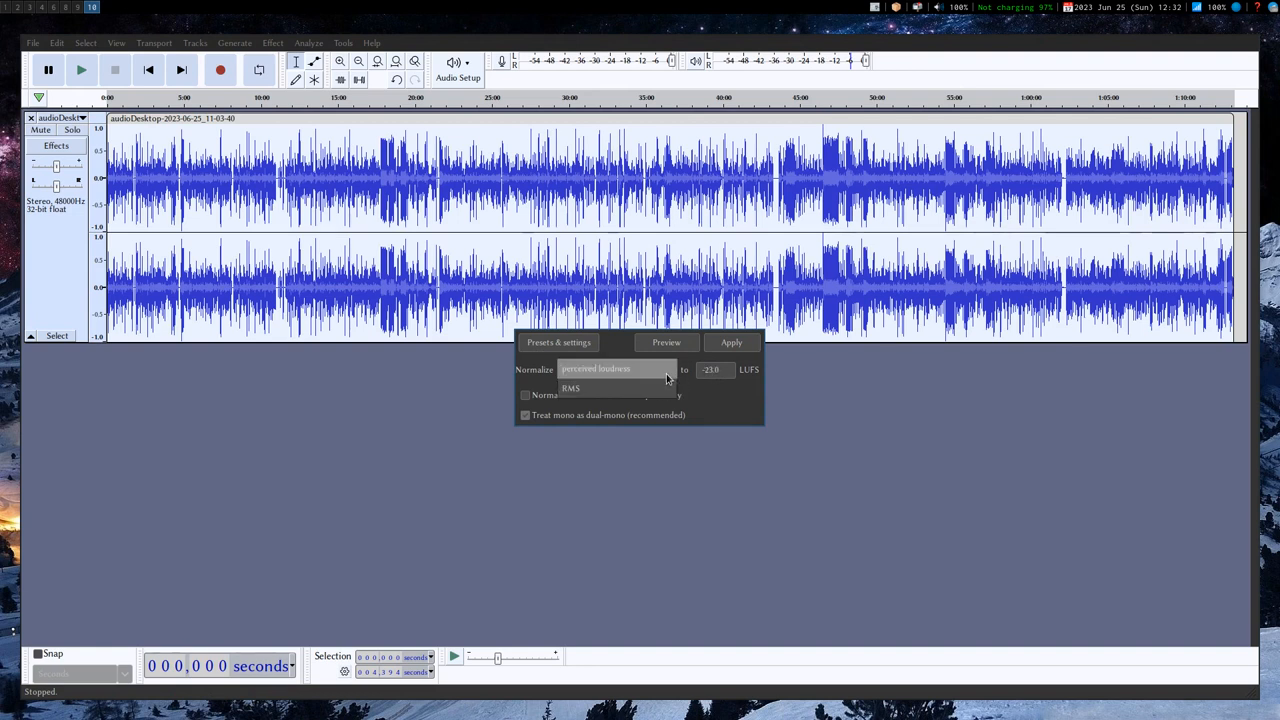
{"action": "left_click", "coordinate": [570, 388]}
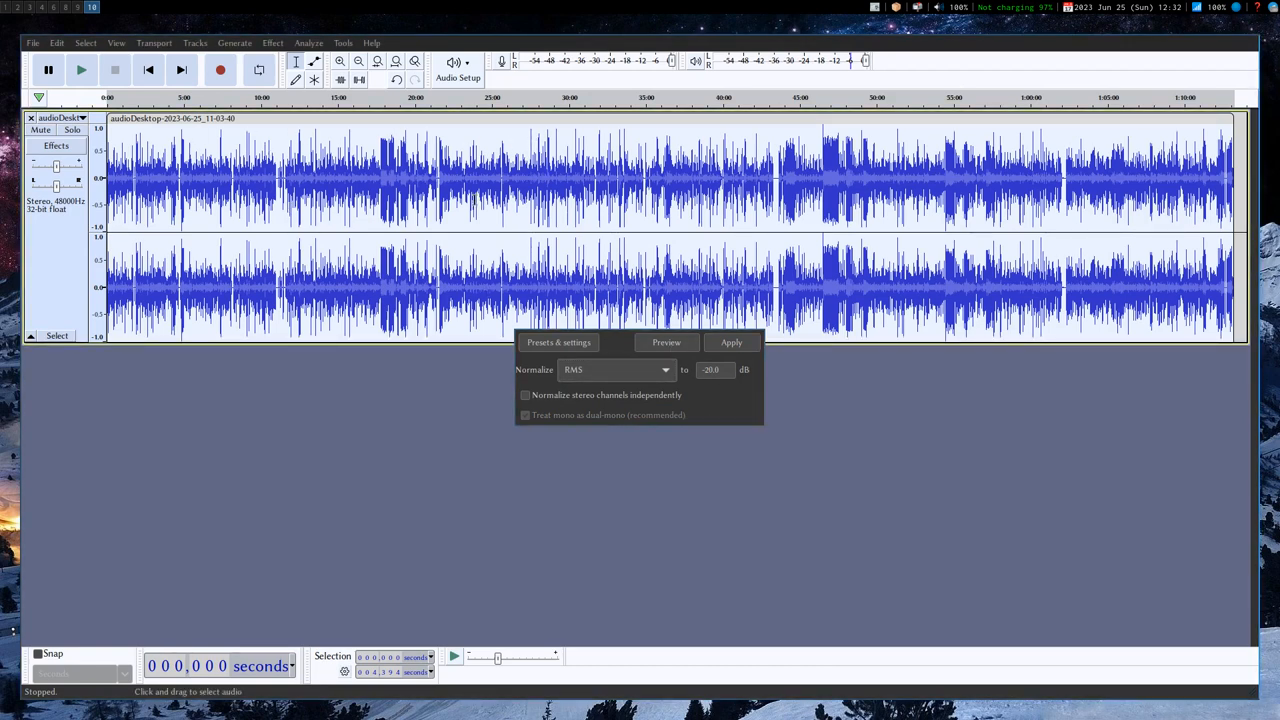
{"action": "left_click", "coordinate": [731, 342]}
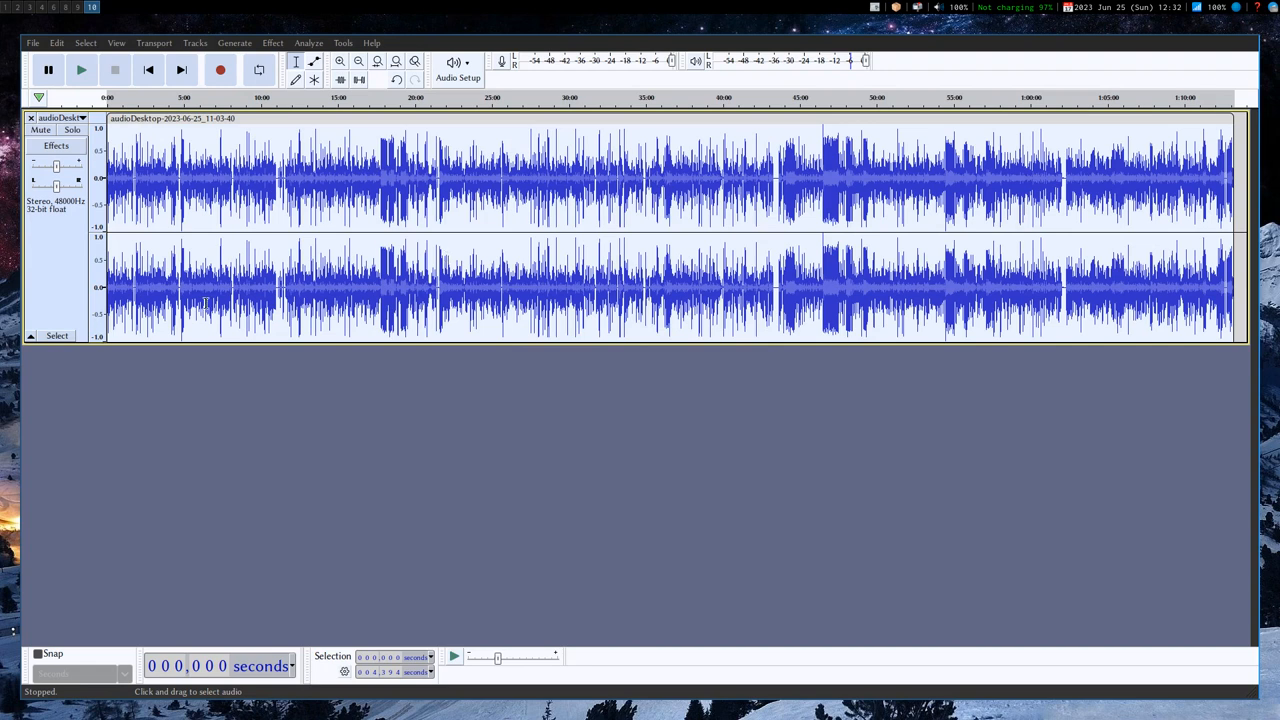
{"action": "mouse_move", "coordinate": [590, 393]}
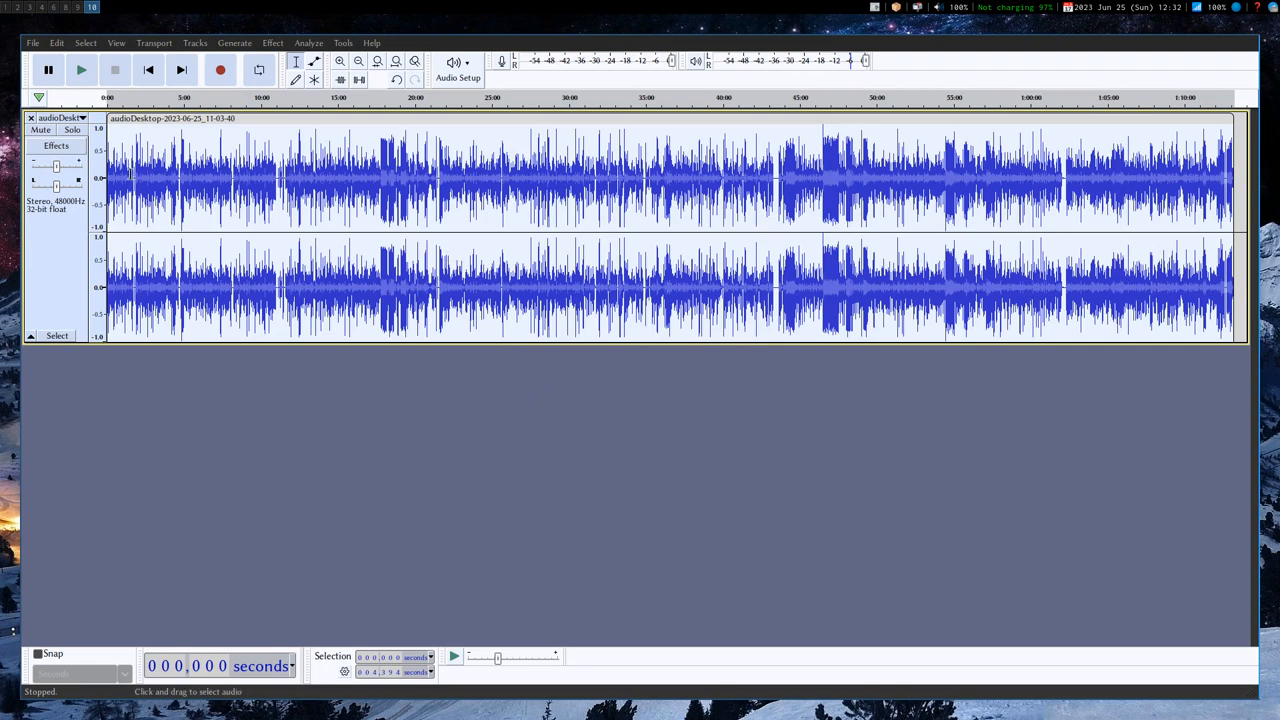
Export the desktop audio as FLAC to the original recordings folder, leaving metadata empty.
{"action": "left_click", "coordinate": [33, 42]}
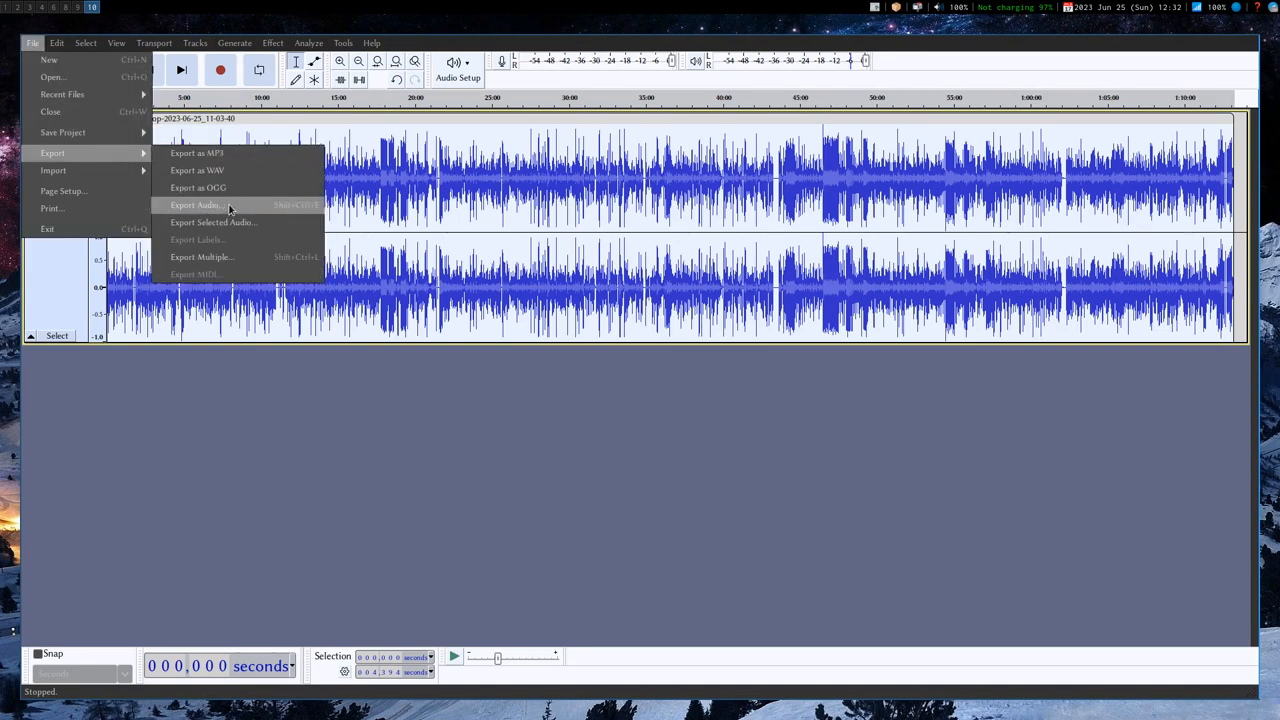
{"action": "left_click", "coordinate": [194, 205]}
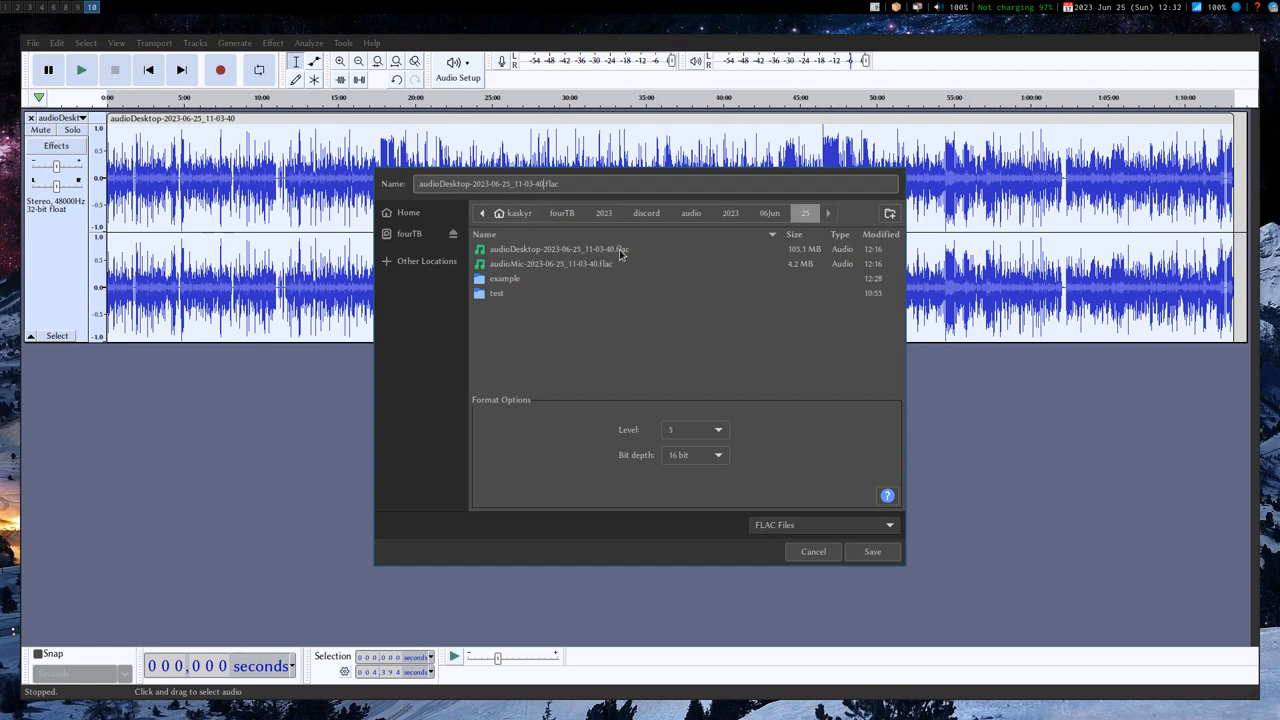
{"action": "mouse_move", "coordinate": [534, 177]}
{"action": "type", "text": "n"}
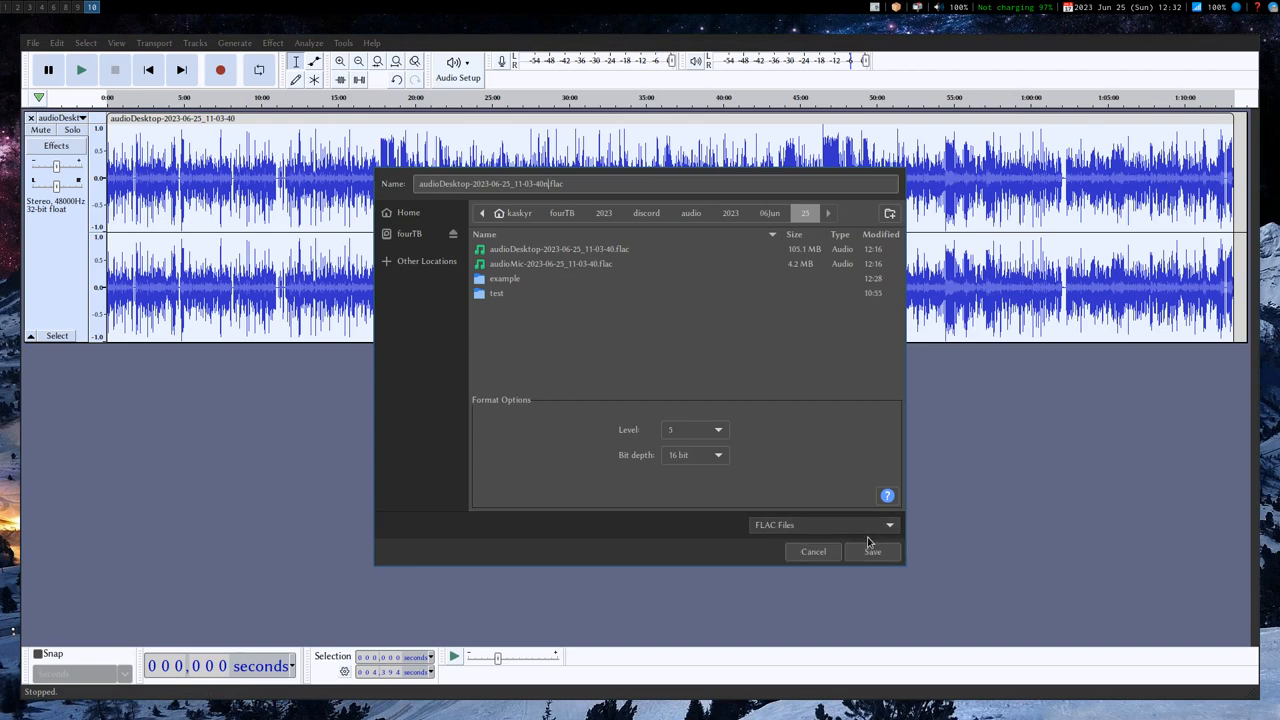
{"action": "left_click", "coordinate": [872, 551]}
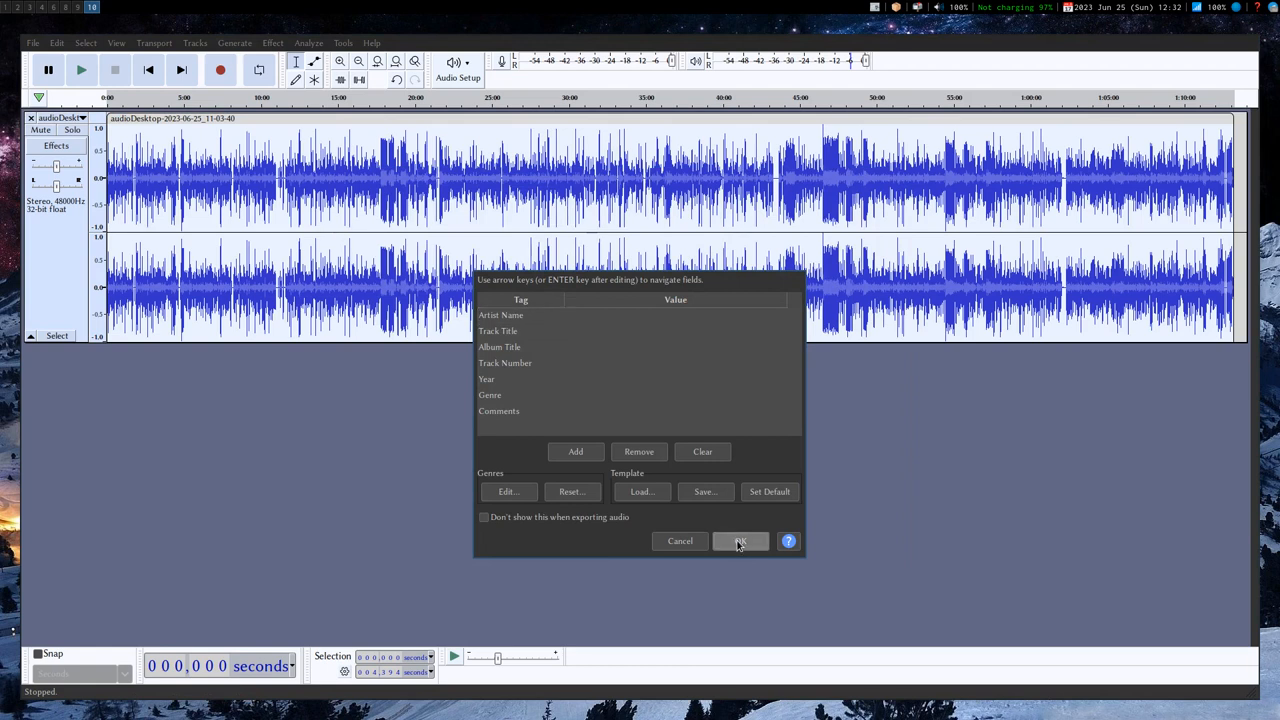
{"action": "left_click", "coordinate": [740, 541]}
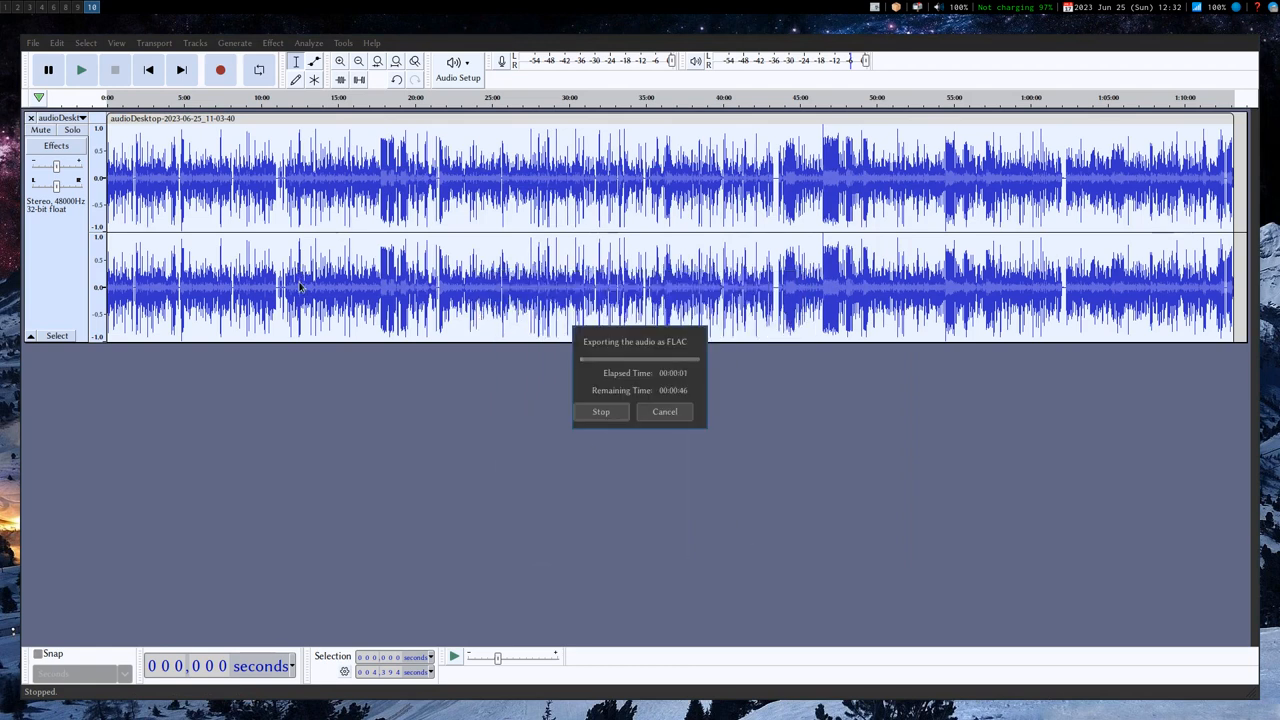
{"action": "mouse_move", "coordinate": [270, 366]}
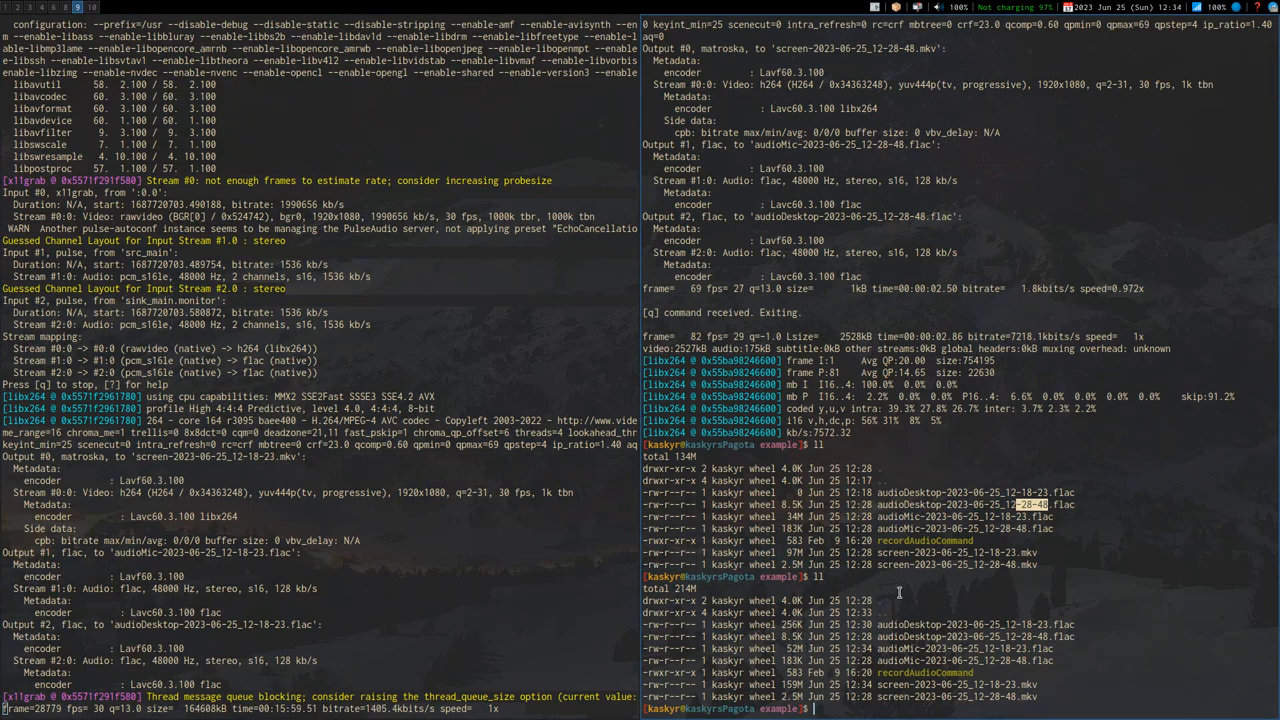
Run ll and ll .. to confirm the 219 MB exported desktop audio FLAC.
{"action": "type", "text": "ll"}
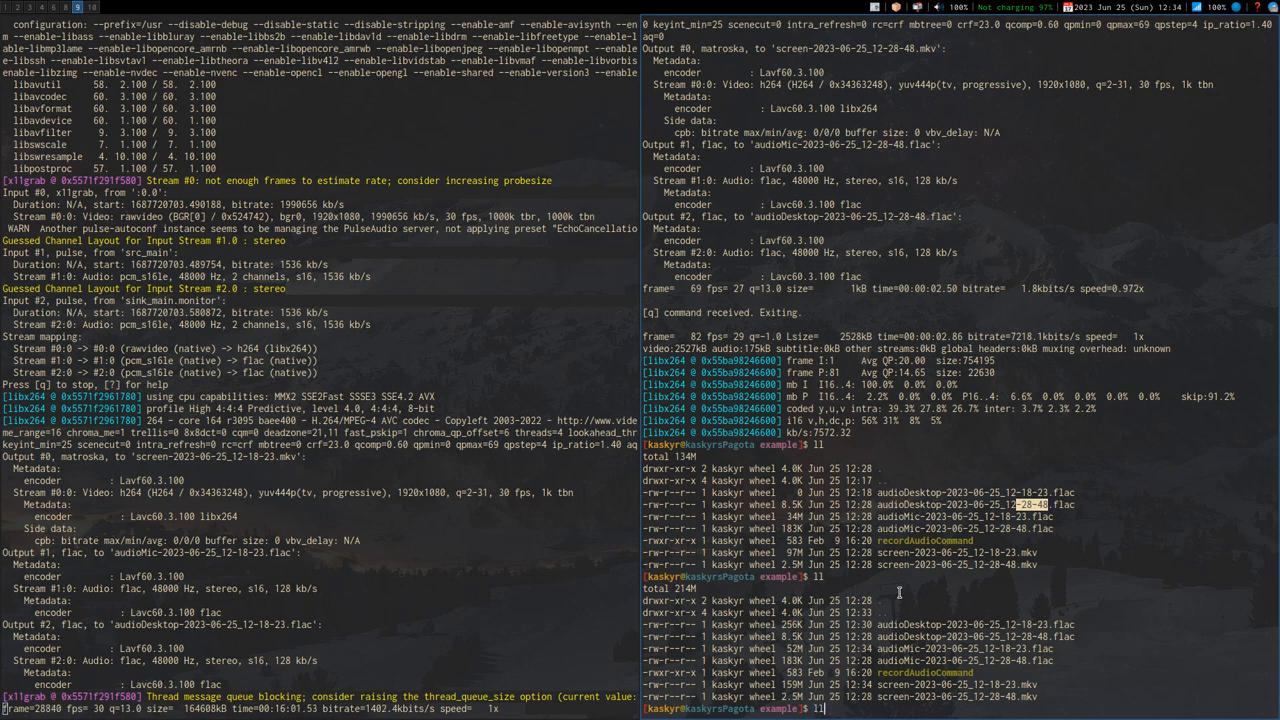
{"action": "type", "text": "../"}
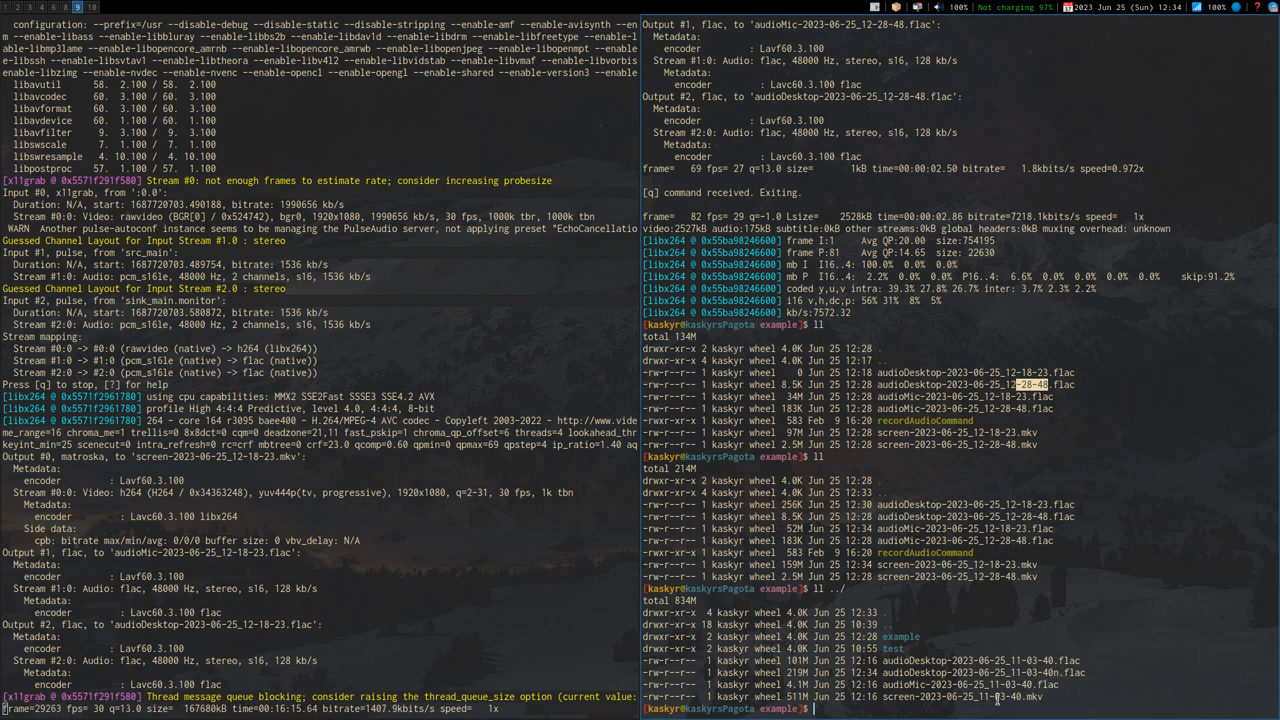
{"action": "type", "text": "cd"}
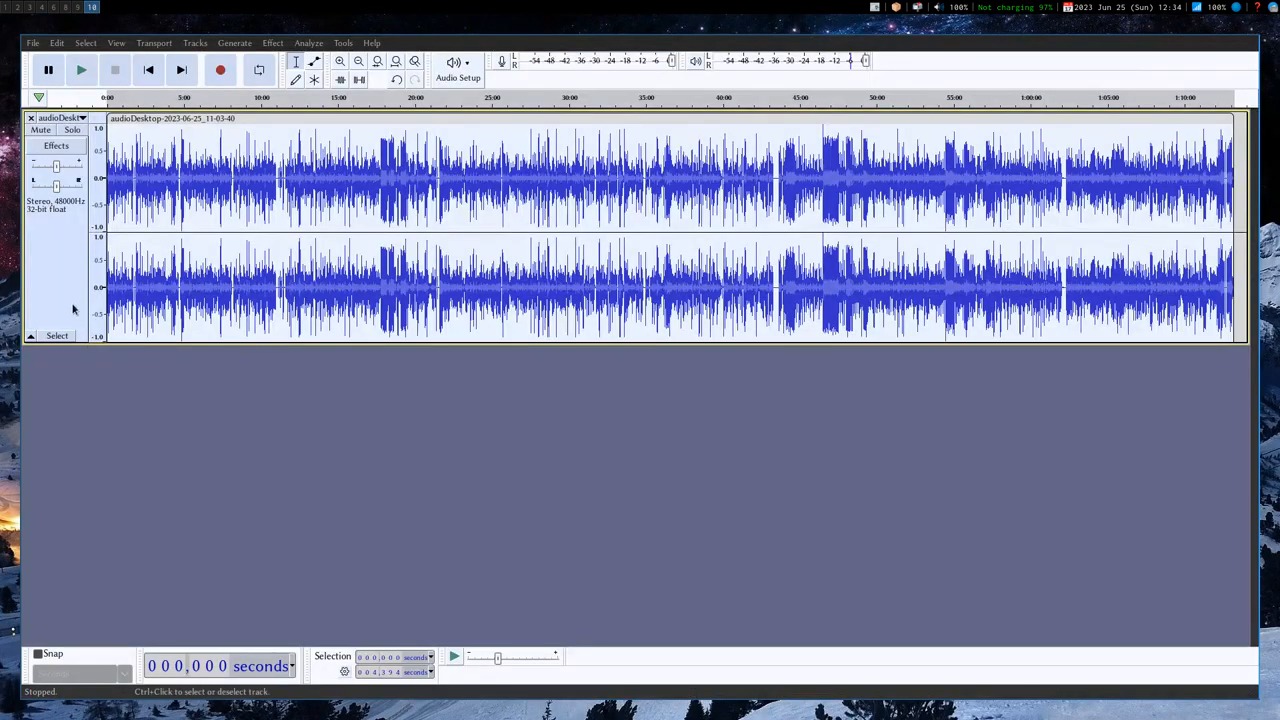
Close the desktop audio project, declining to save it.
{"action": "left_click", "coordinate": [33, 43]}
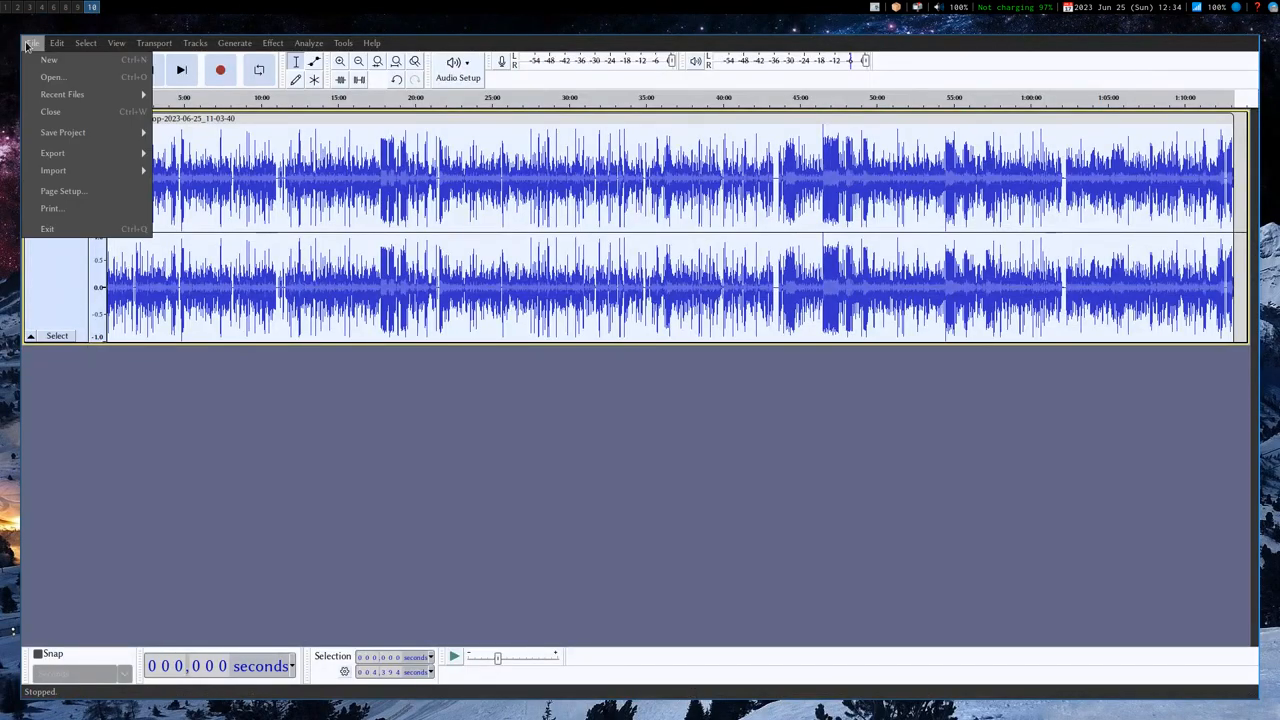
{"action": "left_click", "coordinate": [50, 111]}
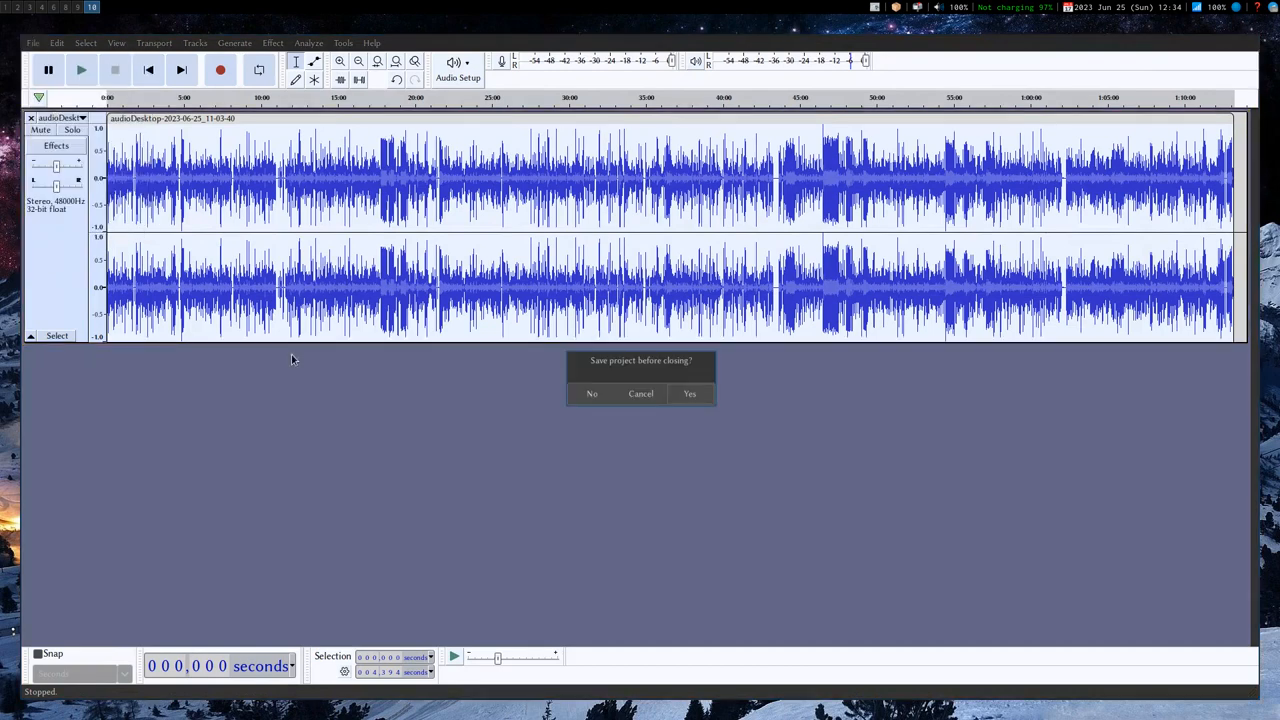
{"action": "mouse_move", "coordinate": [560, 366]}
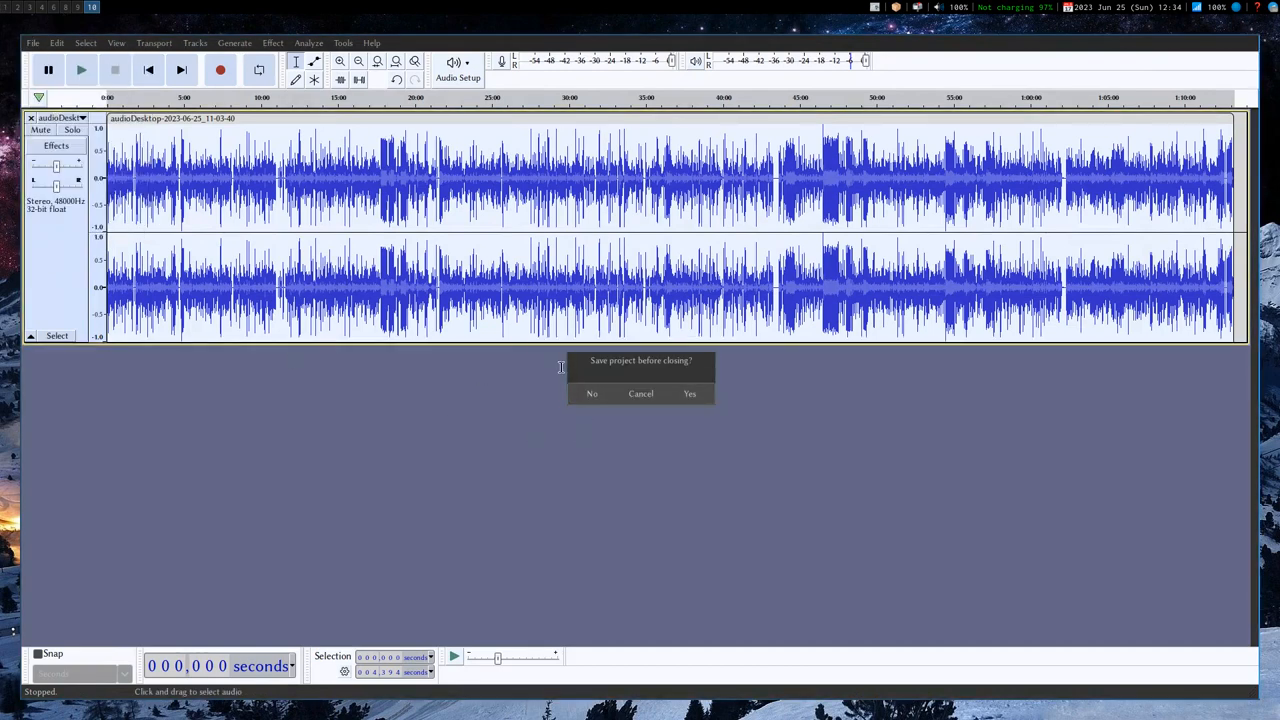
{"action": "left_click", "coordinate": [591, 393]}
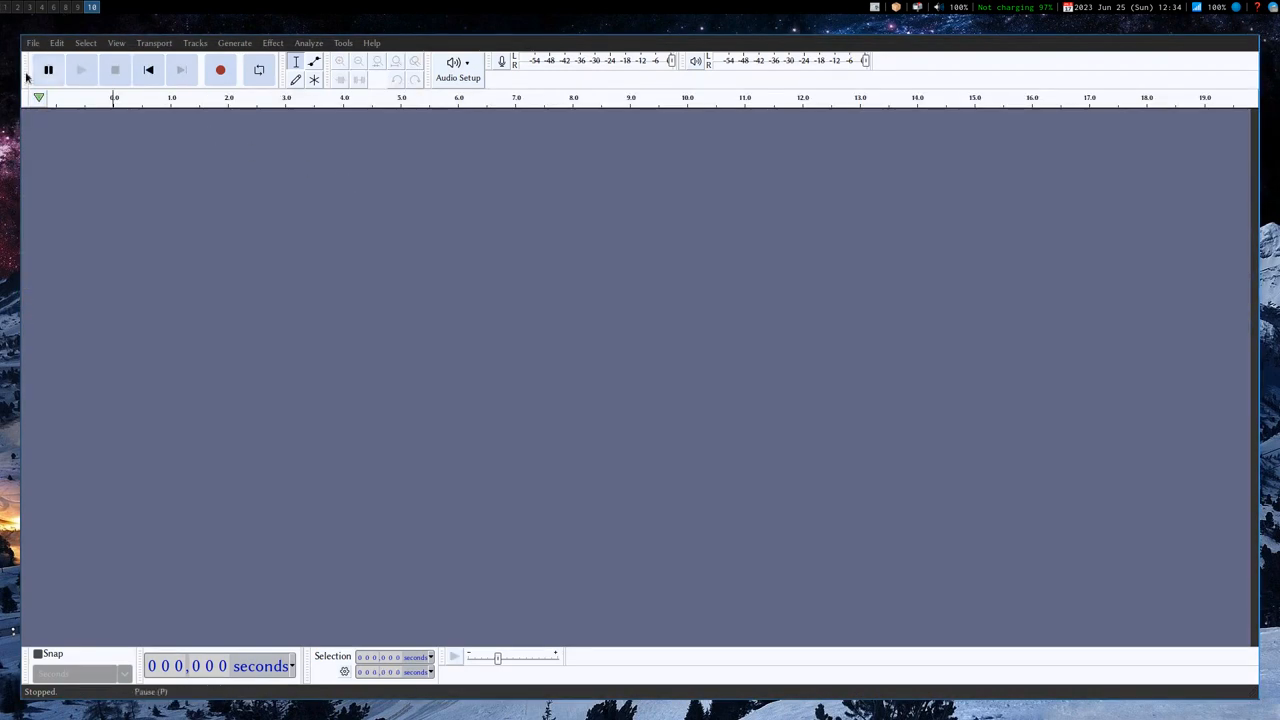
{"action": "left_click", "coordinate": [33, 42]}
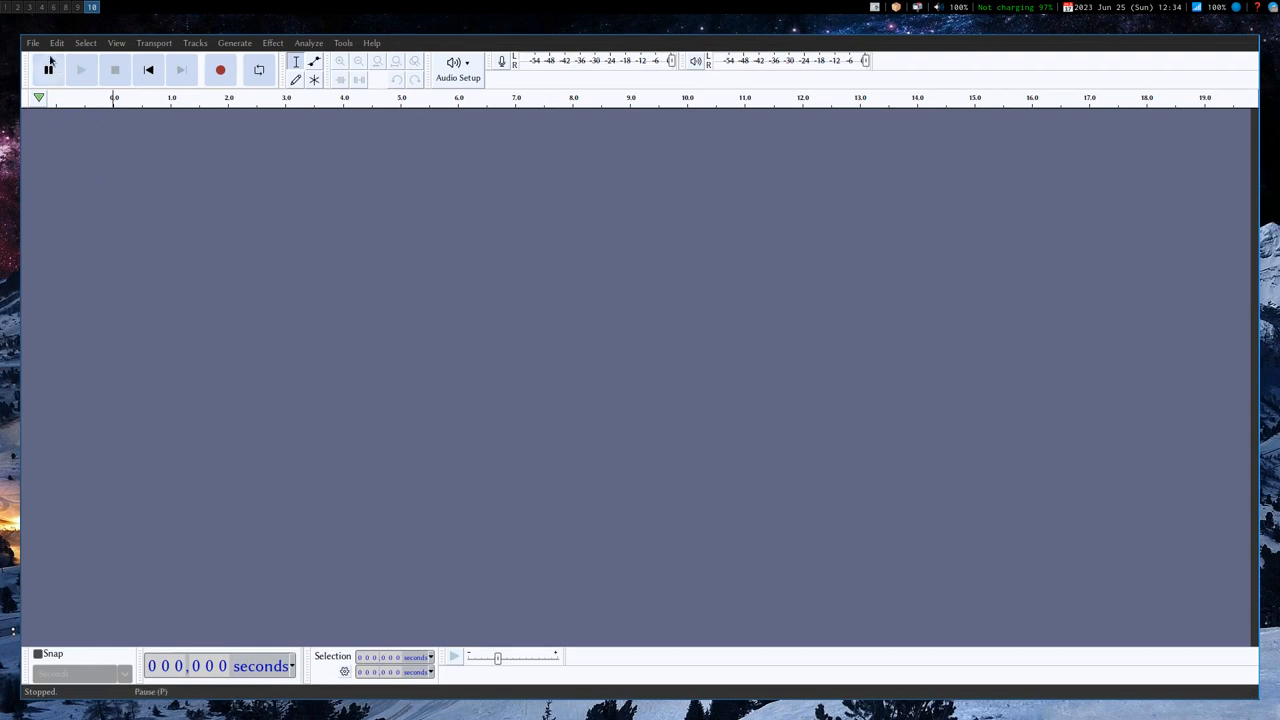
{"action": "mouse_move", "coordinate": [32, 43]}
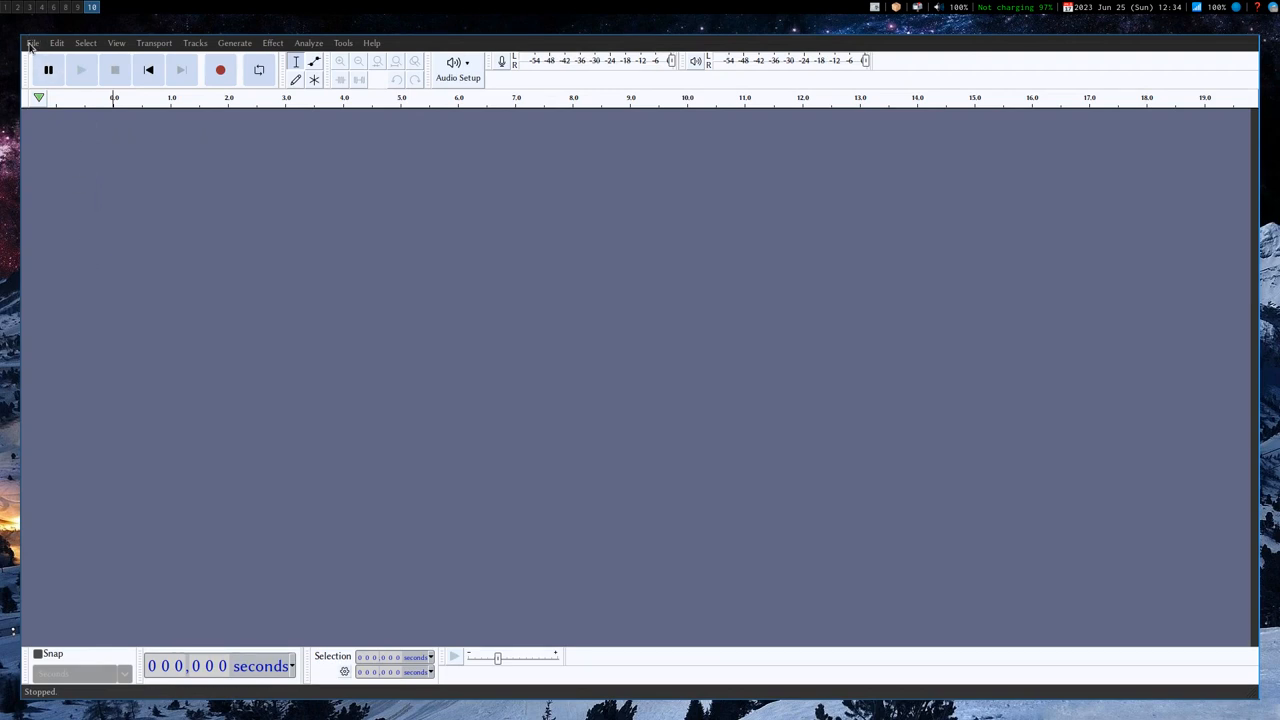
{"action": "mouse_move", "coordinate": [149, 189]}
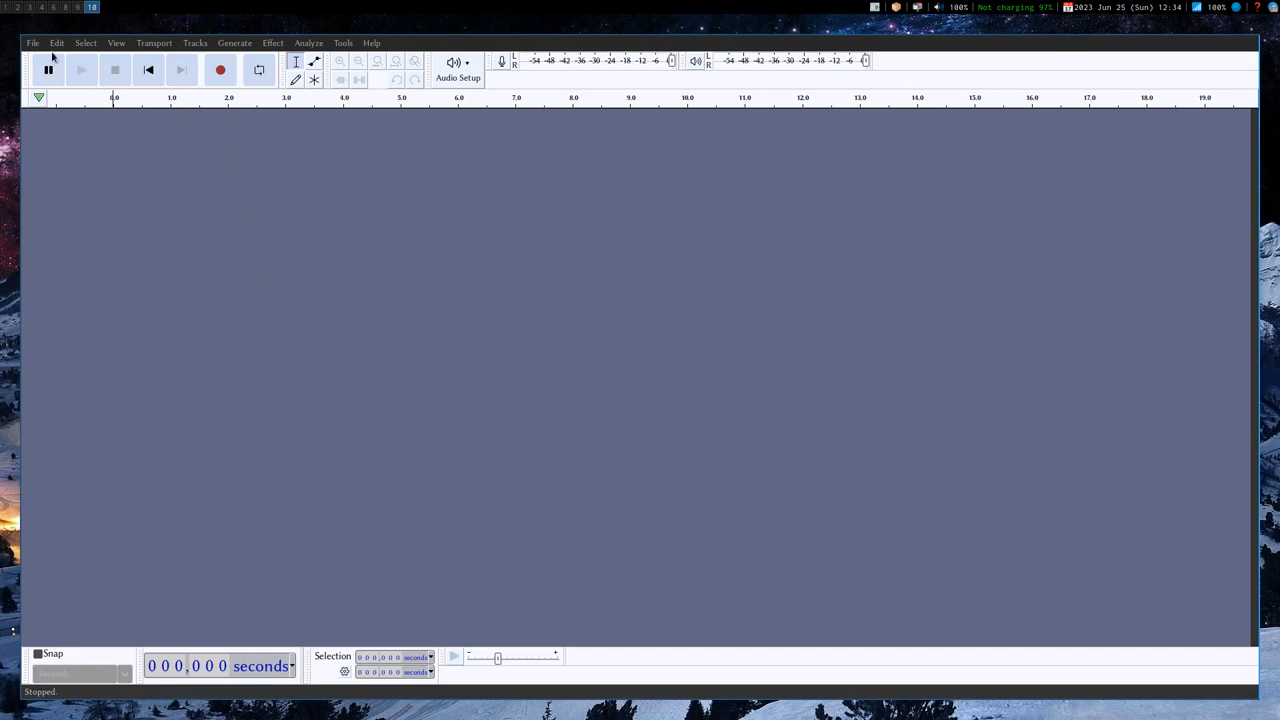
{"action": "mouse_move", "coordinate": [31, 44]}
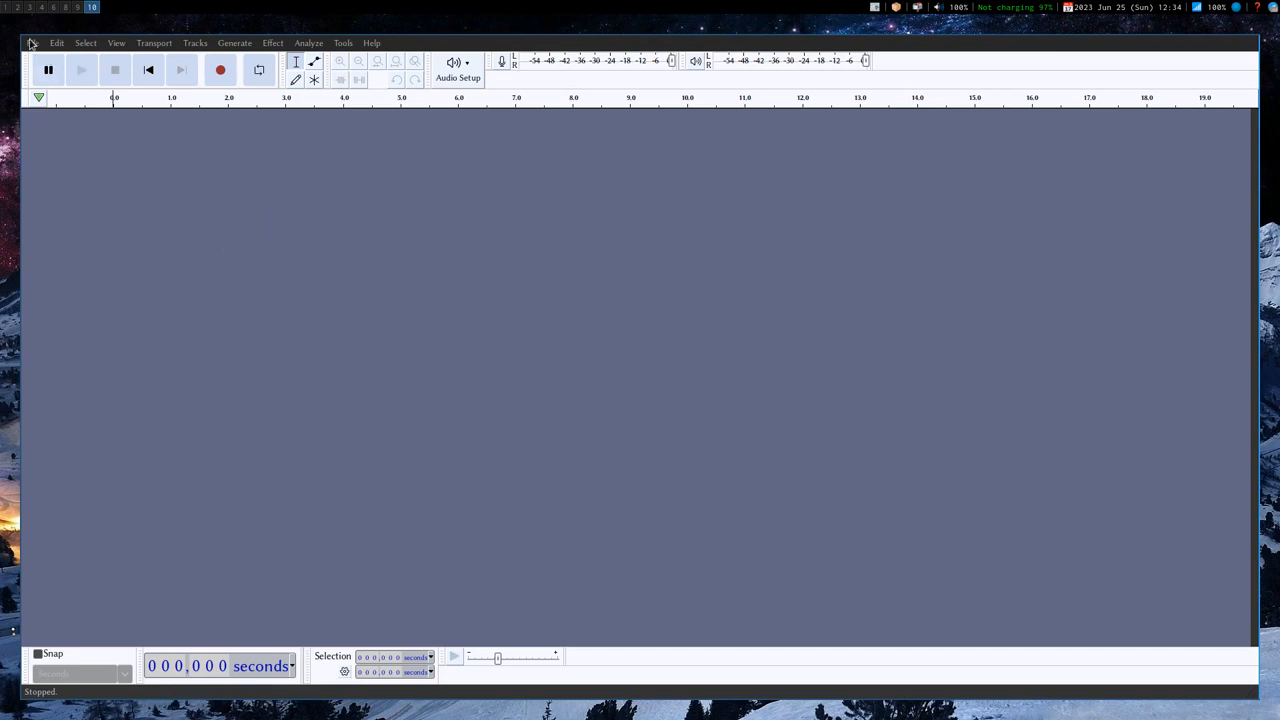
Open audioMic-2023-06-25_11-03-40.flac from the 25 folder as a stereo track.
{"action": "left_click", "coordinate": [32, 43]}
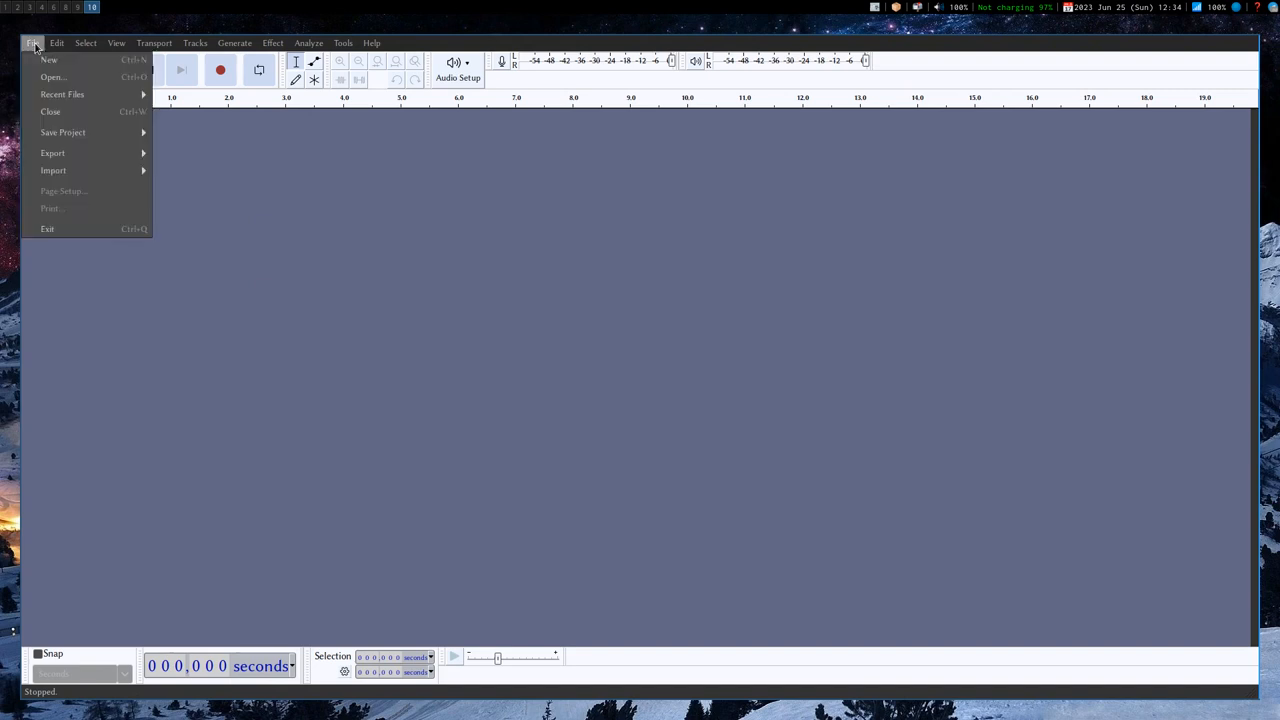
{"action": "left_click", "coordinate": [52, 77]}
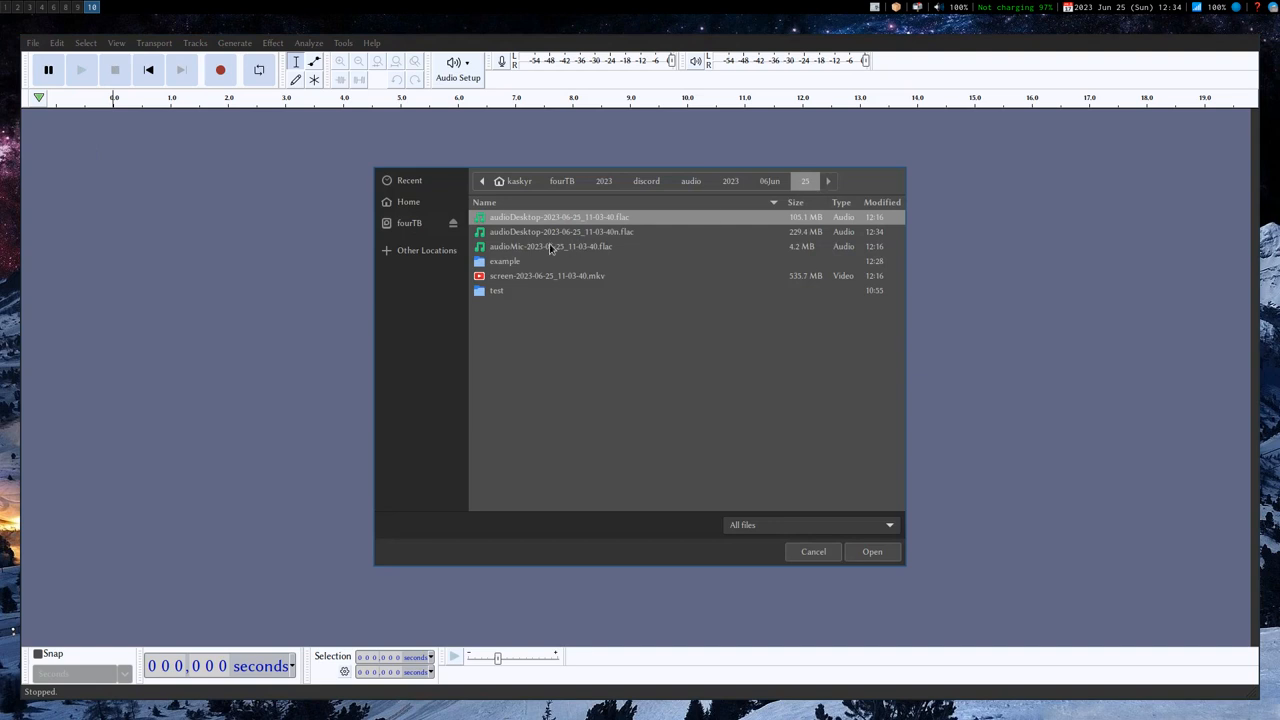
{"action": "mouse_move", "coordinate": [698, 192]}
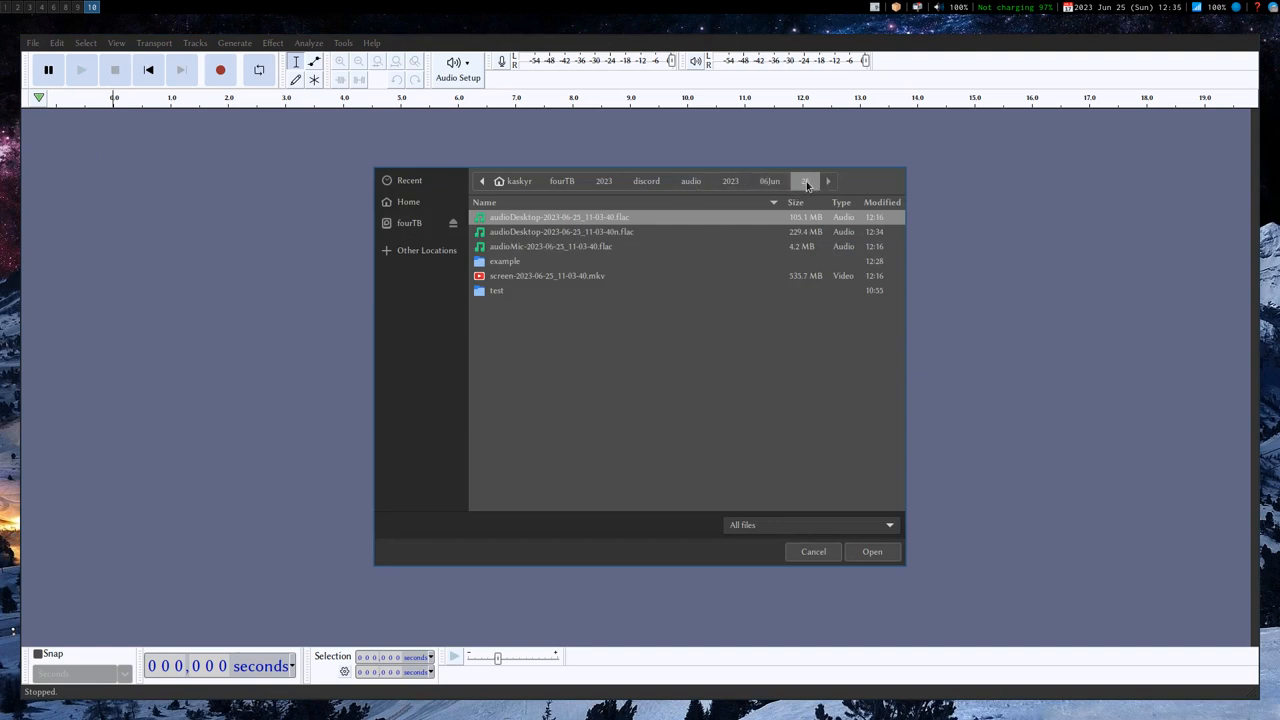
{"action": "left_click", "coordinate": [550, 246]}
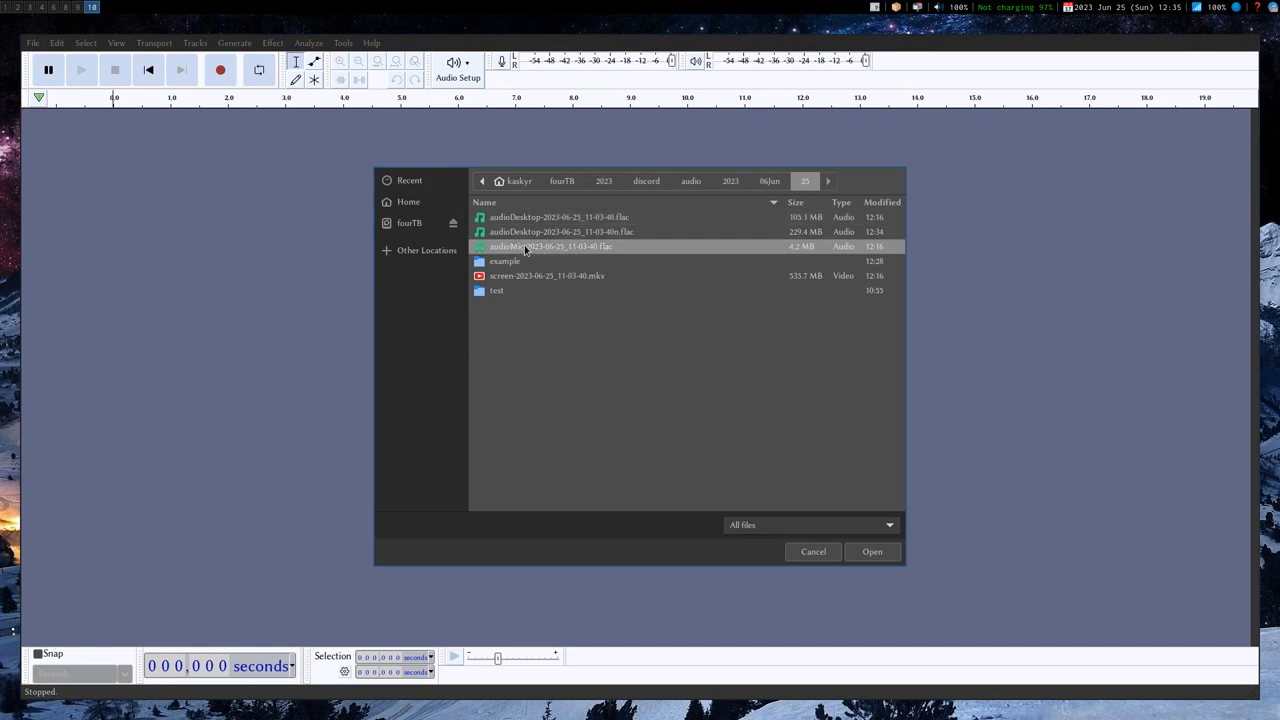
{"action": "mouse_move", "coordinate": [548, 250]}
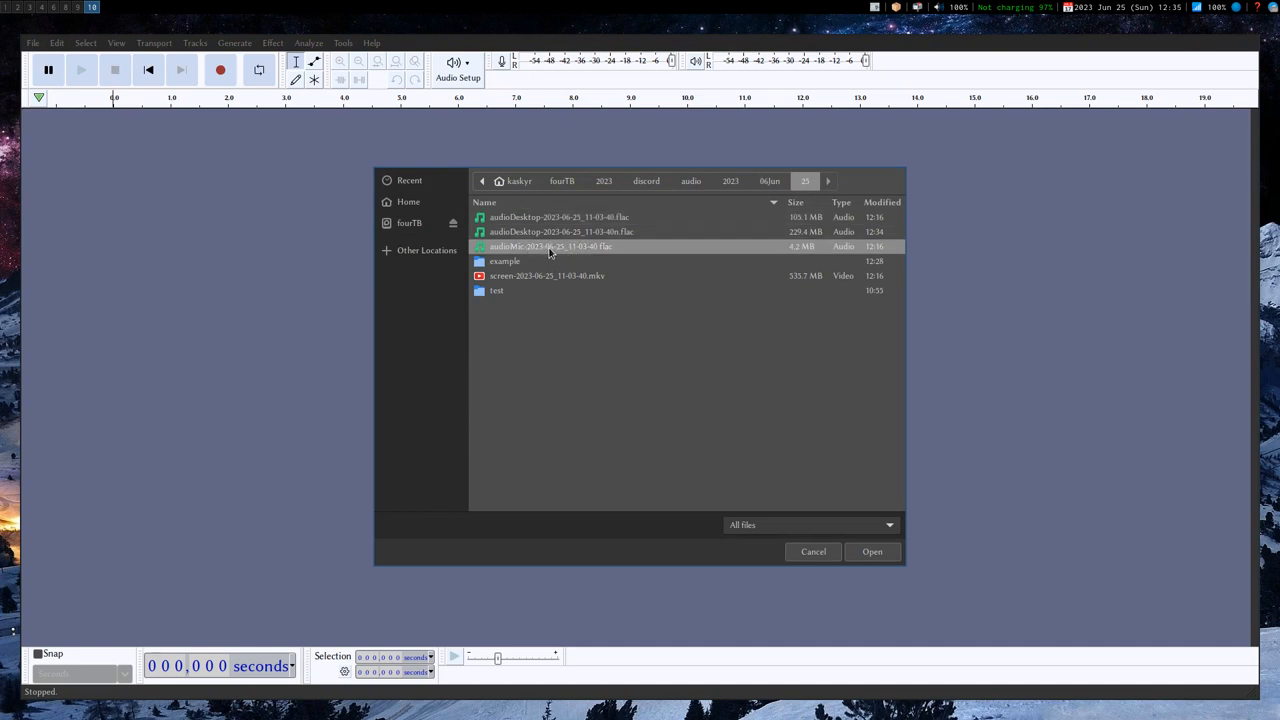
{"action": "mouse_move", "coordinate": [708, 349]}
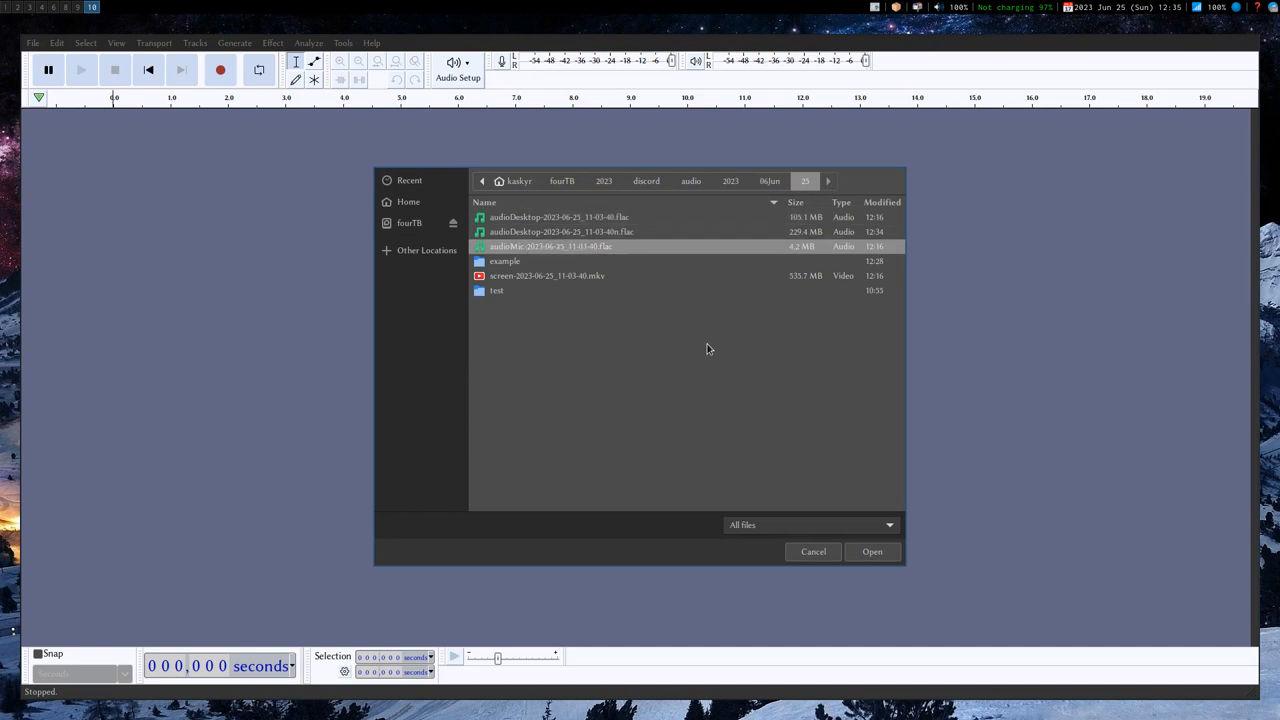
{"action": "left_click", "coordinate": [871, 551]}
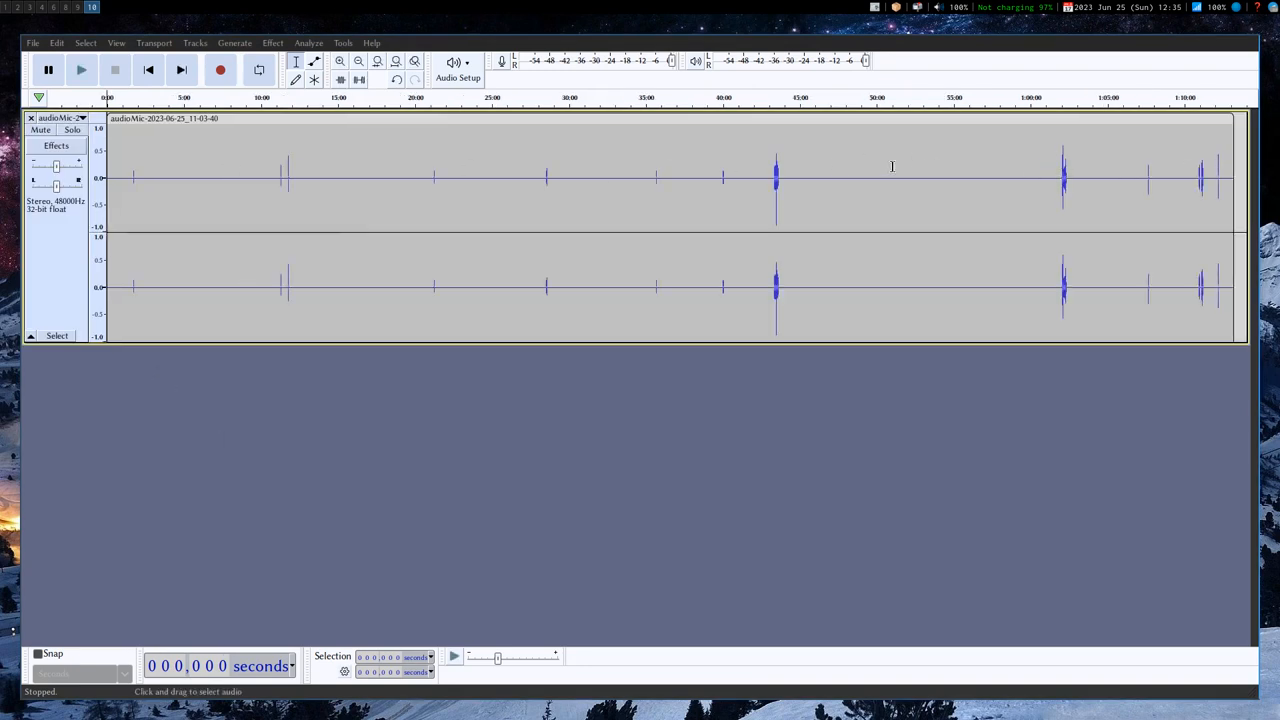
{"action": "mouse_move", "coordinate": [779, 208]}
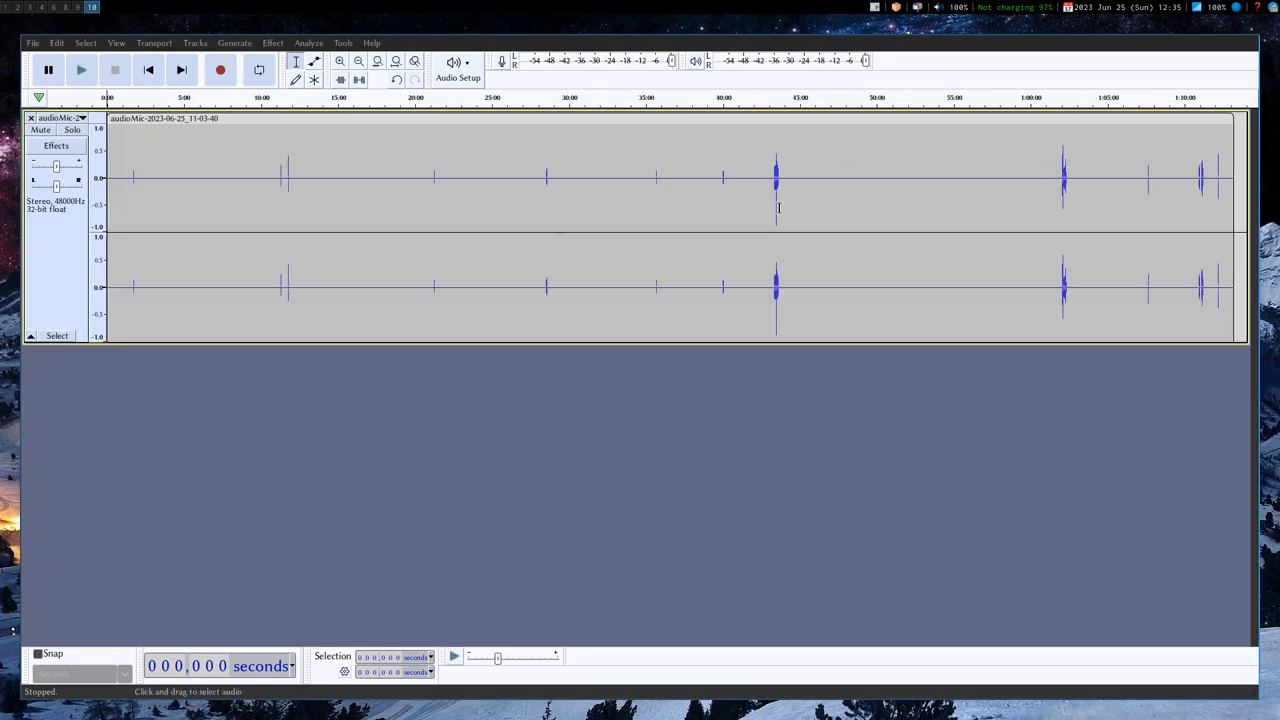
{"action": "mouse_move", "coordinate": [785, 212]}
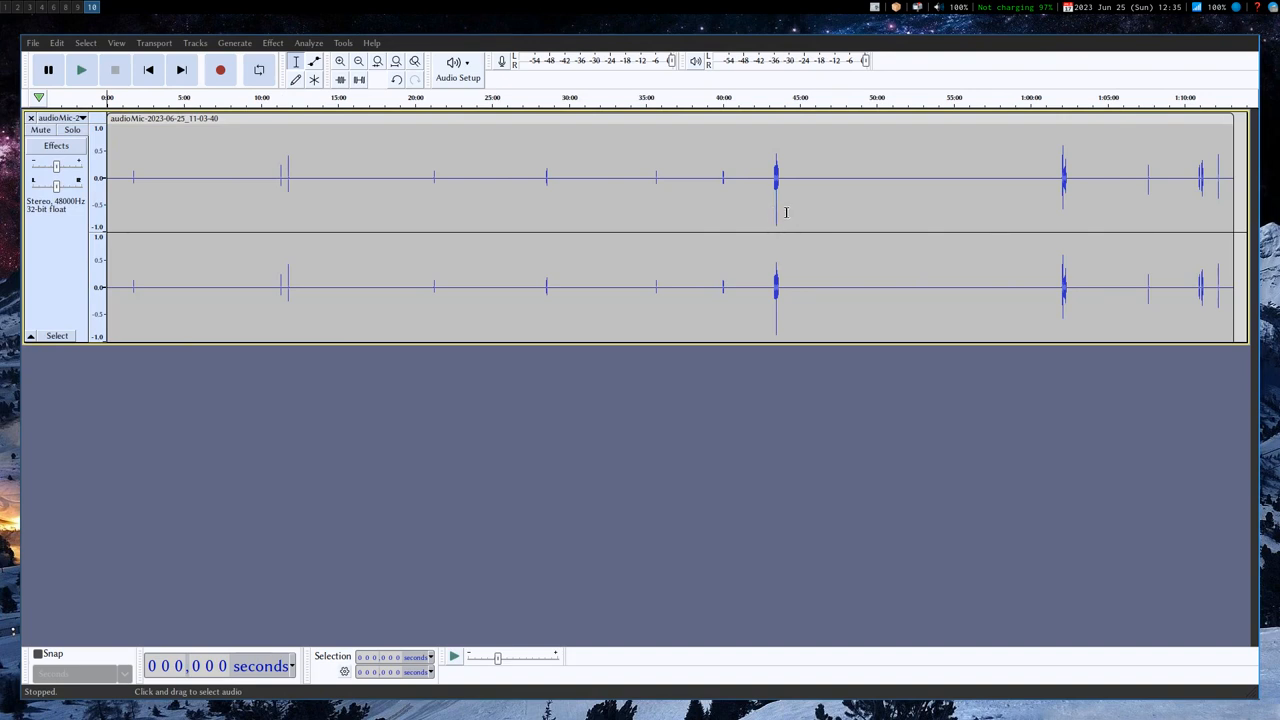
{"action": "mouse_move", "coordinate": [1026, 166]}
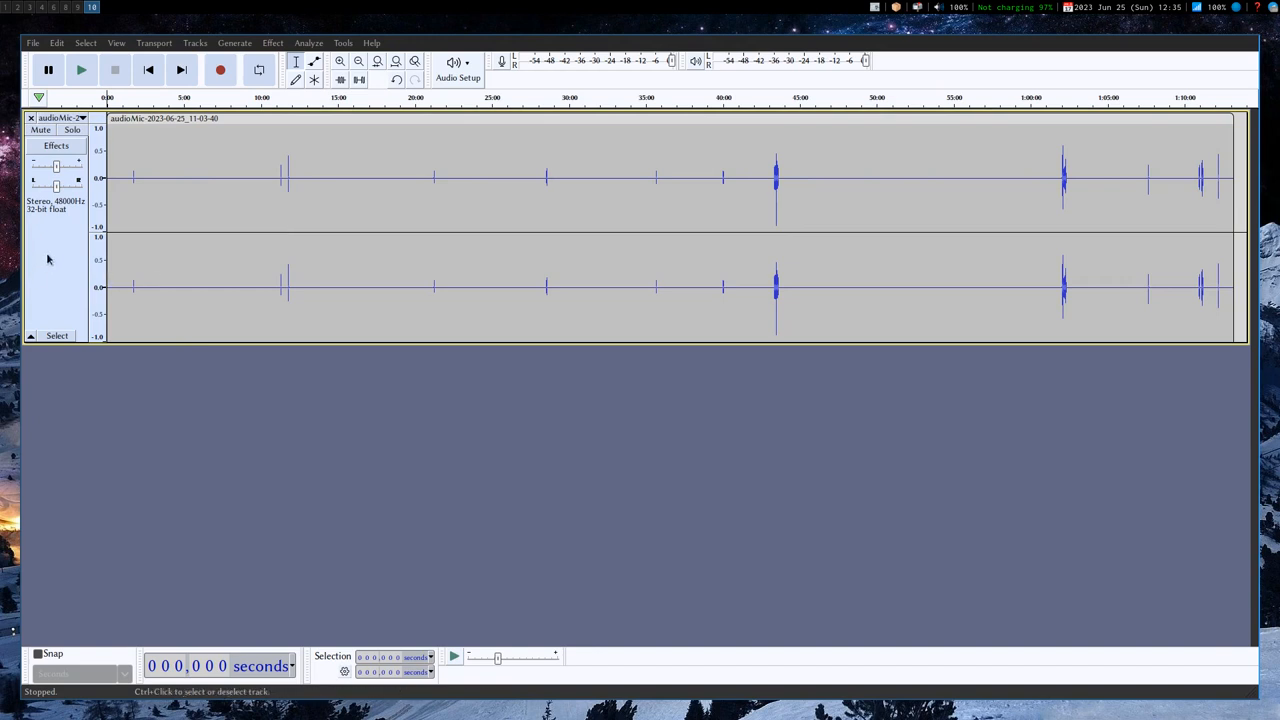
Select the entire microphone track using its Select button.
{"action": "left_click", "coordinate": [217, 133]}
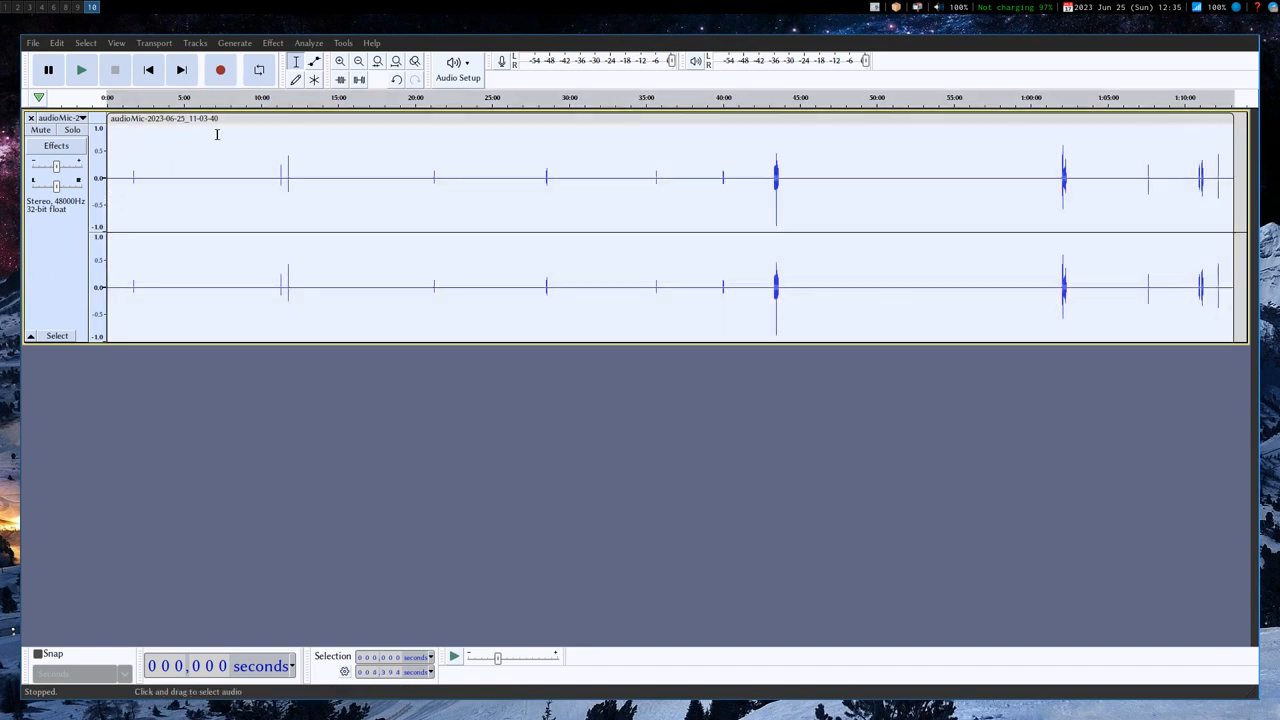
{"action": "mouse_move", "coordinate": [270, 134]}
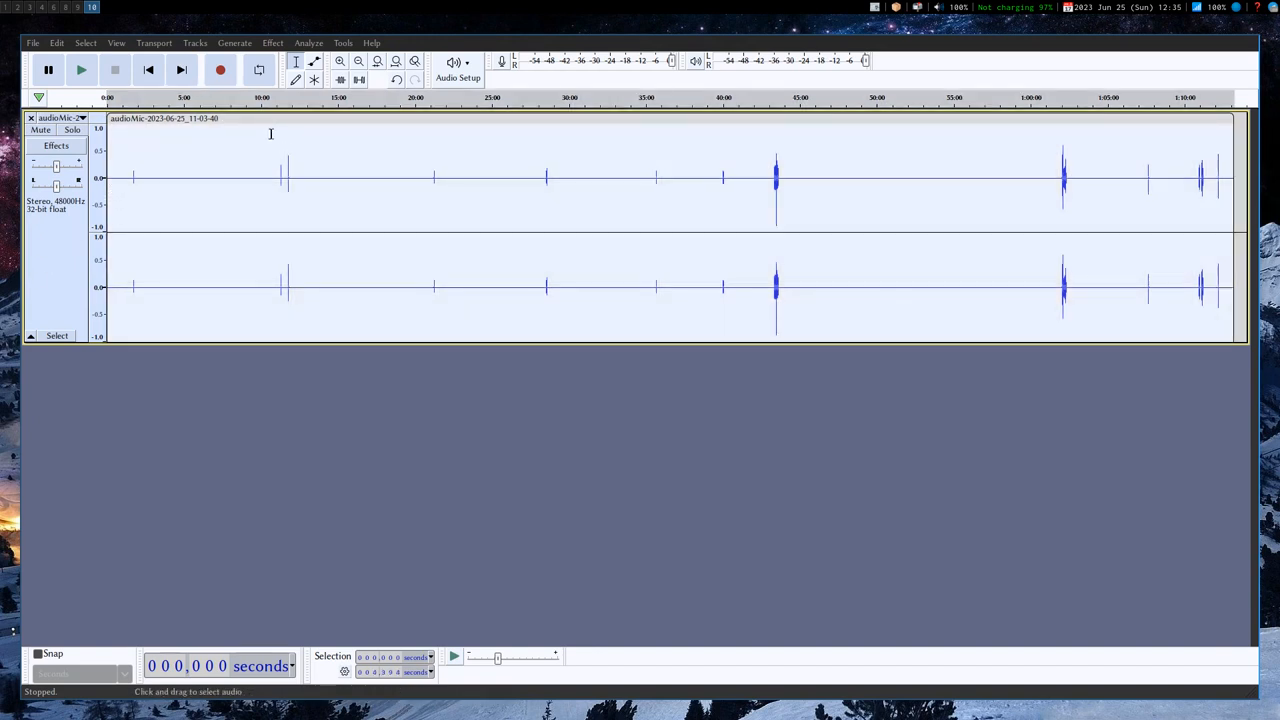
{"action": "mouse_move", "coordinate": [254, 265]}
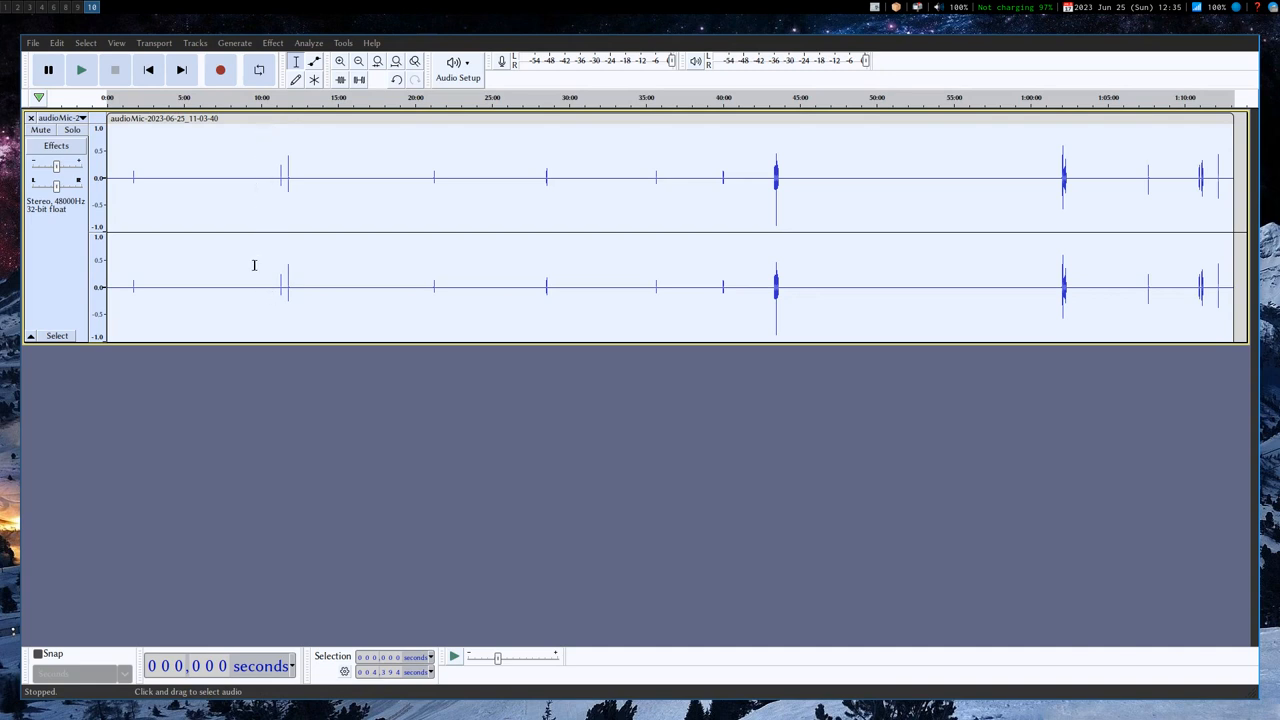
{"action": "mouse_move", "coordinate": [243, 292]}
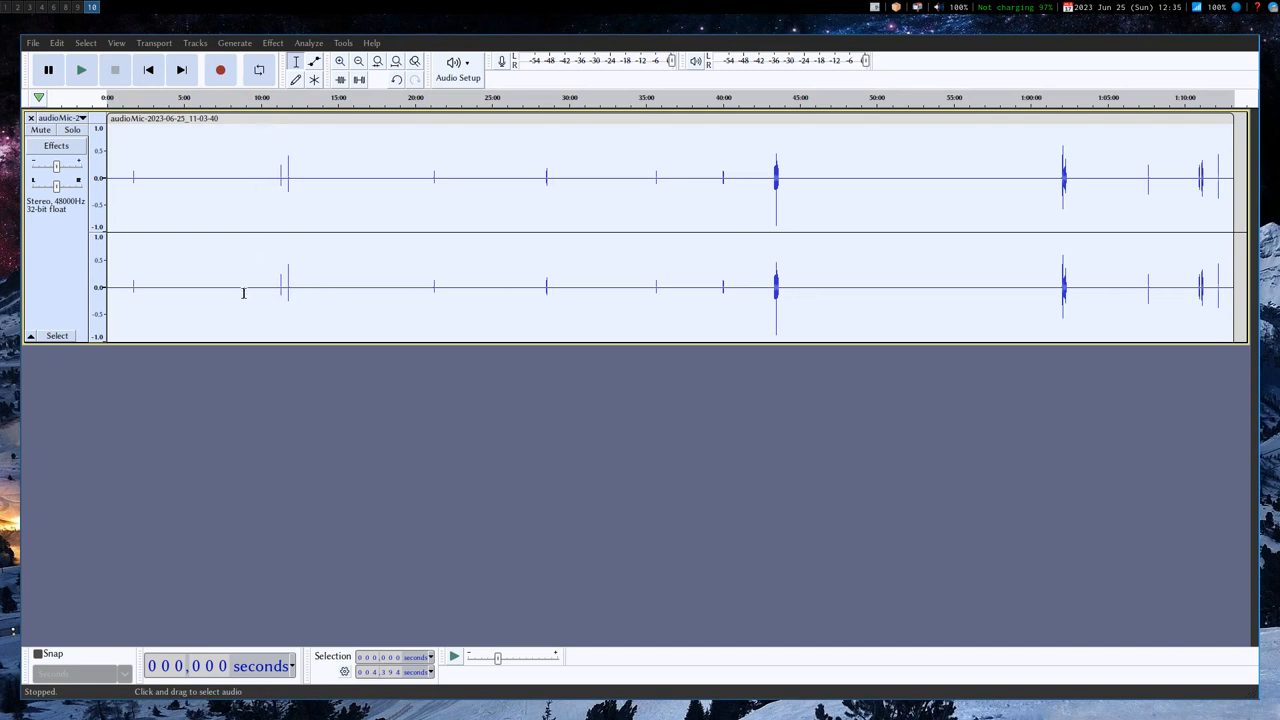
{"action": "mouse_move", "coordinate": [116, 225]}
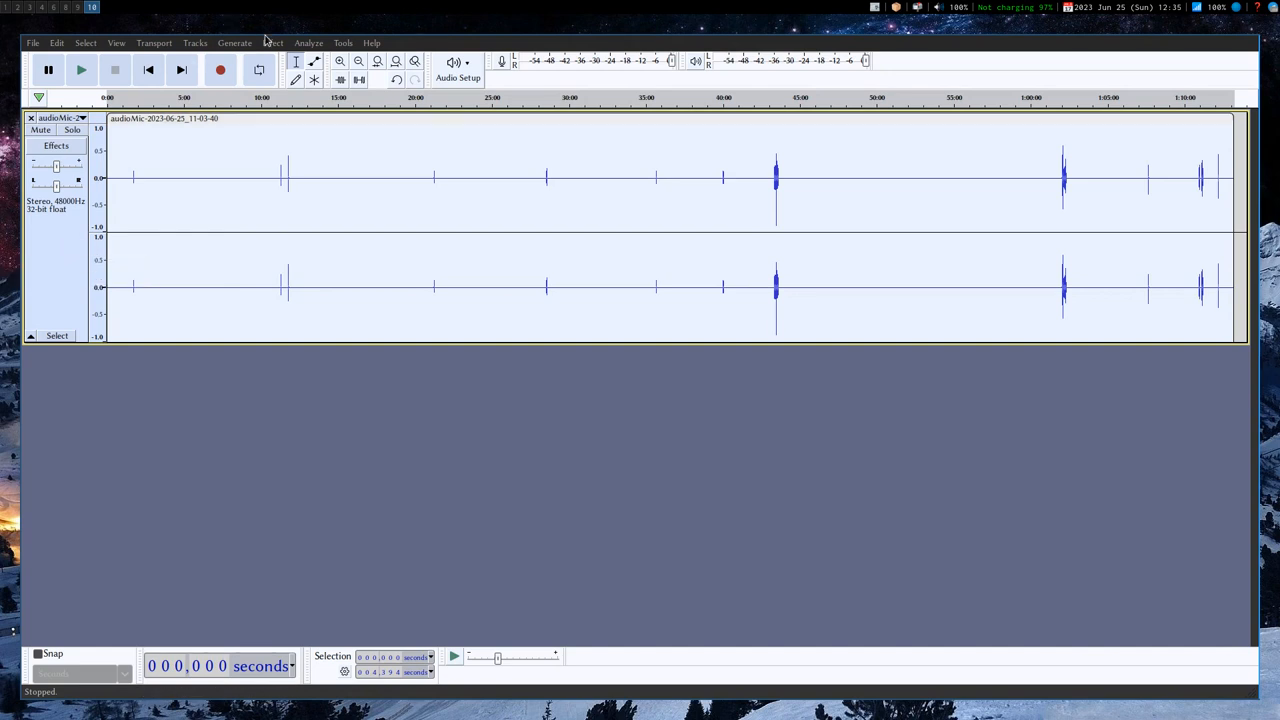
{"action": "left_click", "coordinate": [272, 42]}
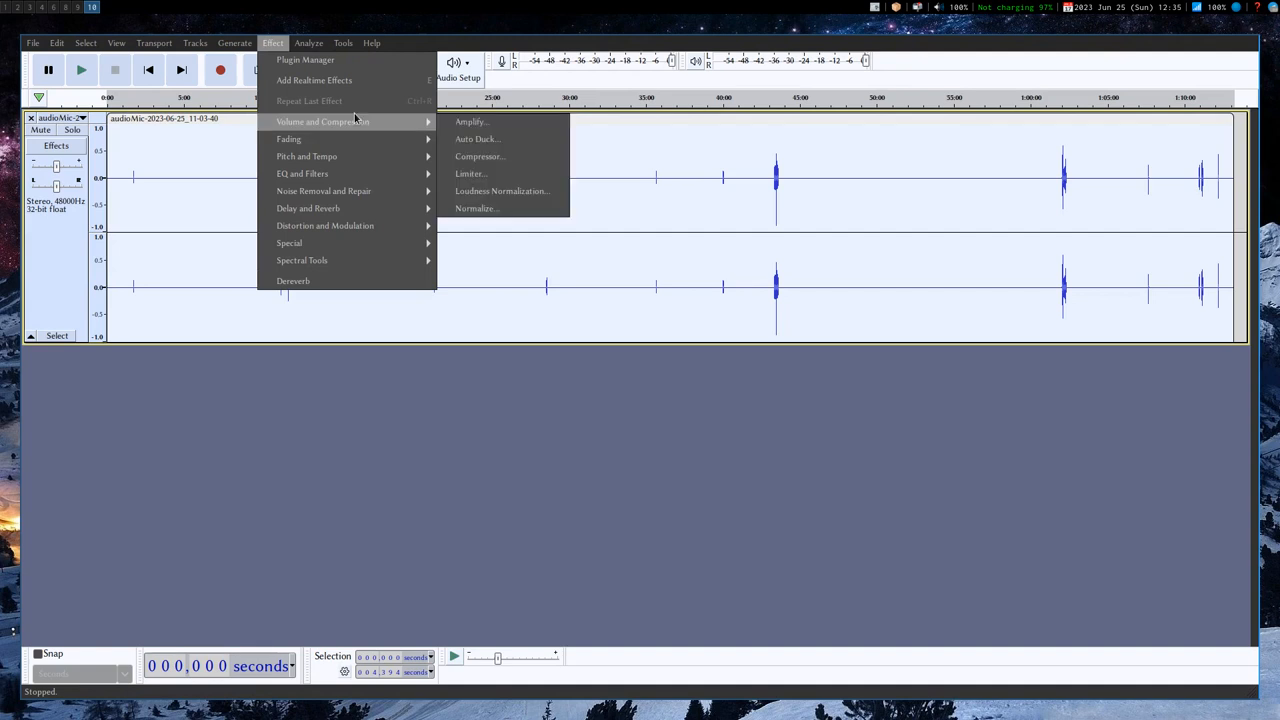
{"action": "mouse_move", "coordinate": [476, 208]}
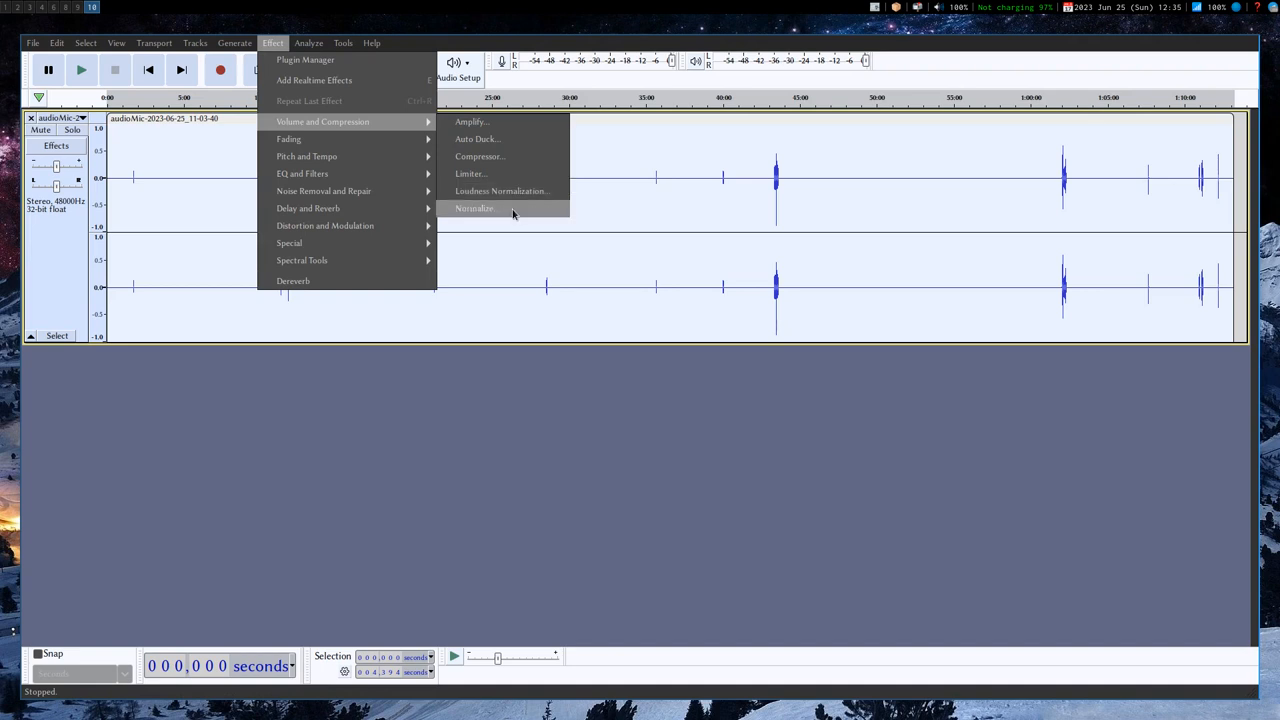
{"action": "mouse_move", "coordinate": [500, 121]}
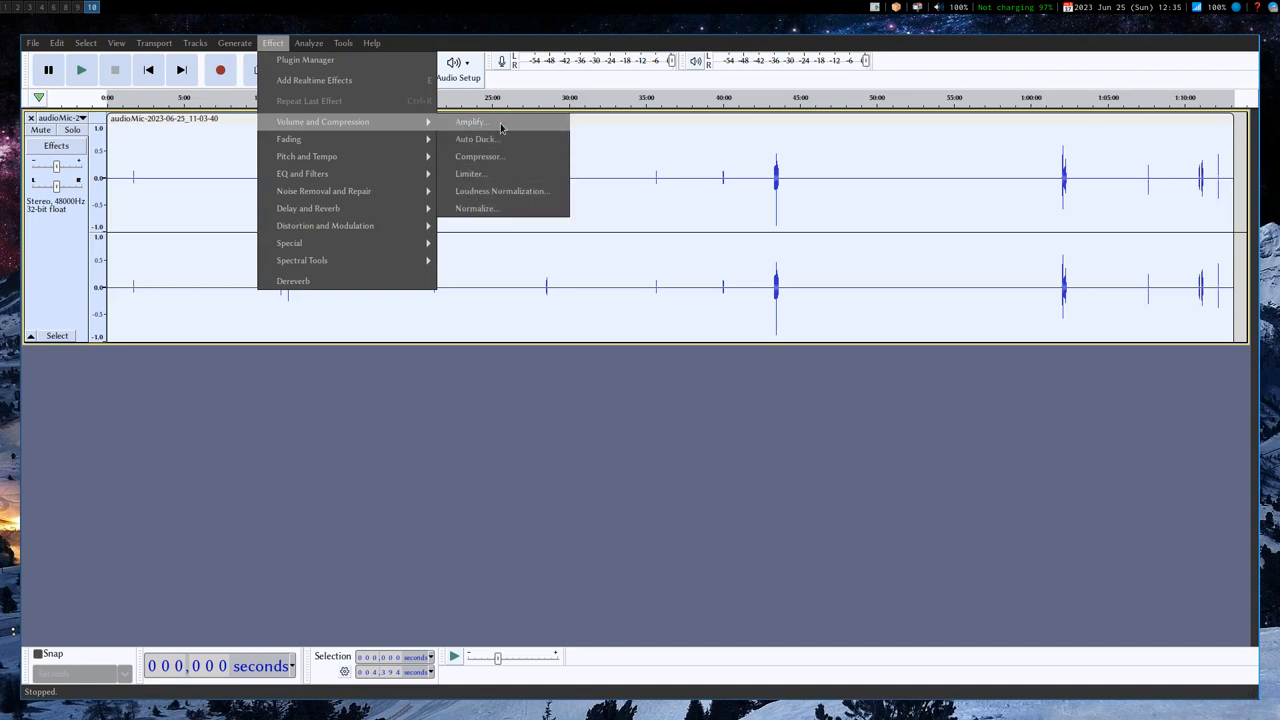
{"action": "mouse_move", "coordinate": [773, 159]}
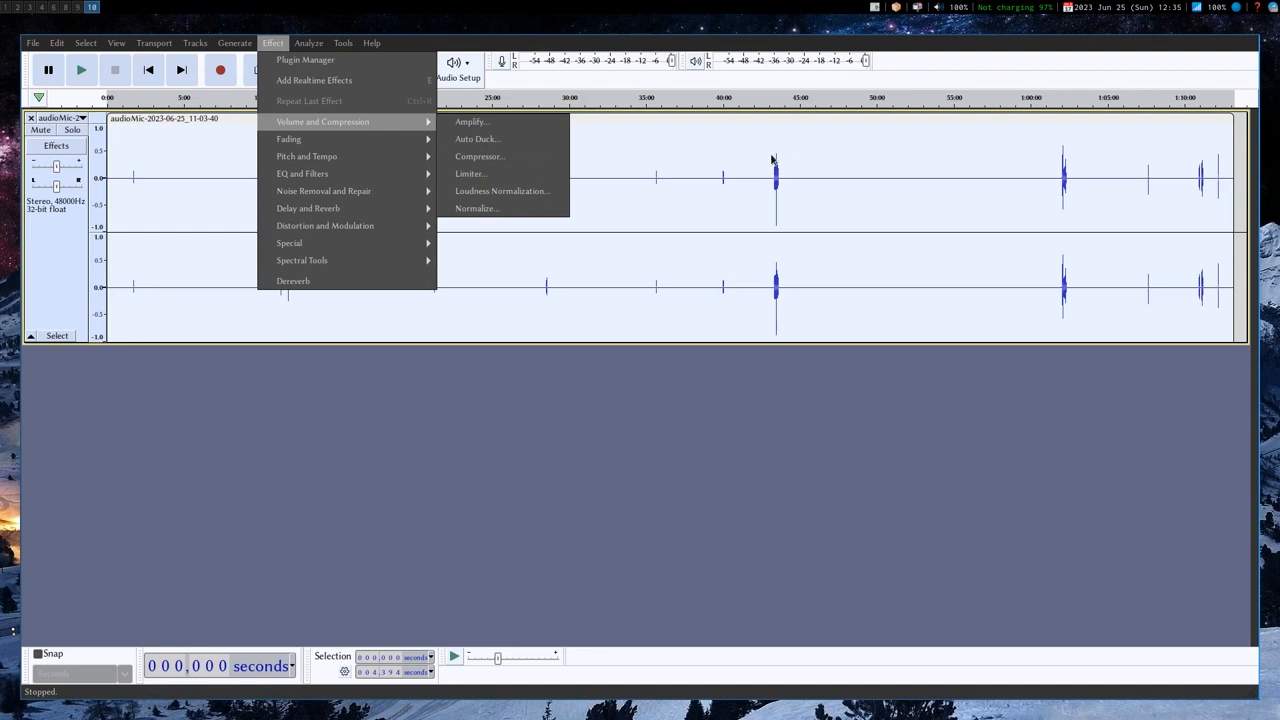
{"action": "mouse_move", "coordinate": [778, 163]}
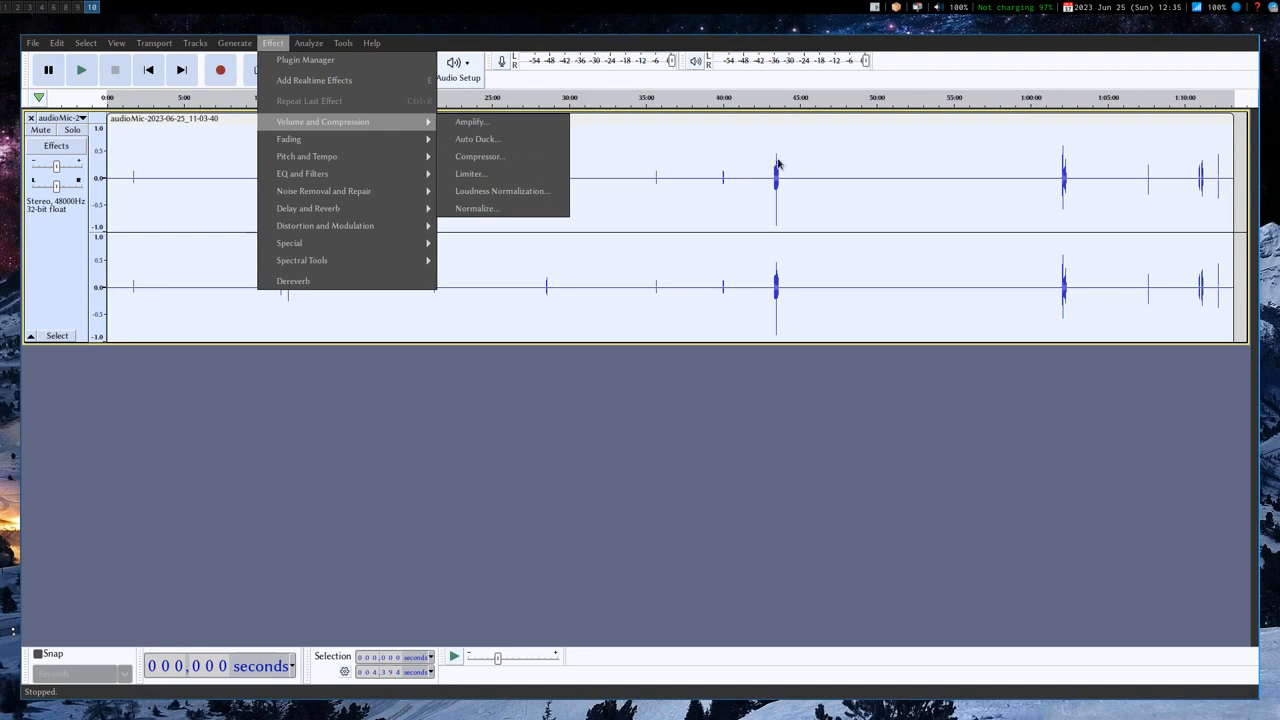
{"action": "mouse_move", "coordinate": [100, 157]}
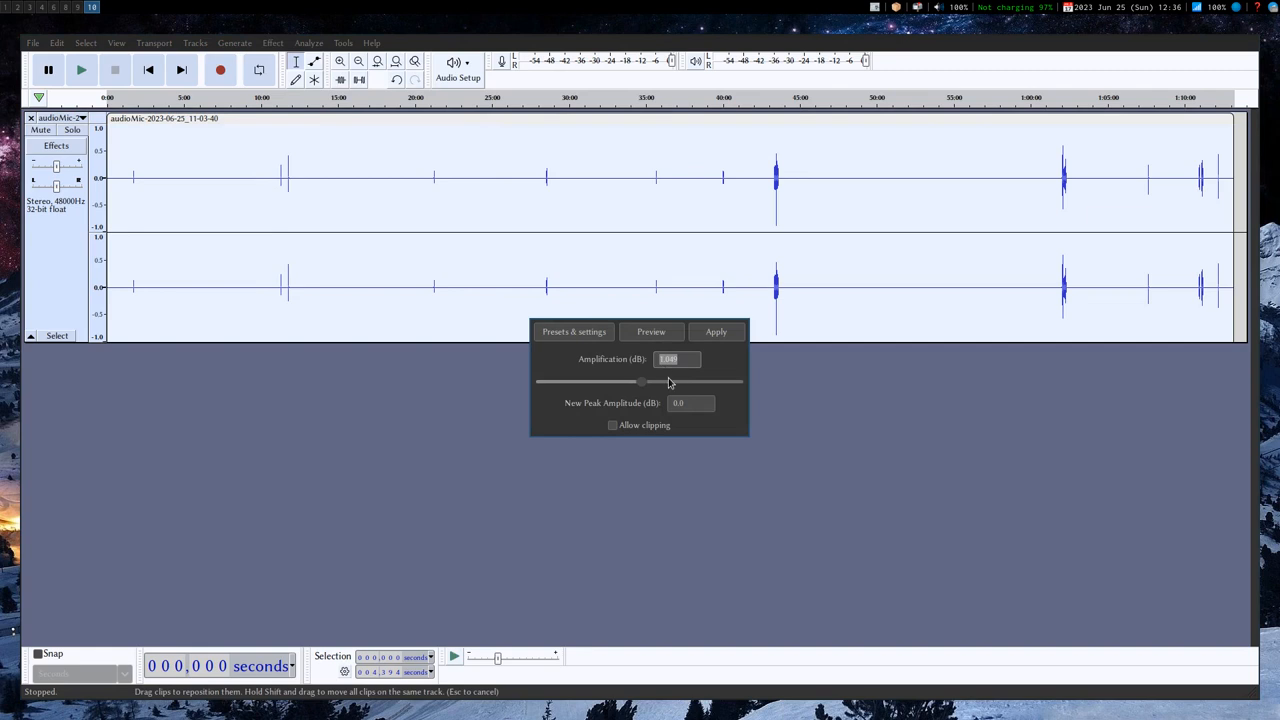
{"action": "mouse_move", "coordinate": [684, 376]}
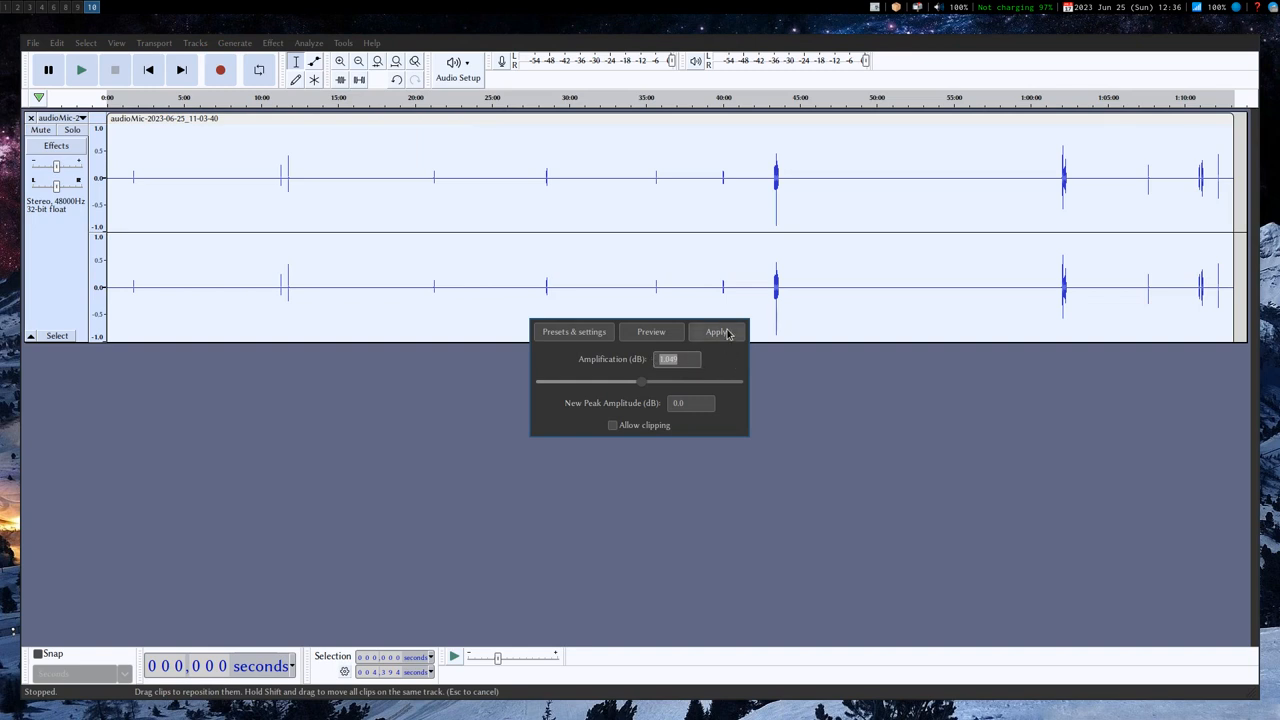
Apply the suggested ~1 dB Amplify so the microphone track peaks at 0 dB.
{"action": "left_click", "coordinate": [716, 331]}
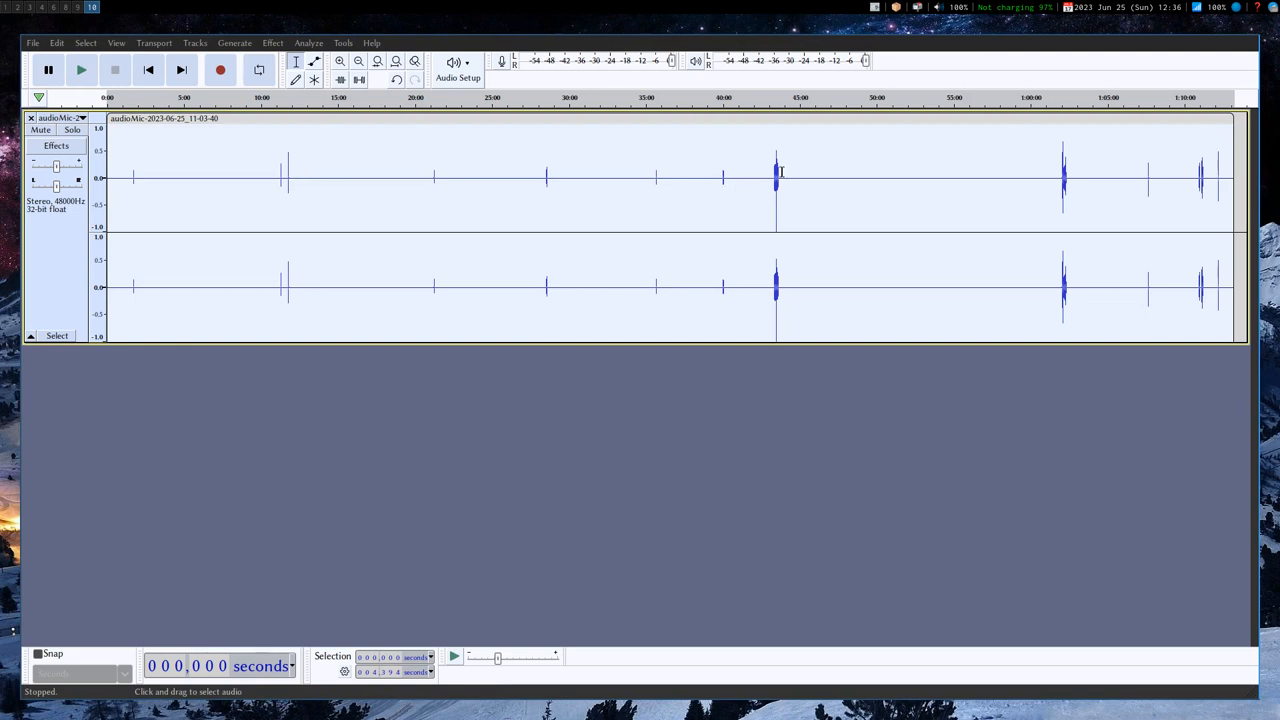
{"action": "mouse_move", "coordinate": [768, 146]}
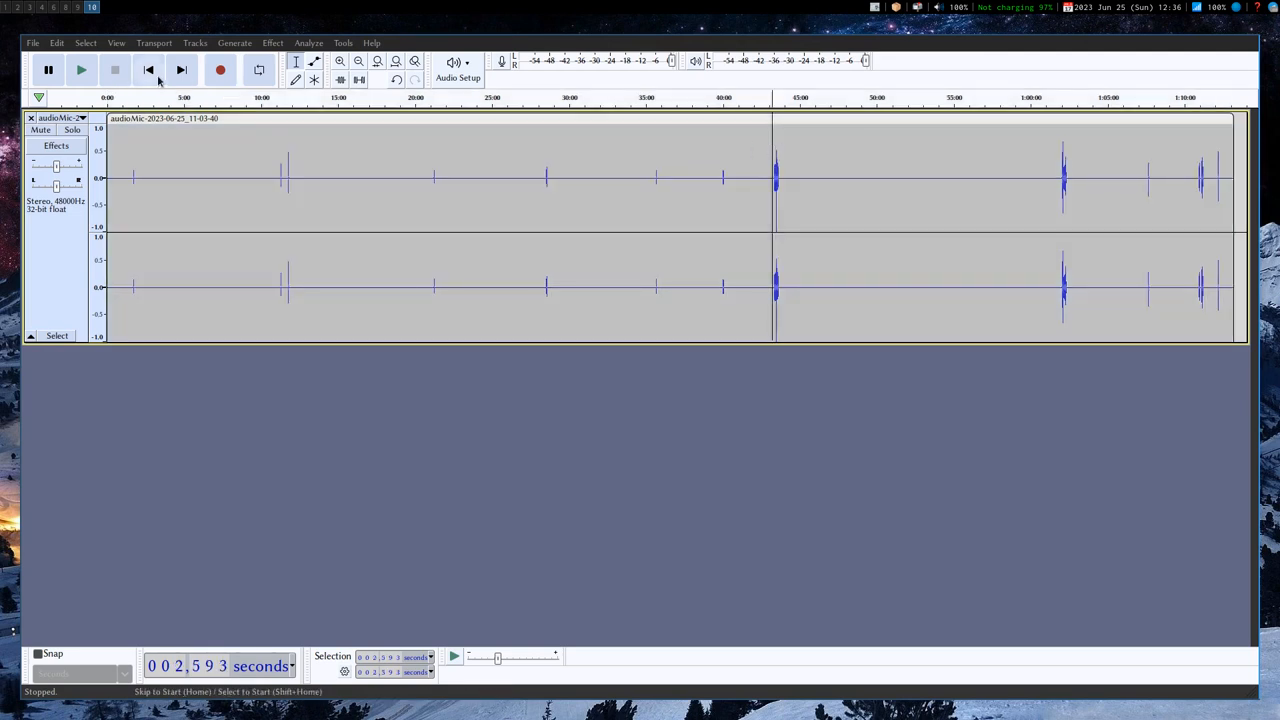
{"action": "left_click", "coordinate": [82, 69]}
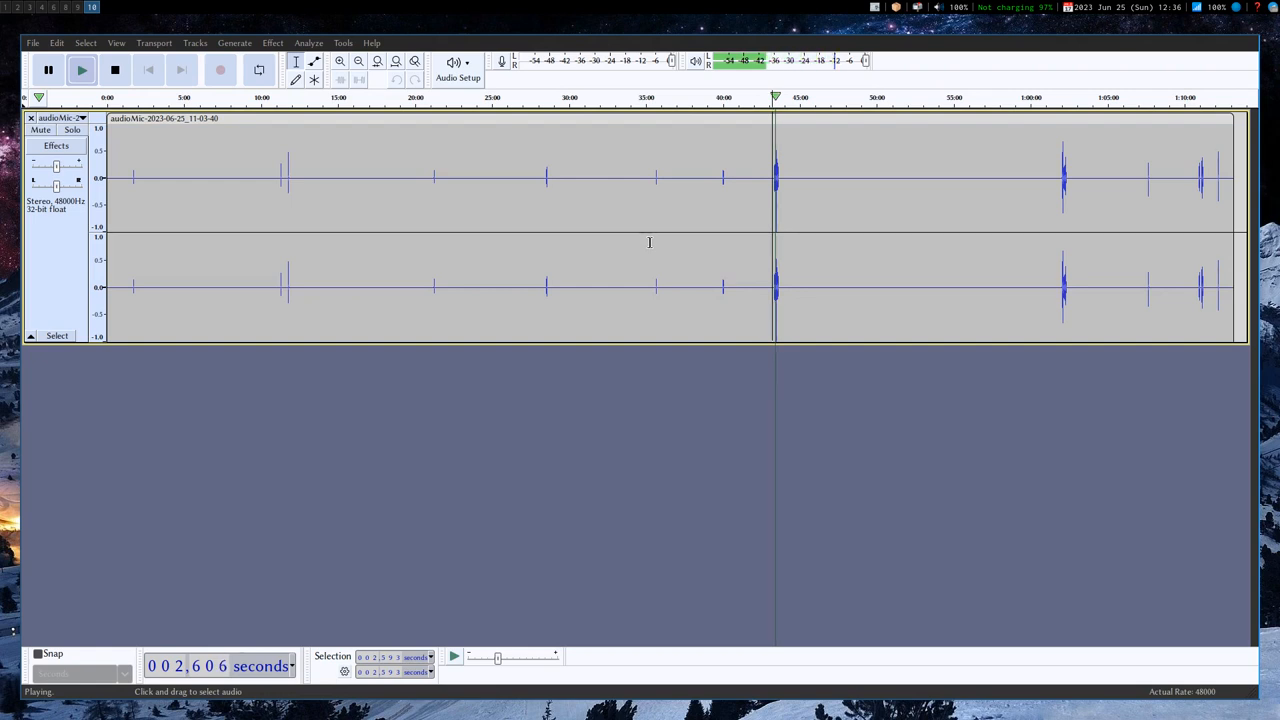
{"action": "left_click", "coordinate": [114, 69]}
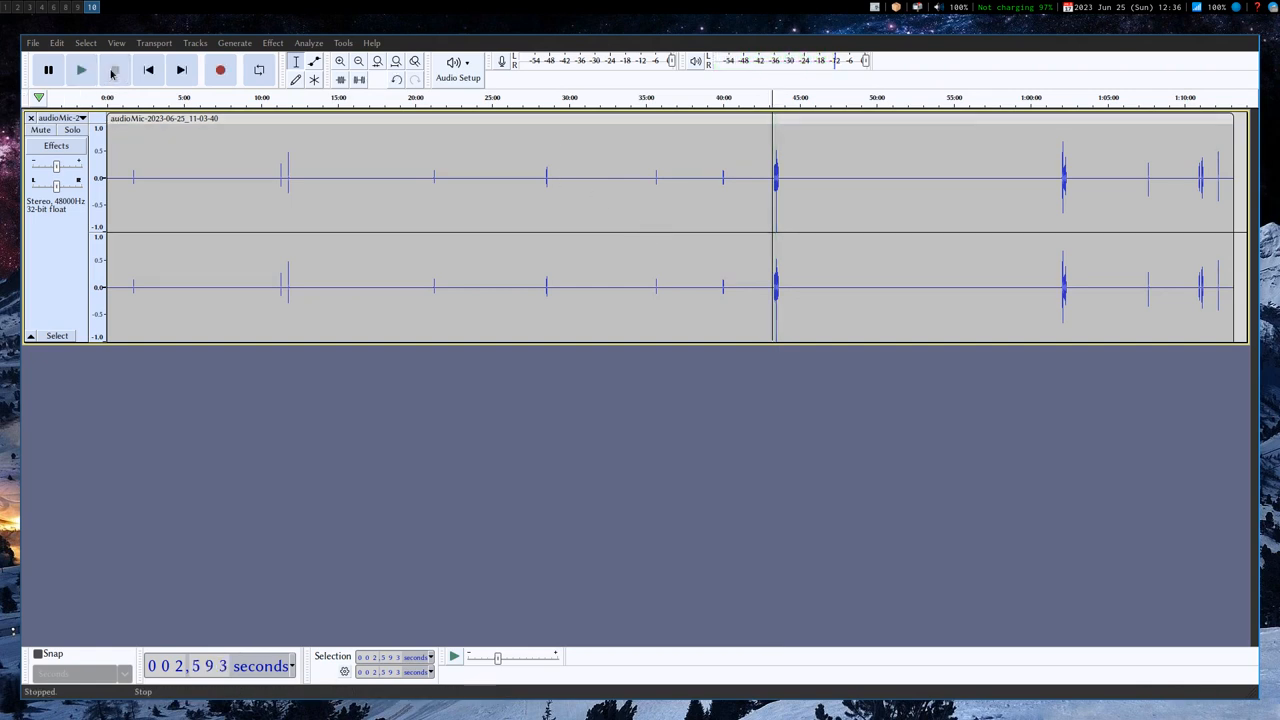
{"action": "left_click", "coordinate": [81, 69]}
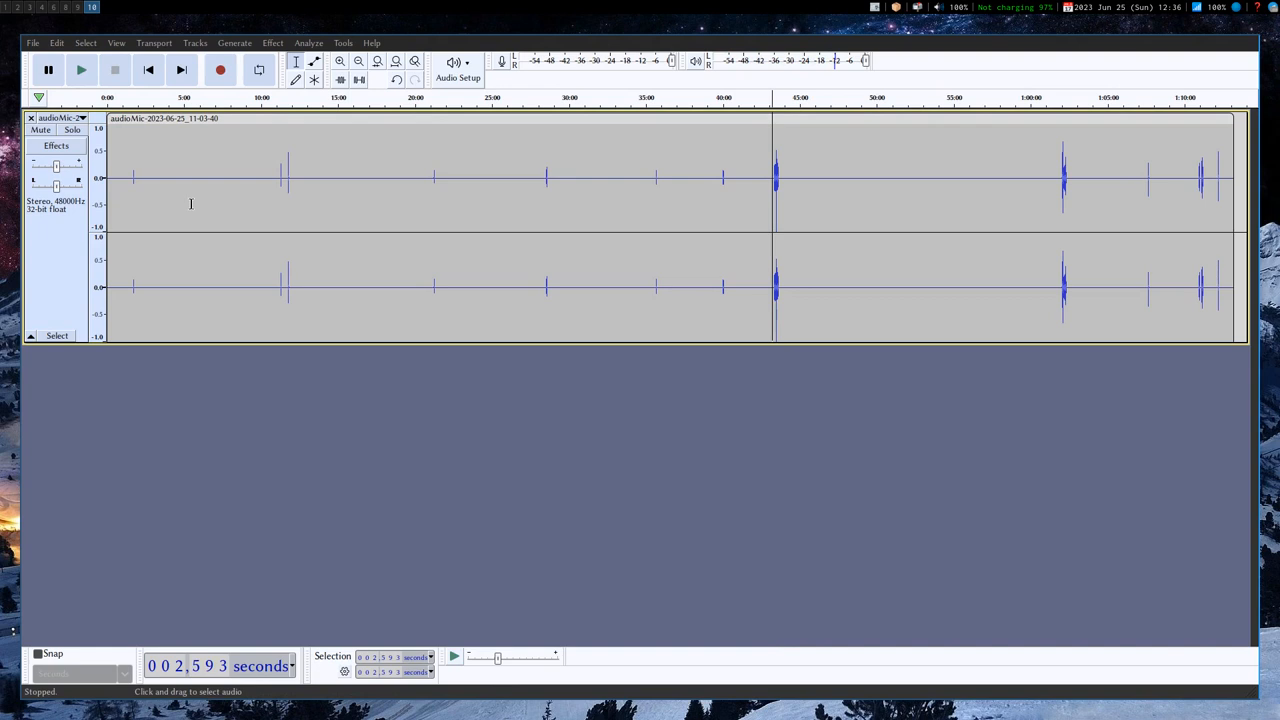
{"action": "mouse_move", "coordinate": [221, 218]}
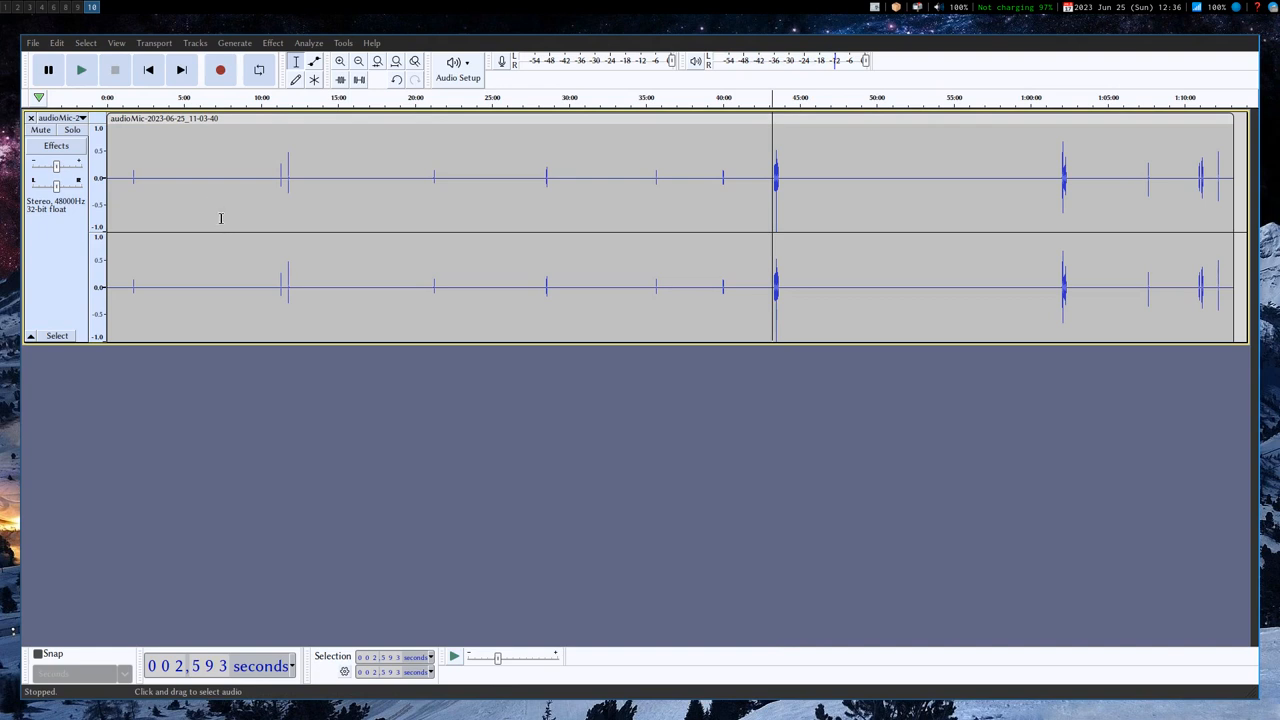
{"action": "mouse_move", "coordinate": [133, 148]}
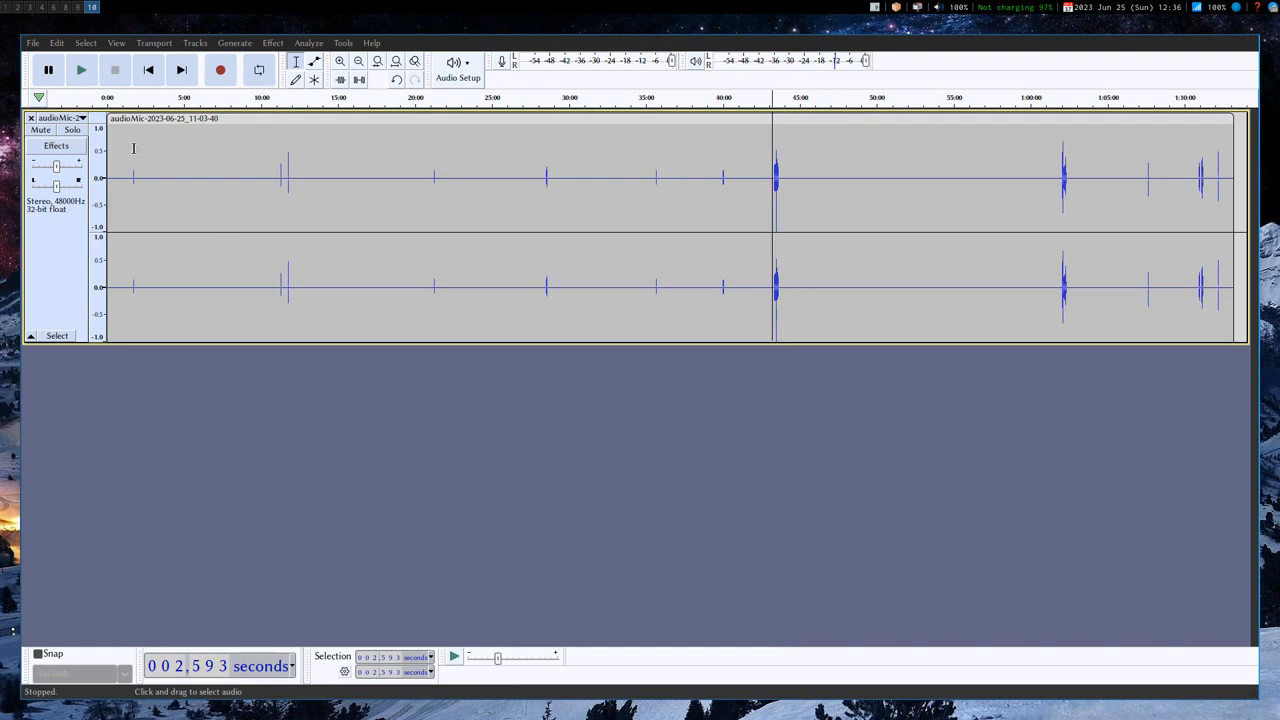
{"action": "mouse_move", "coordinate": [210, 159]}
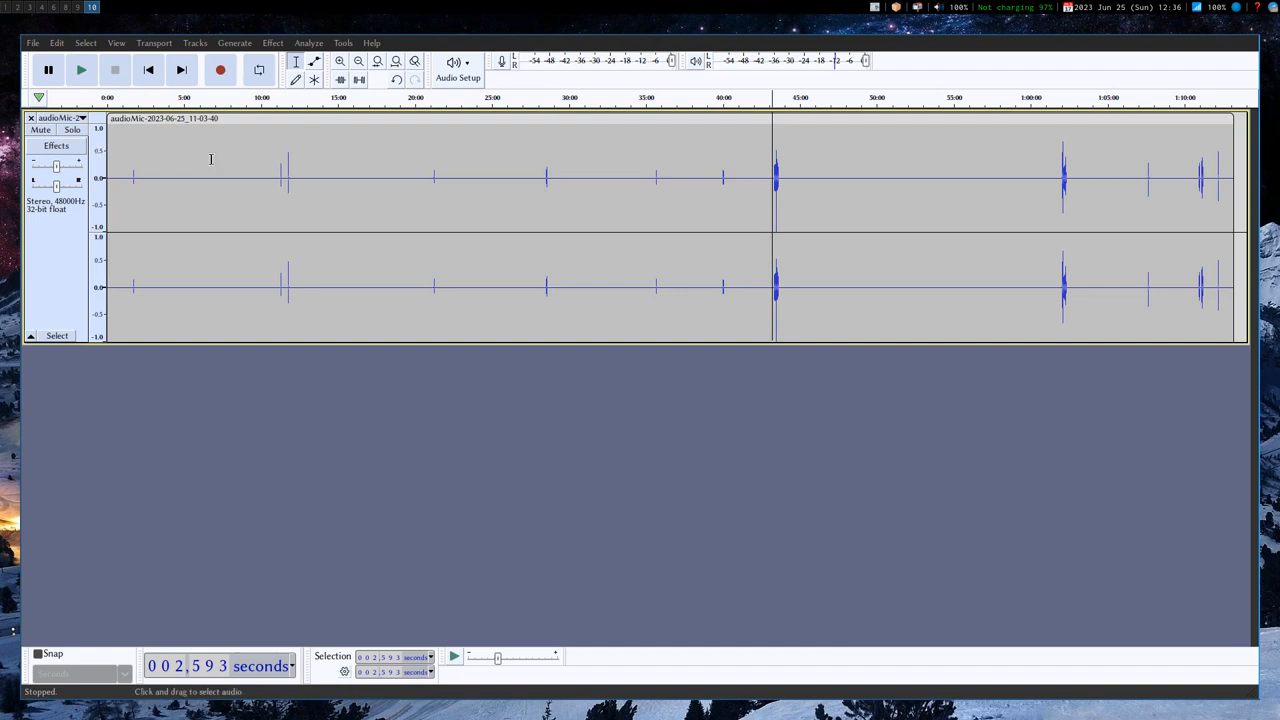
{"action": "mouse_move", "coordinate": [294, 161]}
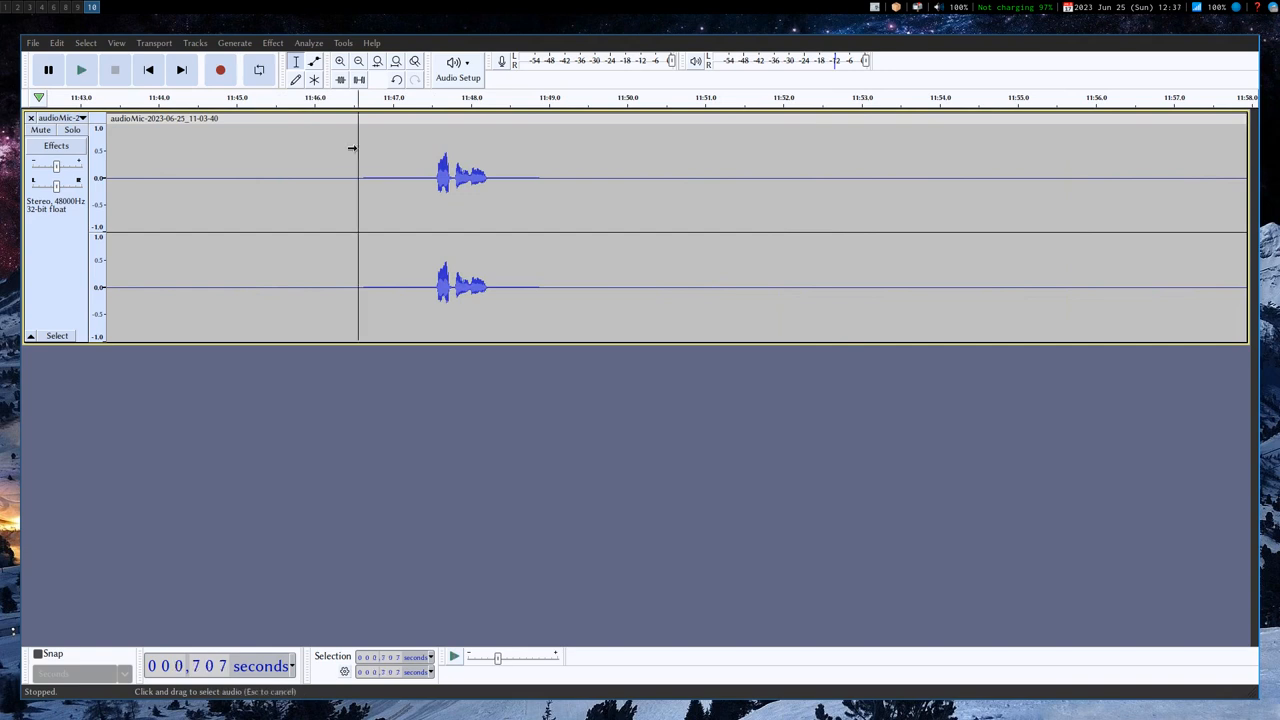
{"action": "left_click", "coordinate": [81, 69]}
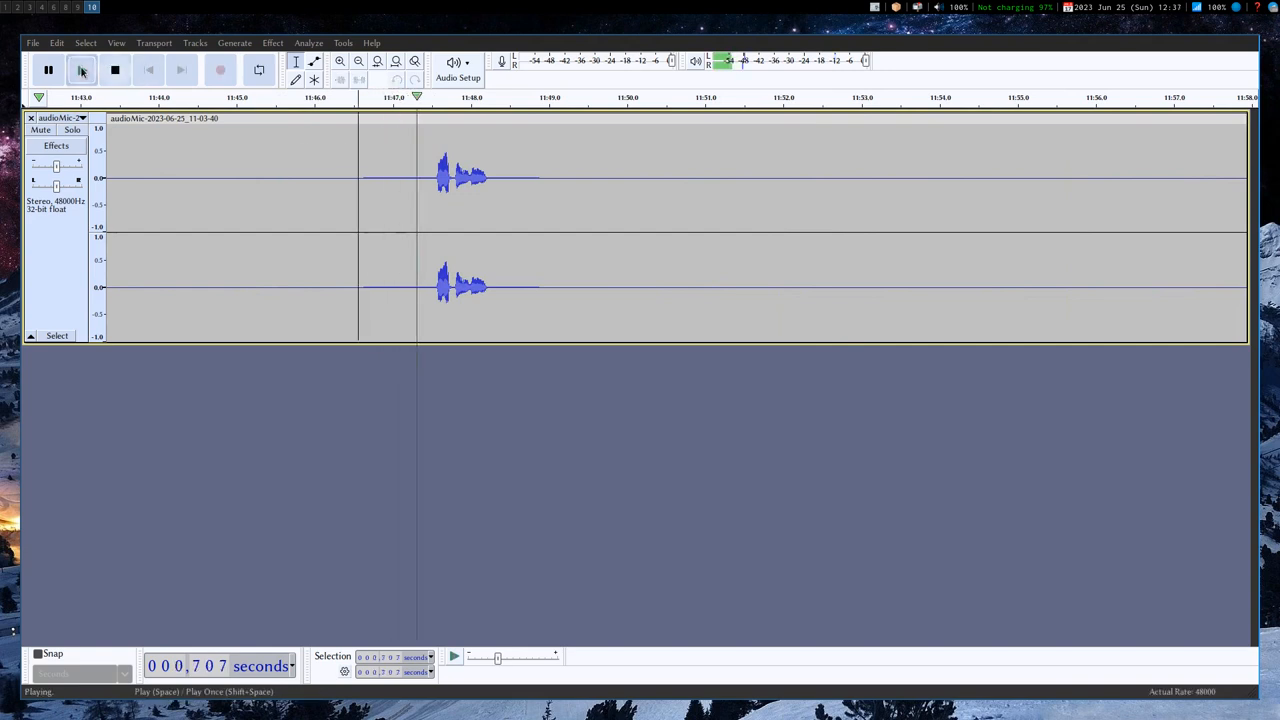
{"action": "left_click", "coordinate": [81, 69]}
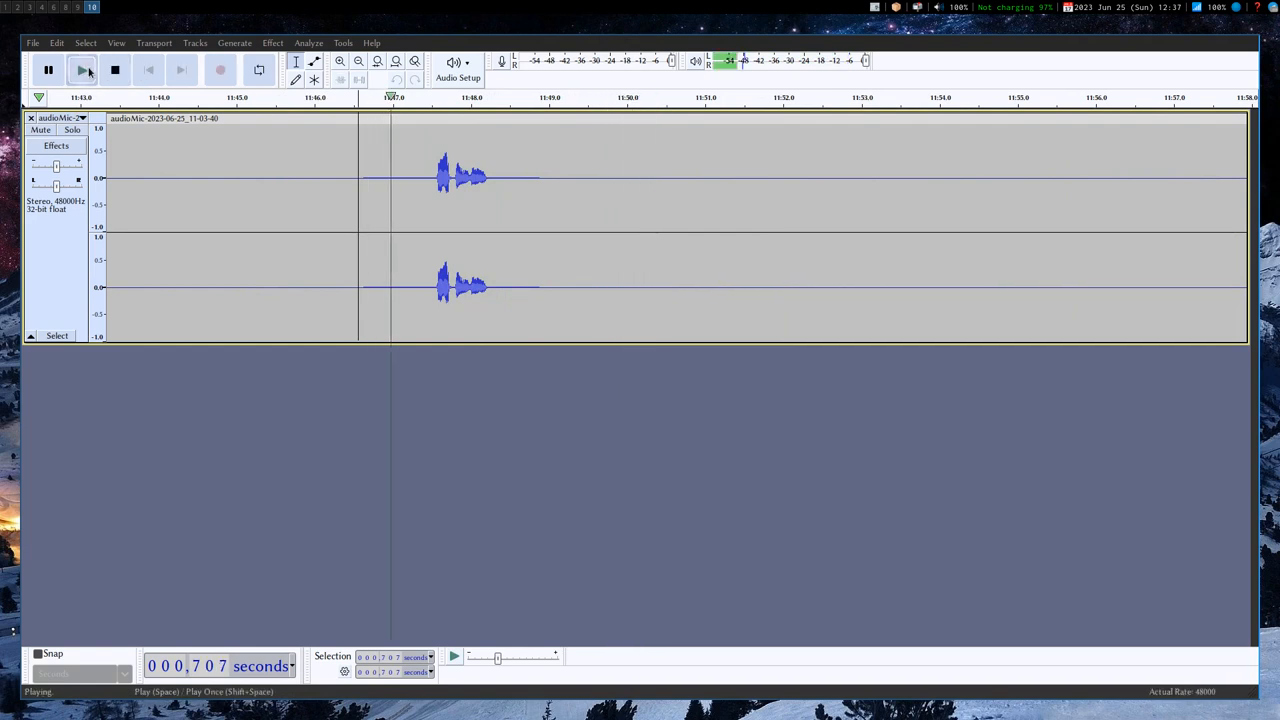
{"action": "left_click", "coordinate": [114, 69]}
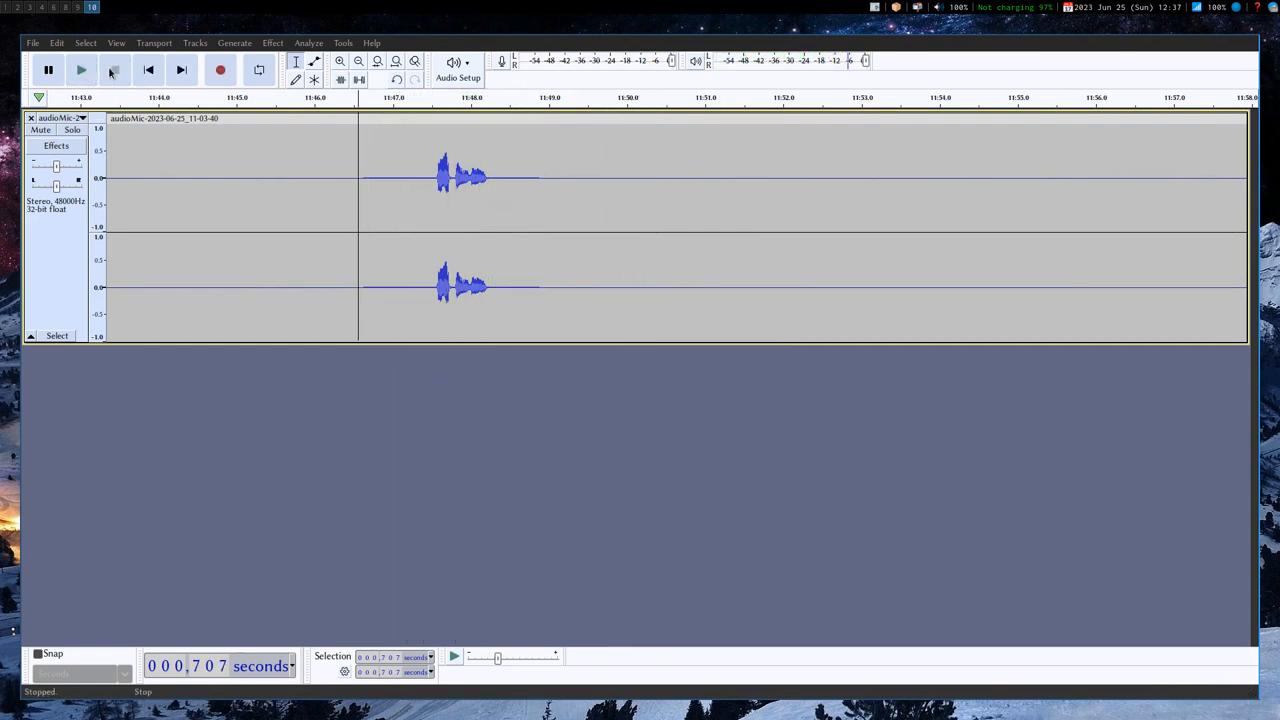
{"action": "left_click", "coordinate": [114, 69]}
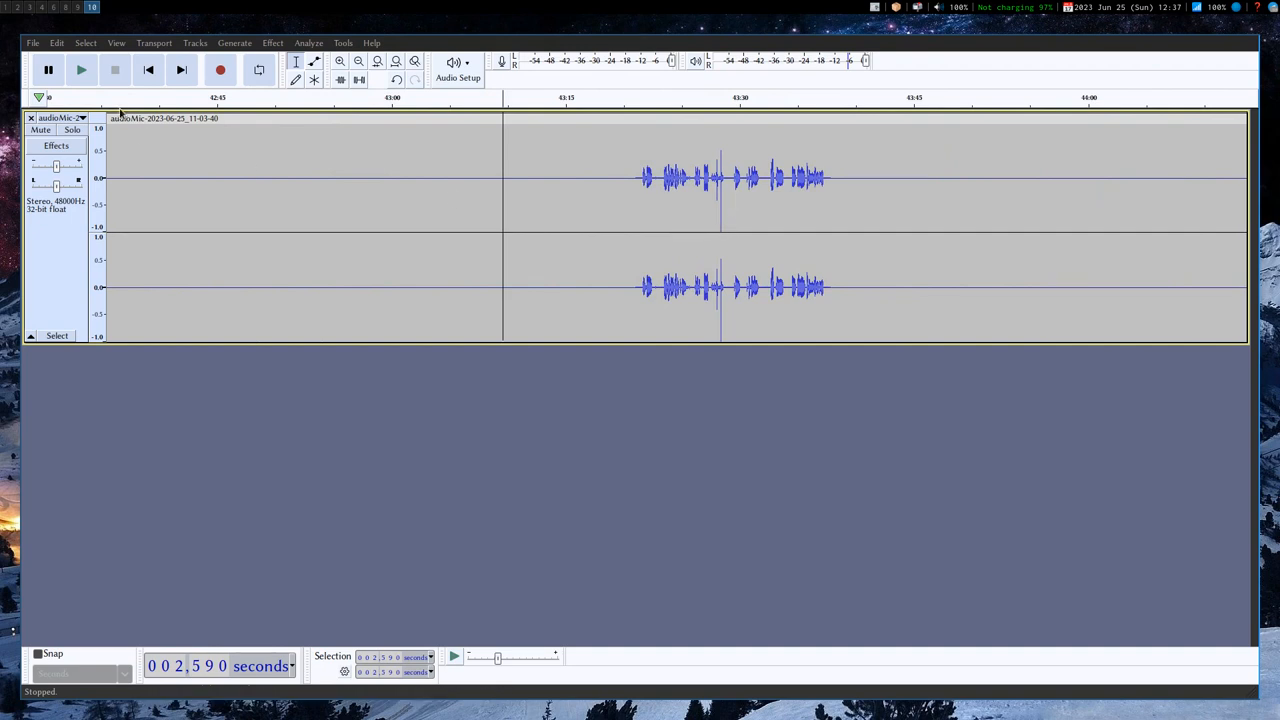
{"action": "left_click", "coordinate": [81, 69]}
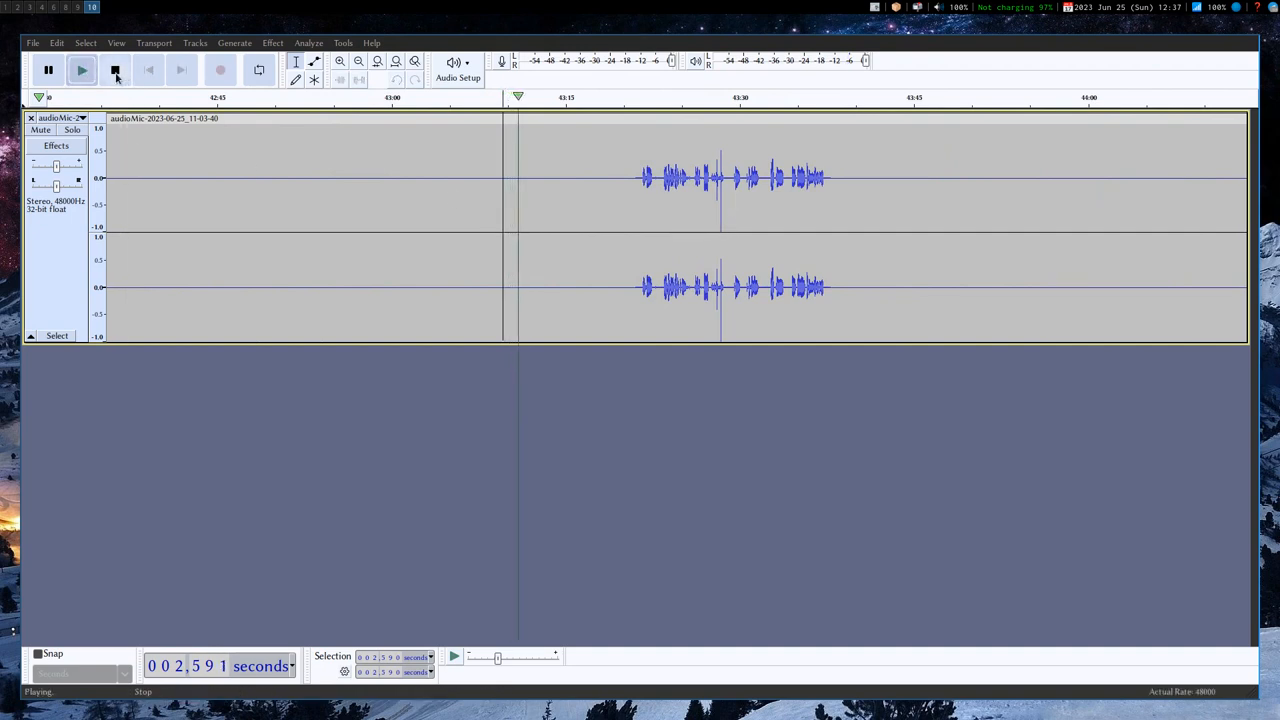
{"action": "left_click", "coordinate": [114, 69]}
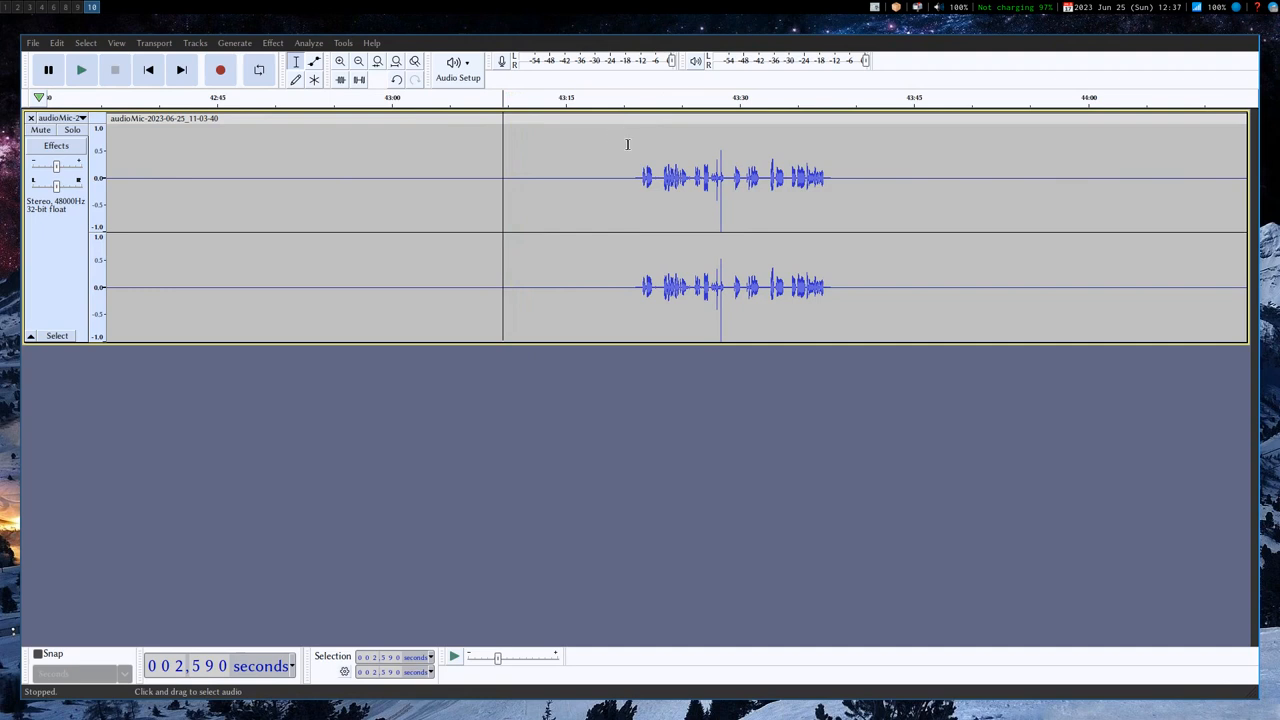
{"action": "left_click", "coordinate": [82, 69]}
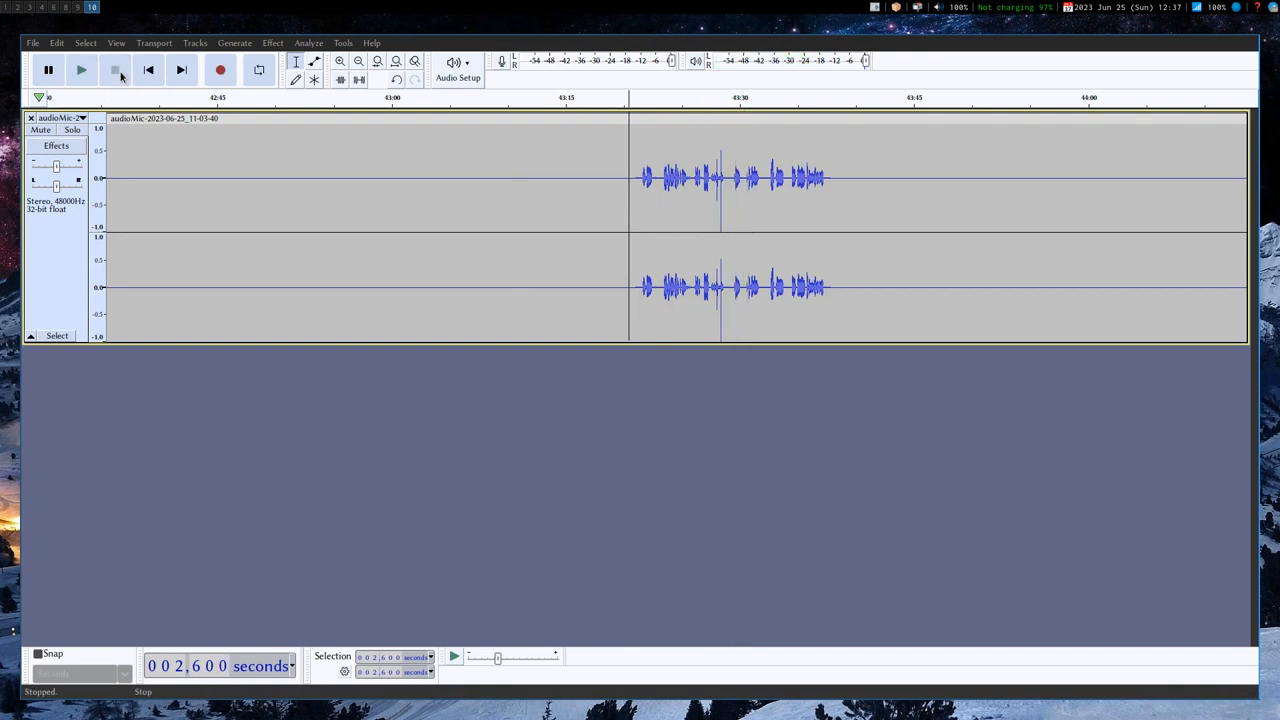
{"action": "left_click", "coordinate": [81, 69]}
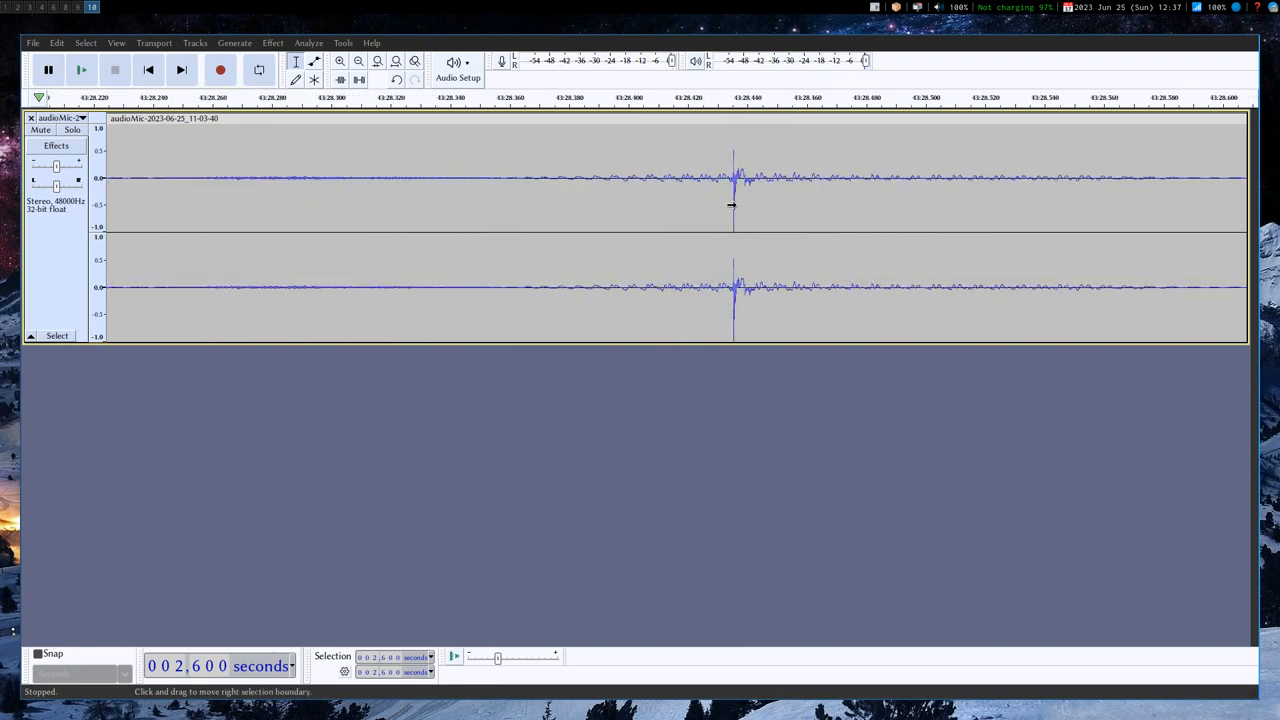
Zoom out from sample view and briefly play the mic track near the spike, then stop.
{"action": "left_click", "coordinate": [340, 61]}
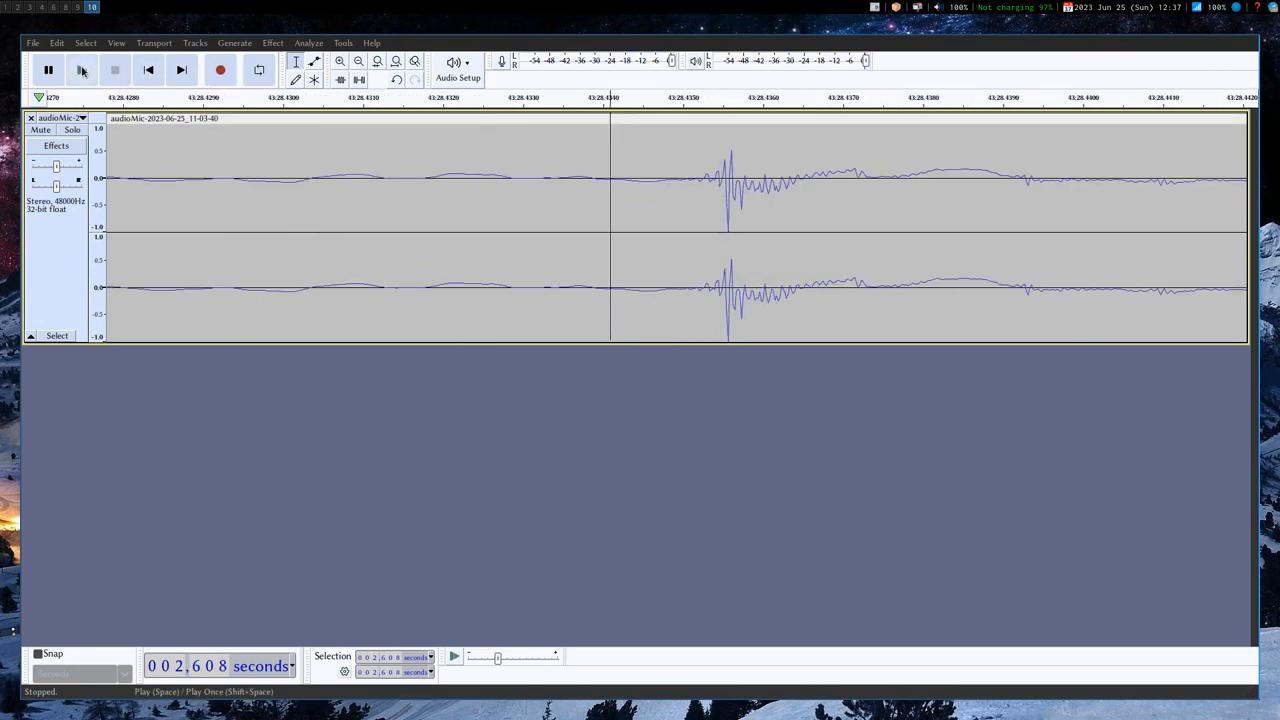
{"action": "left_click", "coordinate": [81, 69]}
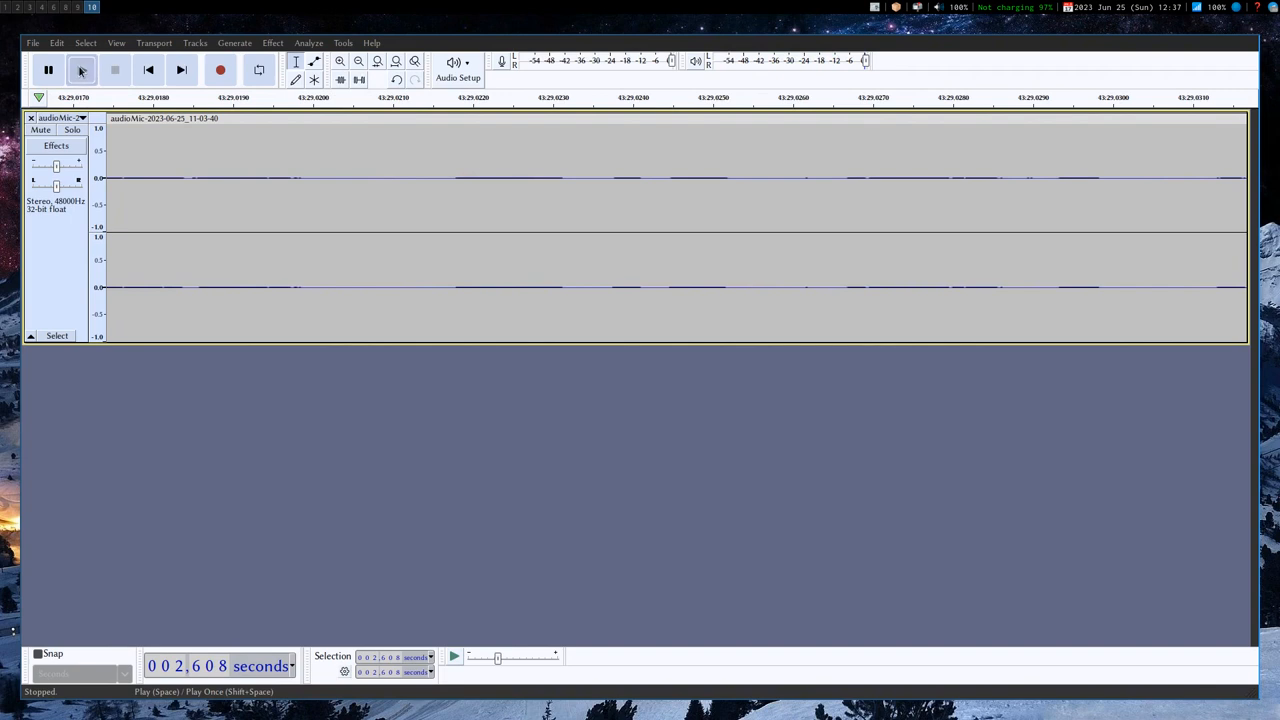
{"action": "left_click", "coordinate": [81, 69]}
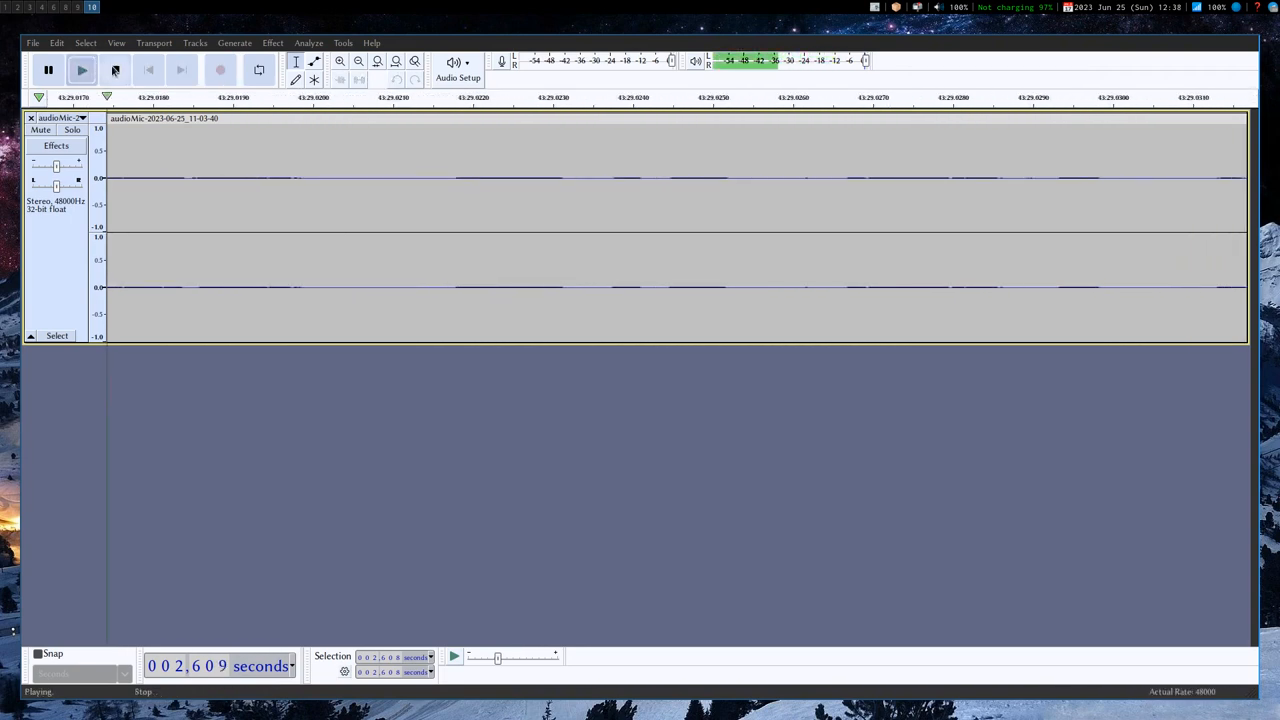
{"action": "left_click", "coordinate": [115, 69]}
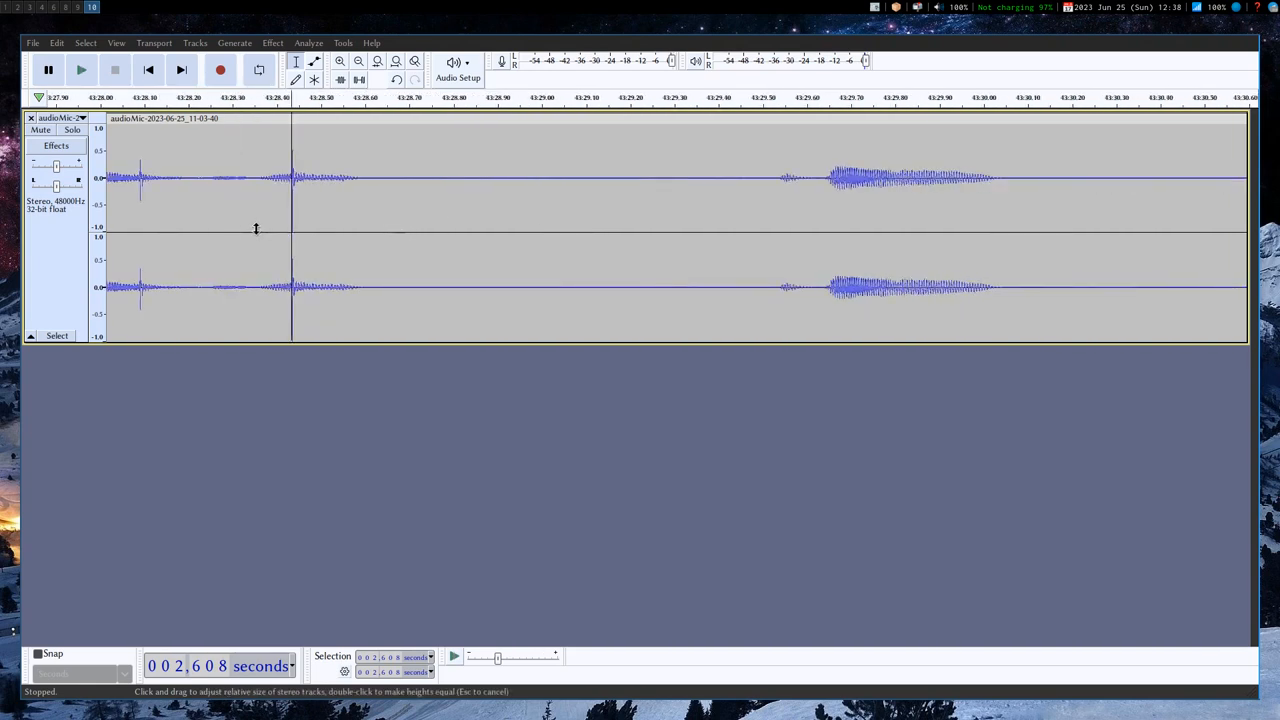
{"action": "mouse_move", "coordinate": [285, 177]}
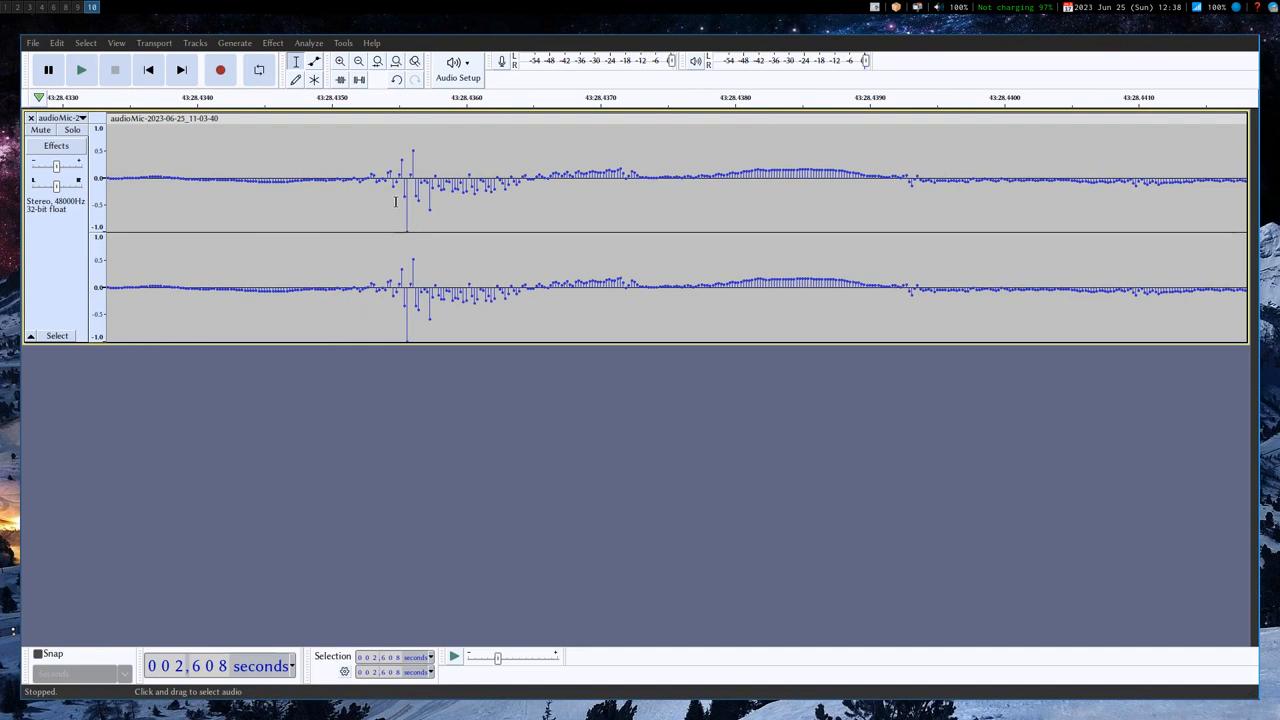
{"action": "mouse_move", "coordinate": [402, 138]}
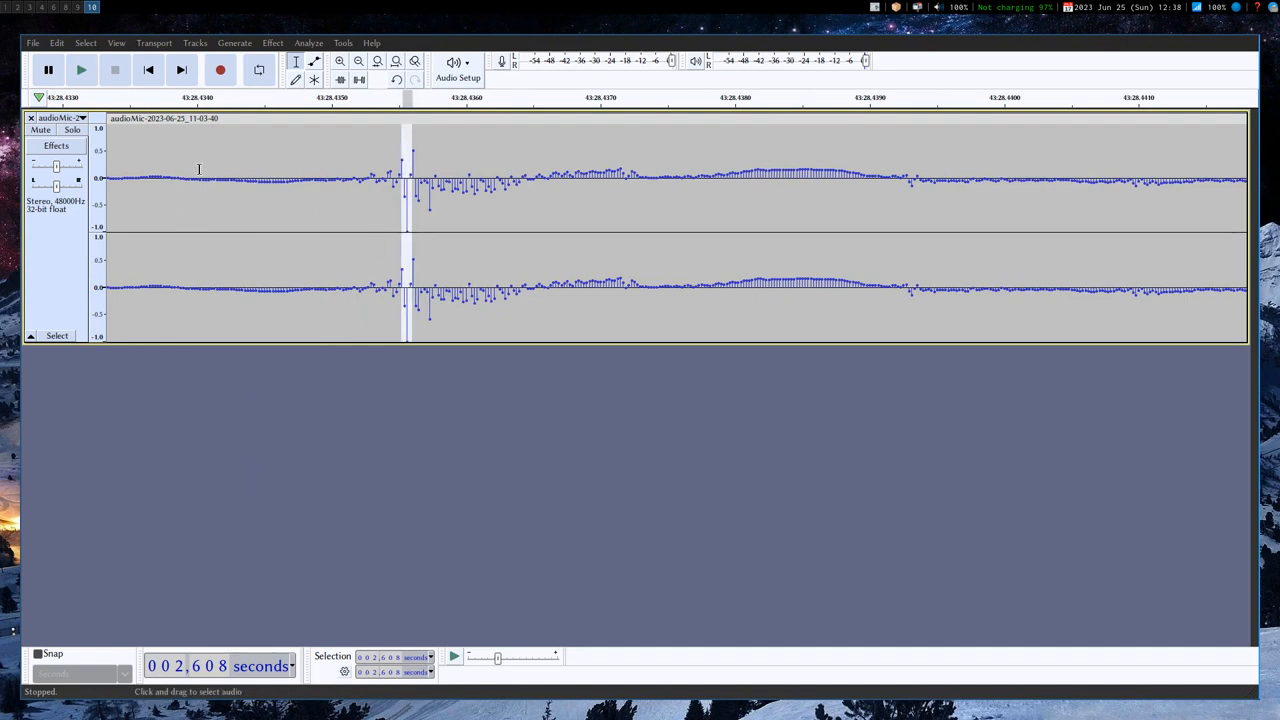
{"action": "mouse_move", "coordinate": [396, 61]}
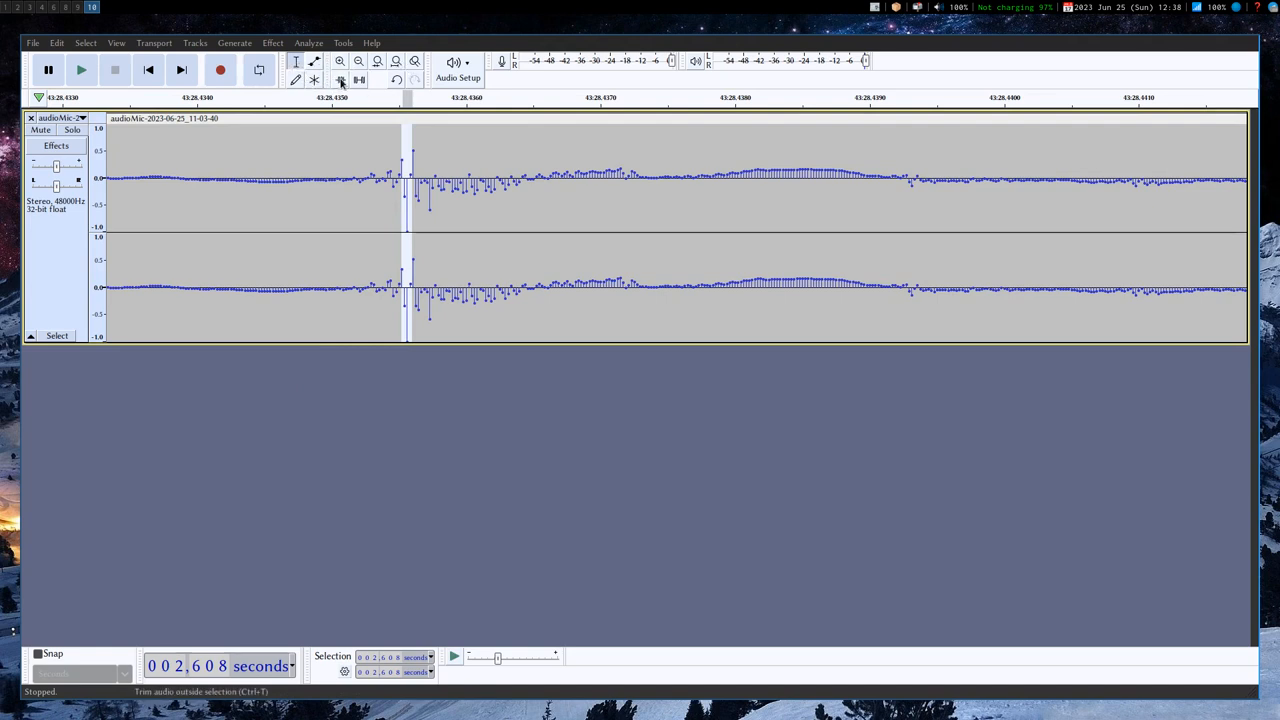
{"action": "mouse_move", "coordinate": [358, 79]}
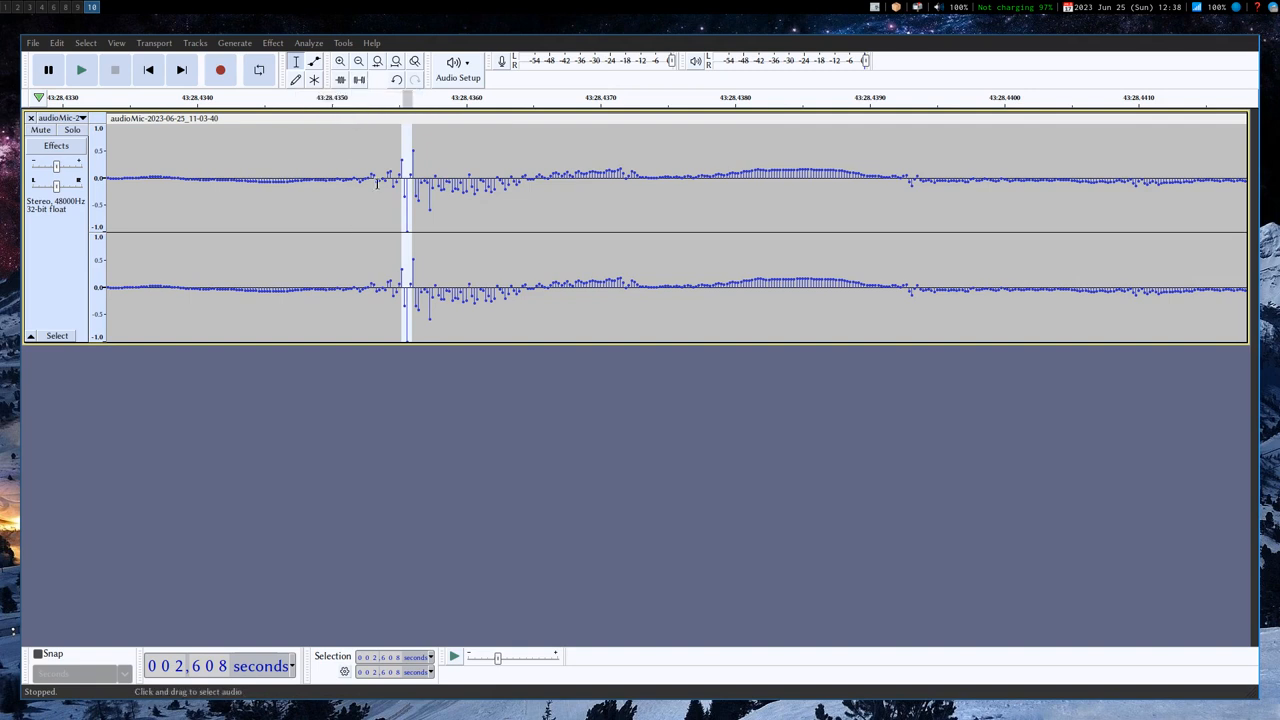
{"action": "mouse_move", "coordinate": [287, 293]}
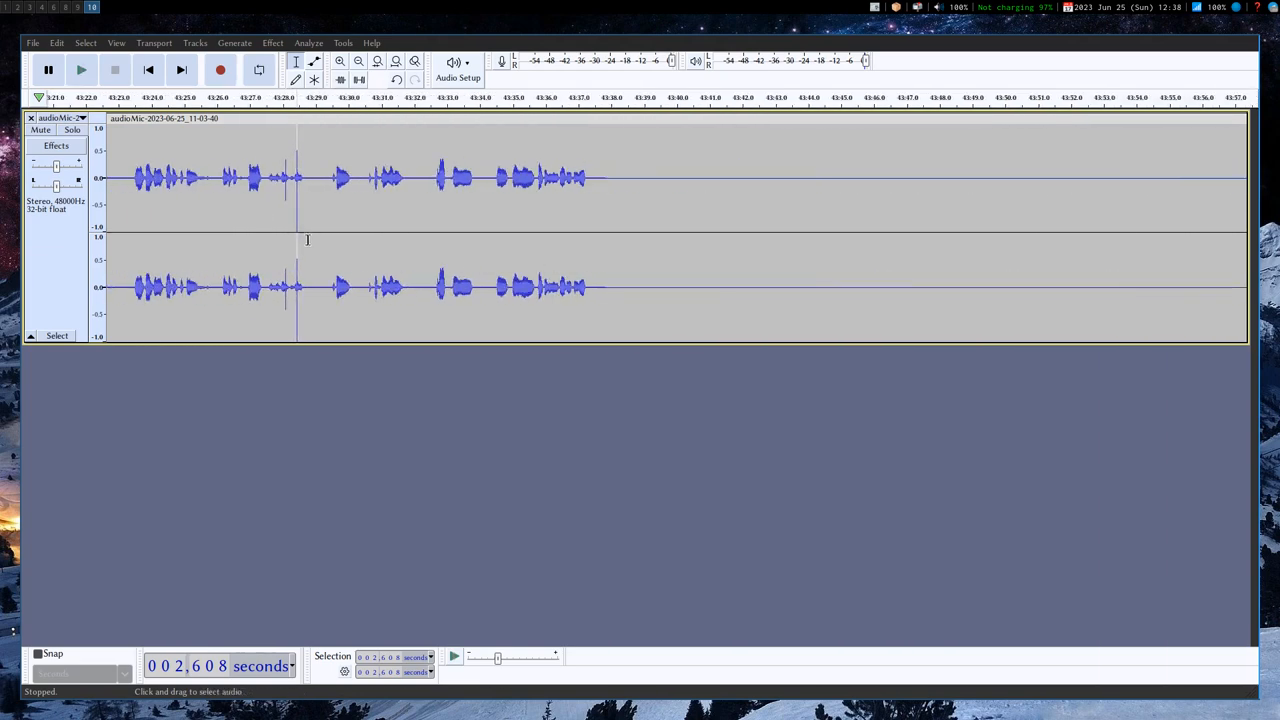
Zoom out to show the mic track's spoken clips, then open and dismiss the File menu.
{"action": "left_click", "coordinate": [358, 61]}
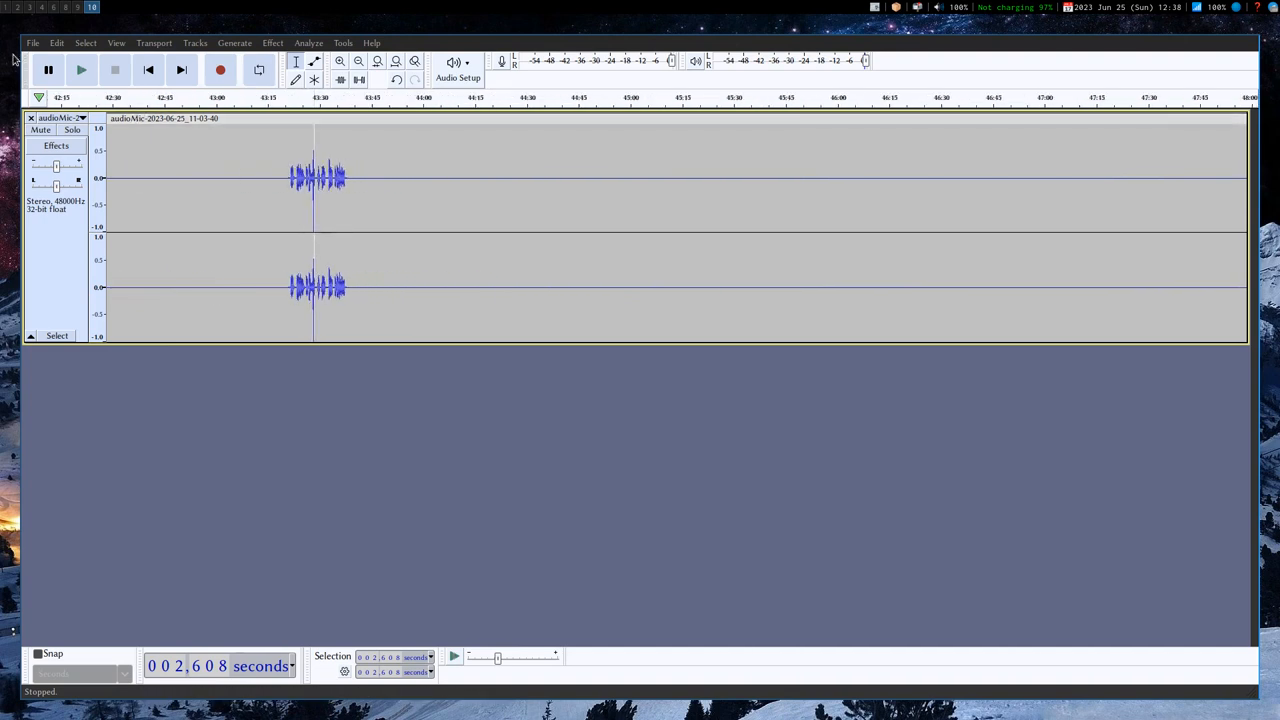
{"action": "mouse_move", "coordinate": [40, 273]}
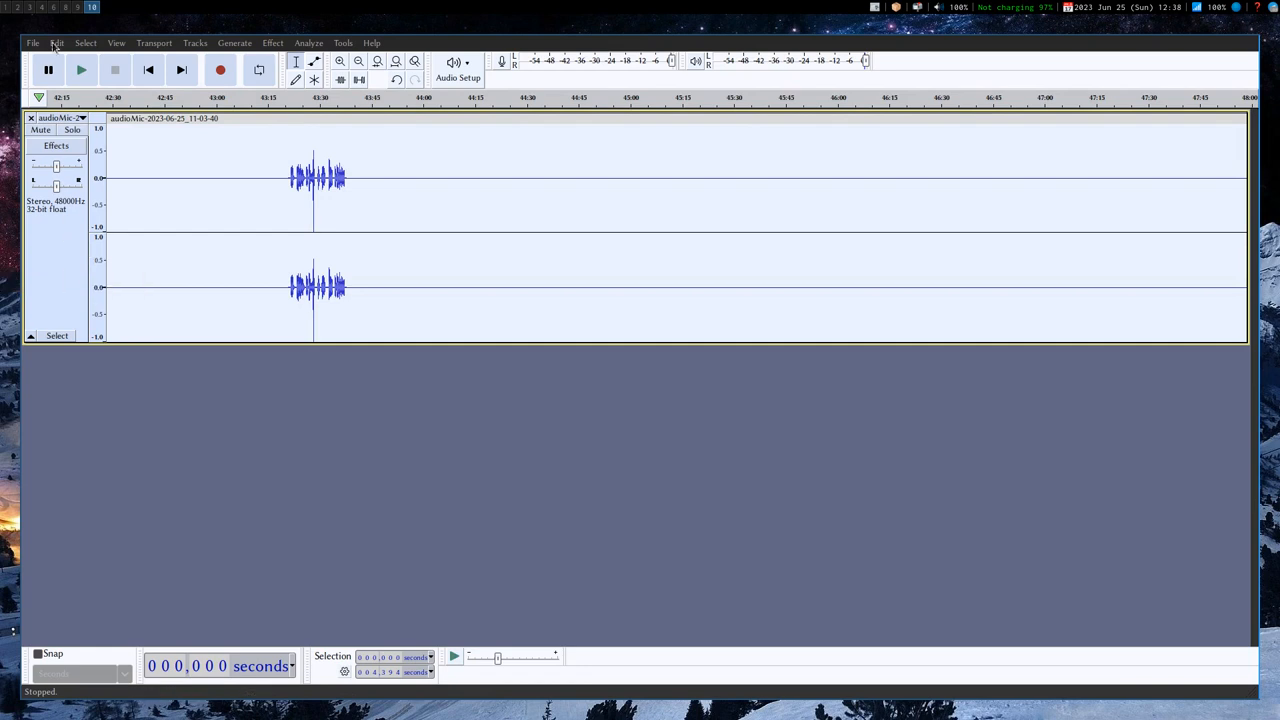
{"action": "left_click", "coordinate": [33, 42]}
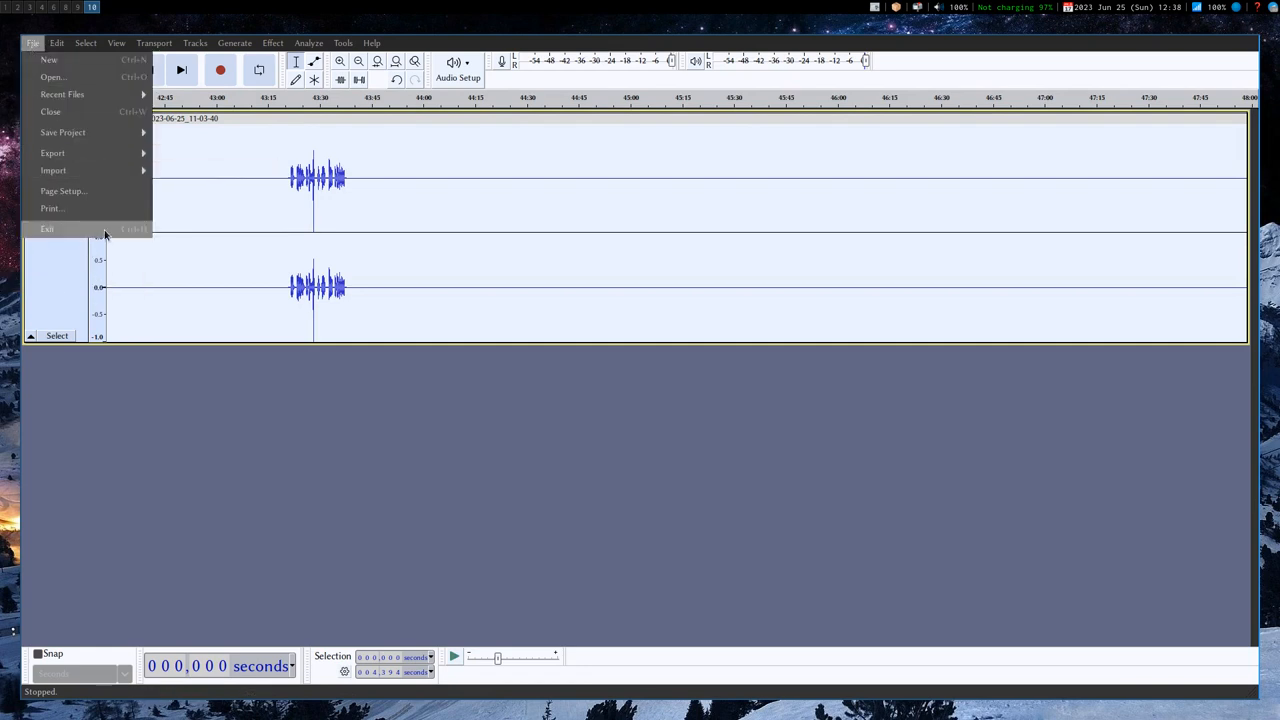
{"action": "left_click", "coordinate": [51, 77]}
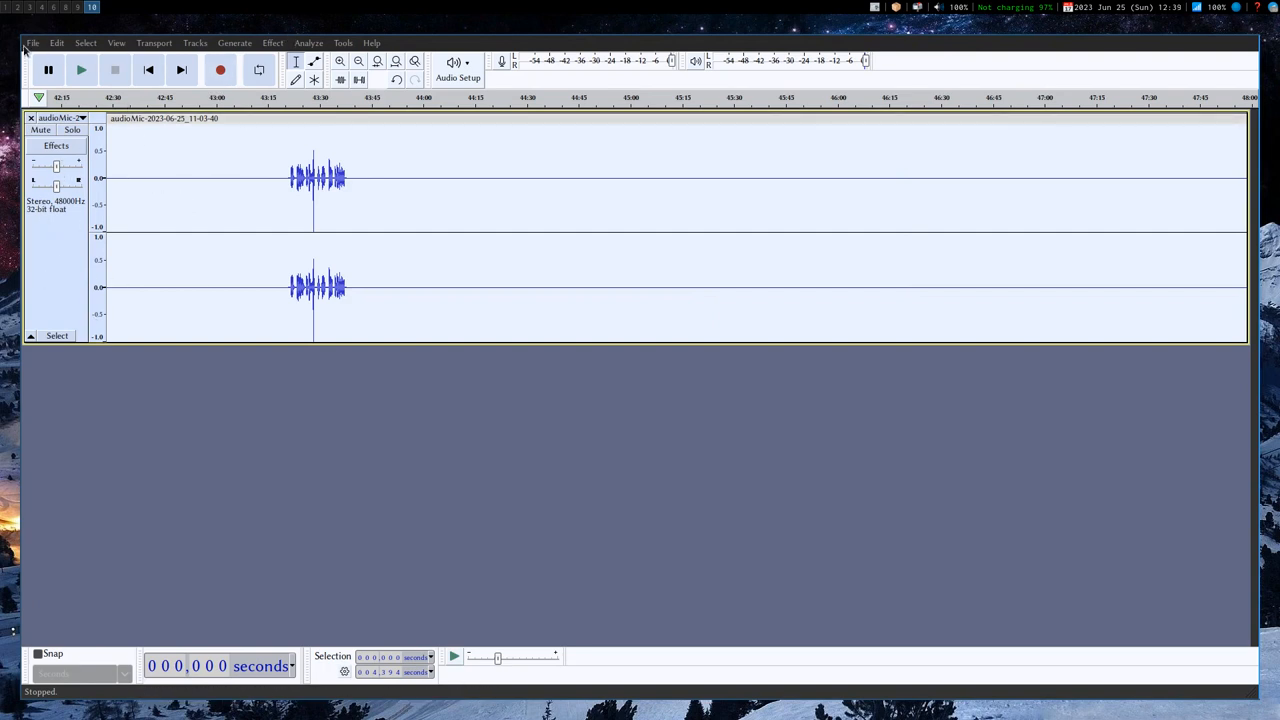
Export the mic track as audioMic-2023-06-25_11-03-40n.flac with empty metadata.
{"action": "left_click", "coordinate": [33, 42]}
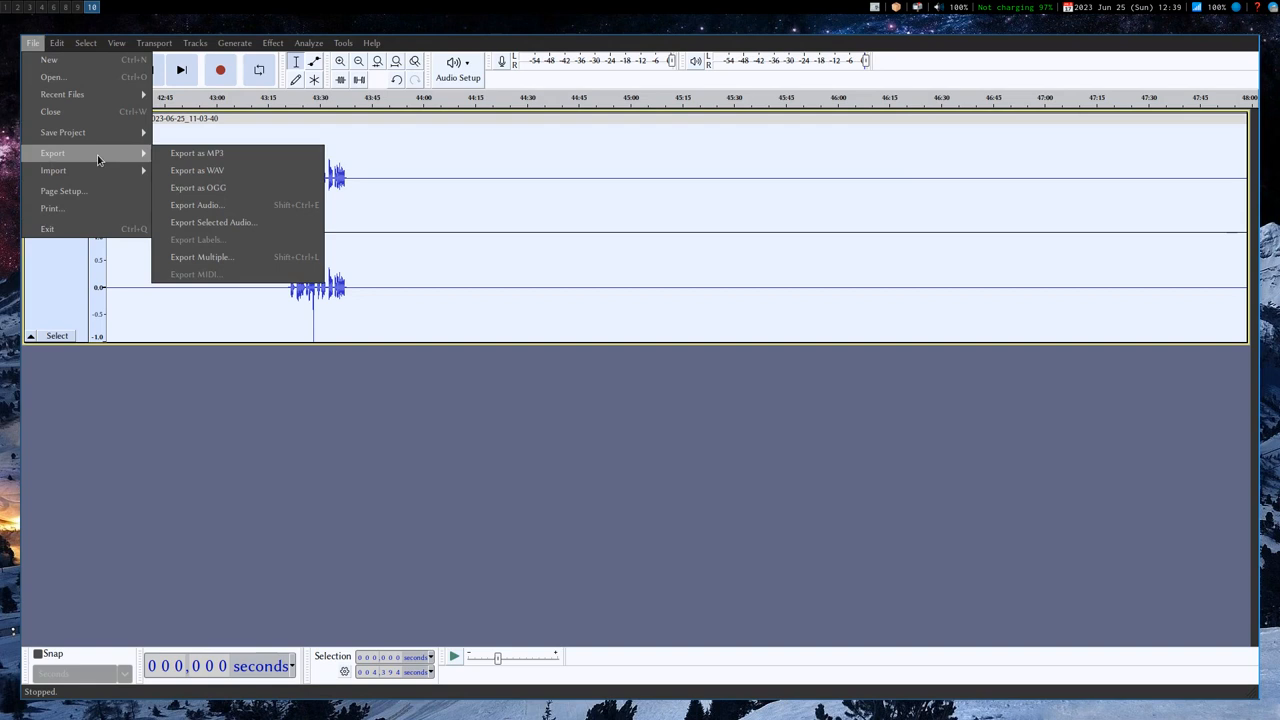
{"action": "left_click", "coordinate": [197, 204]}
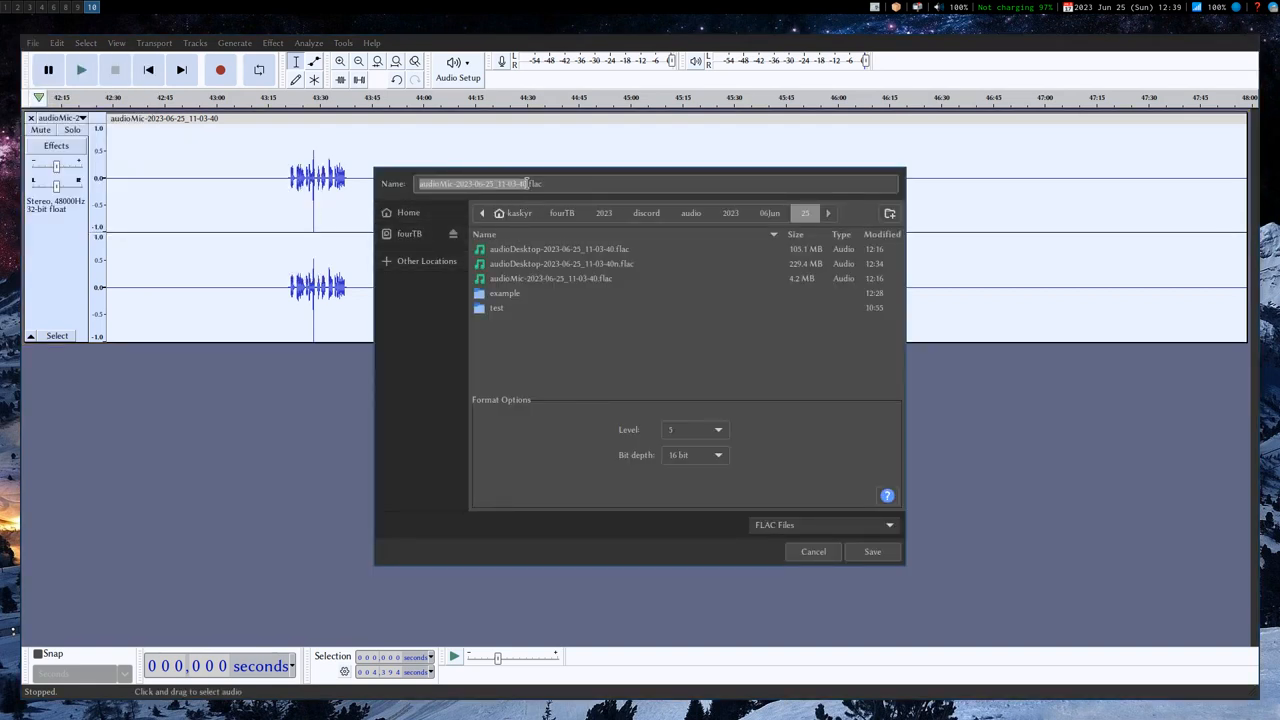
{"action": "type", "text": "n"}
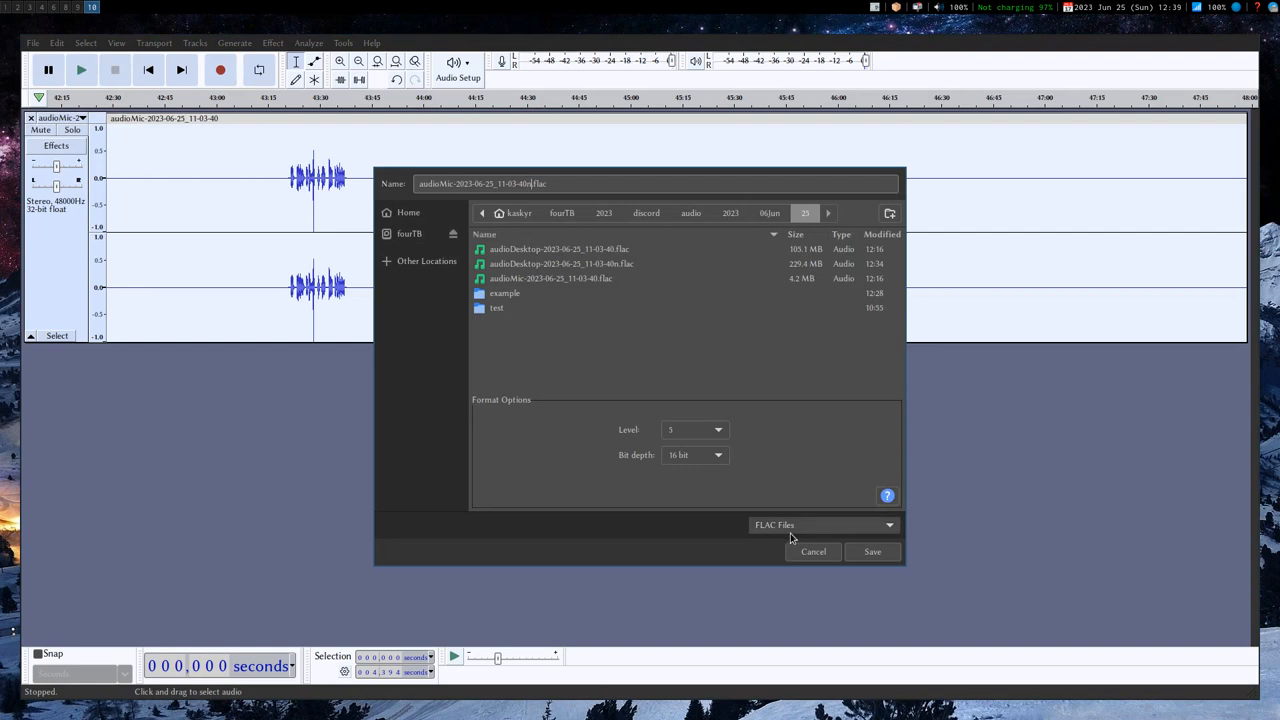
{"action": "left_click", "coordinate": [871, 551]}
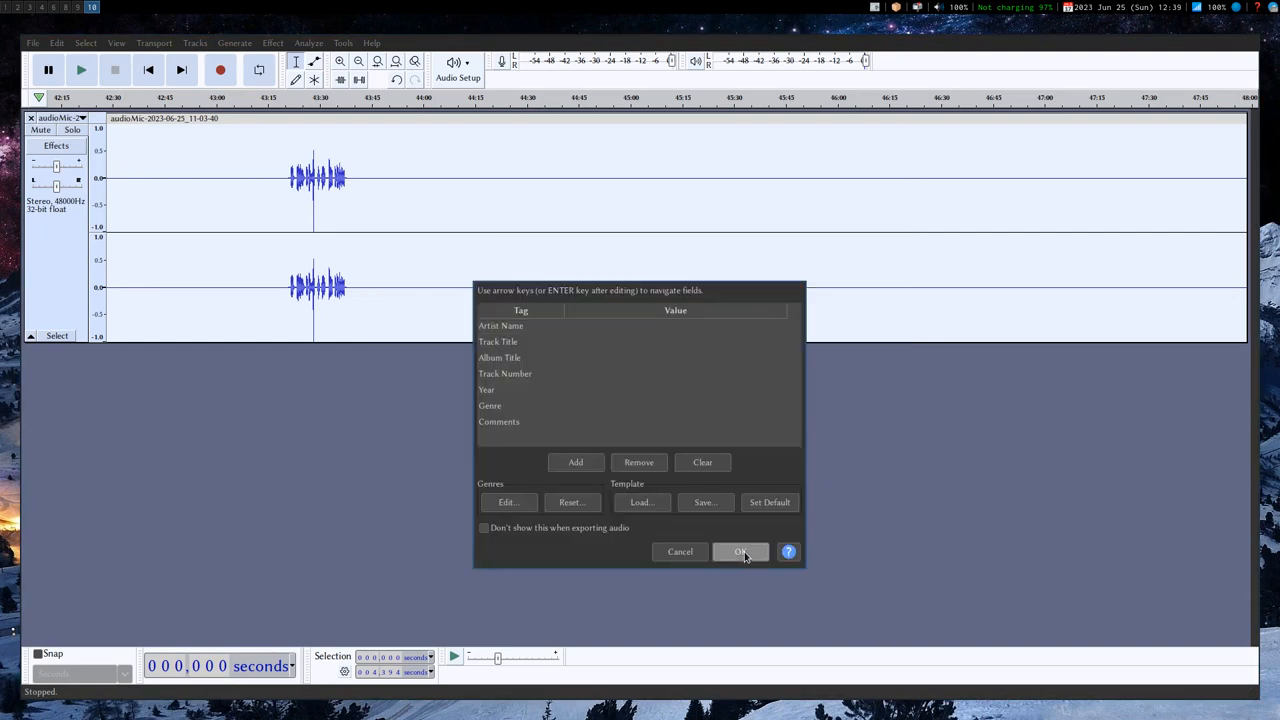
{"action": "left_click", "coordinate": [740, 551]}
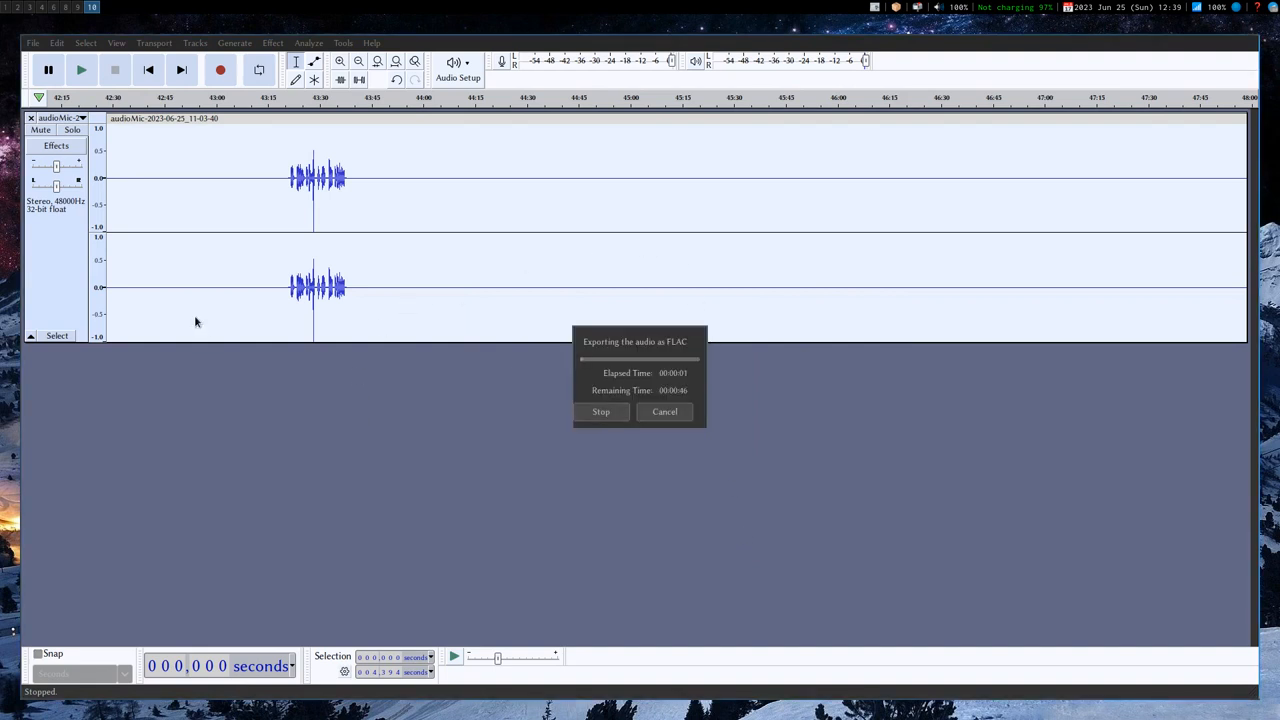
{"action": "mouse_move", "coordinate": [382, 447]}
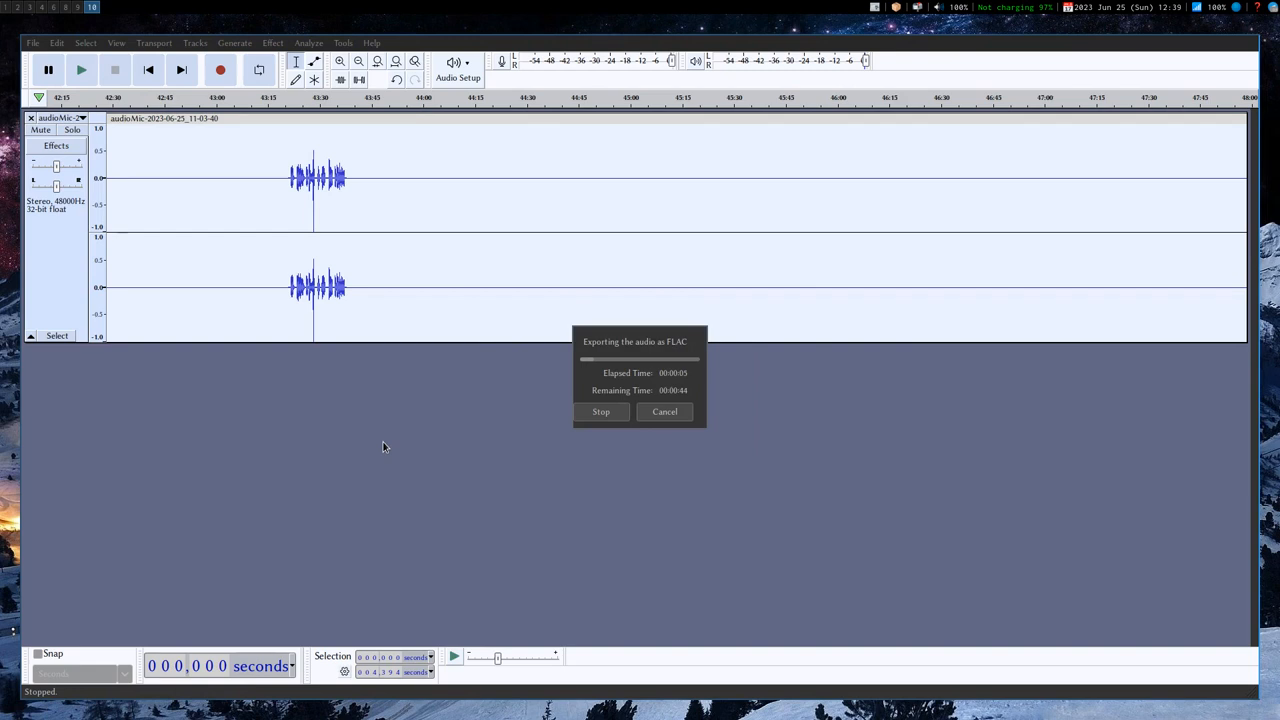
{"action": "mouse_move", "coordinate": [403, 410]}
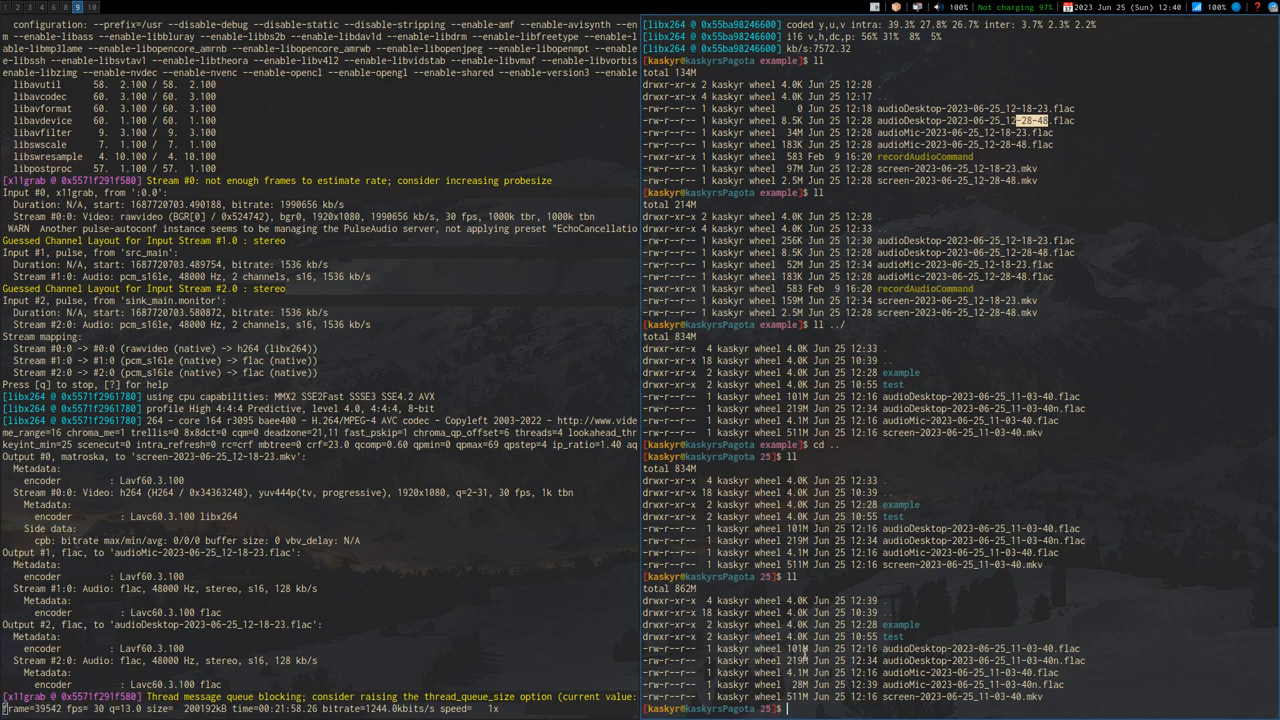
Return to Audacity and close the old mic track.
{"action": "left_click", "coordinate": [91, 7]}
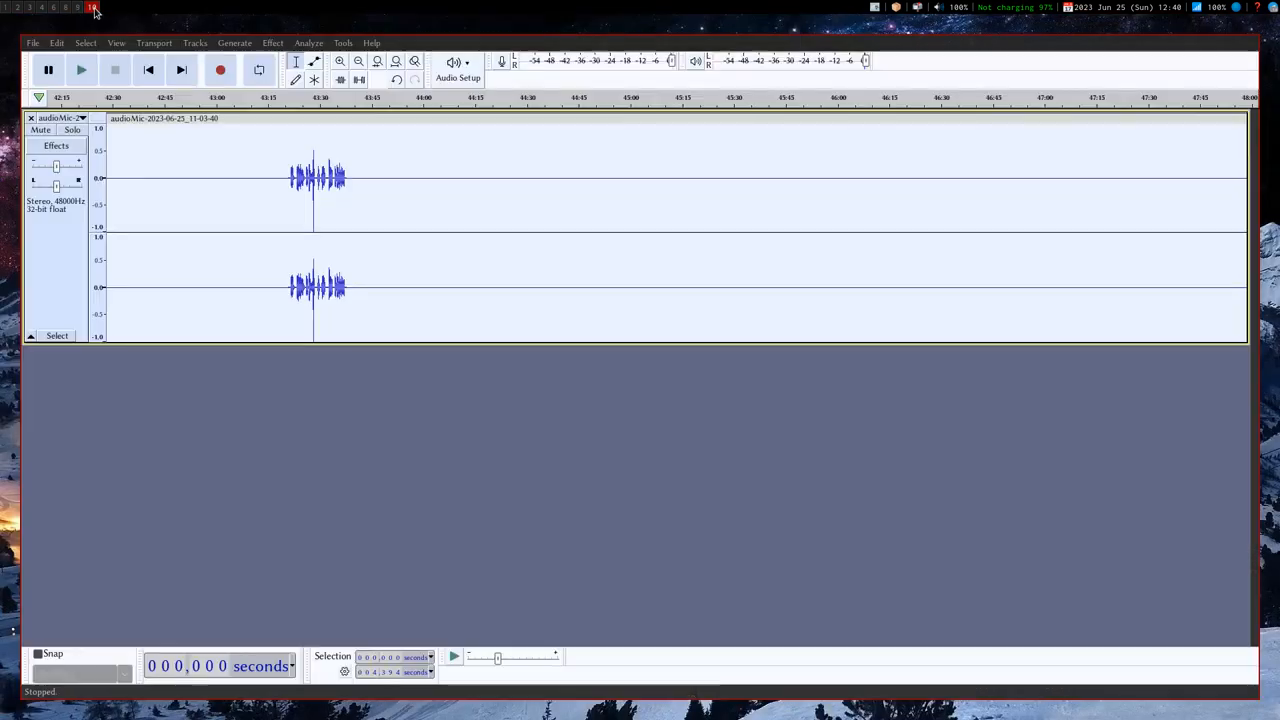
{"action": "left_click", "coordinate": [33, 42]}
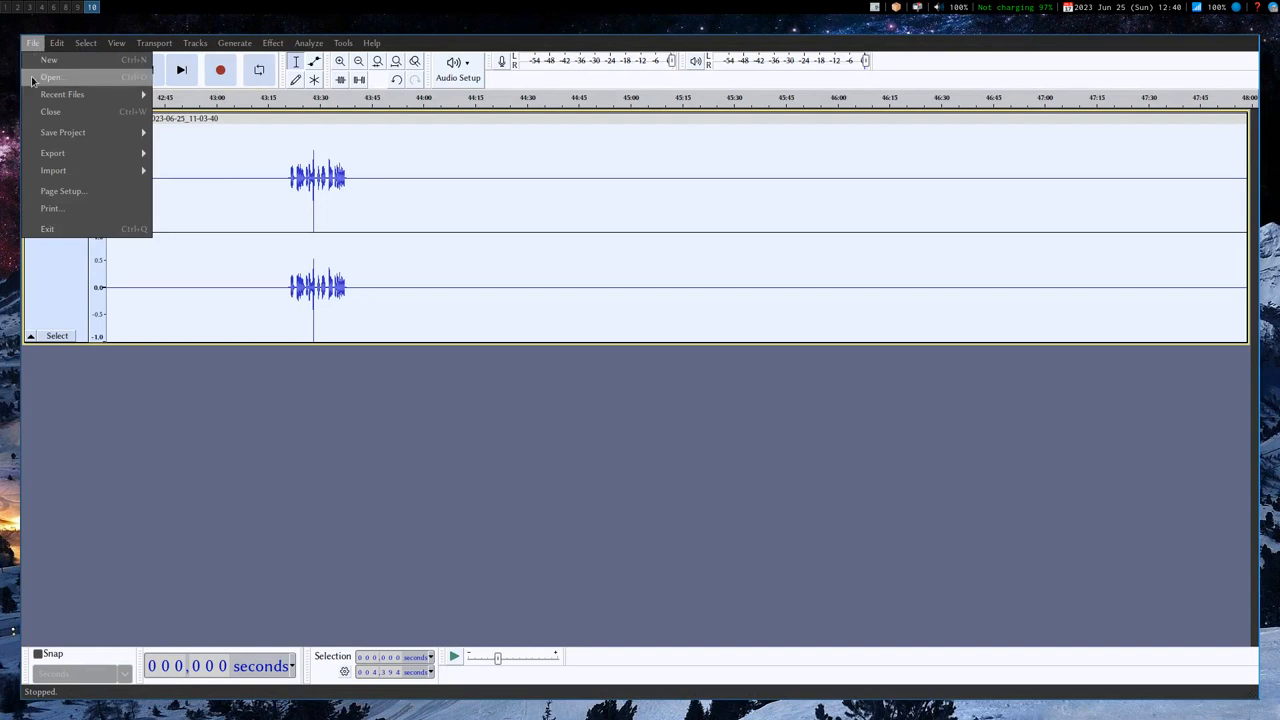
{"action": "left_click", "coordinate": [50, 111]}
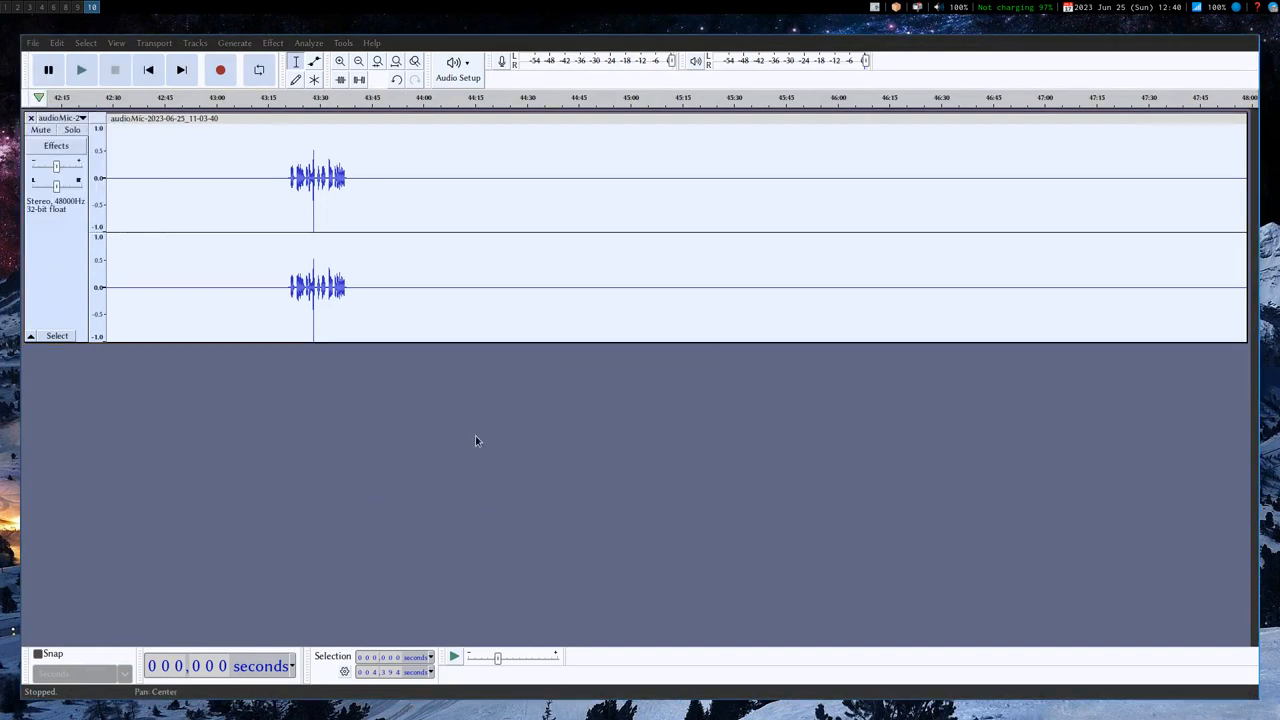
{"action": "left_click", "coordinate": [31, 117]}
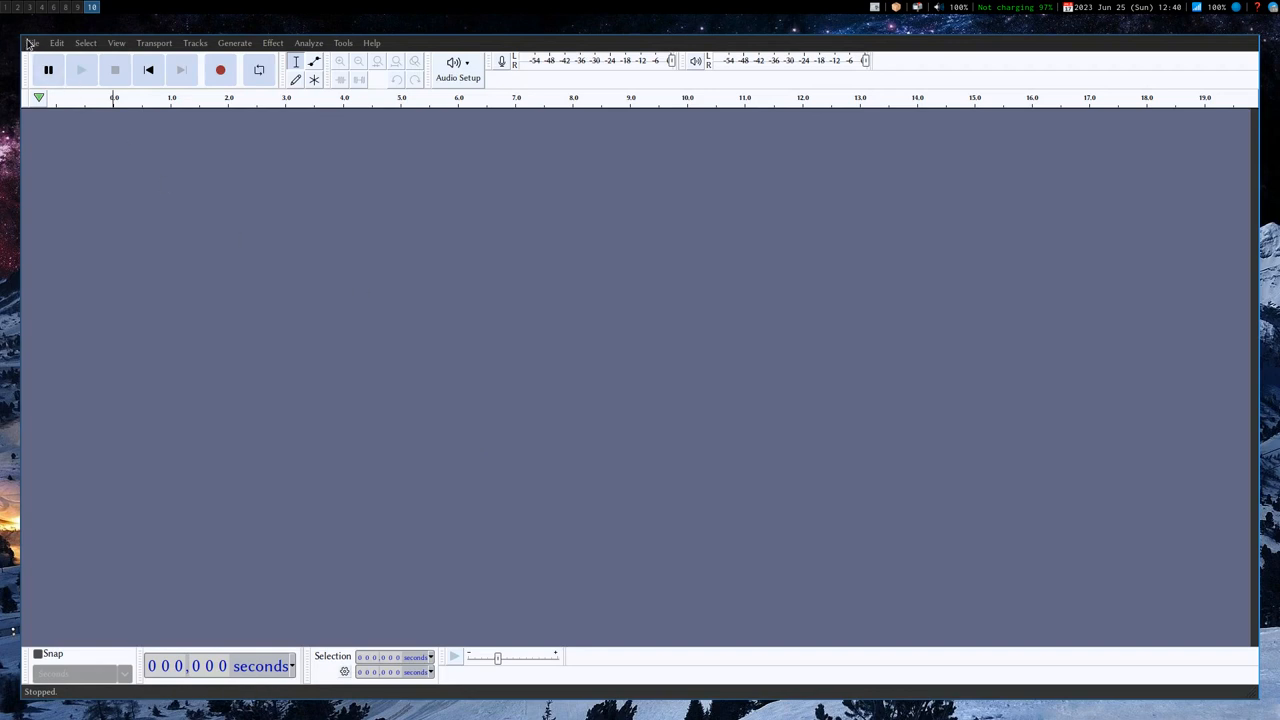
Import both audioDesktop and audioMic 2023-06-25_11-03-40n.flac files.
{"action": "left_click", "coordinate": [32, 42]}
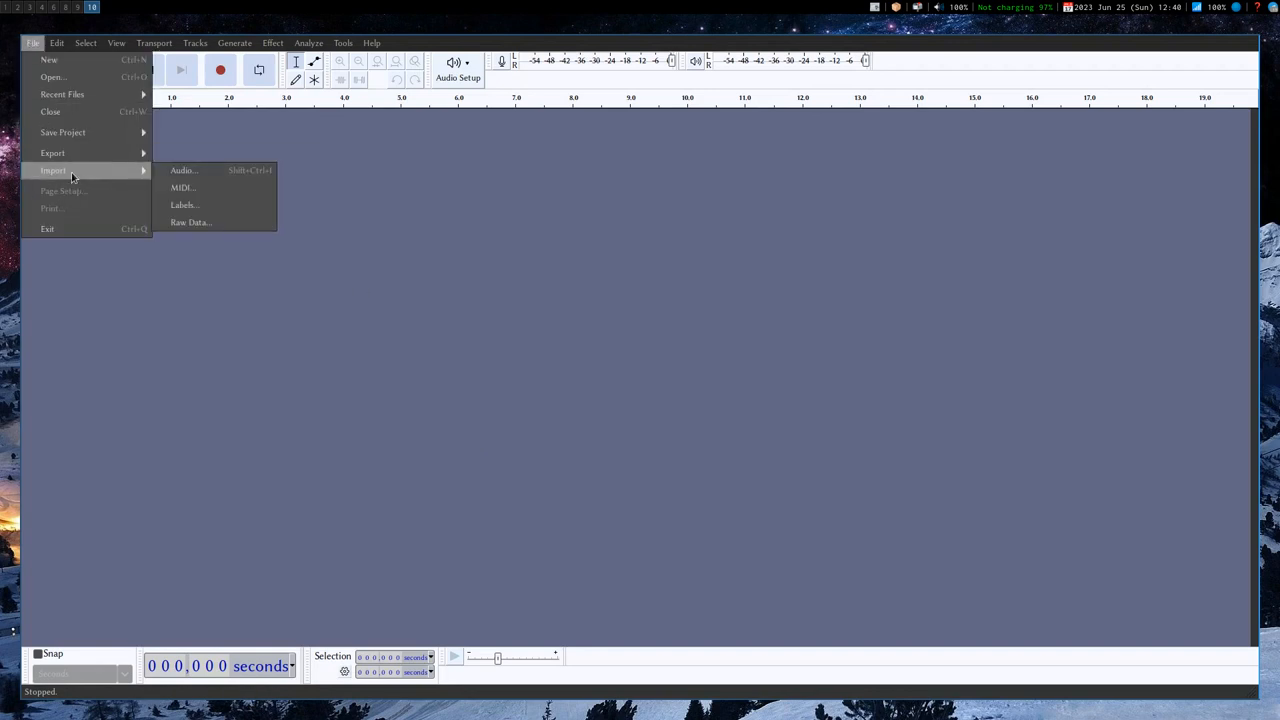
{"action": "left_click", "coordinate": [184, 170]}
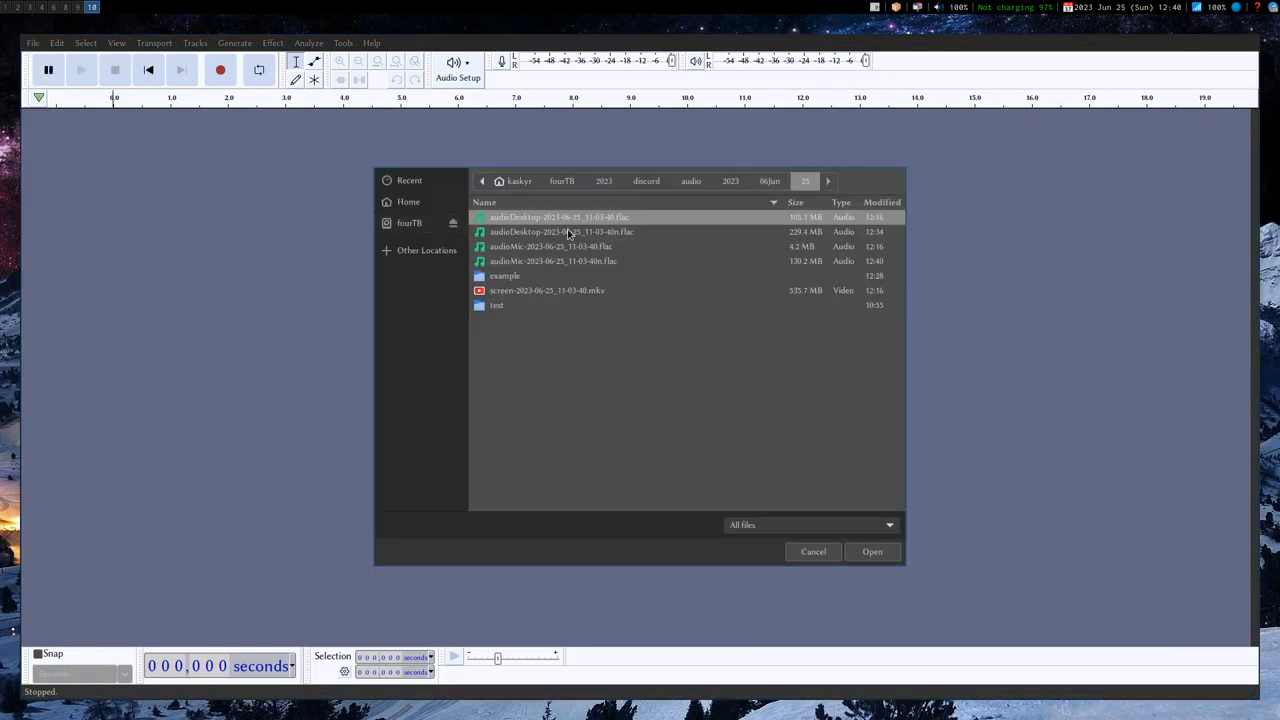
{"action": "left_click", "coordinate": [561, 231]}
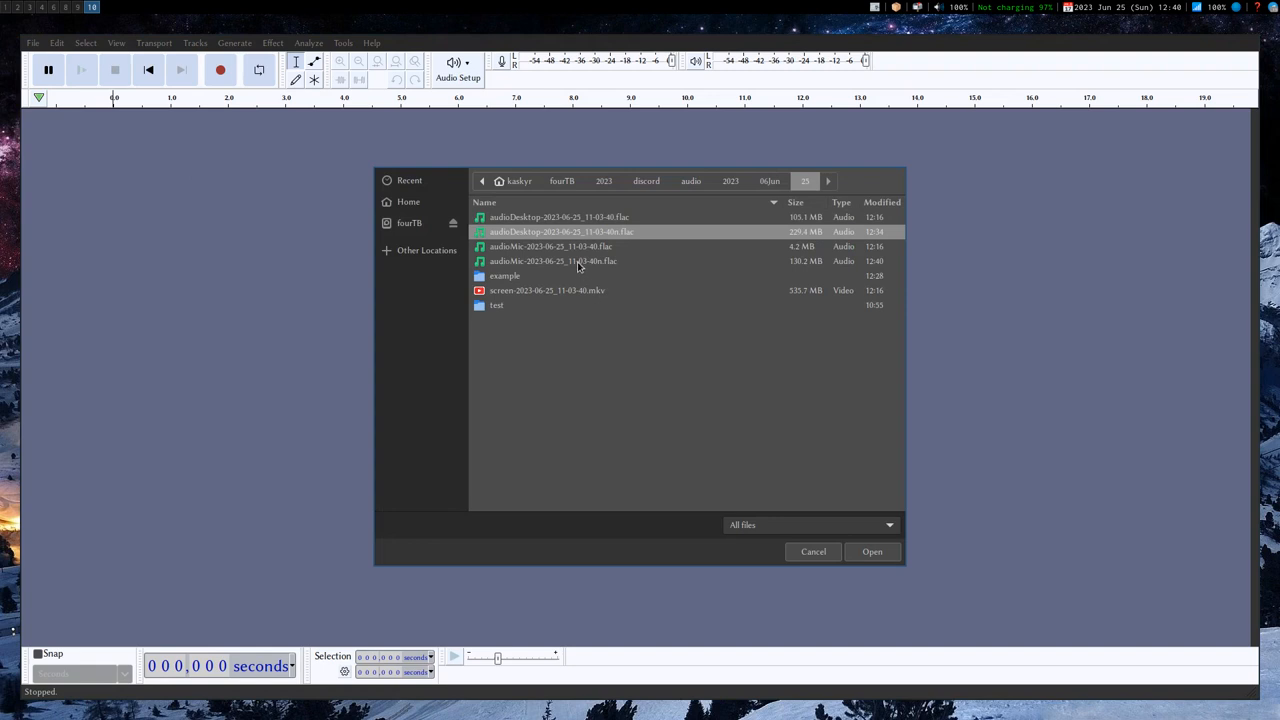
{"action": "left_click", "coordinate": [553, 261]}
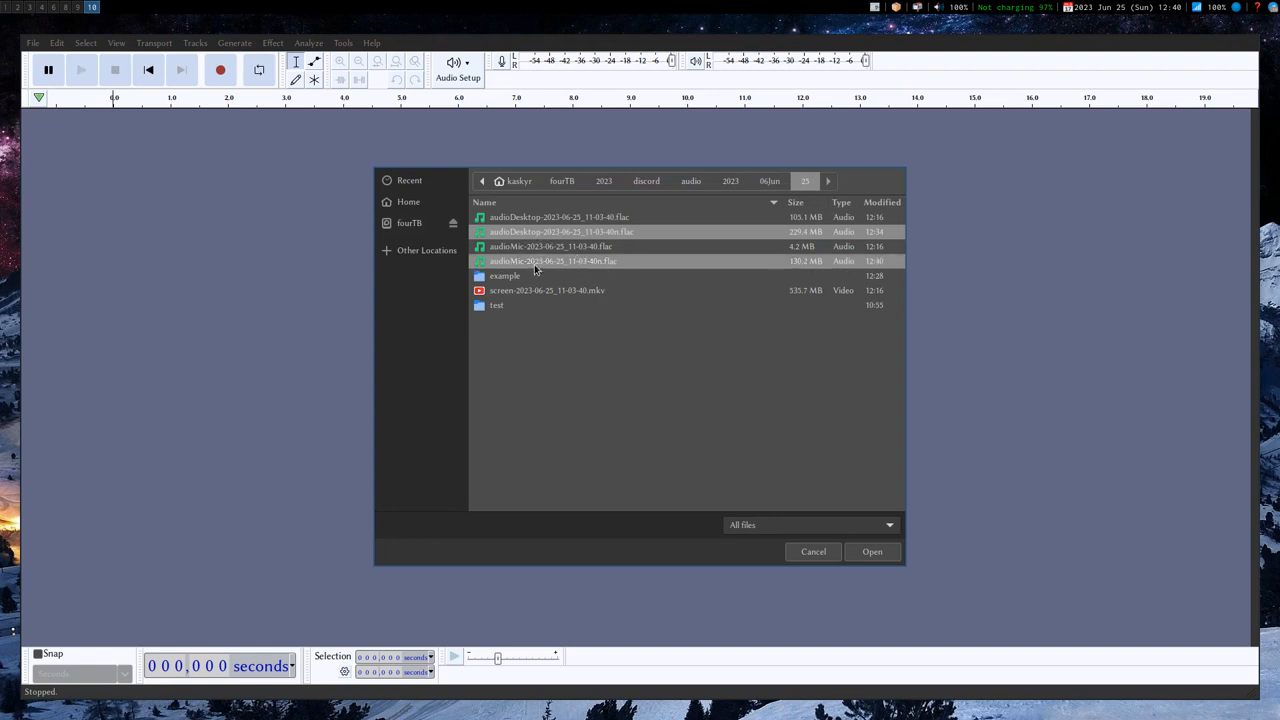
{"action": "mouse_move", "coordinate": [716, 382]}
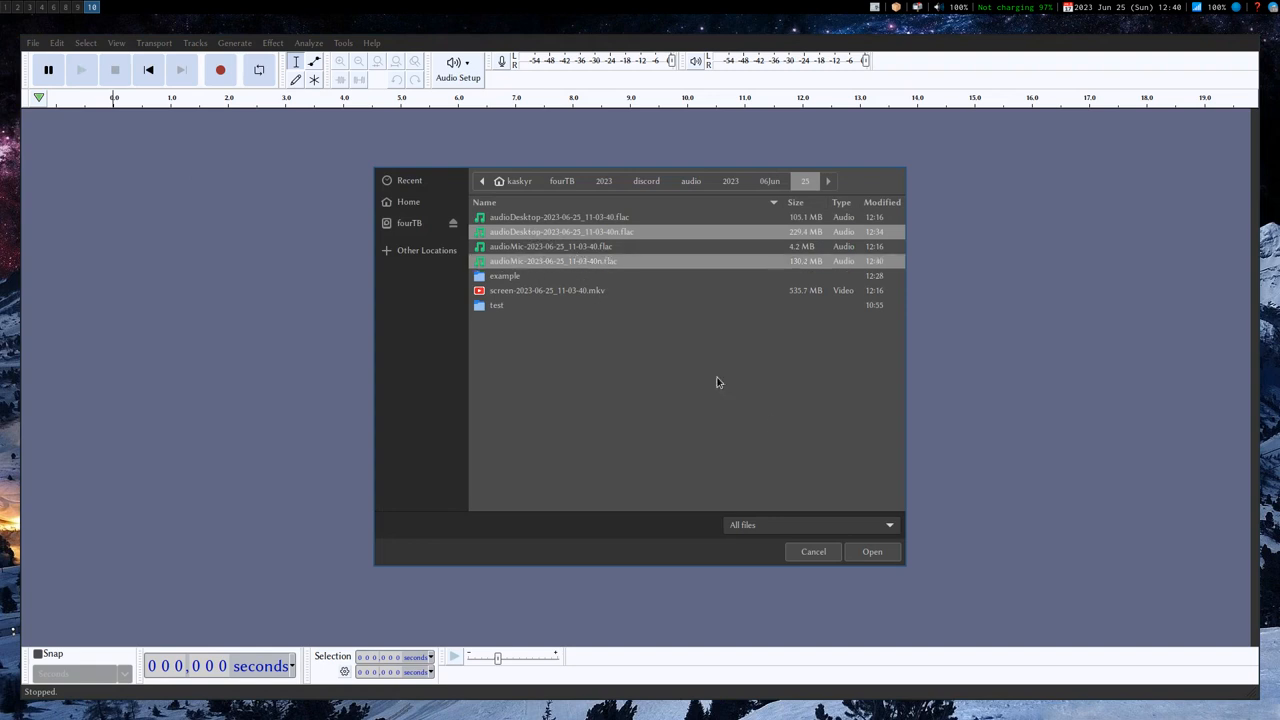
{"action": "left_click", "coordinate": [871, 551]}
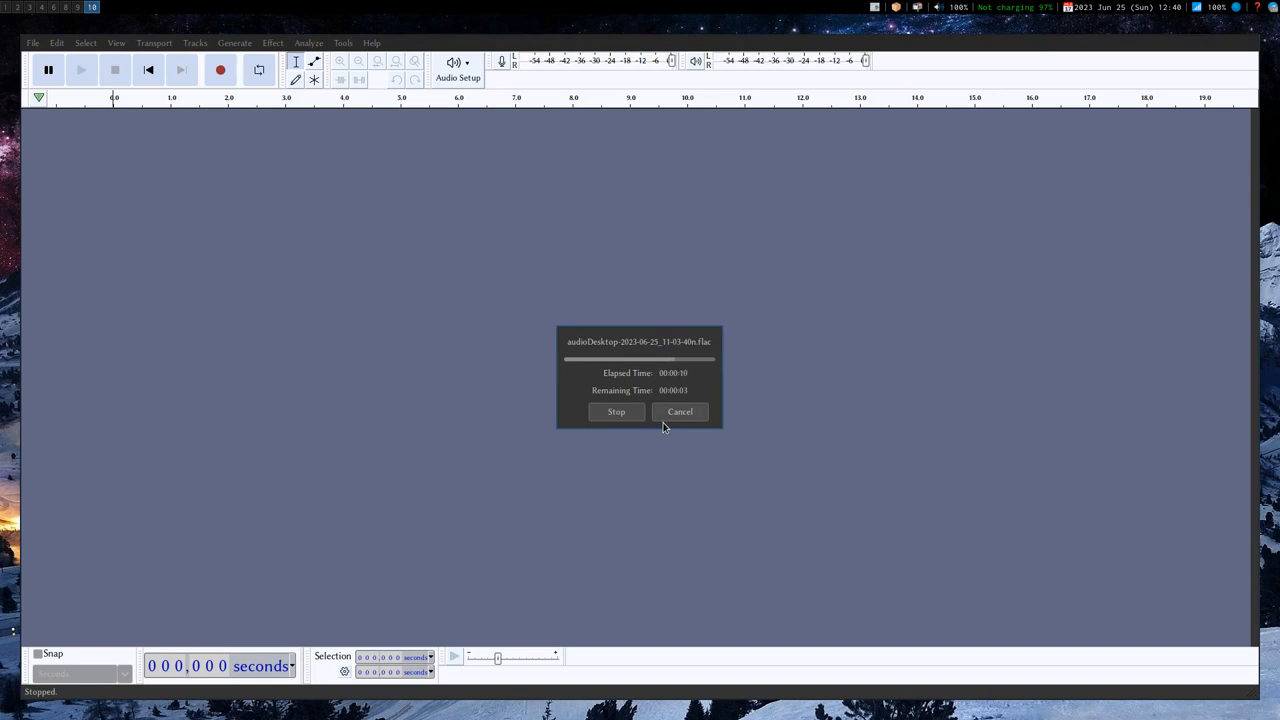
{"action": "mouse_move", "coordinate": [462, 434]}
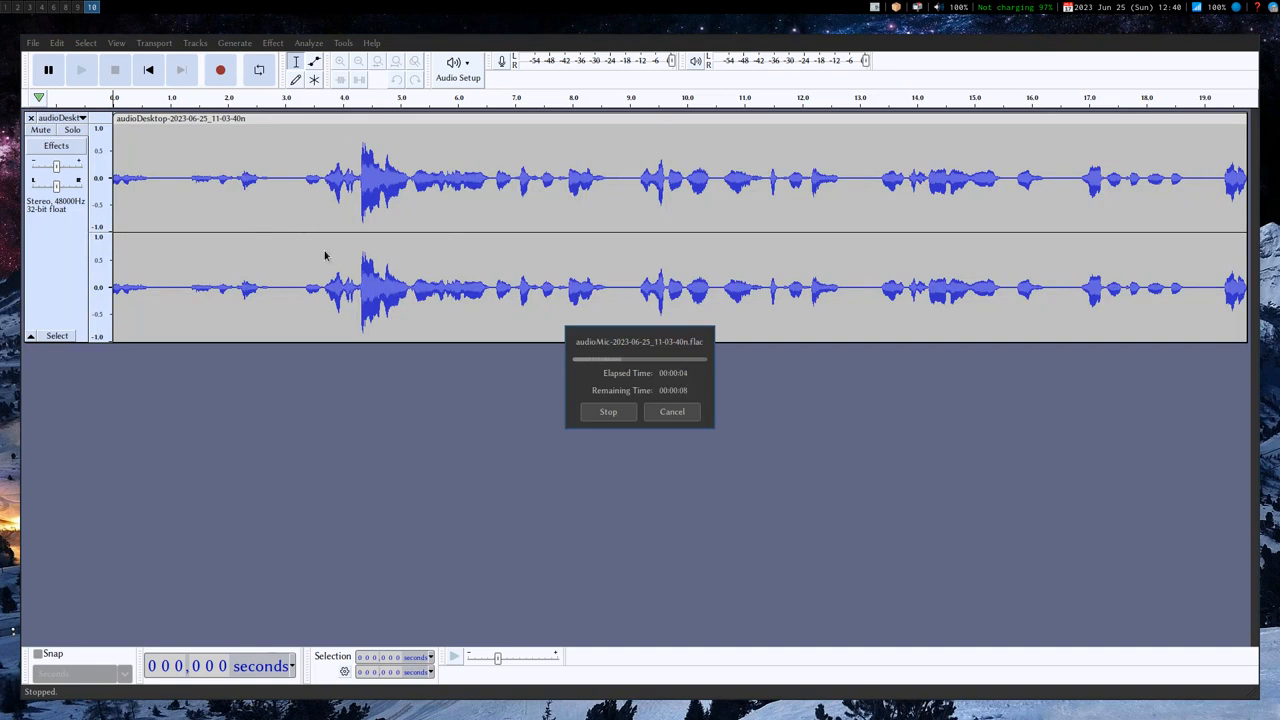
{"action": "mouse_move", "coordinate": [490, 285]}
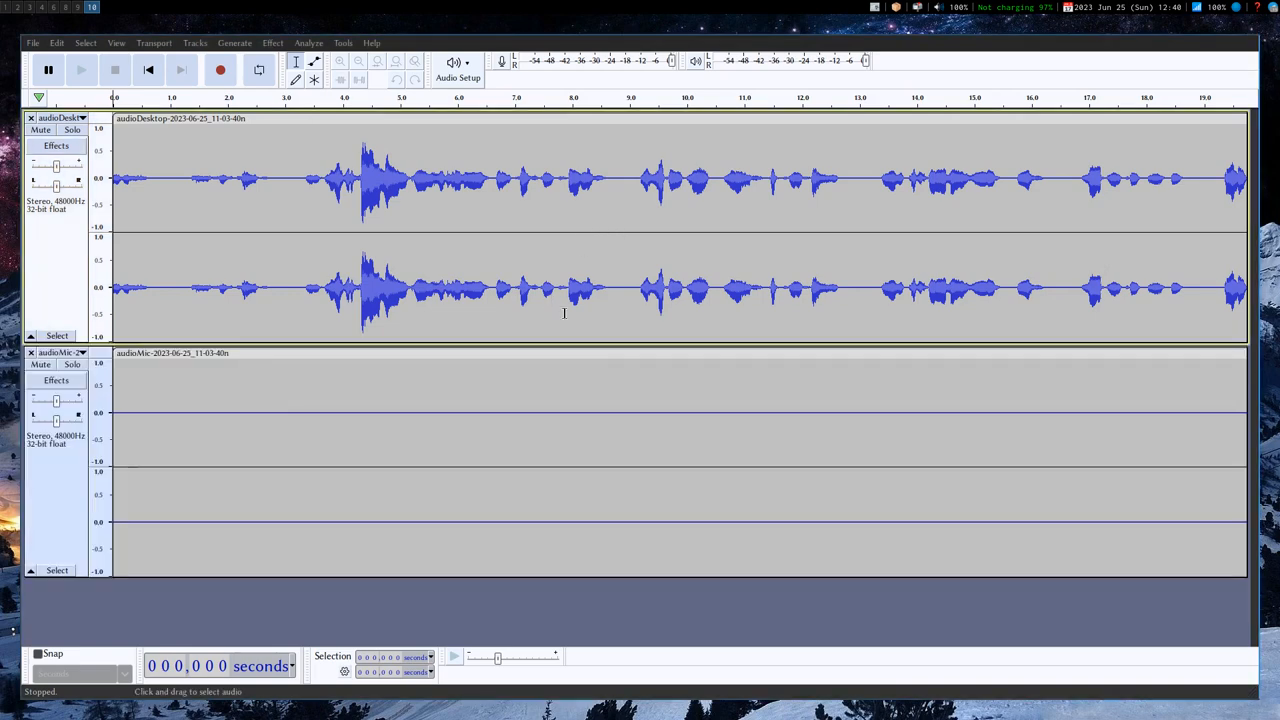
Fit both tracks in view and export them mixed to stereo audiomixed-2023-06-25_11-03-40n.flac.
{"action": "left_click", "coordinate": [414, 61]}
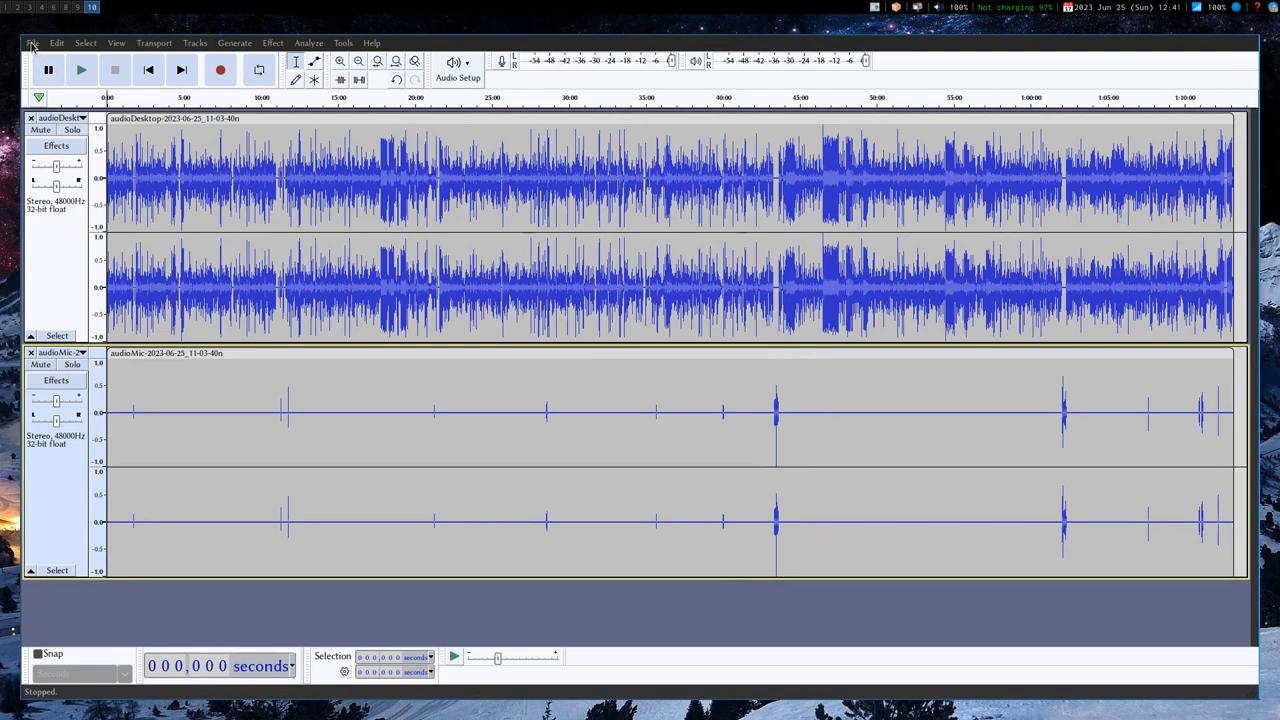
{"action": "left_click", "coordinate": [32, 42]}
{"action": "type", "text": "audiomixed-2023-06-25_11-03-40n.flac"}
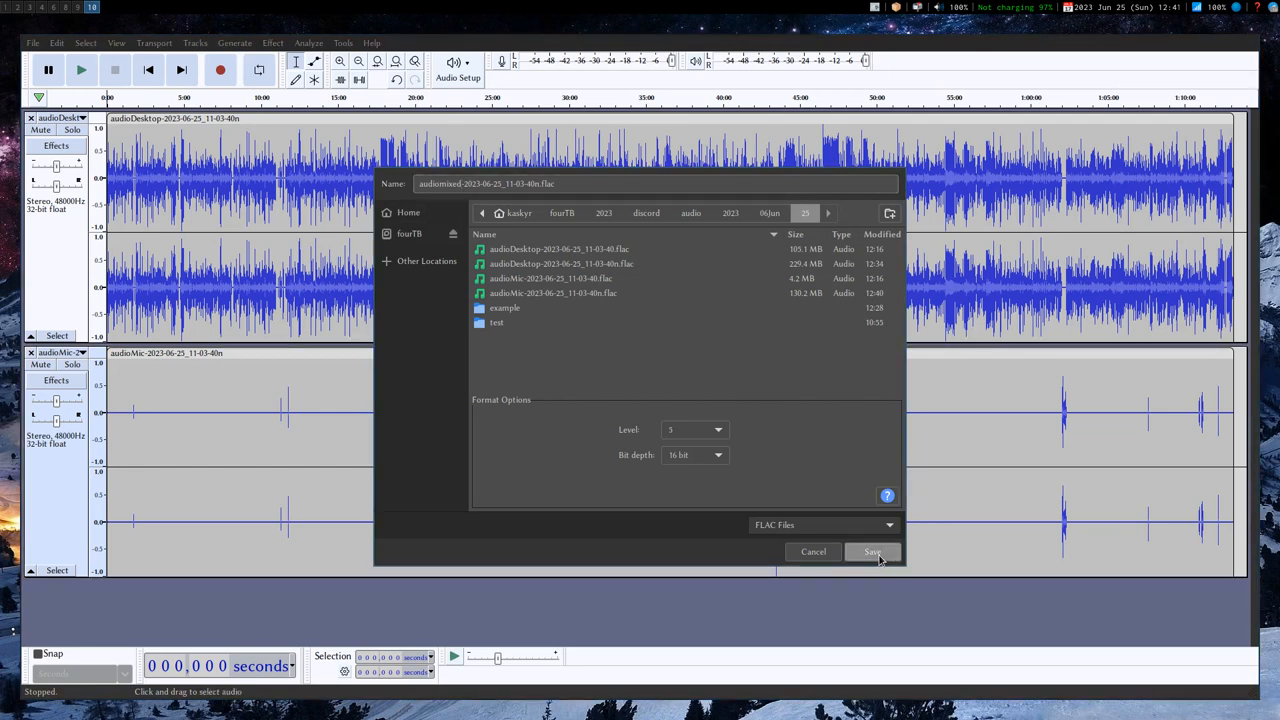
{"action": "left_click", "coordinate": [871, 551]}
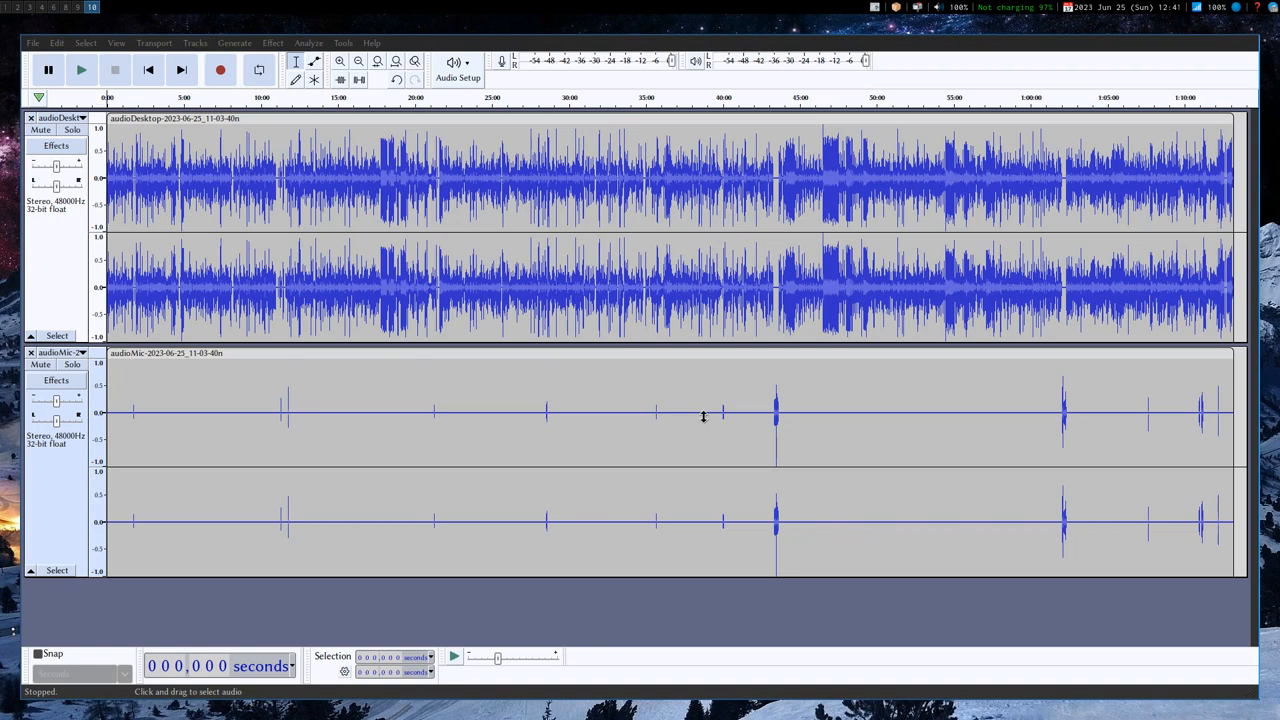
{"action": "left_click", "coordinate": [32, 42]}
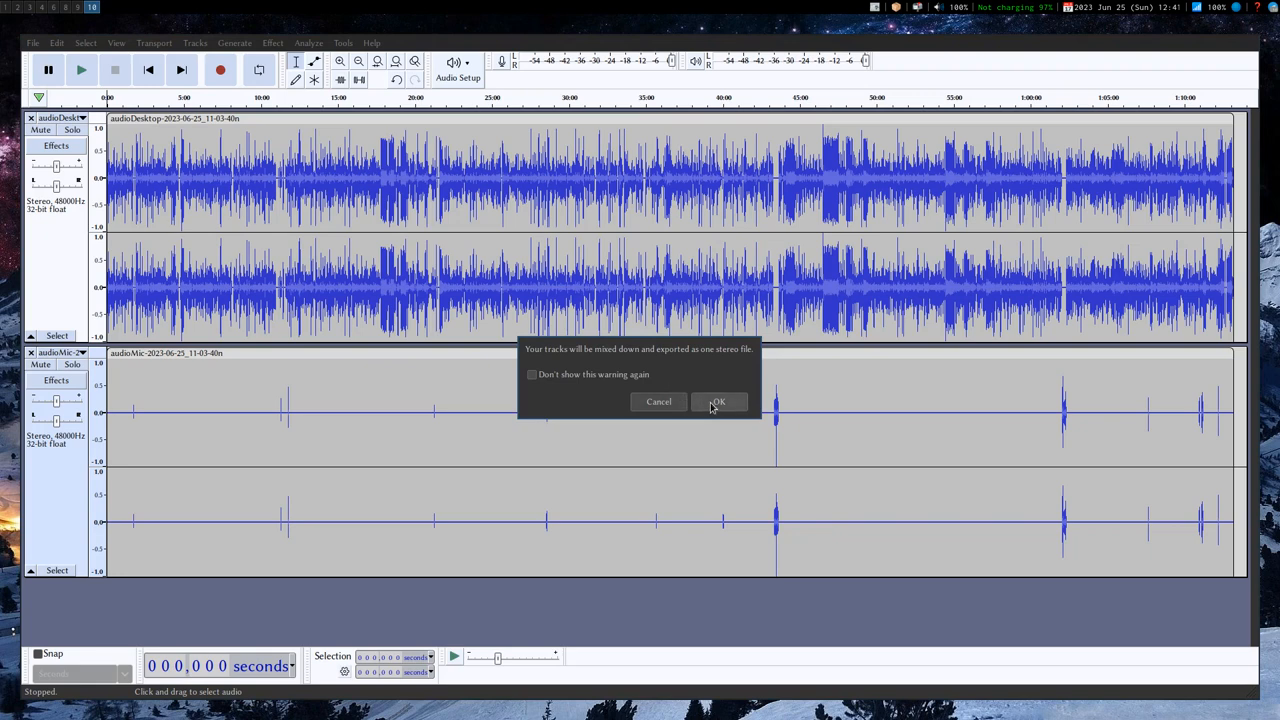
{"action": "left_click", "coordinate": [718, 401]}
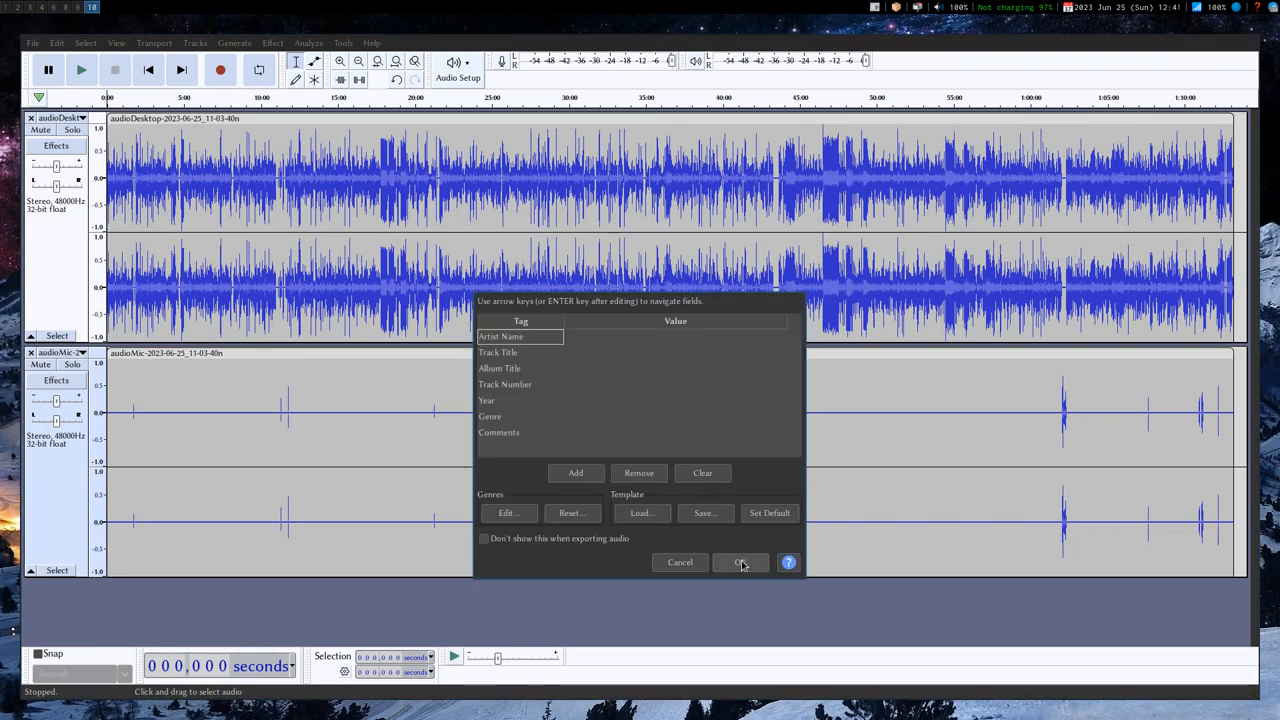
{"action": "left_click", "coordinate": [740, 562]}
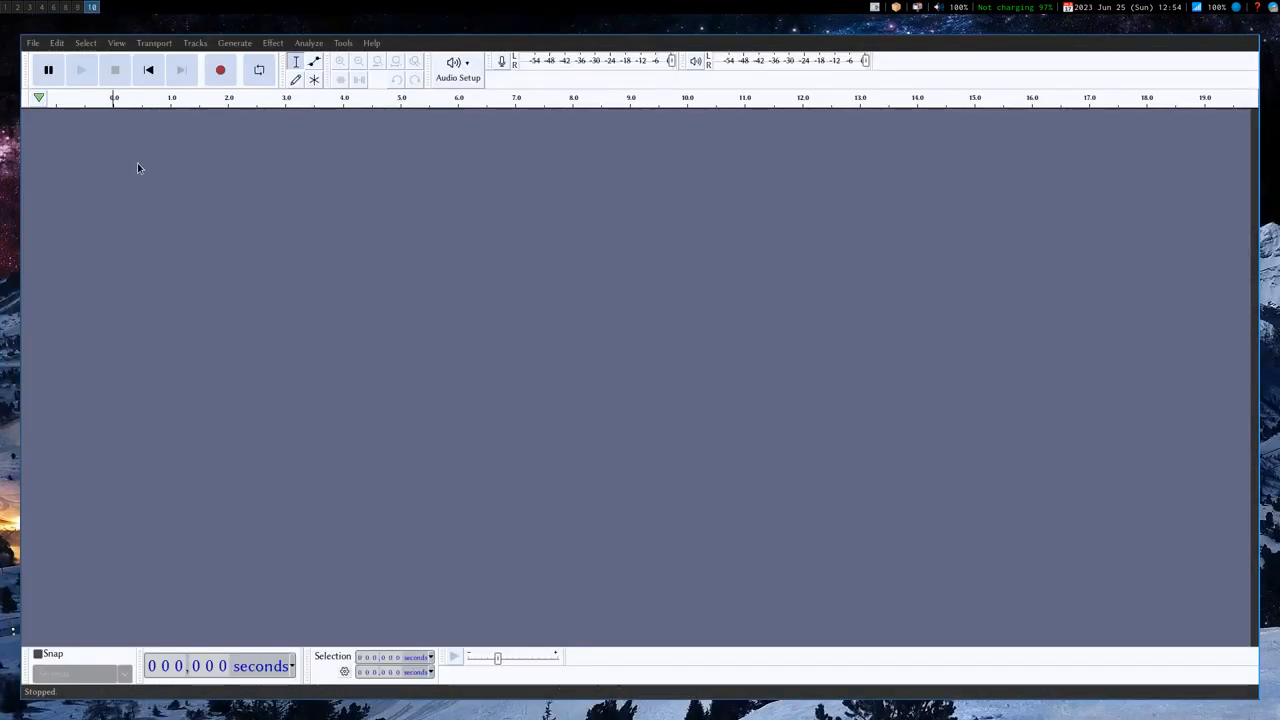
{"action": "mouse_move", "coordinate": [143, 171]}
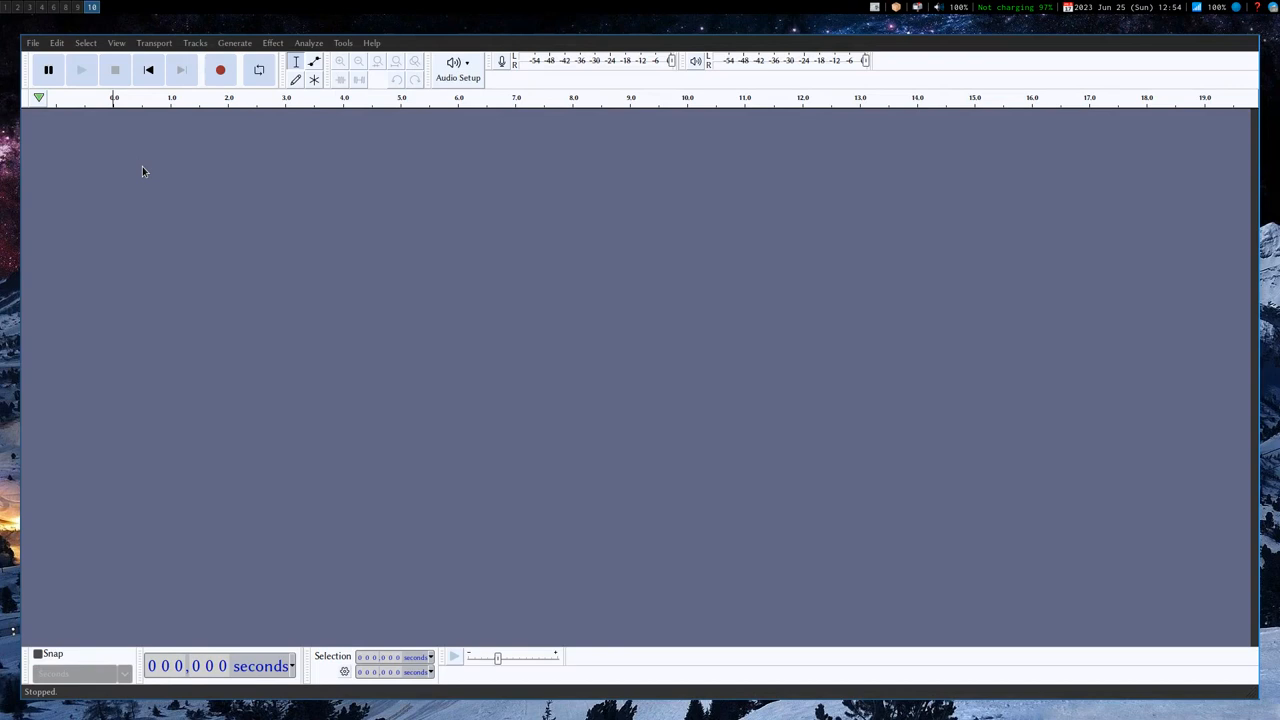
{"action": "mouse_move", "coordinate": [33, 48]}
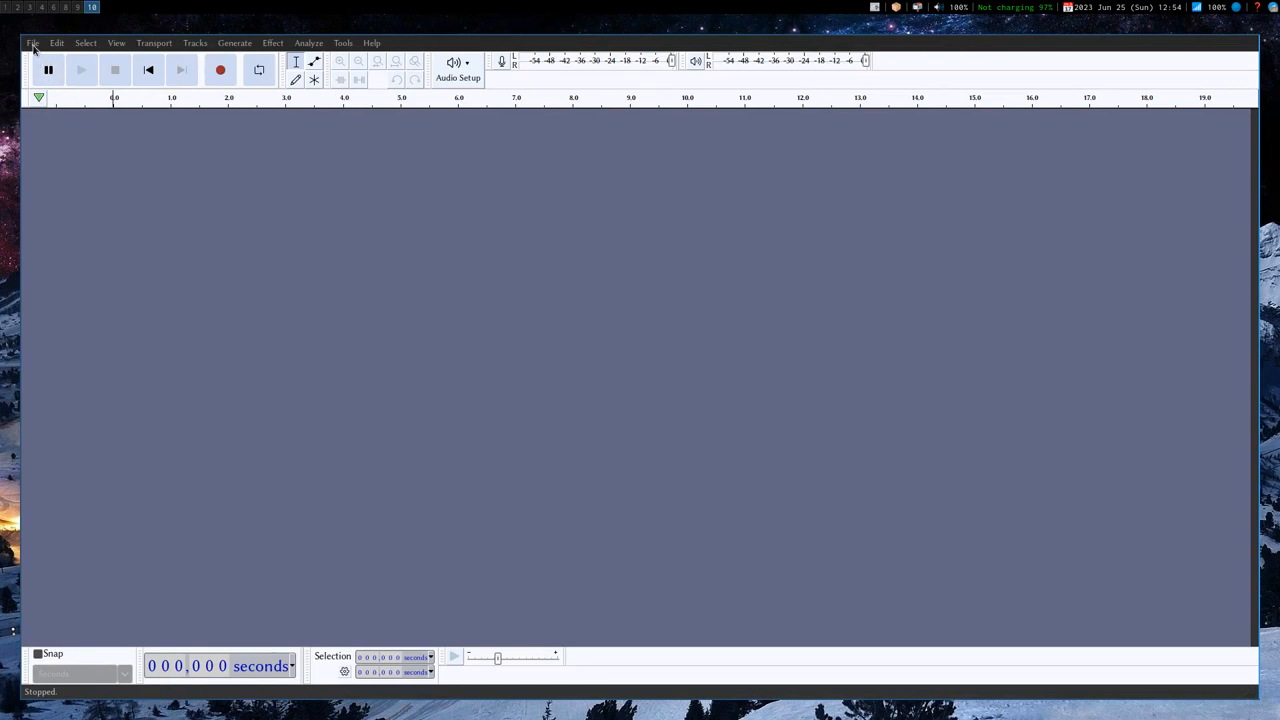
Quit Audacity from the File menu.
{"action": "left_click", "coordinate": [32, 43]}
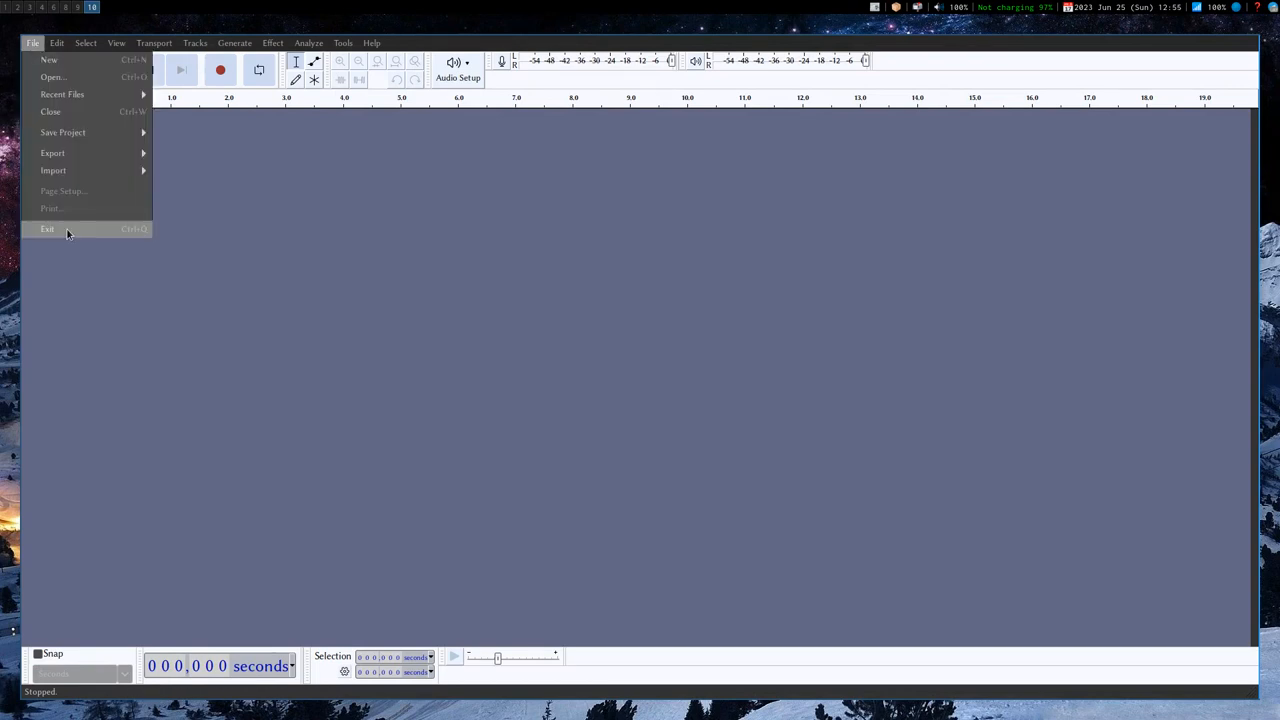
{"action": "left_click", "coordinate": [47, 229]}
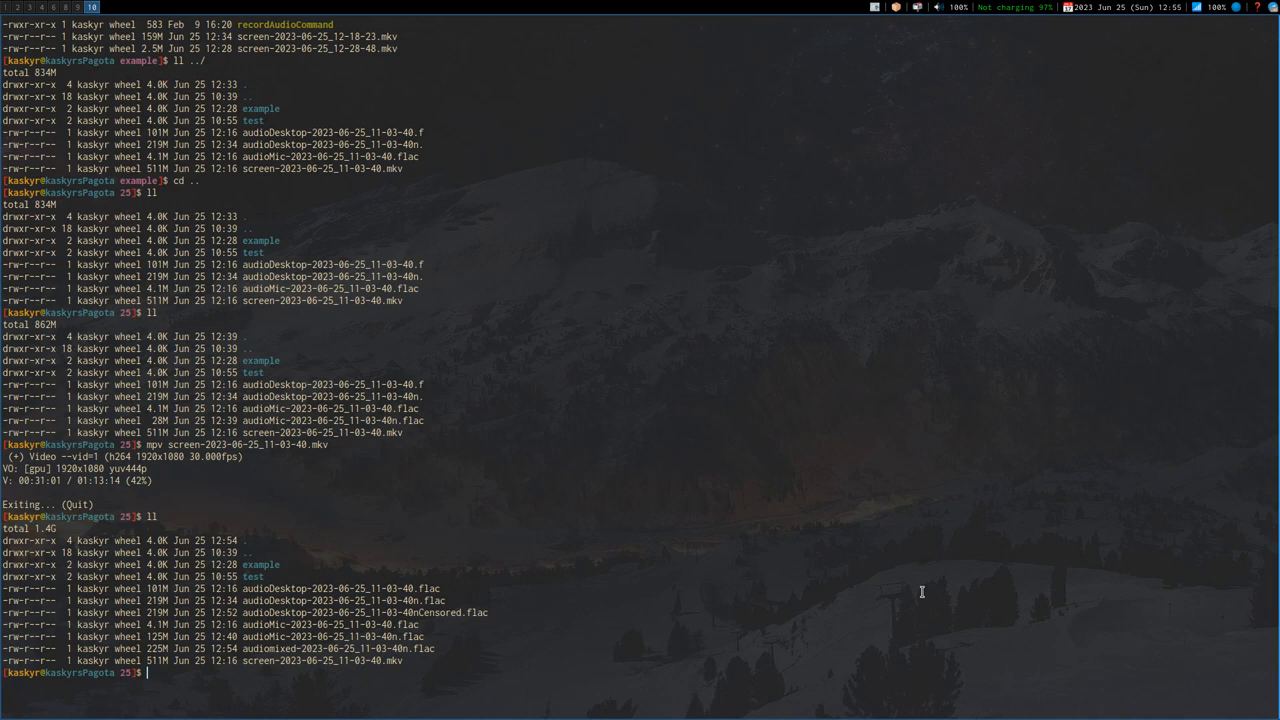
List the folder, recall the ffmpeg command and rename its output to nonnusBook25_20230625.mkv.
{"action": "type", "text": "ll"}
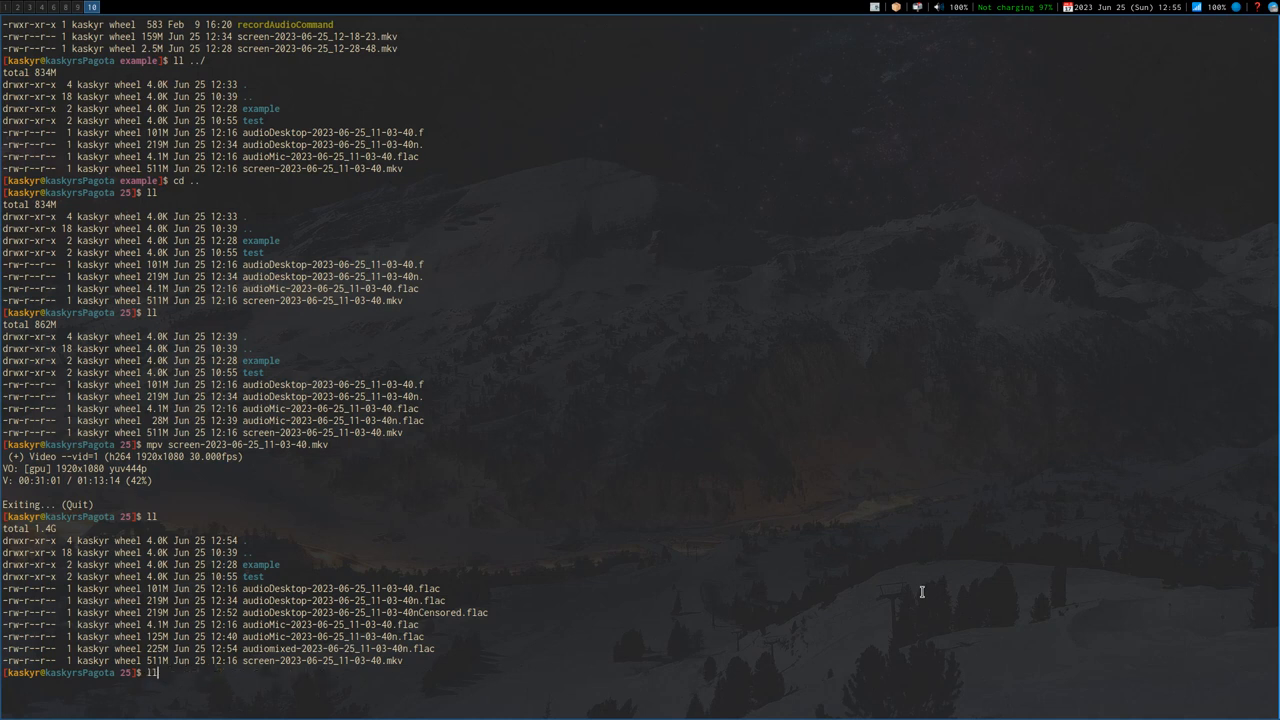
{"action": "type", "text": "info pulse-autoconf"}
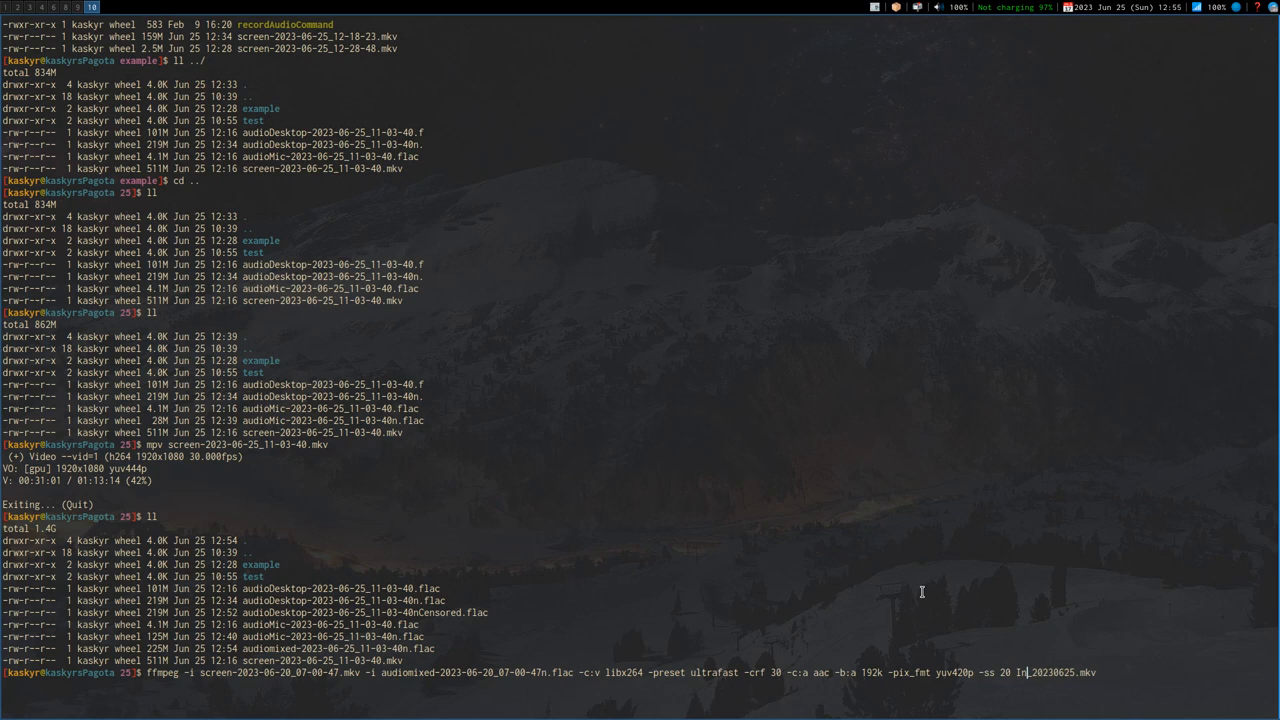
{"action": "type", "text": "noi"}
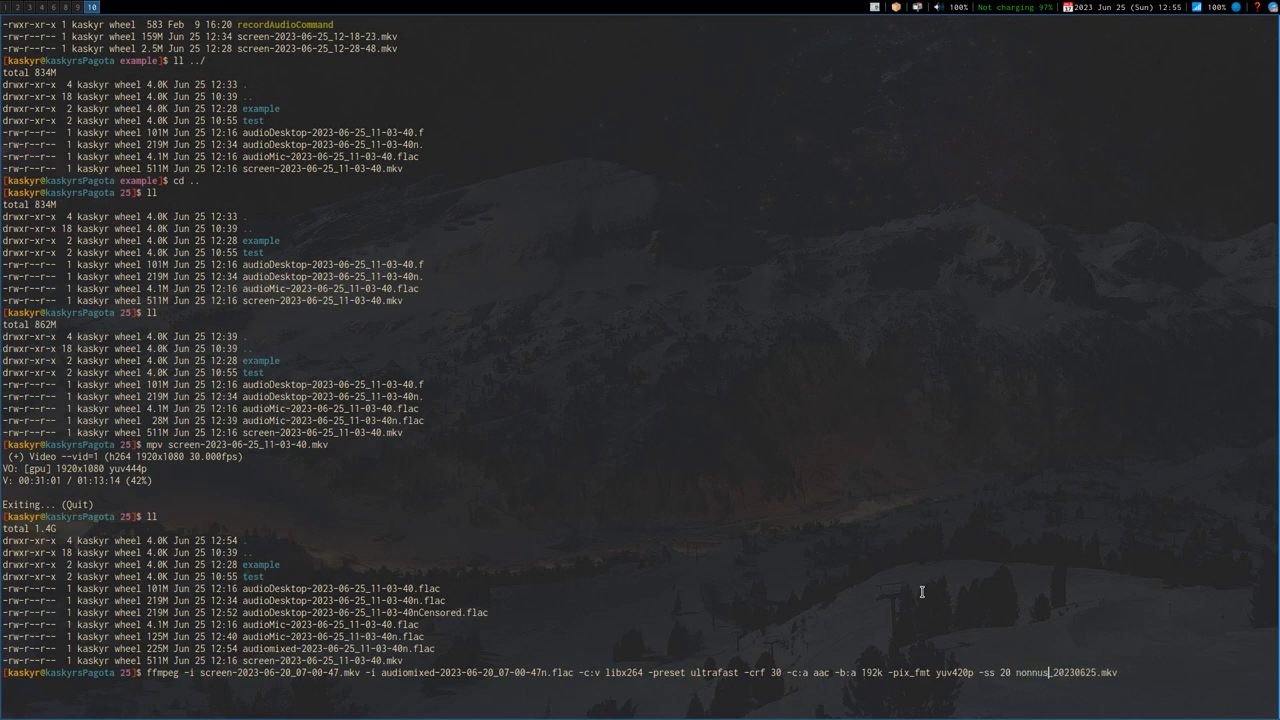
{"action": "type", "text": "Book"}
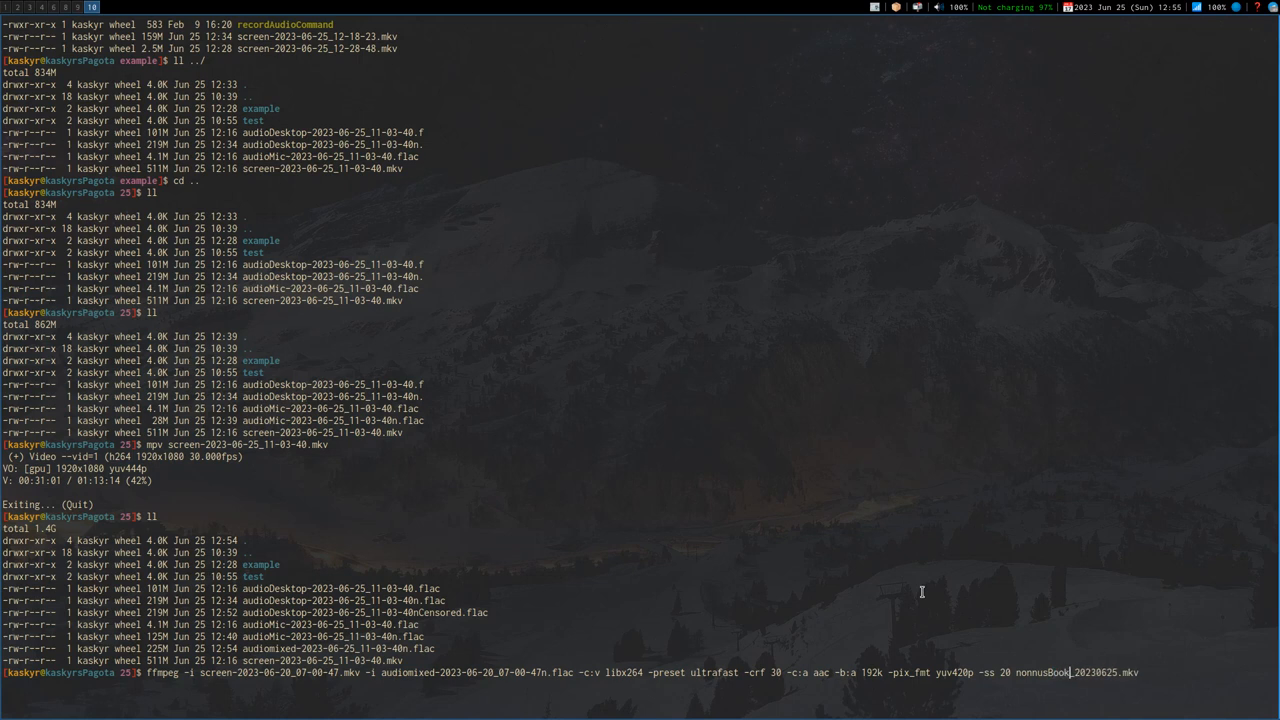
{"action": "type", "text": "25"}
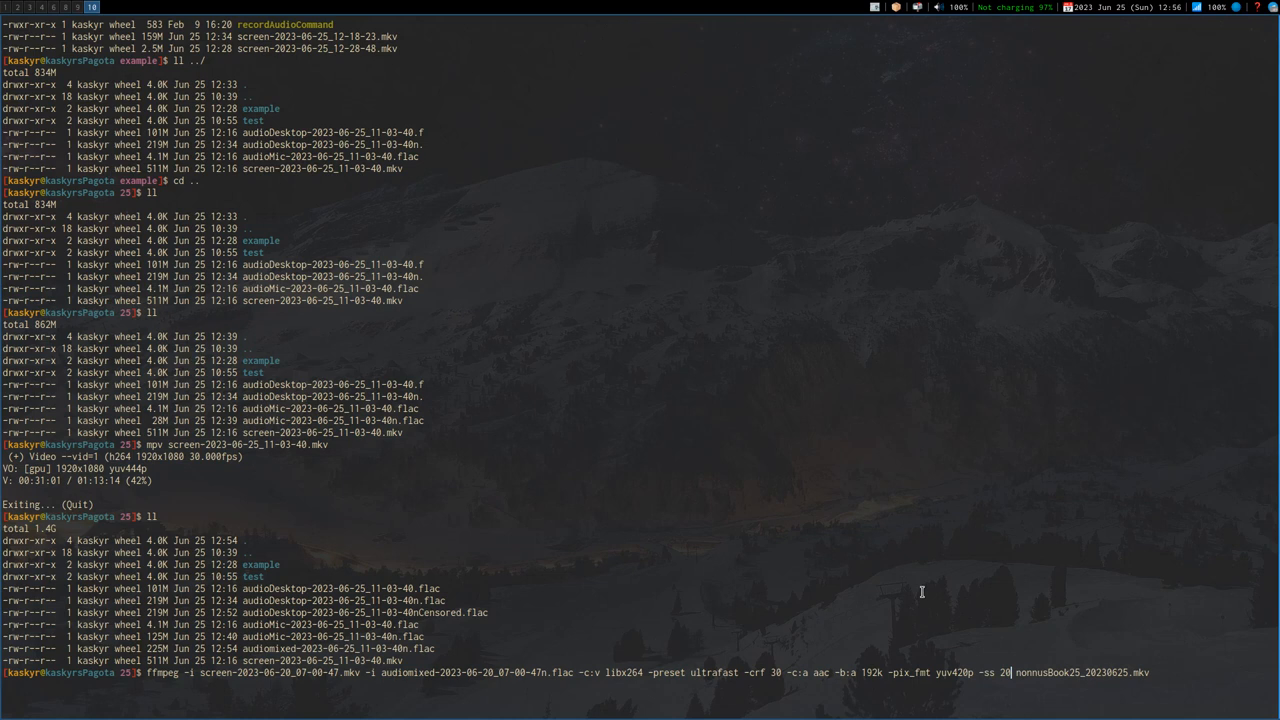
Try a -to end time (6, 54), then strip the trim options from the ffmpeg command.
{"action": "type", "text": "-to"}
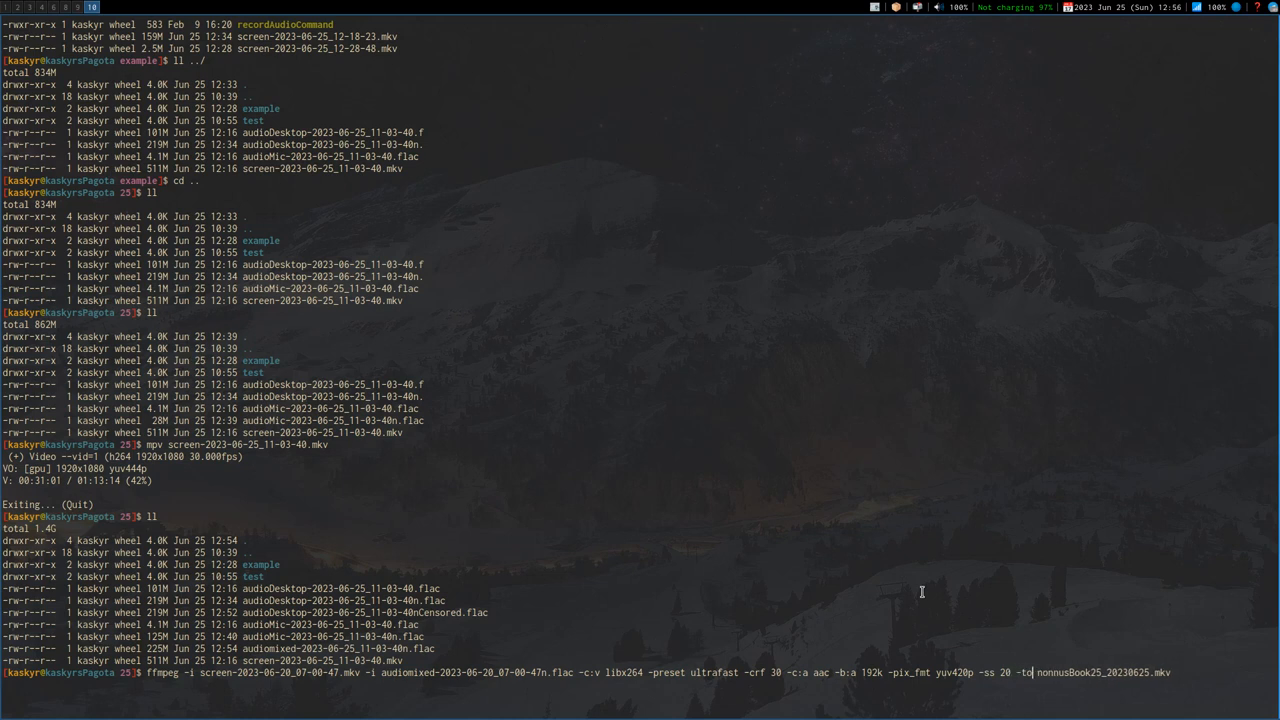
{"action": "type", "text": "6"}
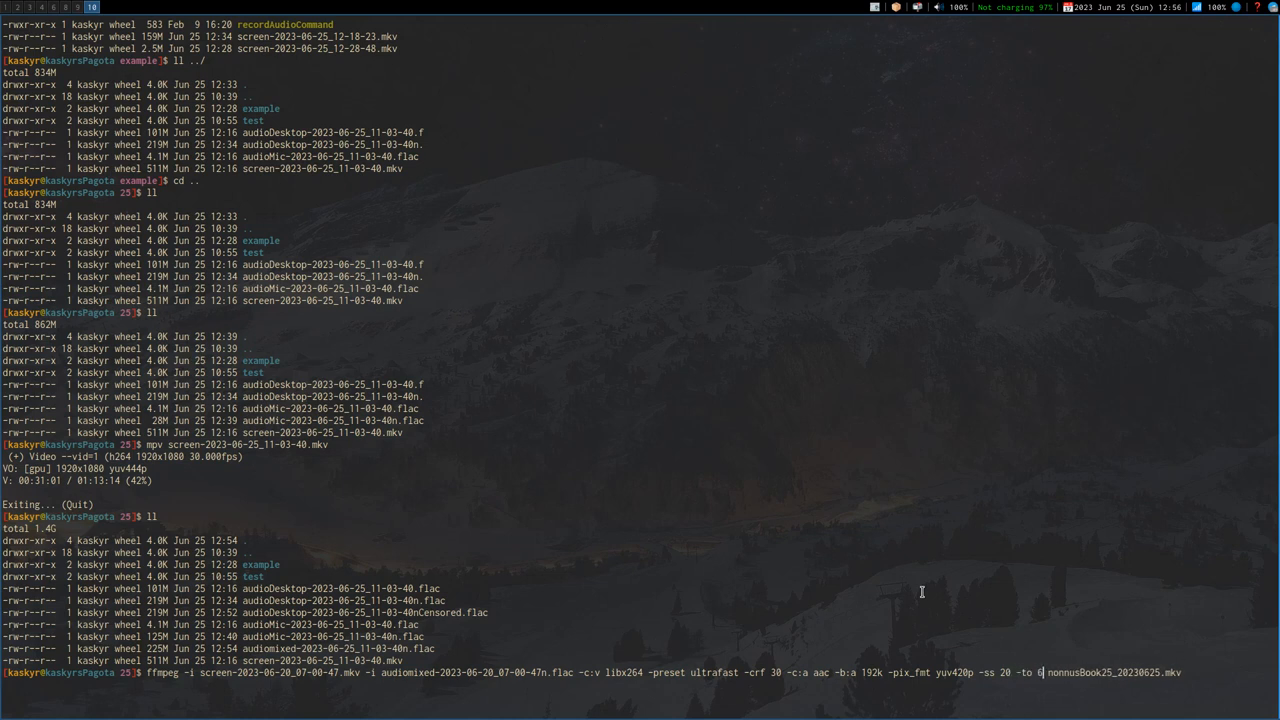
{"action": "type", "text": "54"}
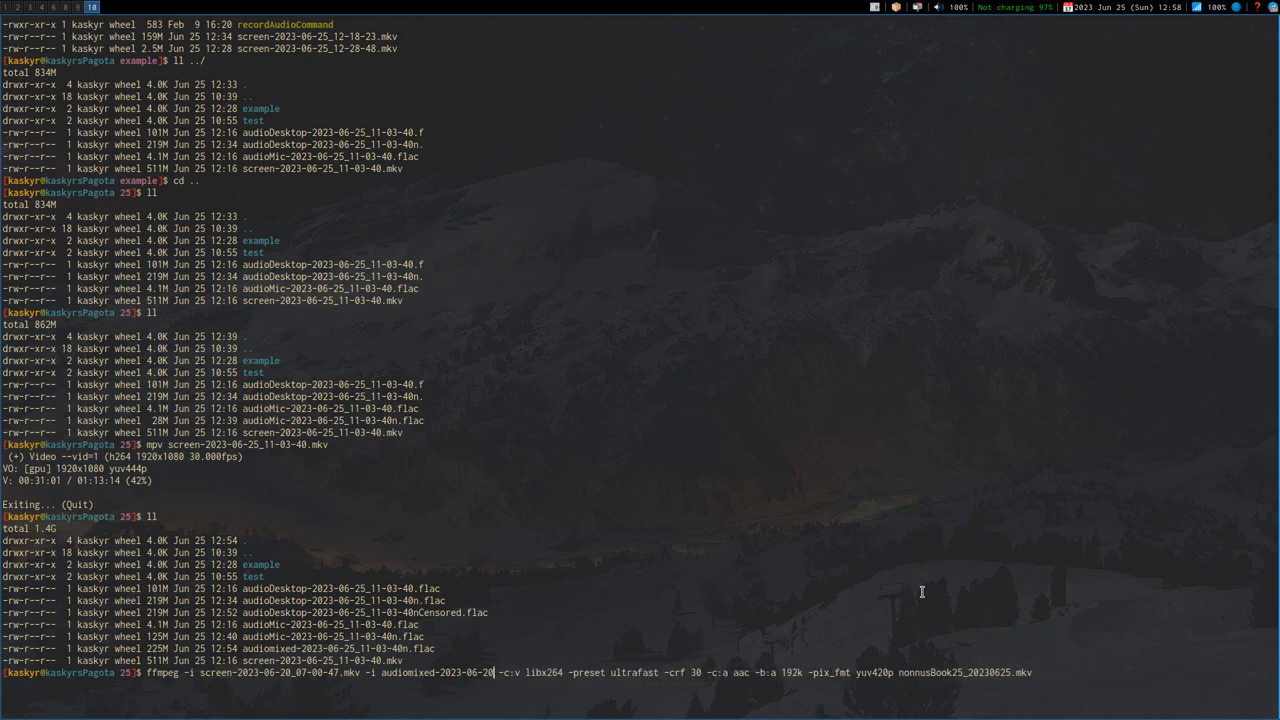
Set inputs to screen-2023-06-25_11-03-40.mkv and audiomixed-2023-06-25_11-03-40n.flac, then run the merge.
{"action": "key", "text": "BackSpace"}
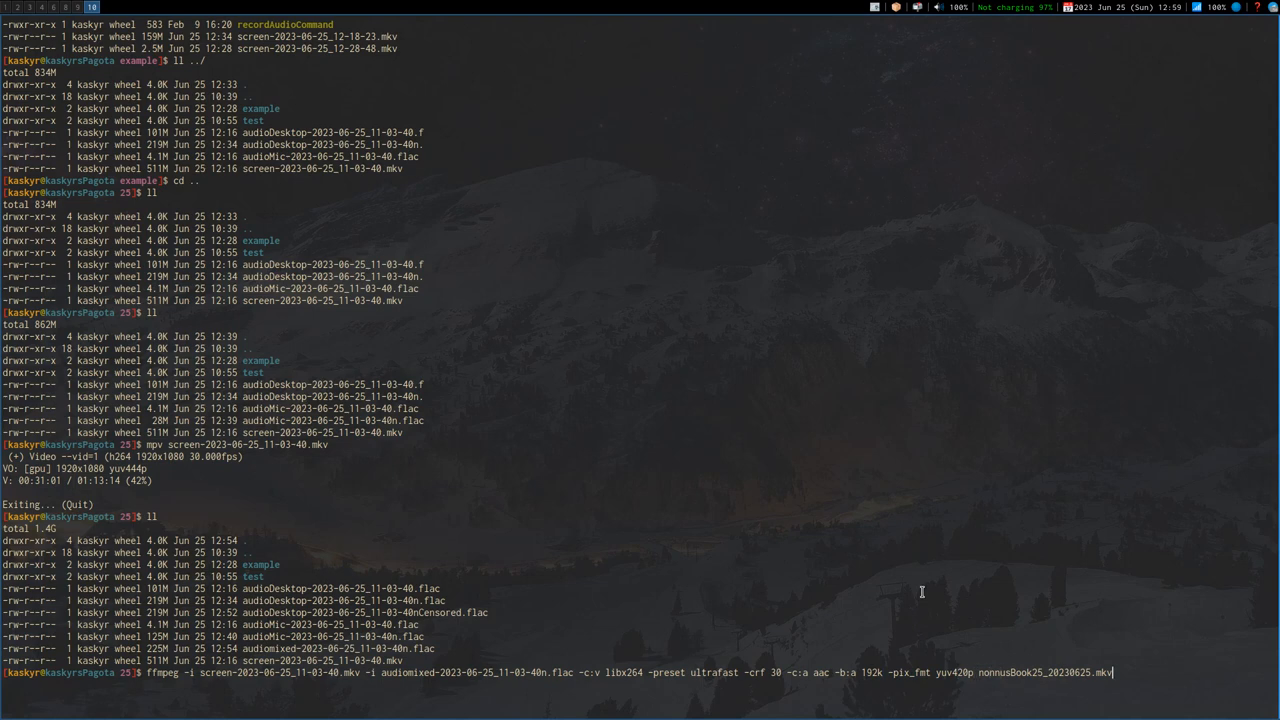
{"action": "key", "text": "Return"}
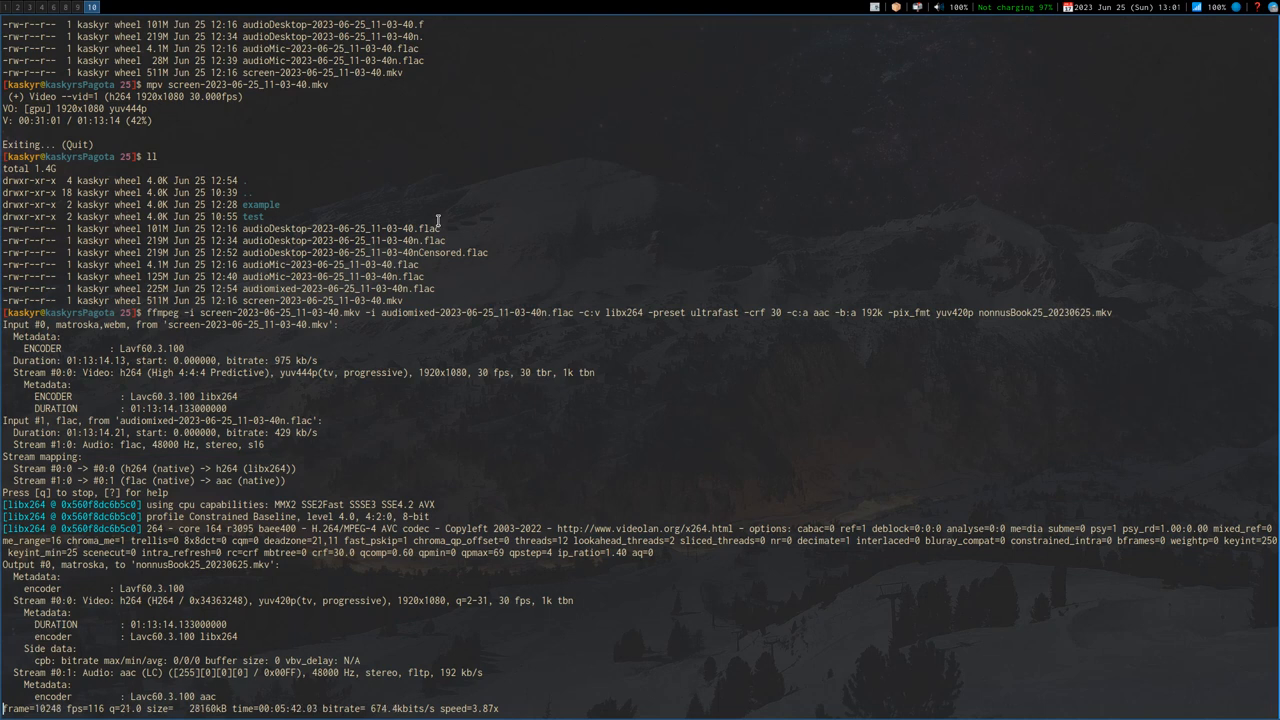
{"action": "mouse_move", "coordinate": [687, 375]}
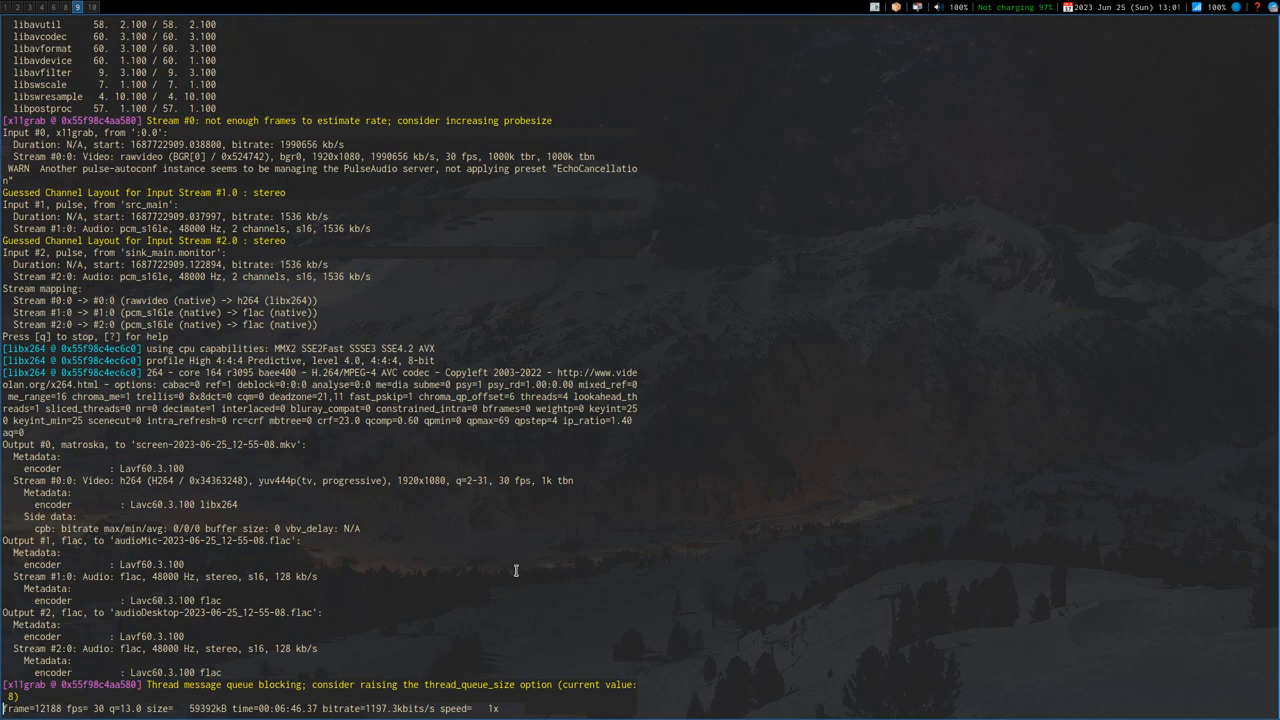
{"action": "mouse_move", "coordinate": [654, 541]}
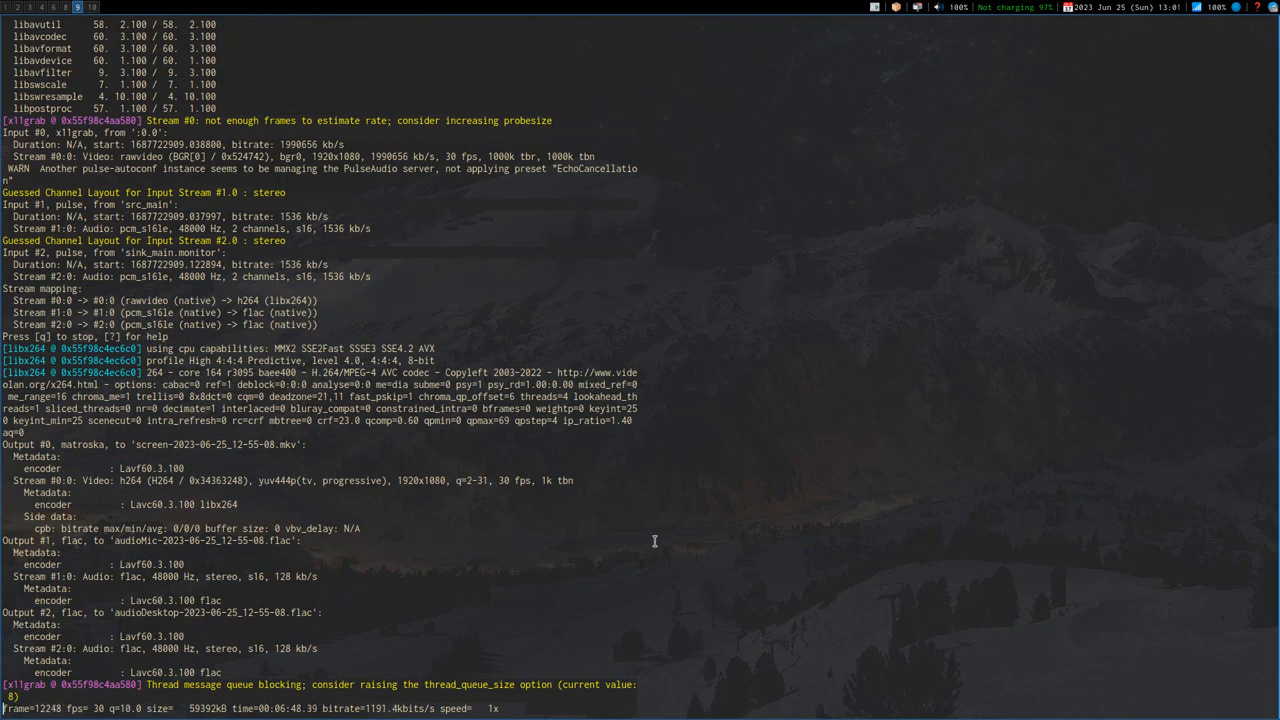